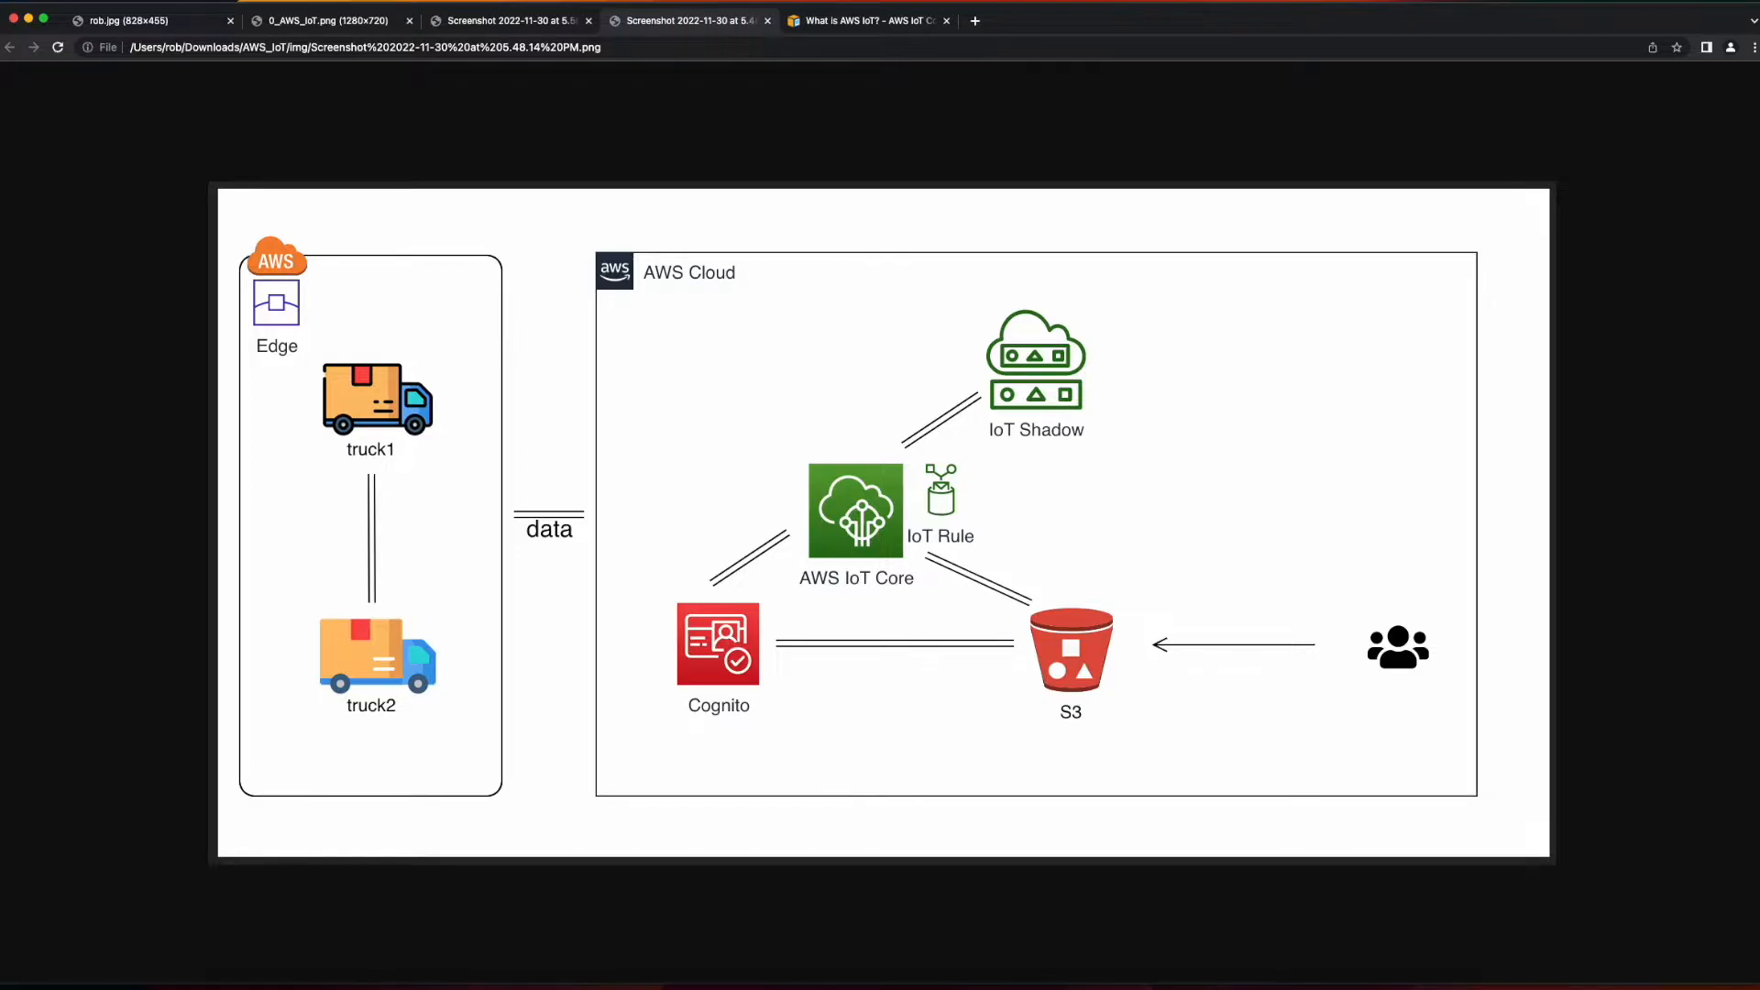
Step: Run 'aws configure list' in the terminal to check the configured credentials
click(865, 20)
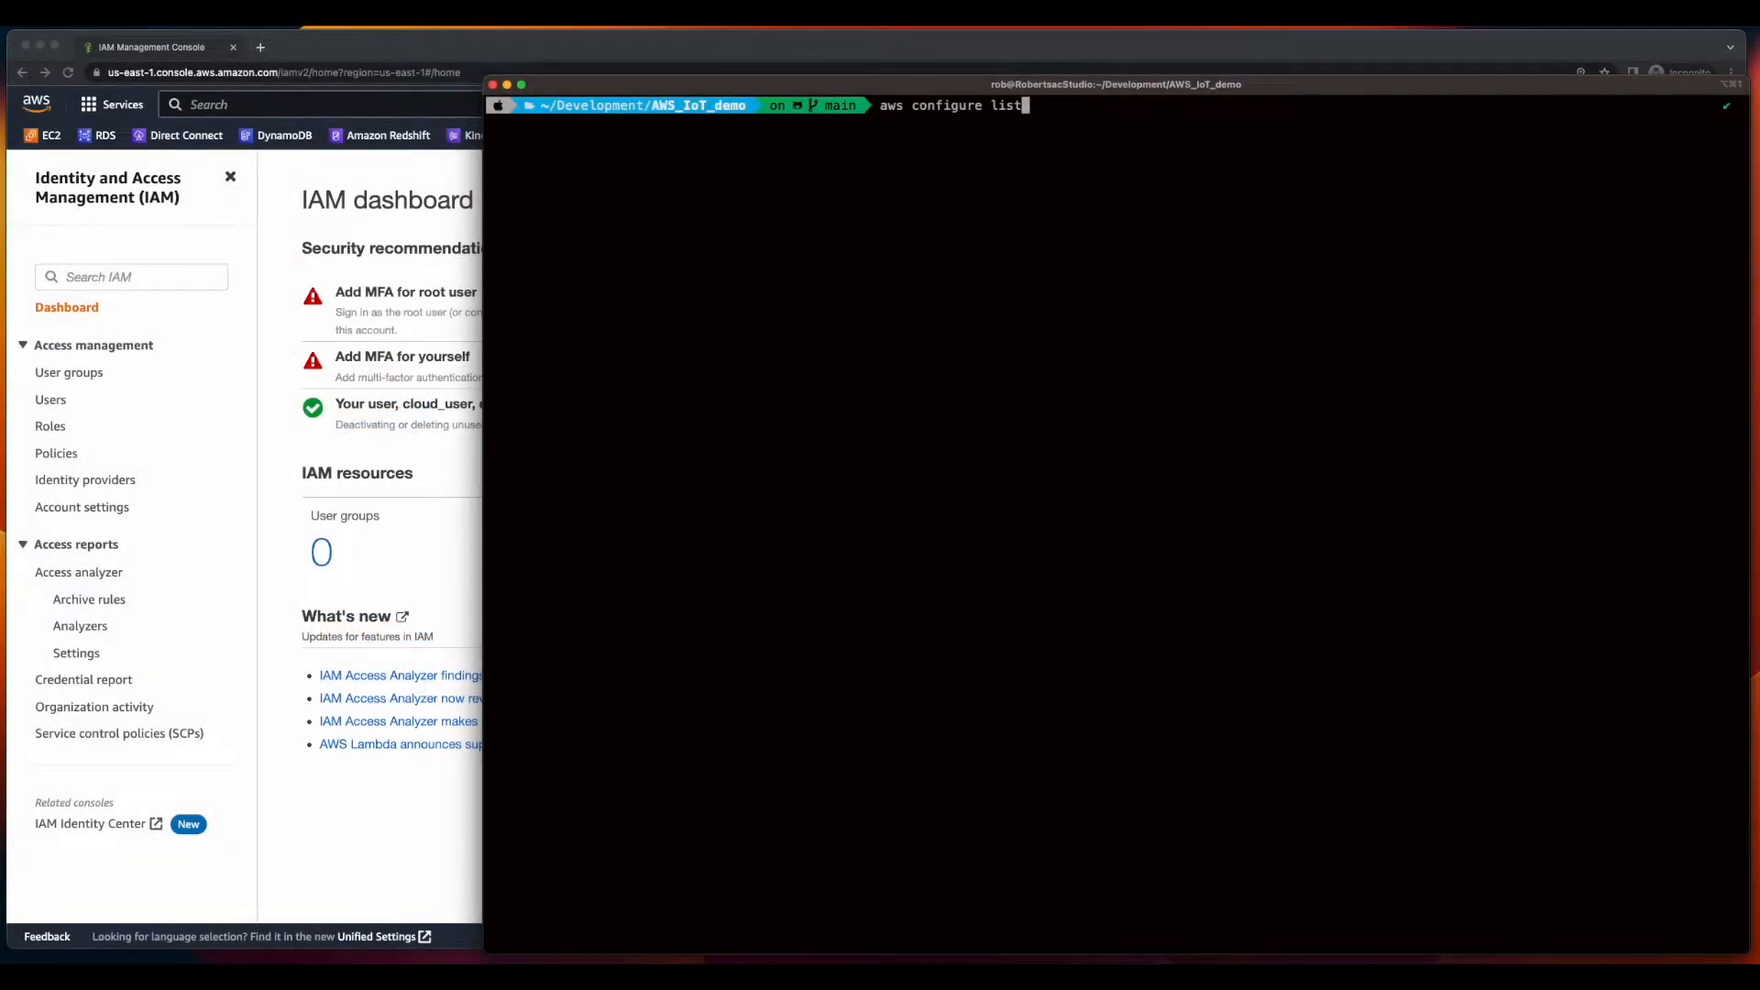
key(Return)
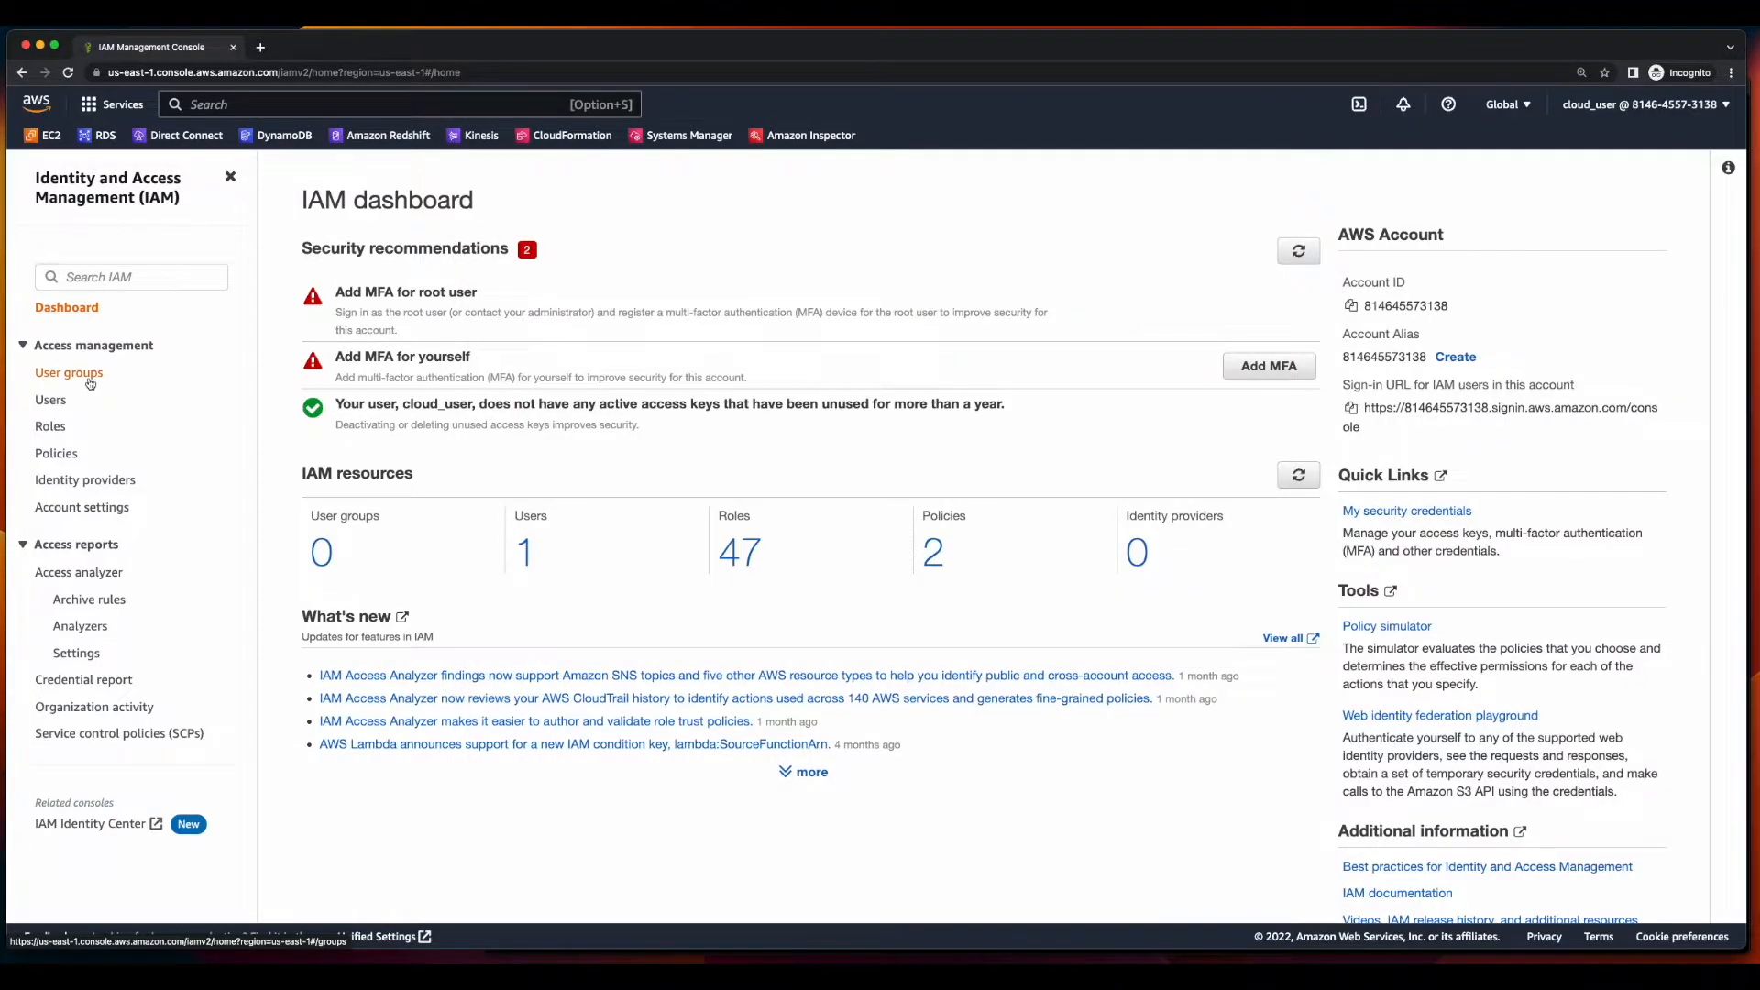
Step: Draft a Devs user group with cloud_user ticked and start a new permissions policy
click(69, 371)
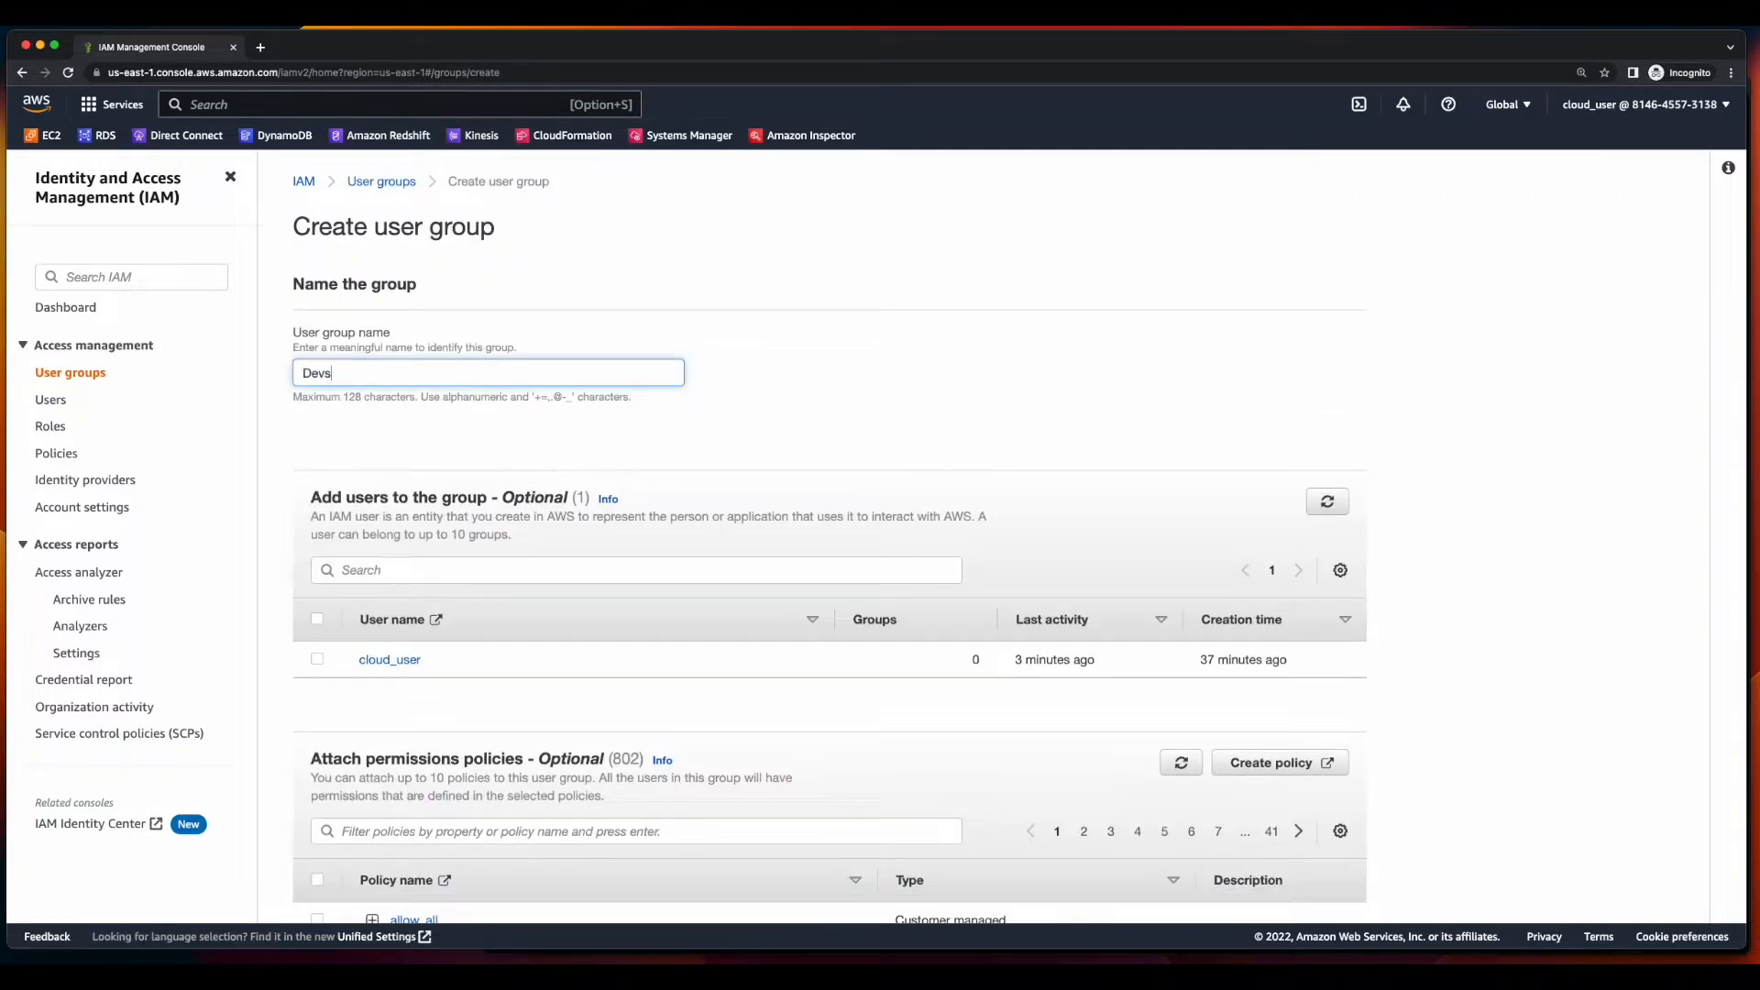
click(316, 660)
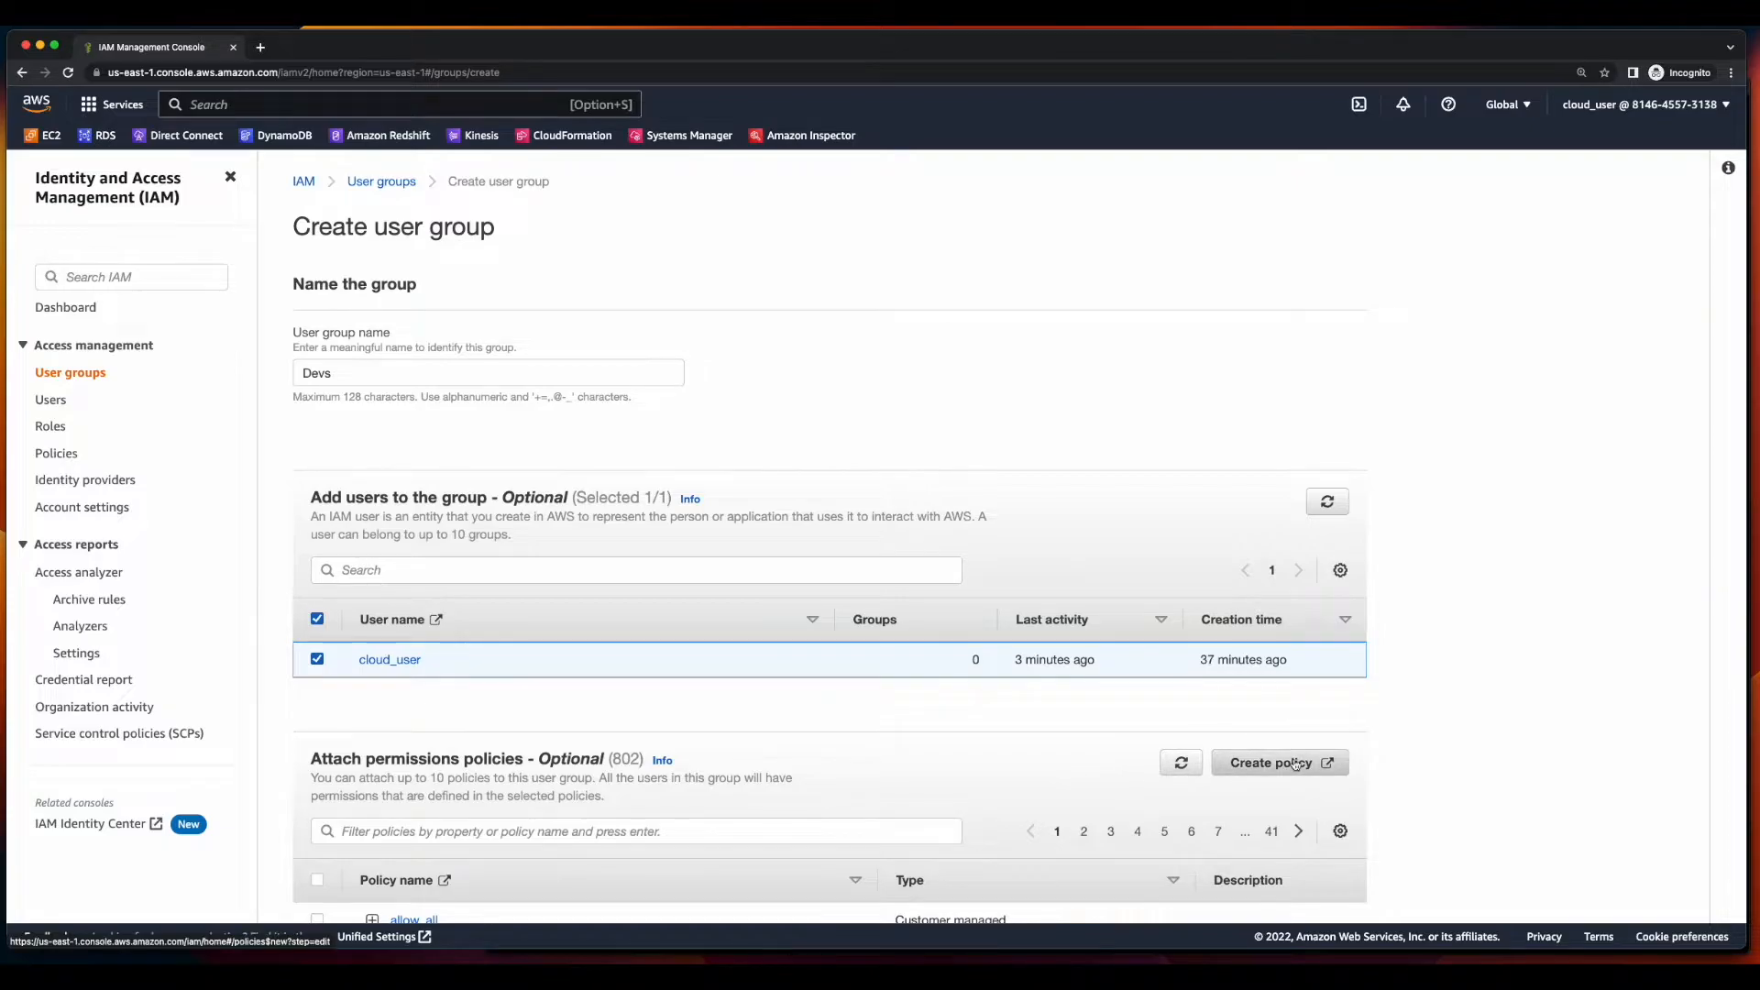
click(1271, 762)
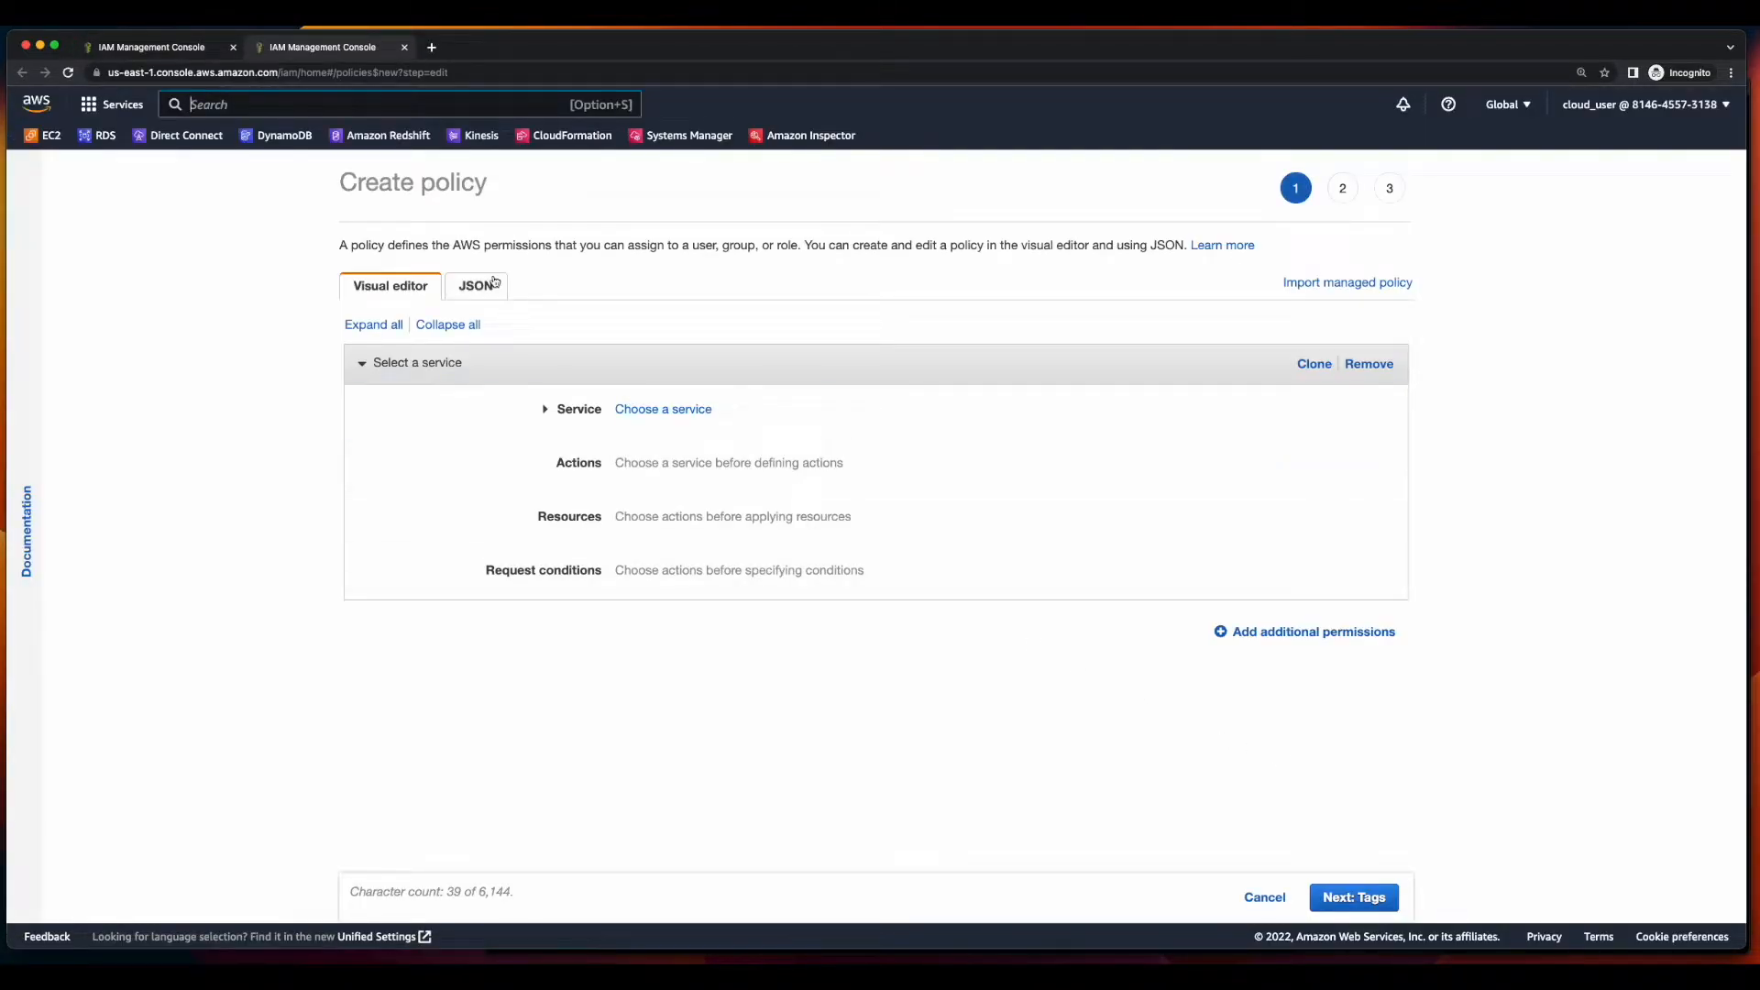
Step: Paste the JSON policy document, name it transportIoTPolicy, and create it
click(476, 285)
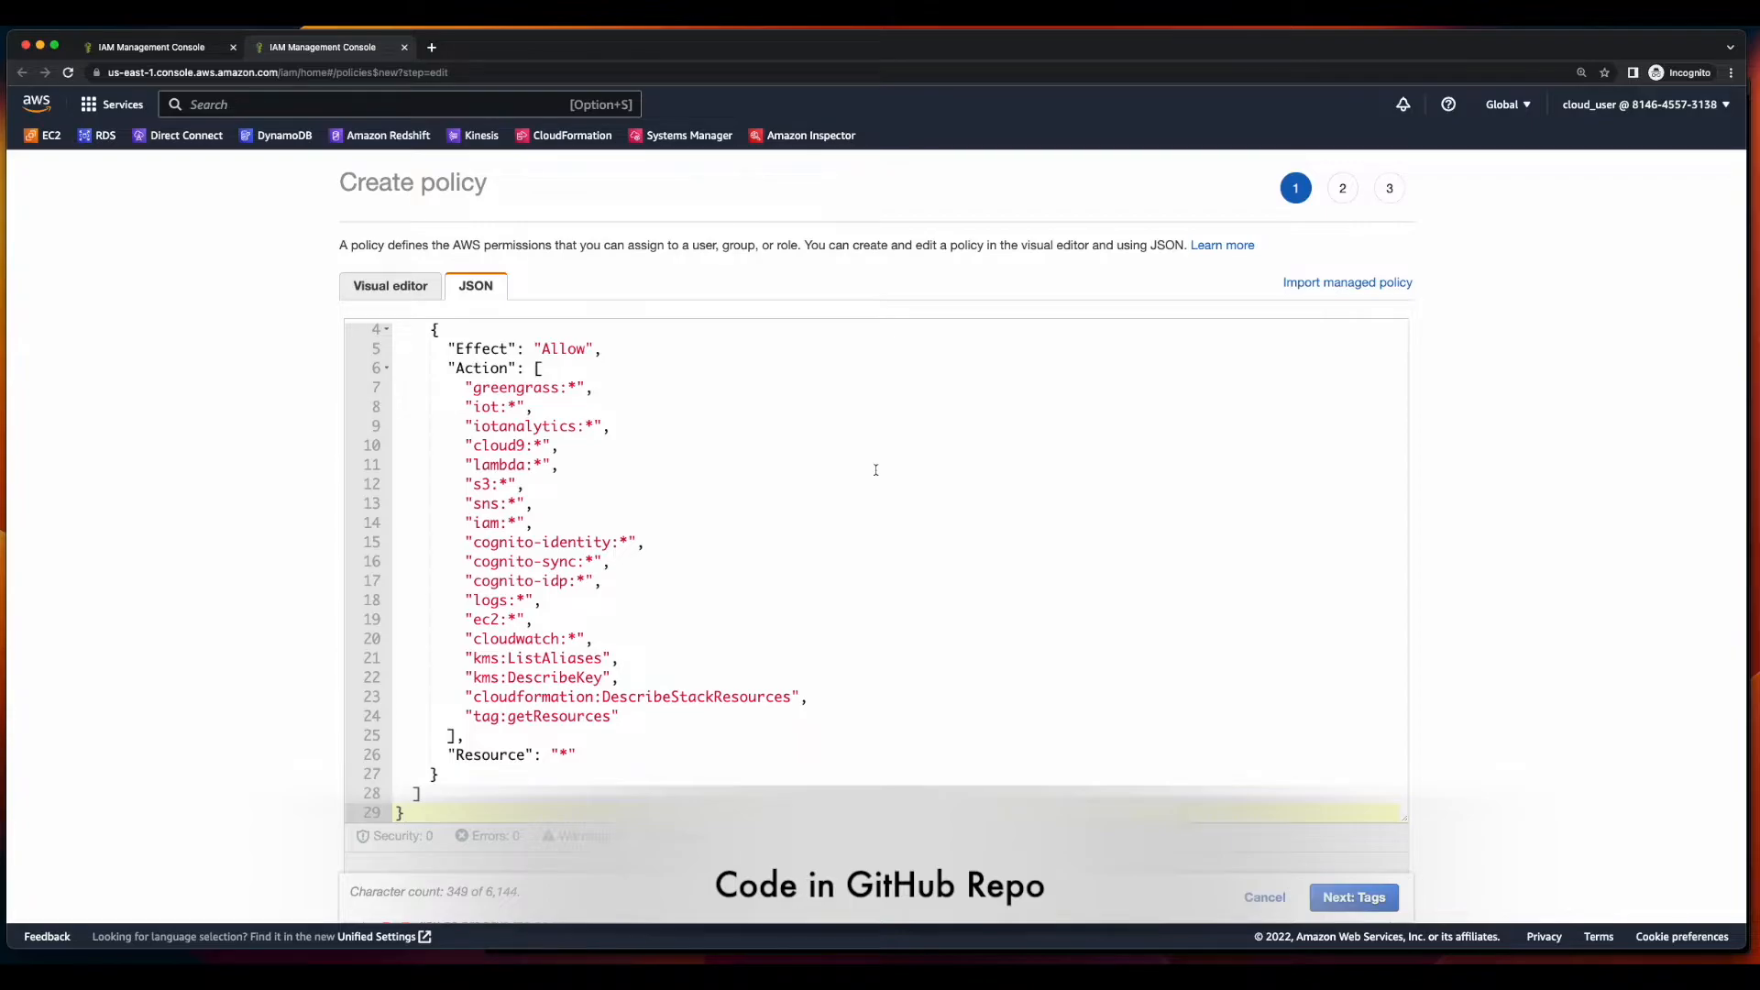
click(1354, 897)
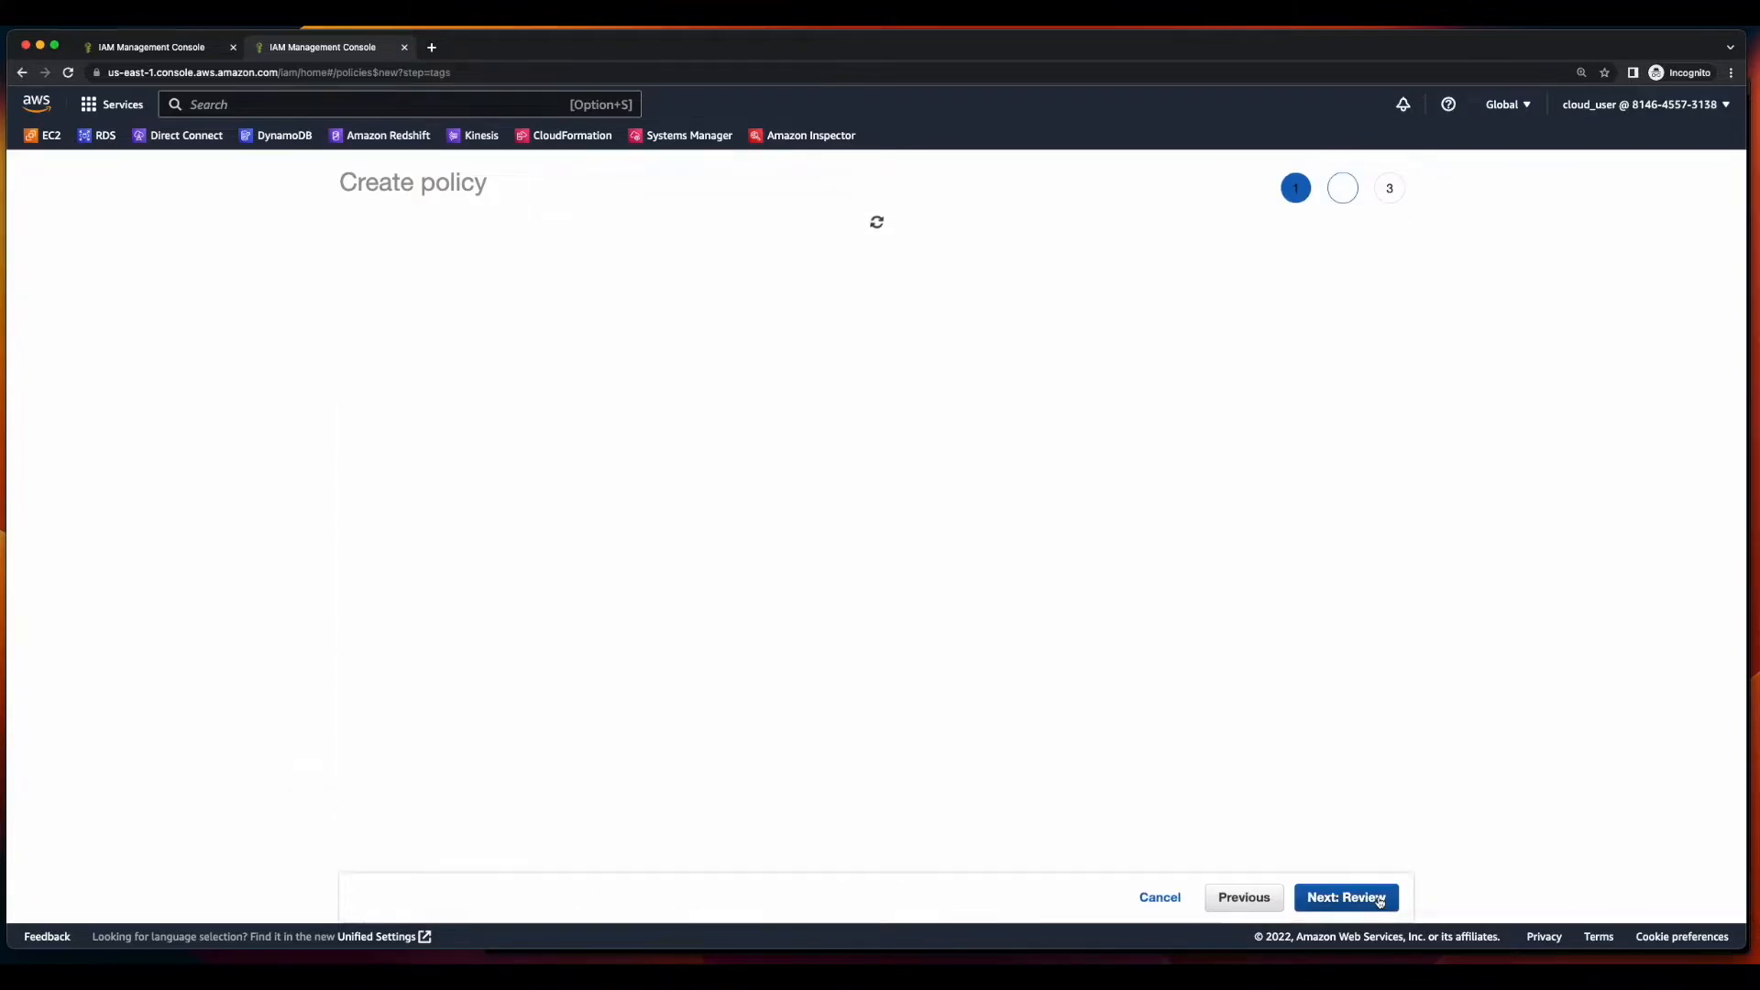
click(1344, 897)
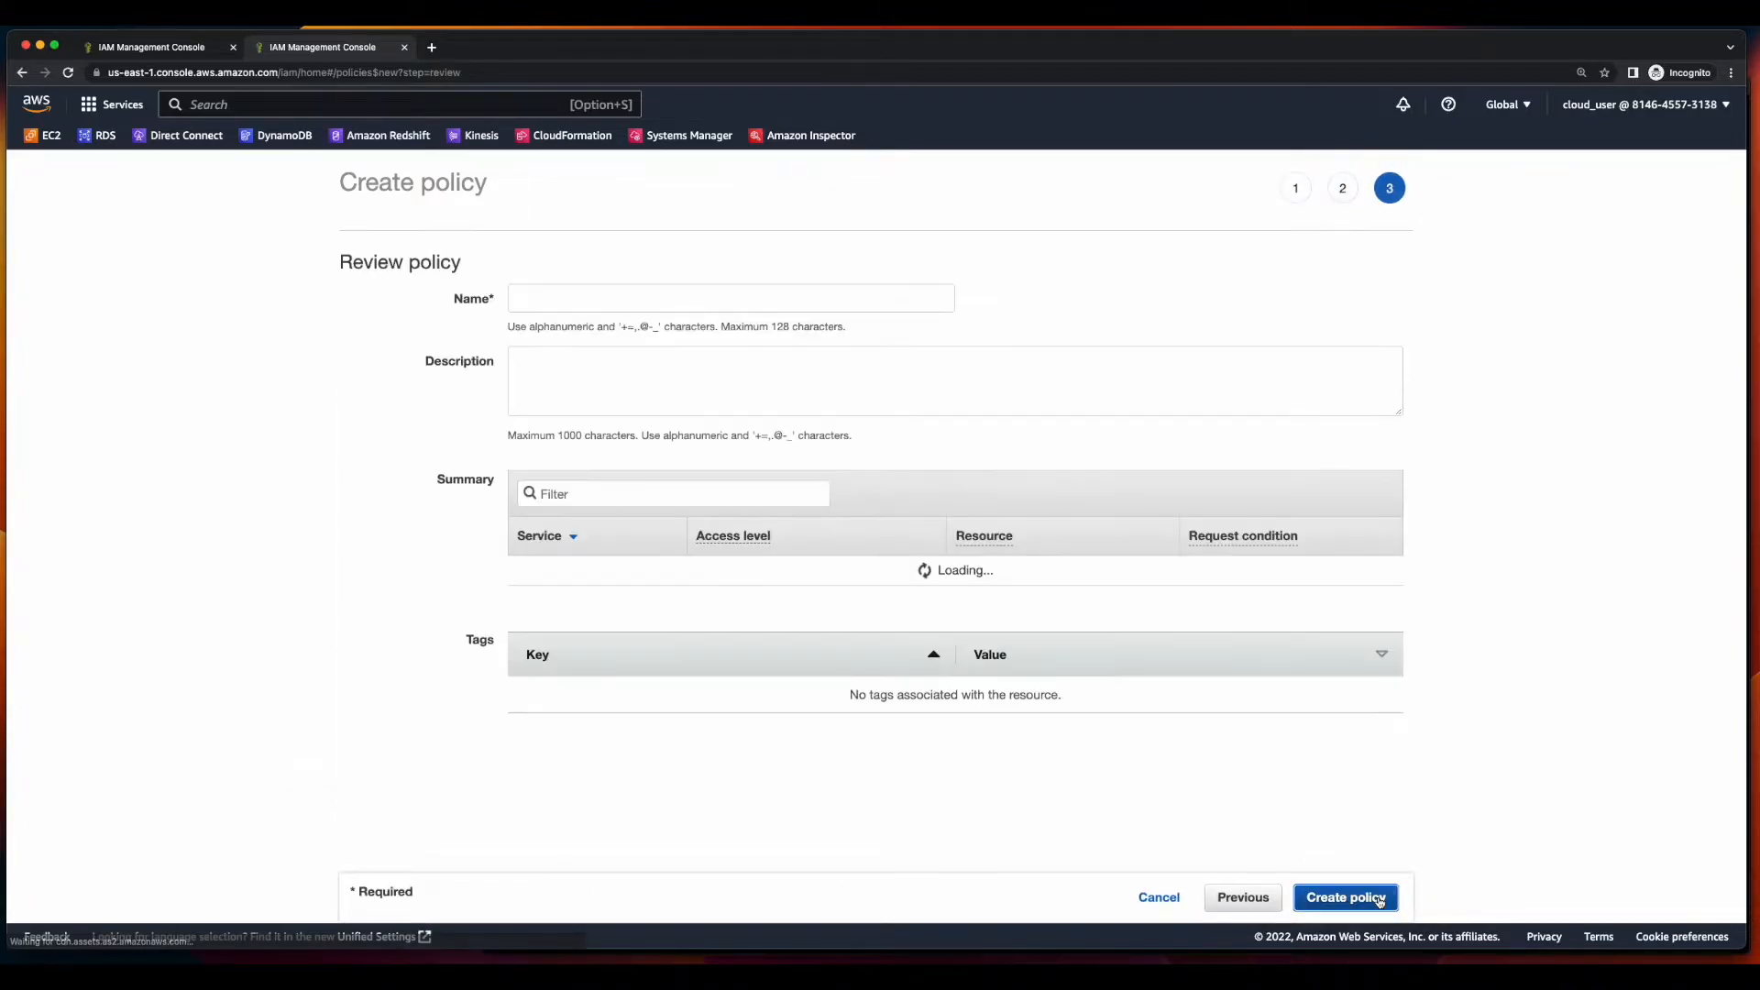
text(transportIoTPolicy)
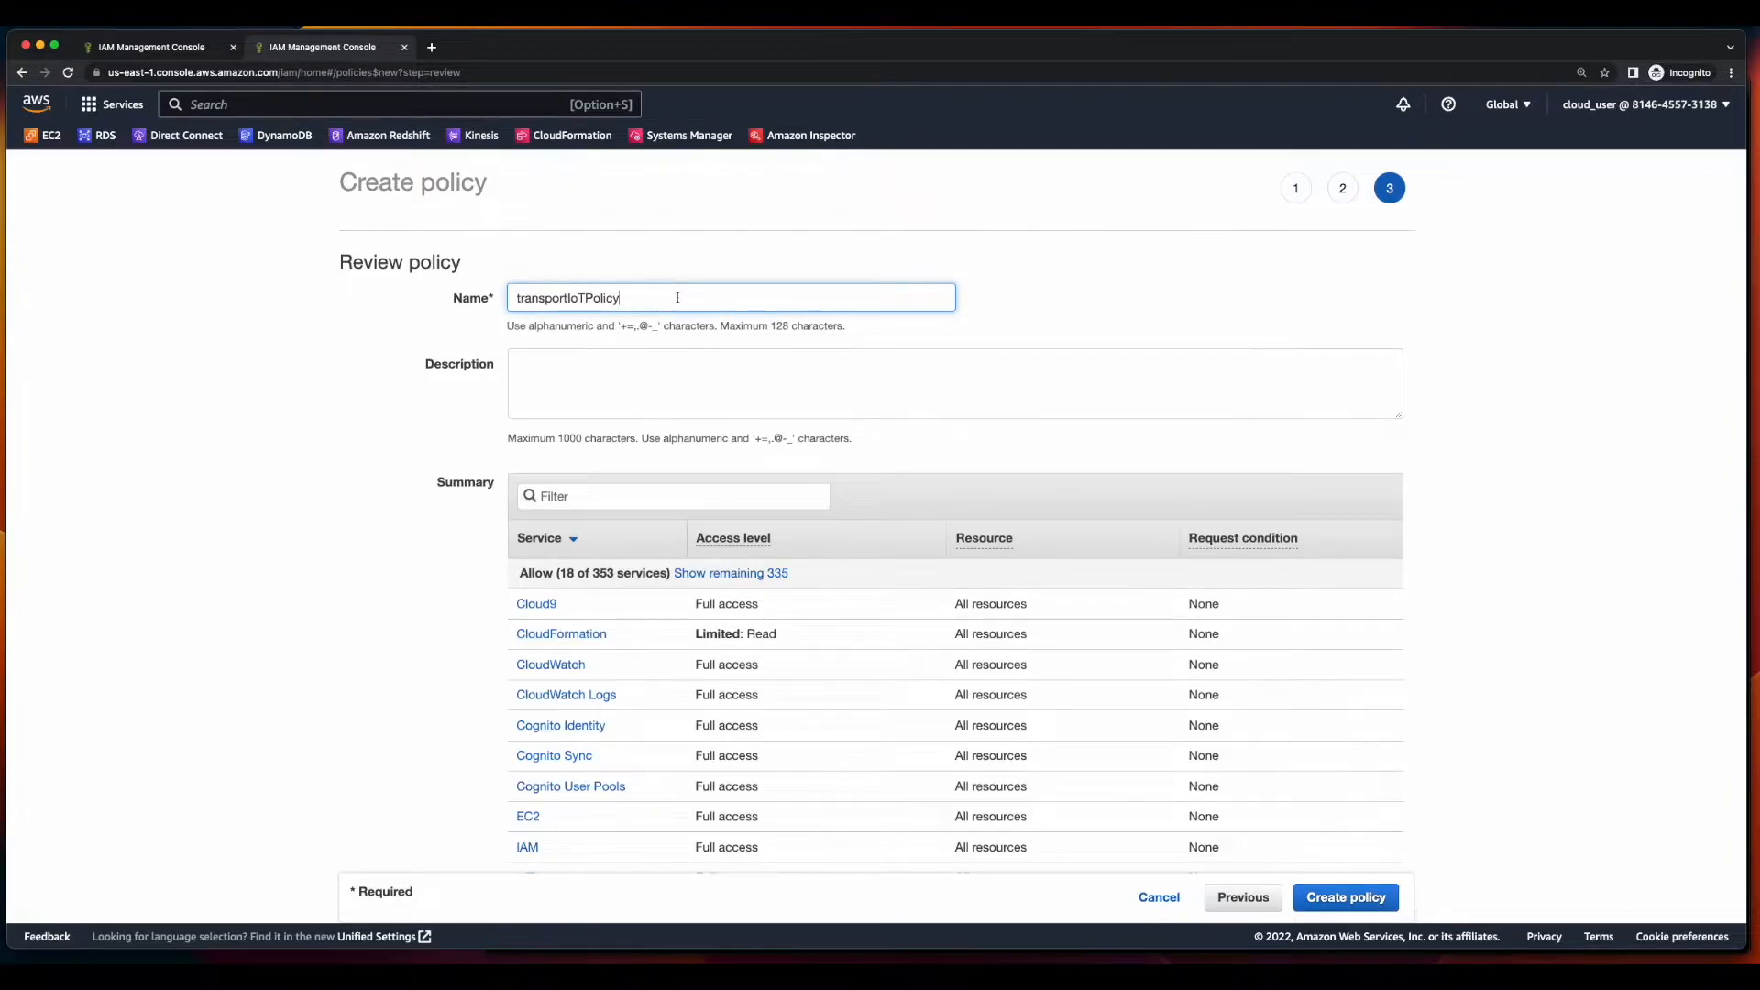
scroll(down, 3)
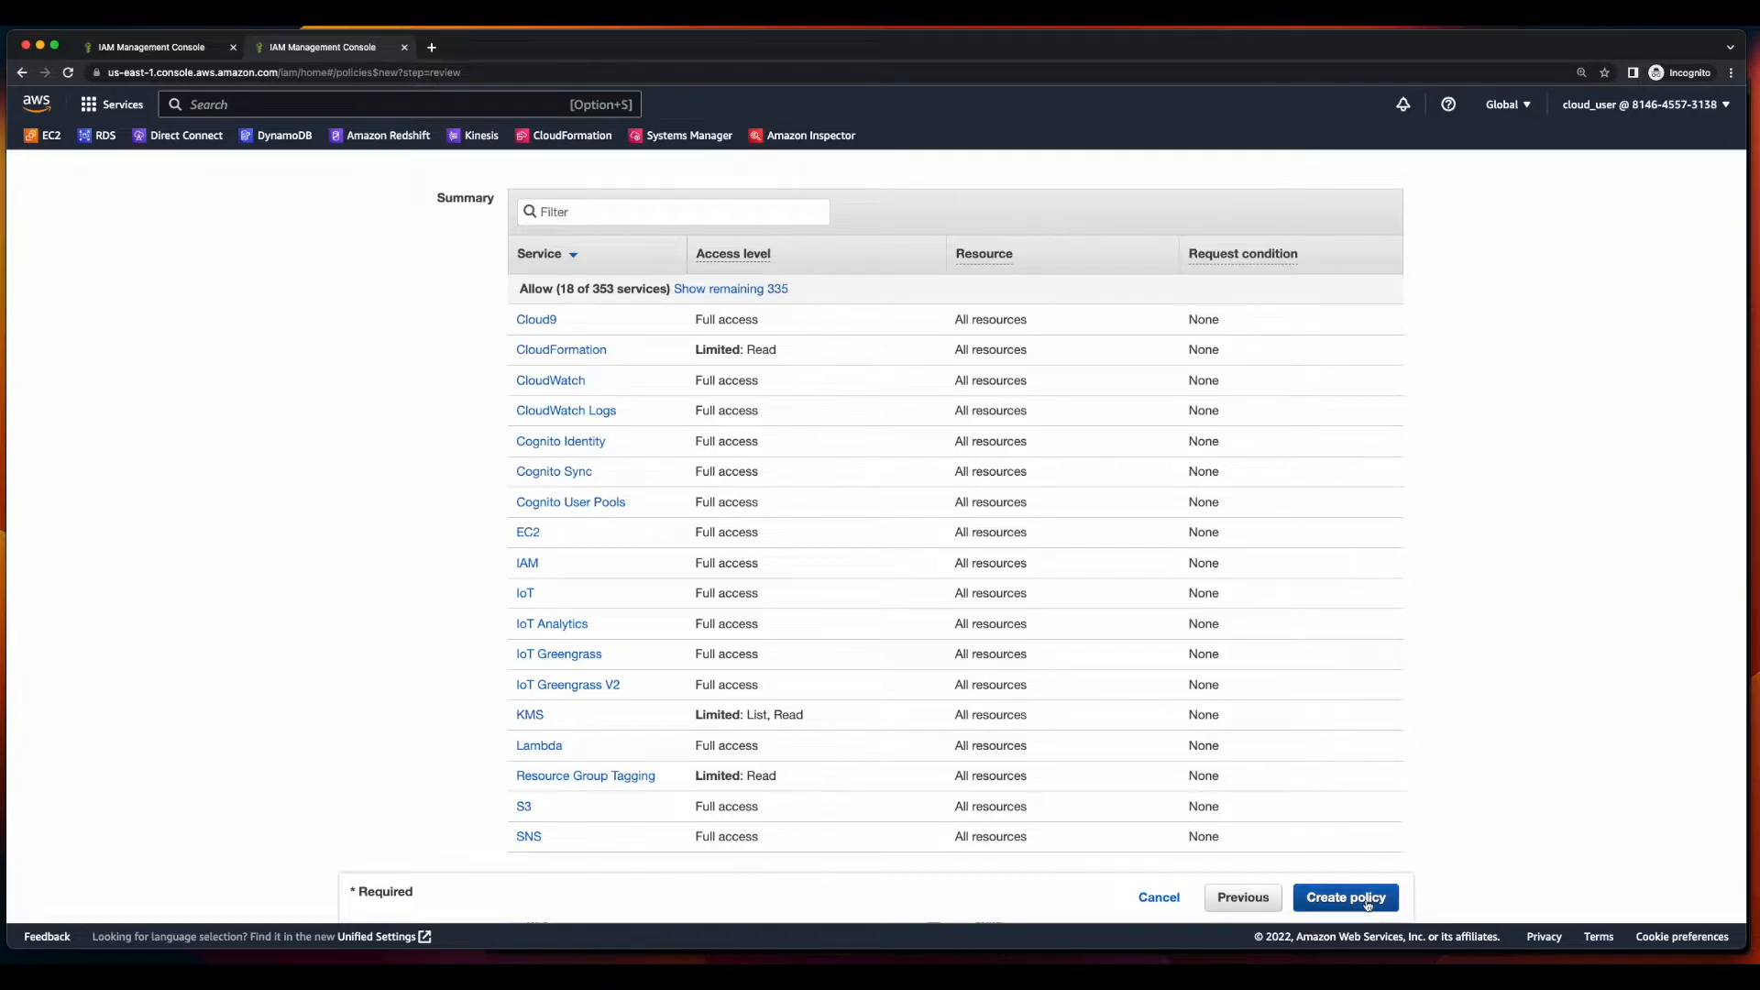
click(1344, 897)
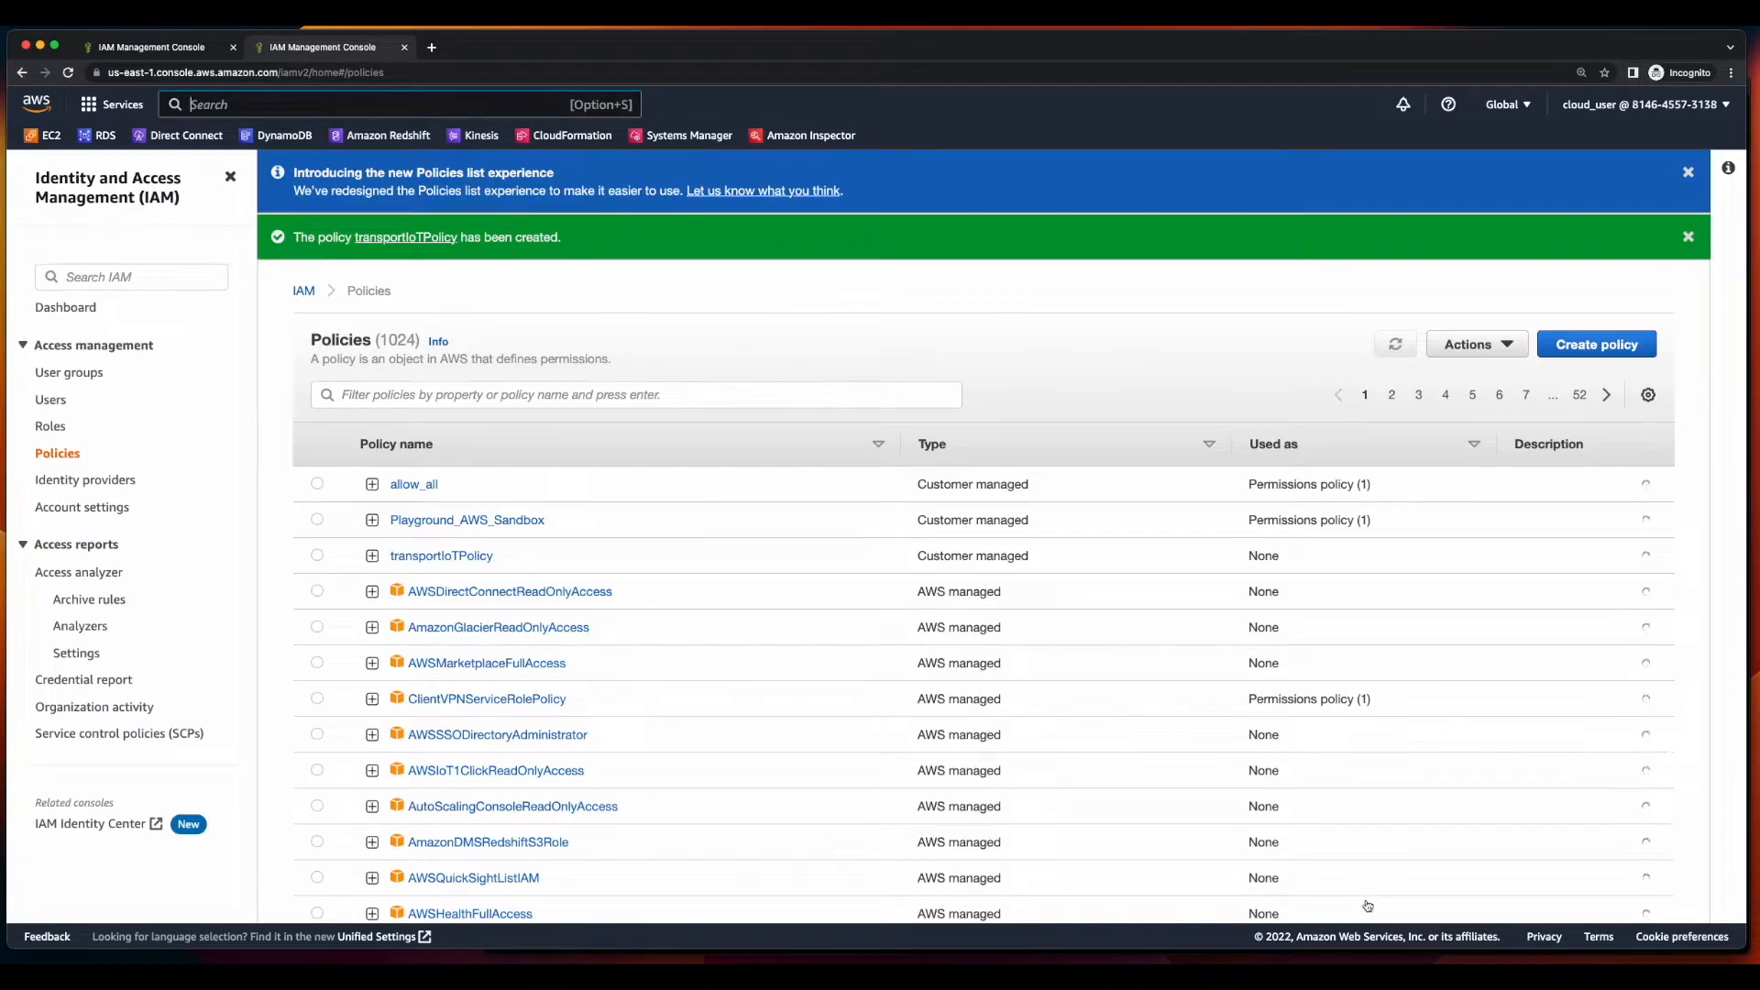
Step: Review transportIoTPolicy's JSON, then create Devs with transportIoTPolicy attached after refreshing policies
click(1395, 344)
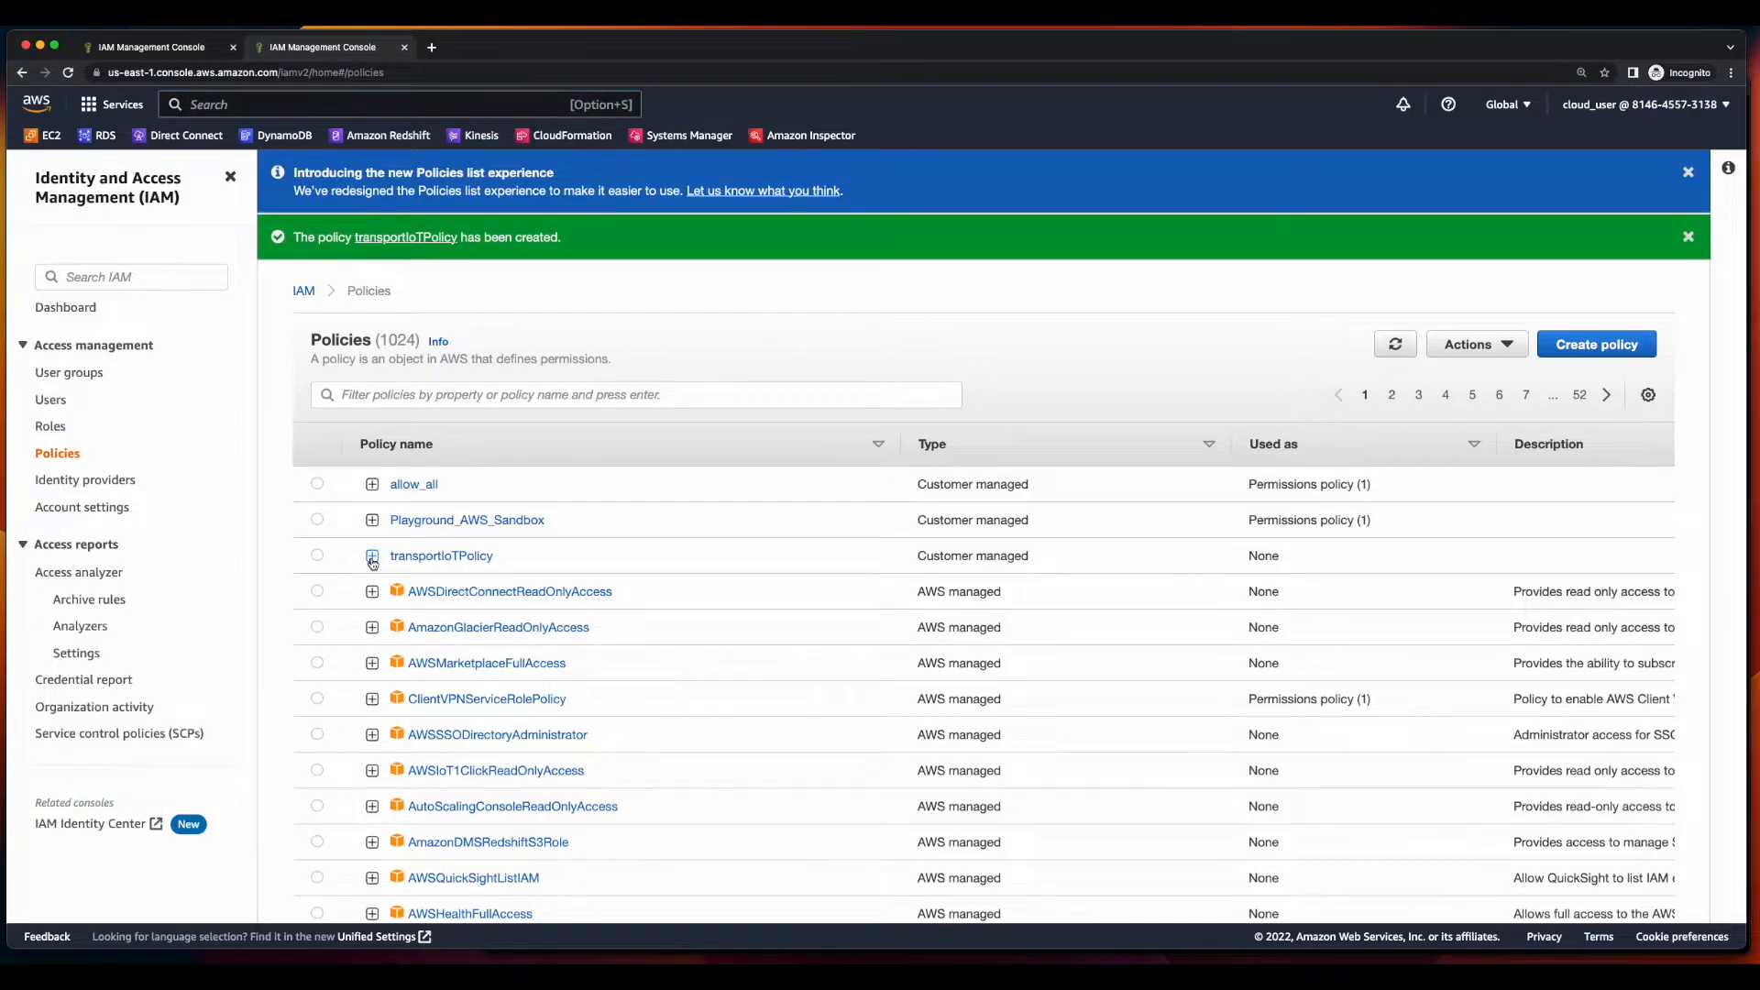
click(372, 556)
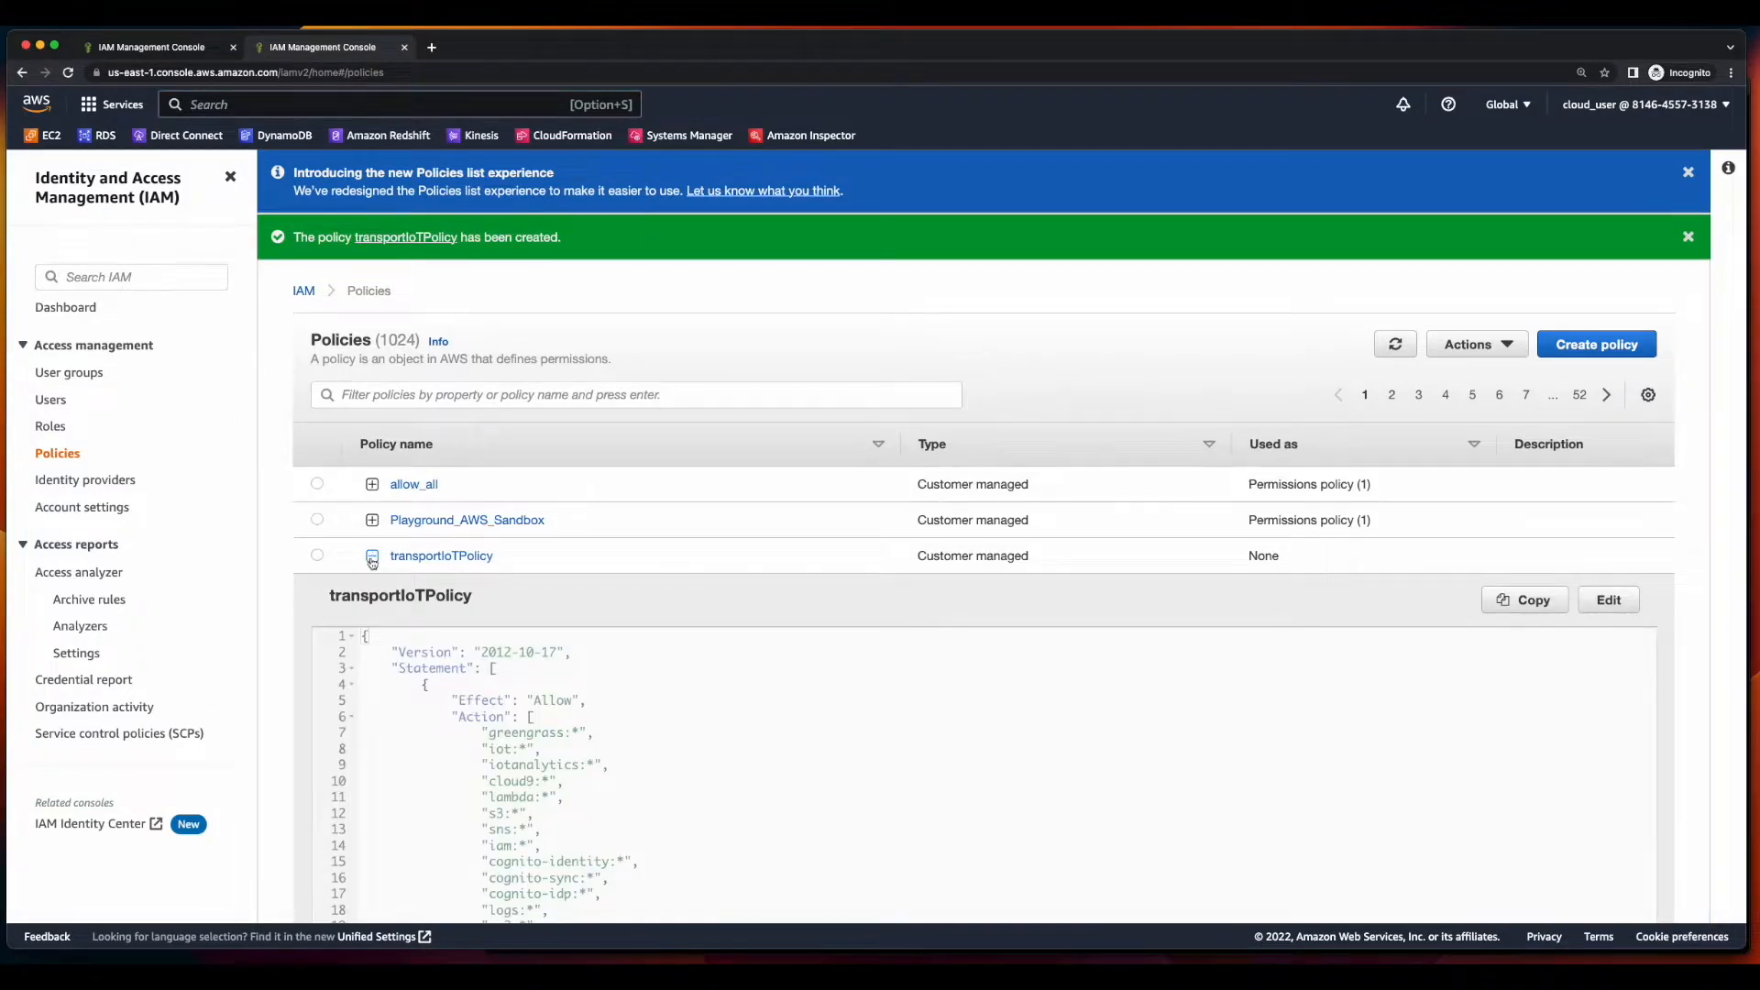
click(145, 46)
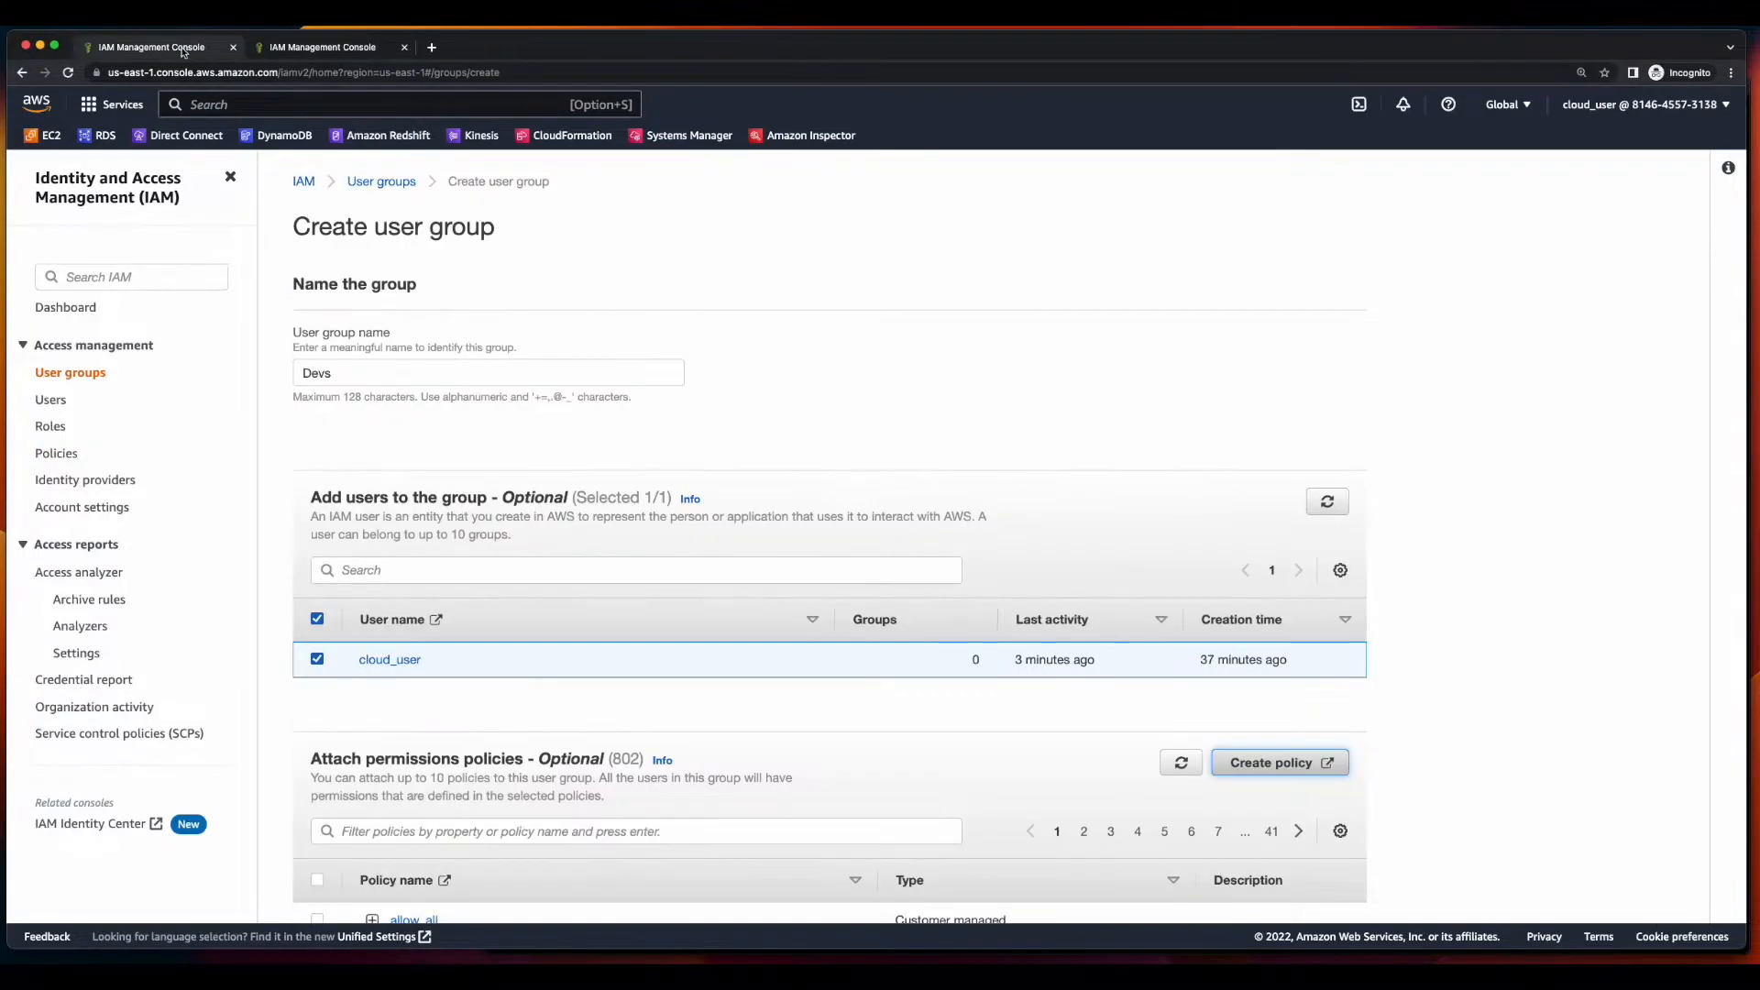
scroll(down, 3)
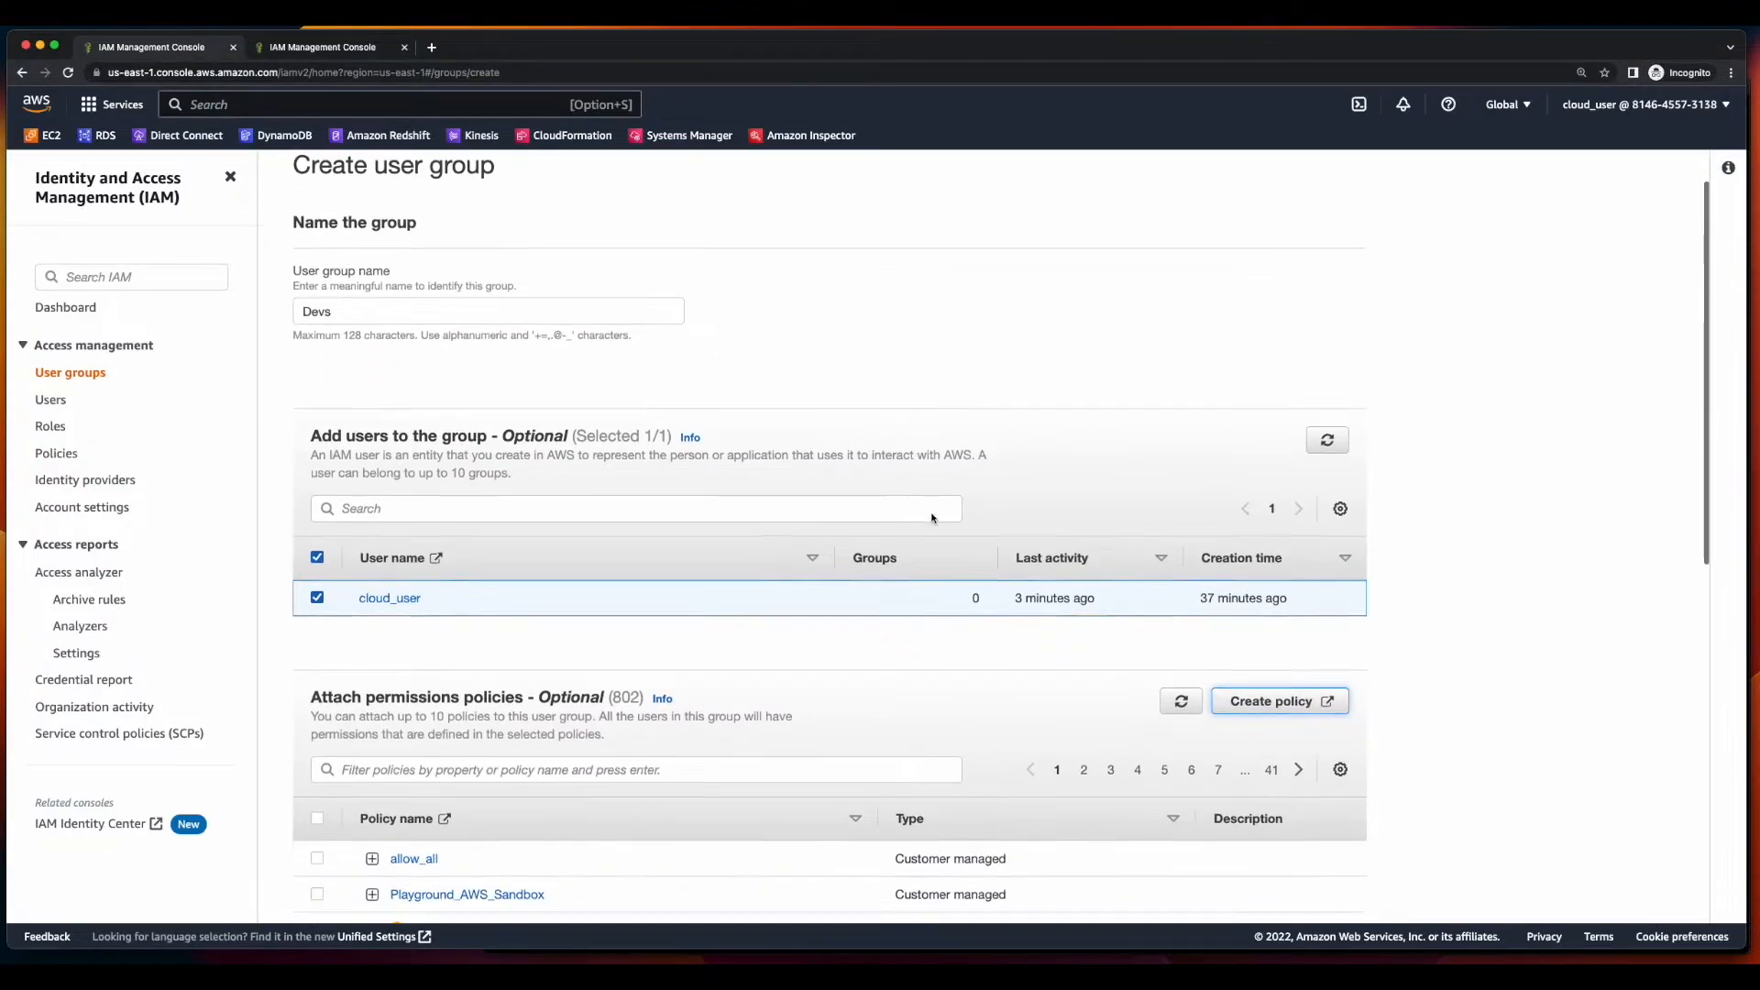
scroll(down, 3)
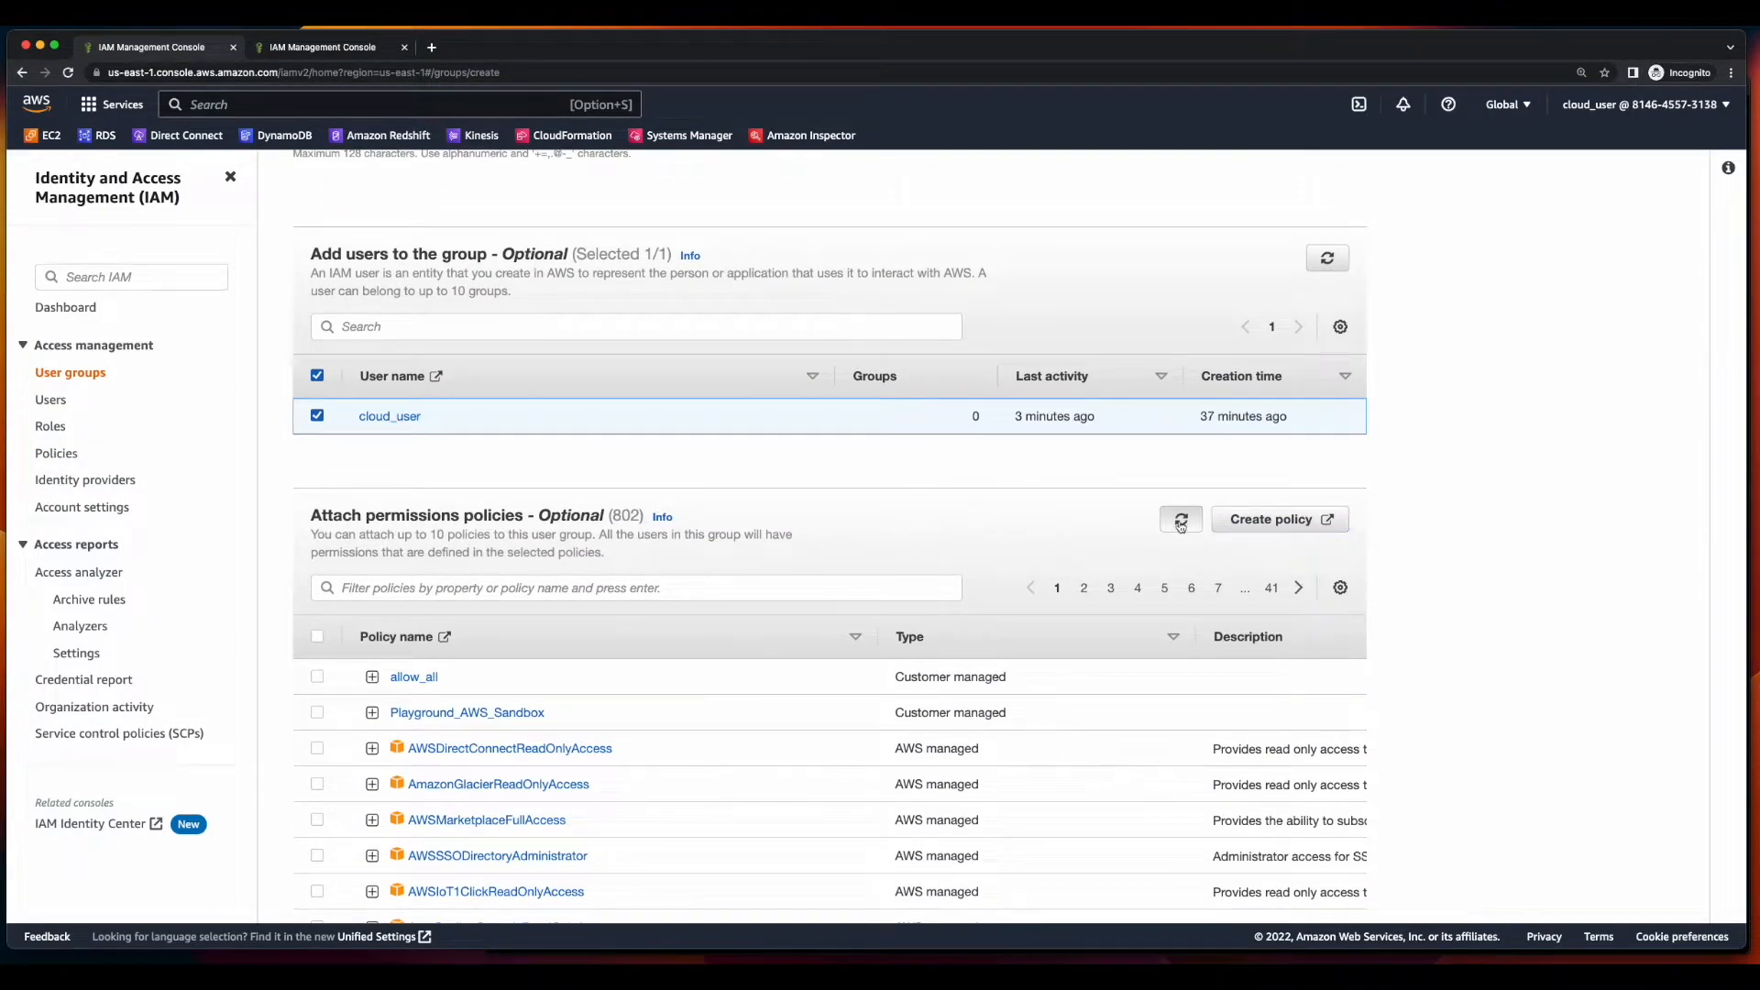
click(1180, 519)
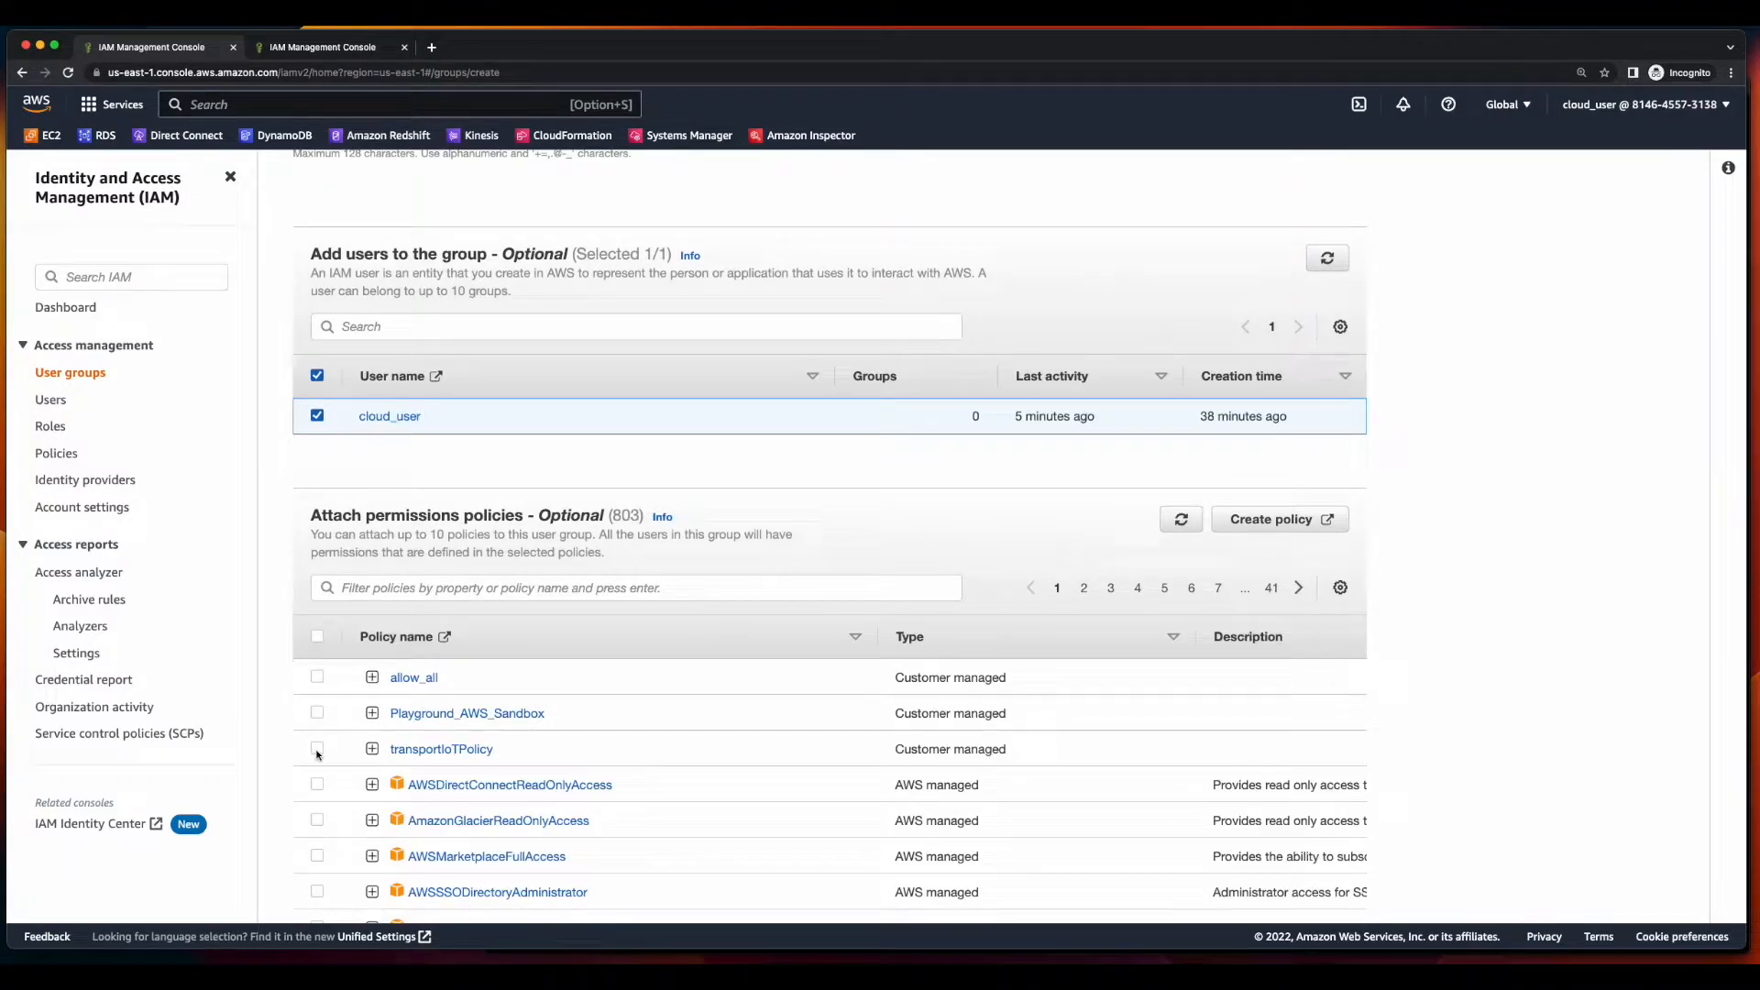
click(316, 749)
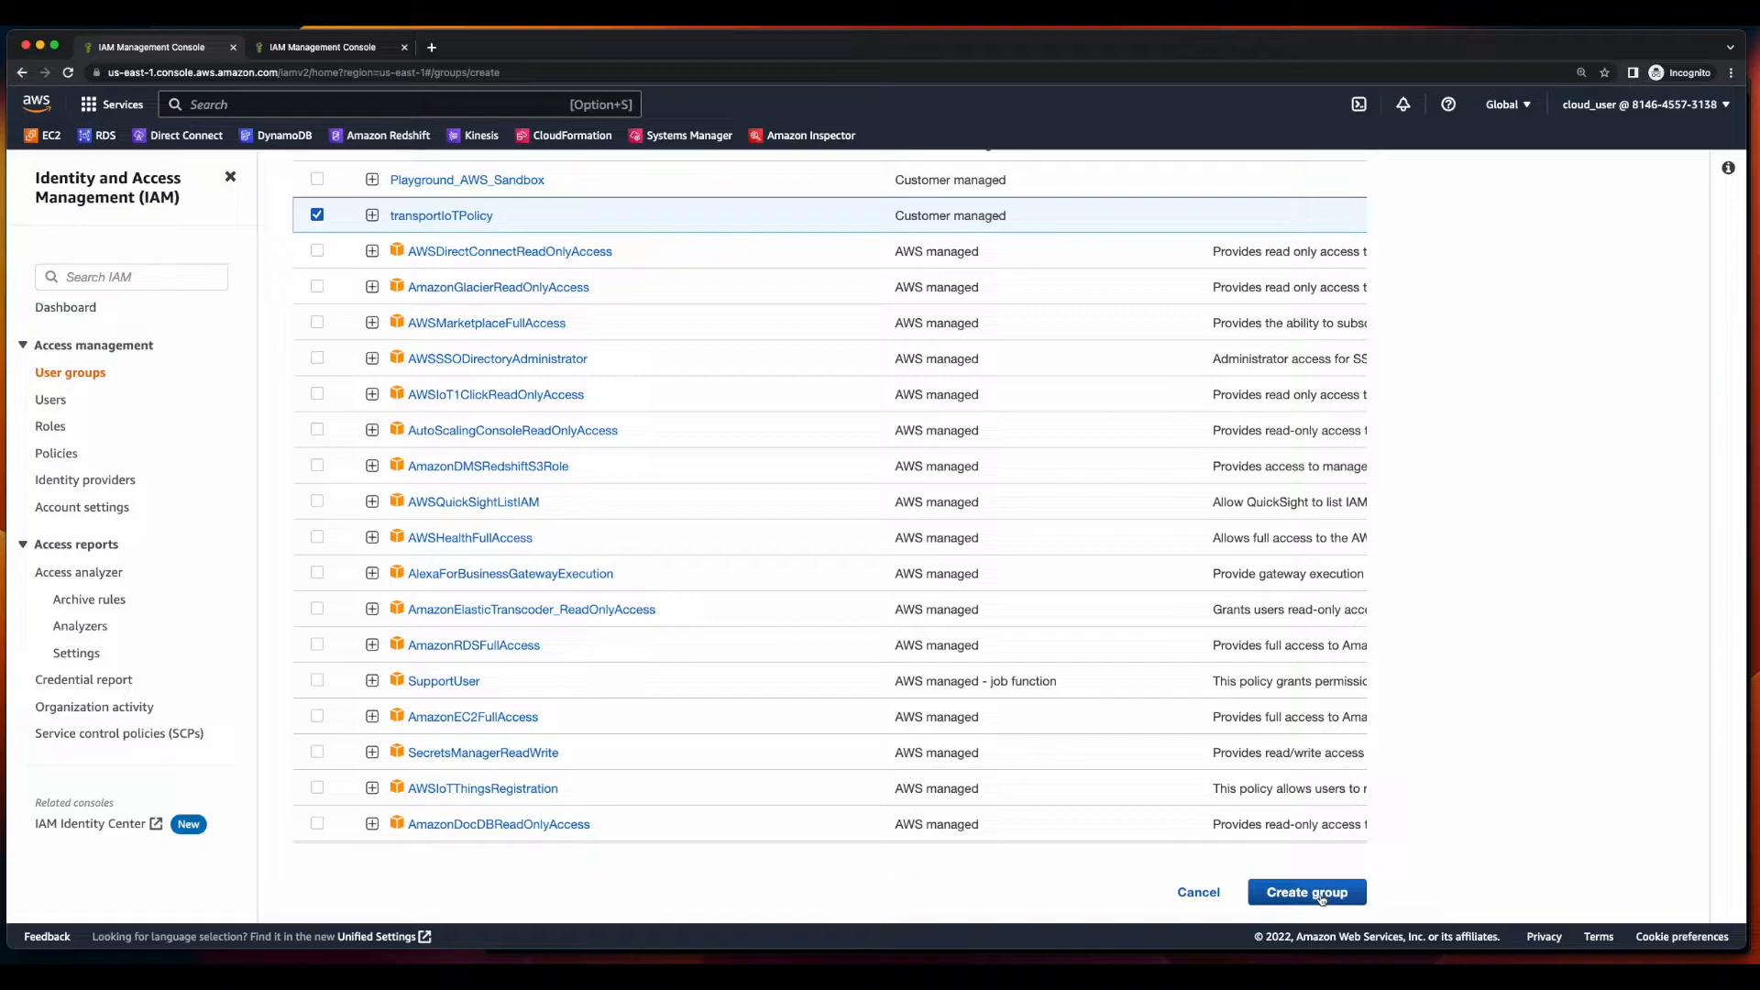
click(1306, 892)
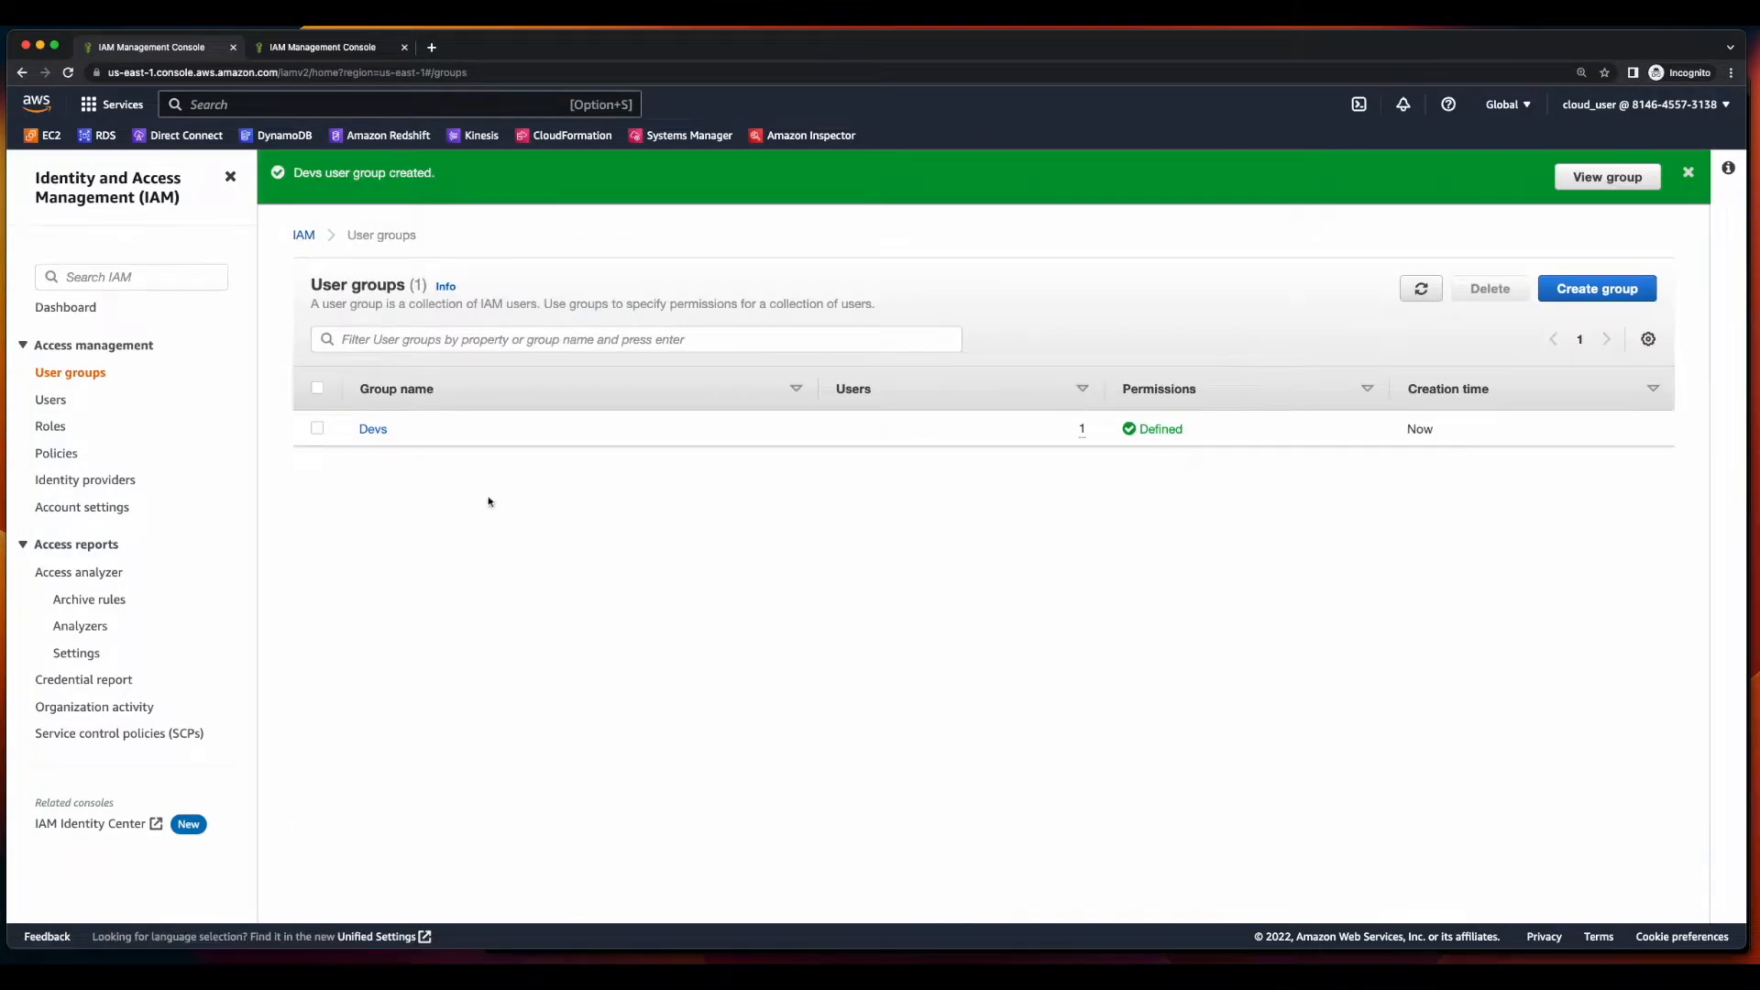
click(371, 428)
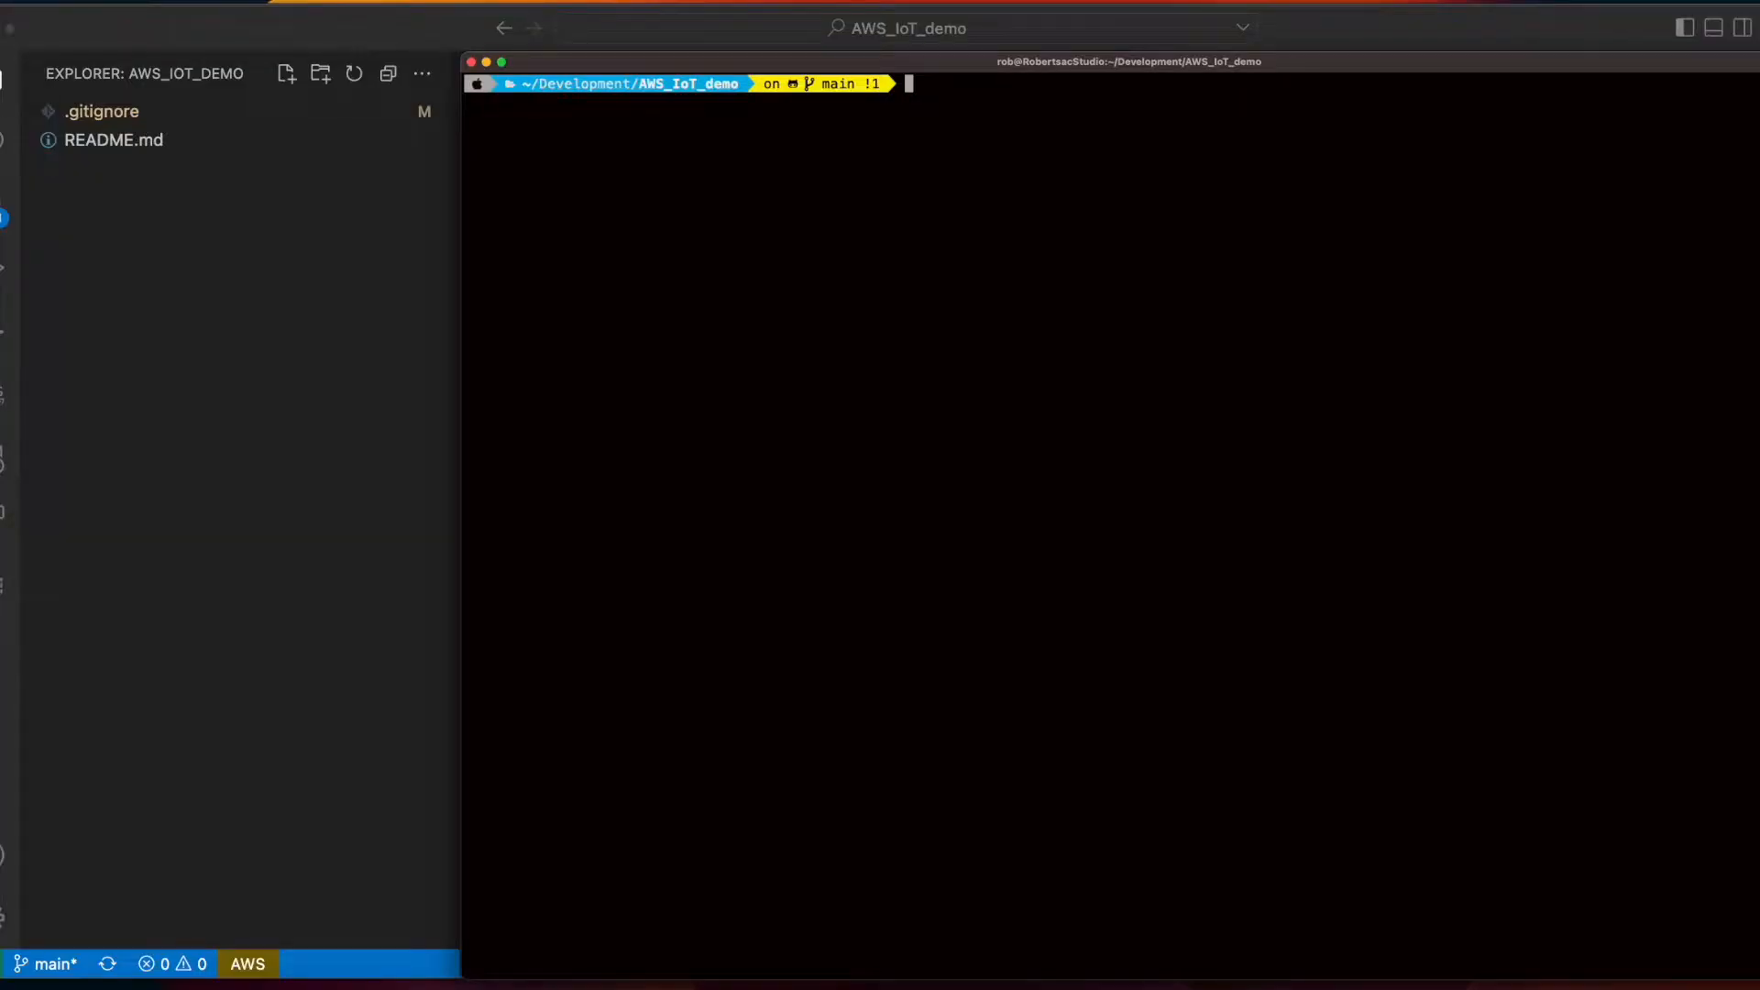
Step: Create DeviceTransportCo/truck1, install aws-iot-device-sdk, and download AmazonRootCA1.pem as root-CA.crt
text(mkdir DeviceTransportCo && cd DeviceTransportCo)
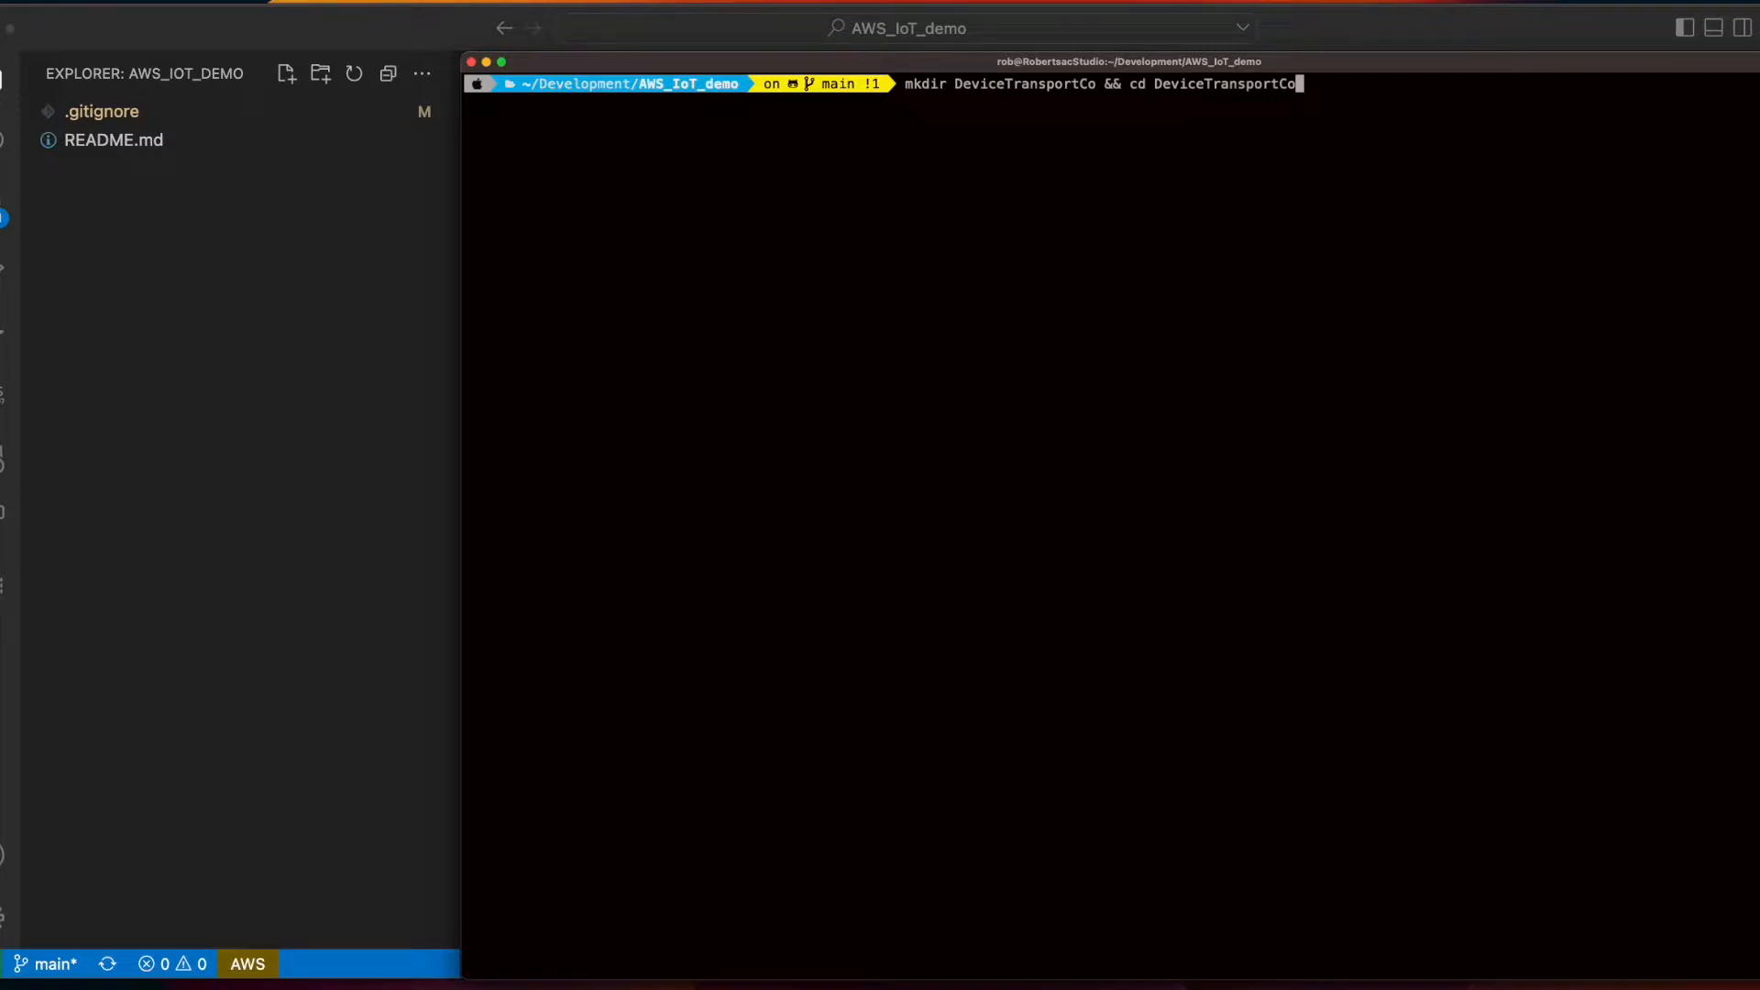
key(Return)
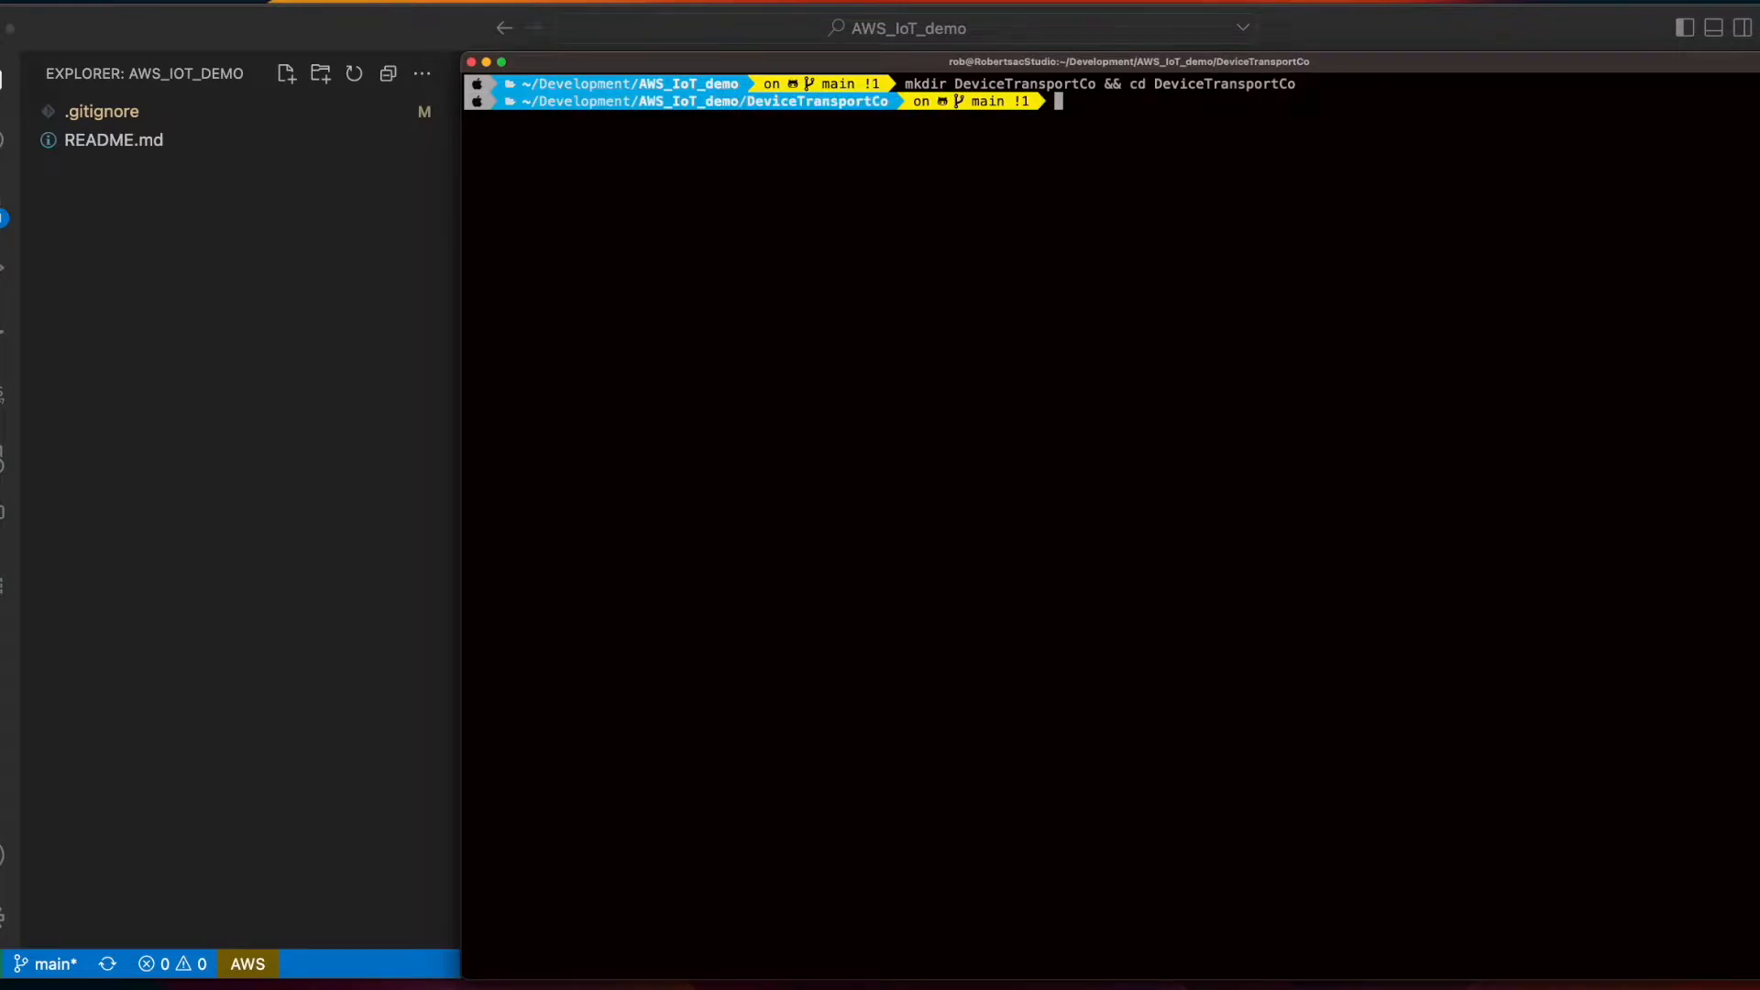
text(mkdir truck1 && cd truck1)
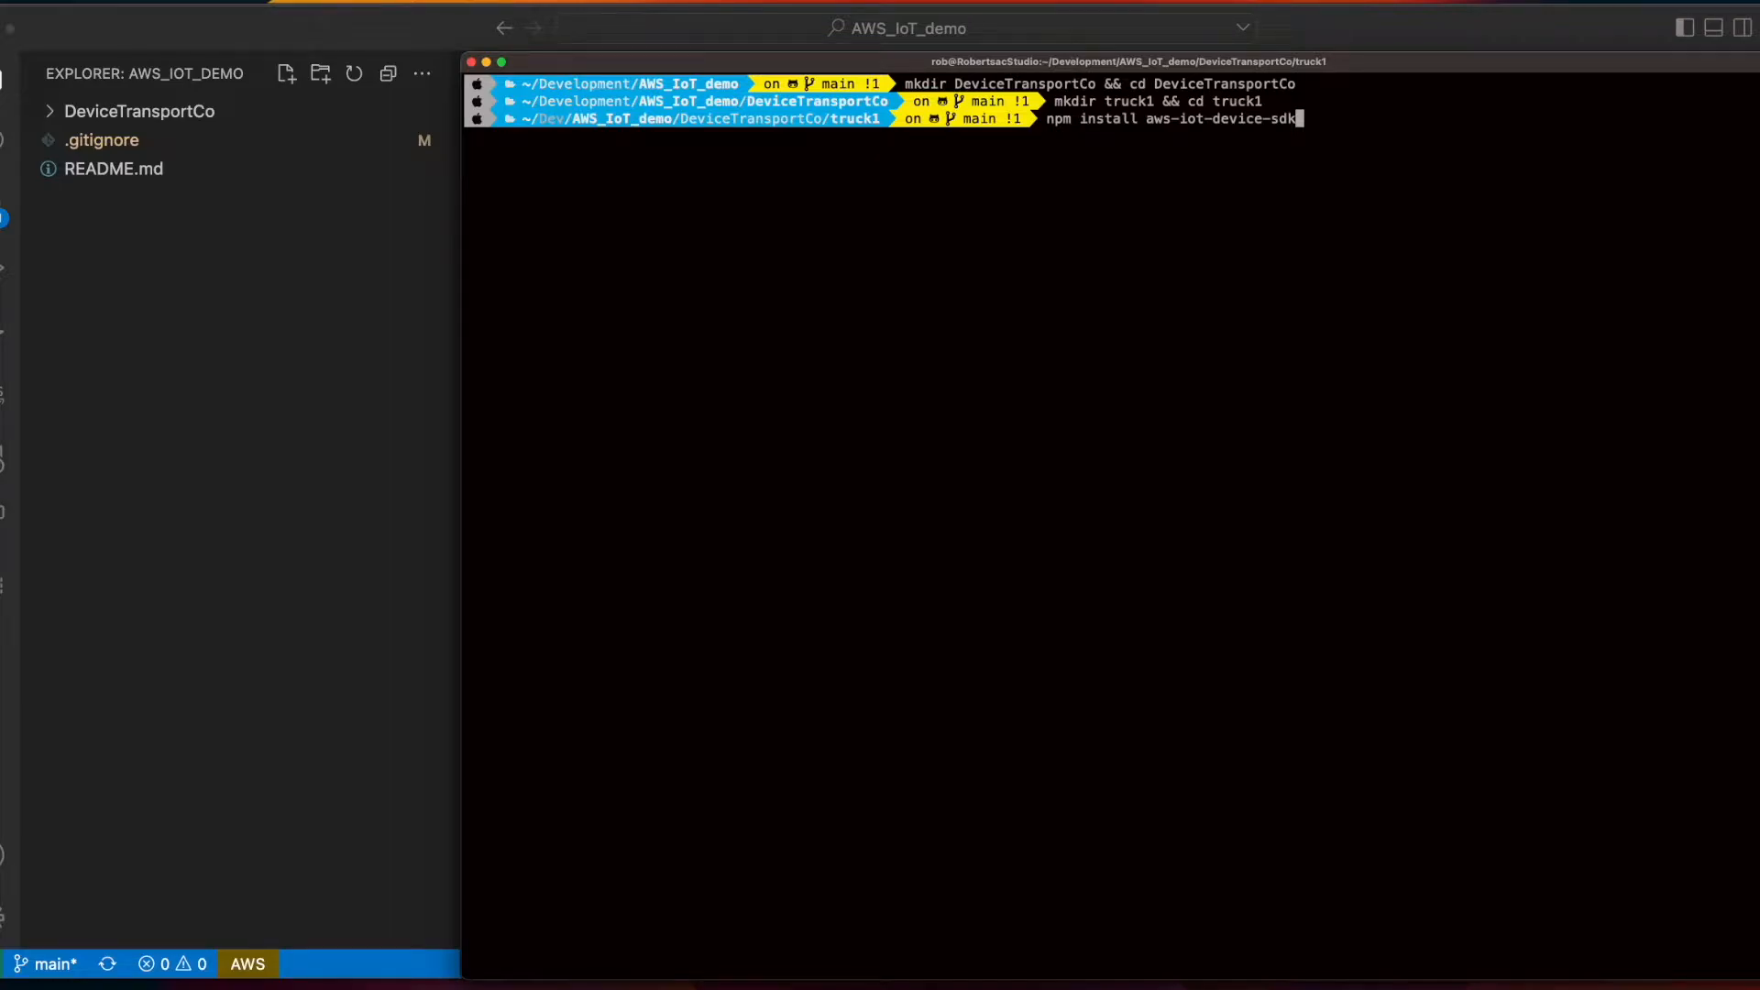
key(Return)
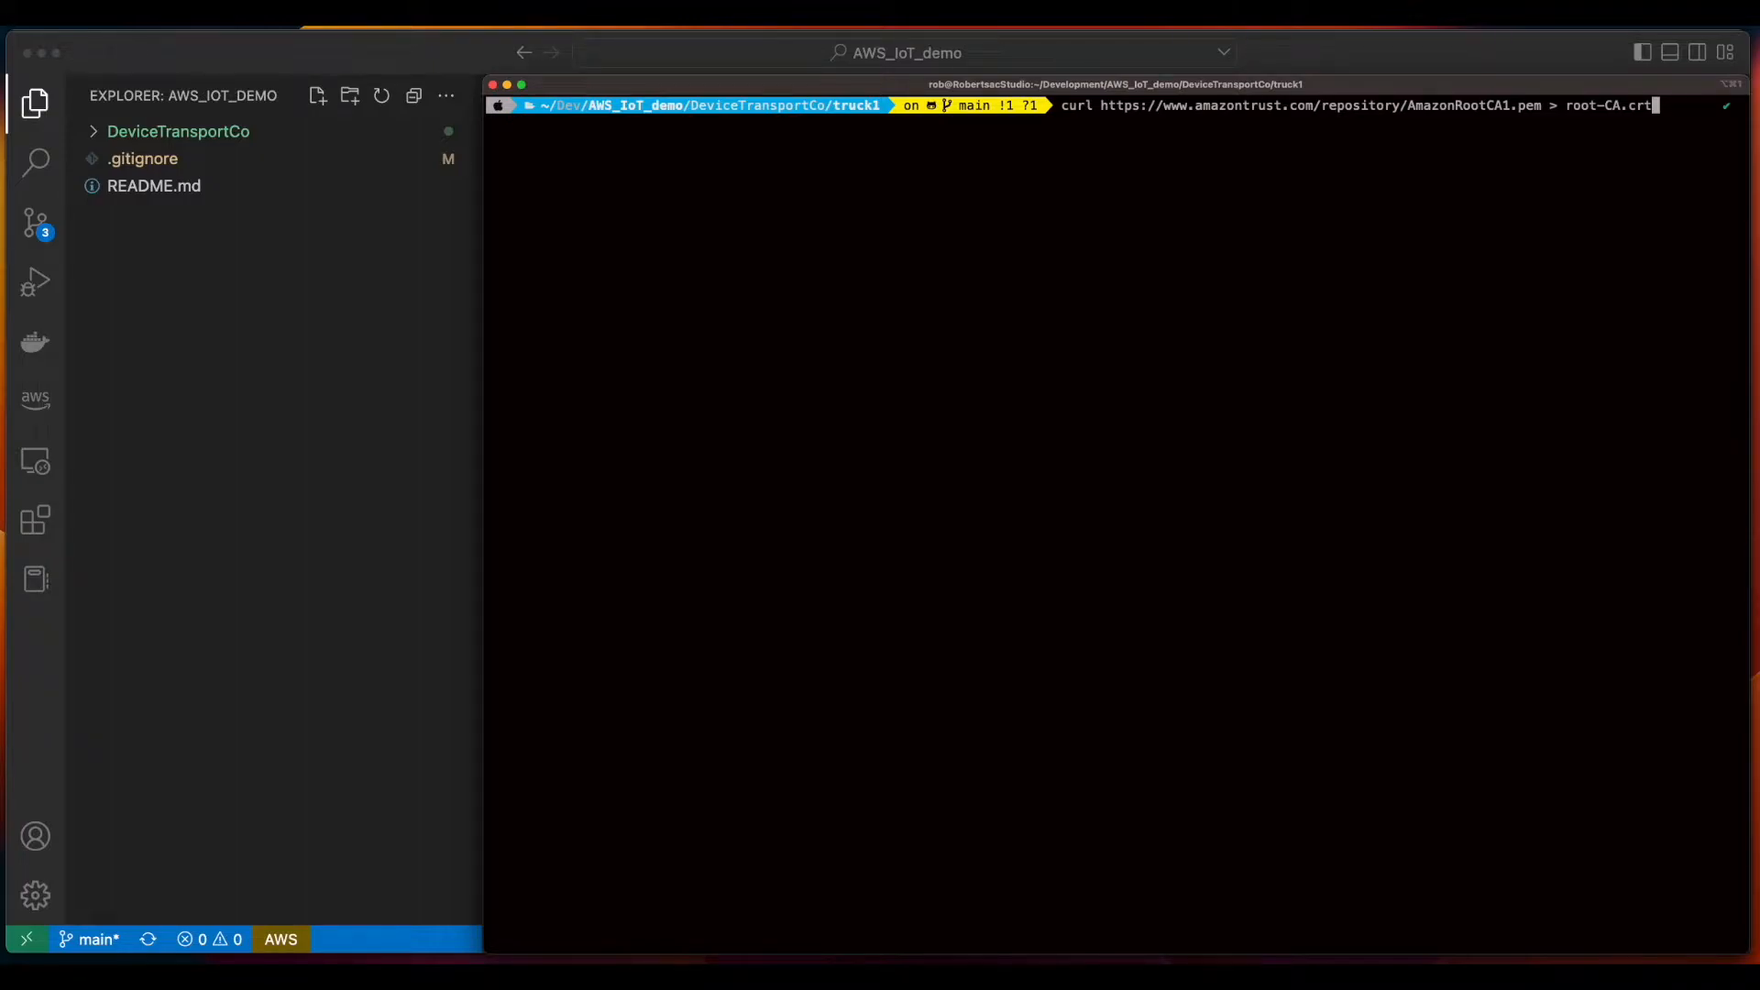
key(Return)
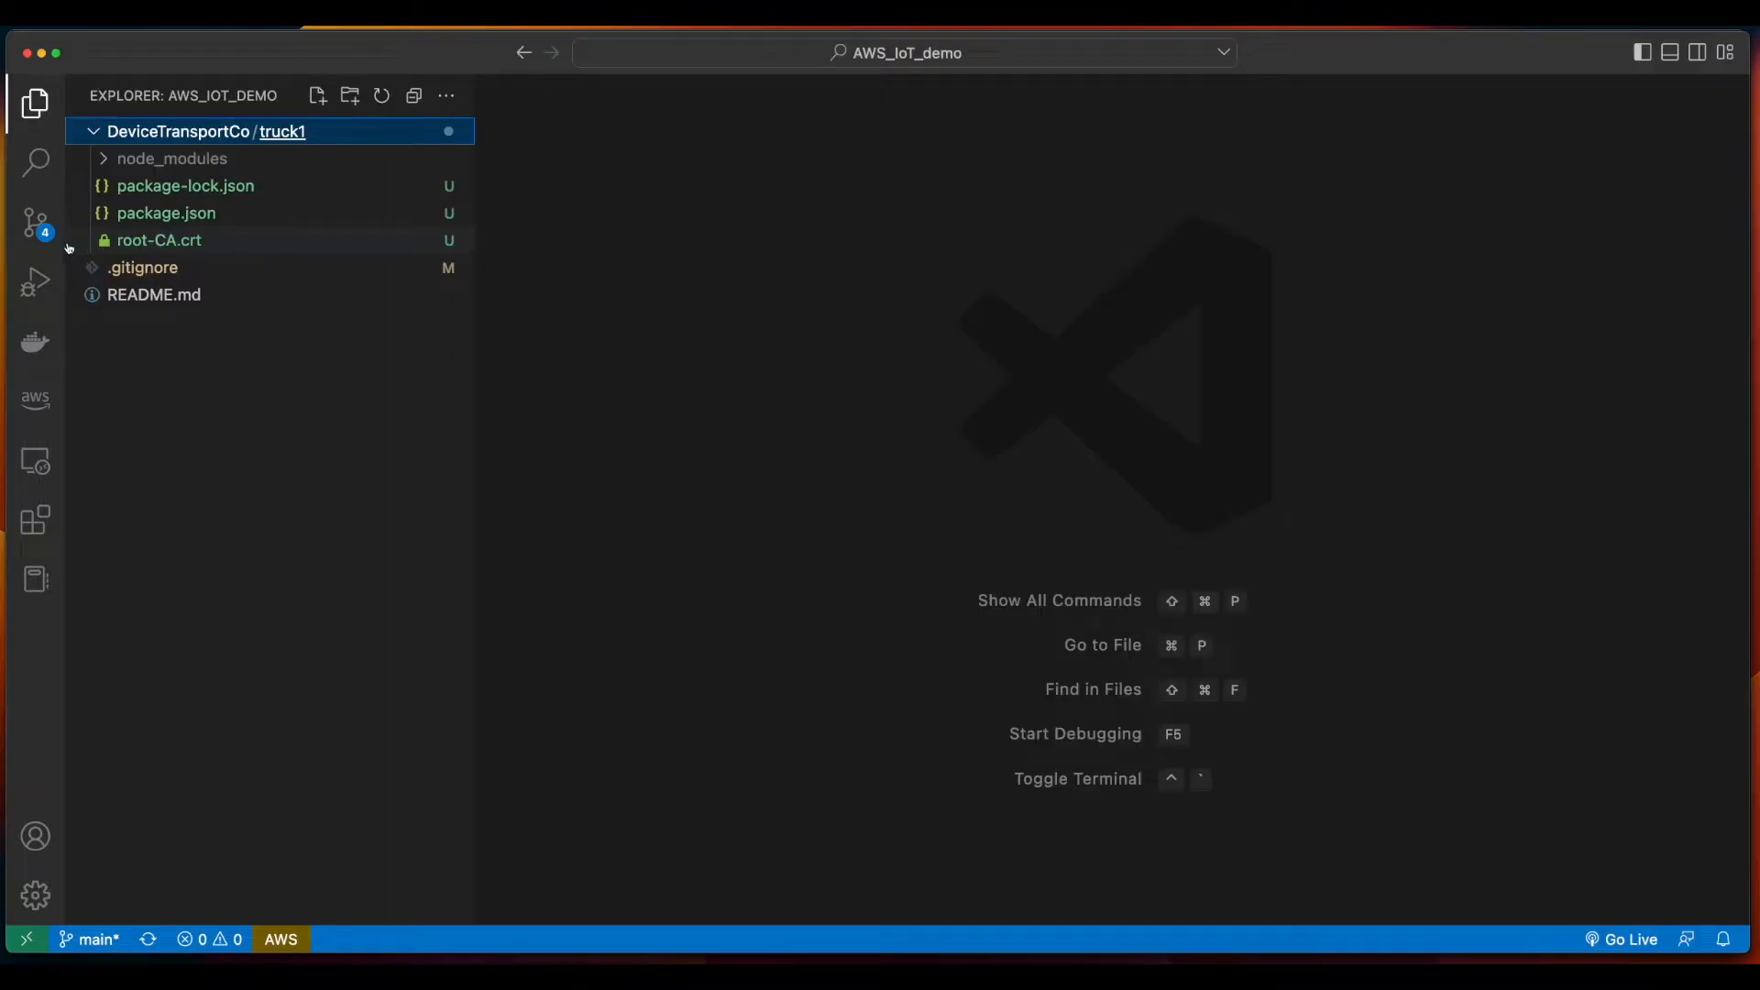
mouse_move(272, 249)
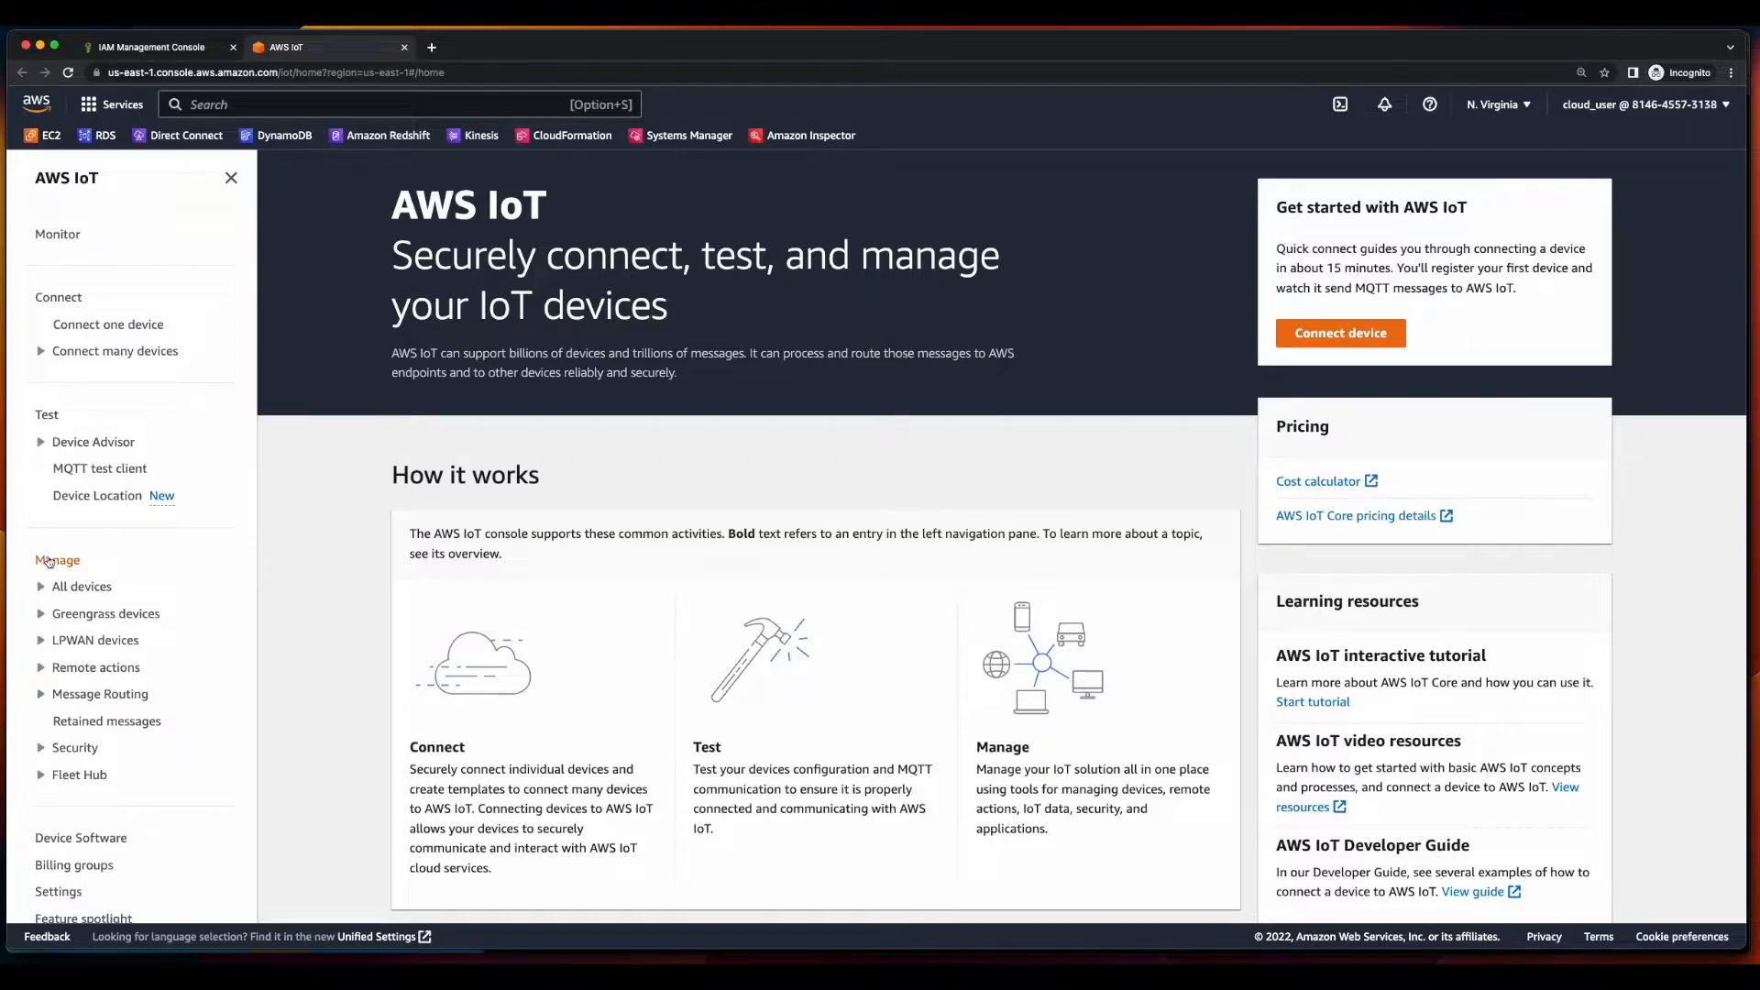
Step: Open the IoT Things list and start creating a new thing
click(80, 586)
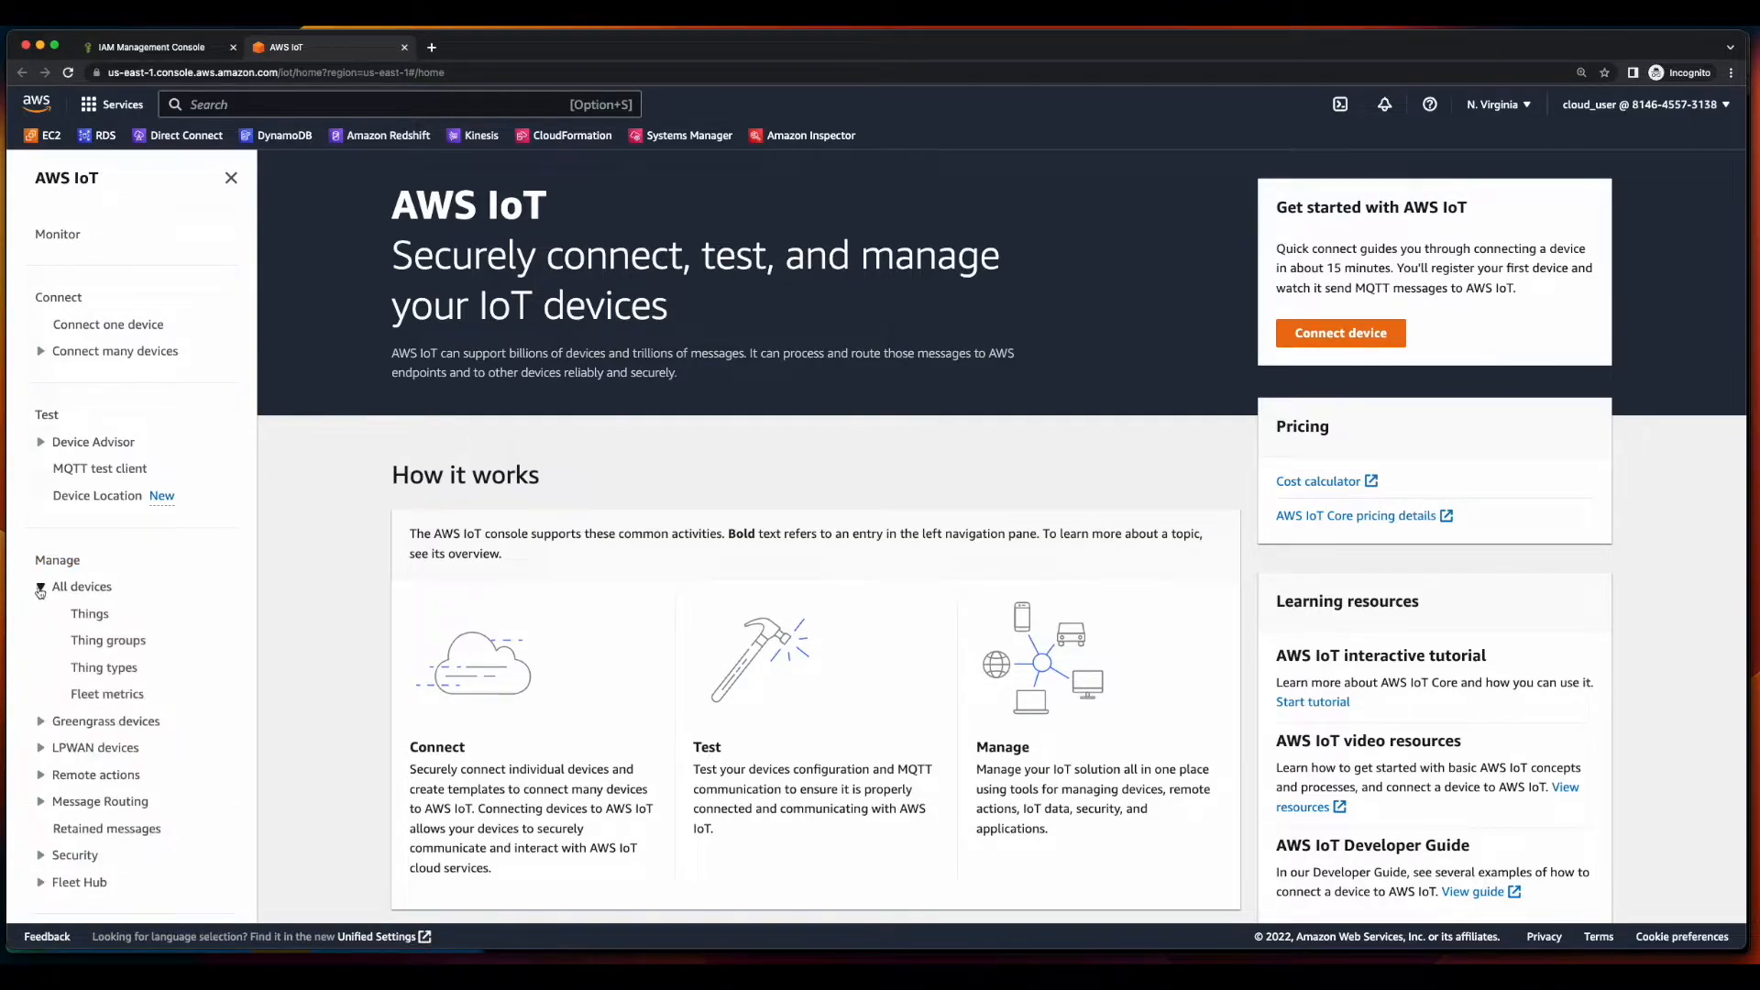
click(89, 613)
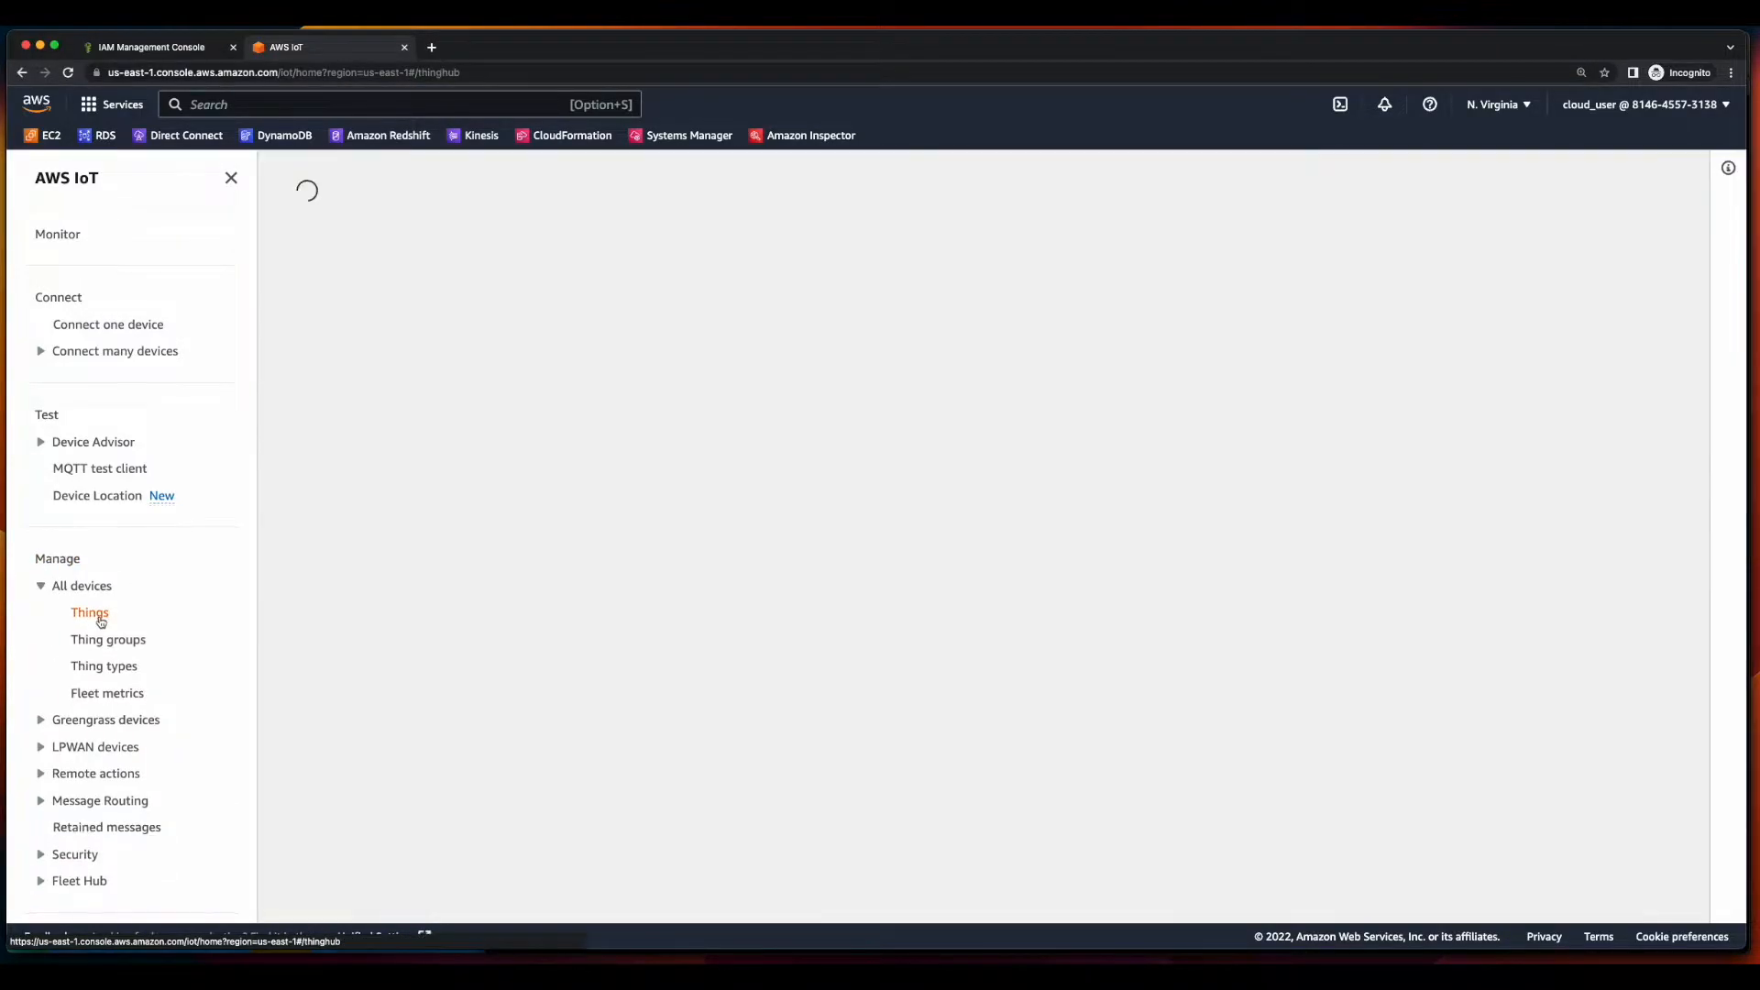
click(89, 611)
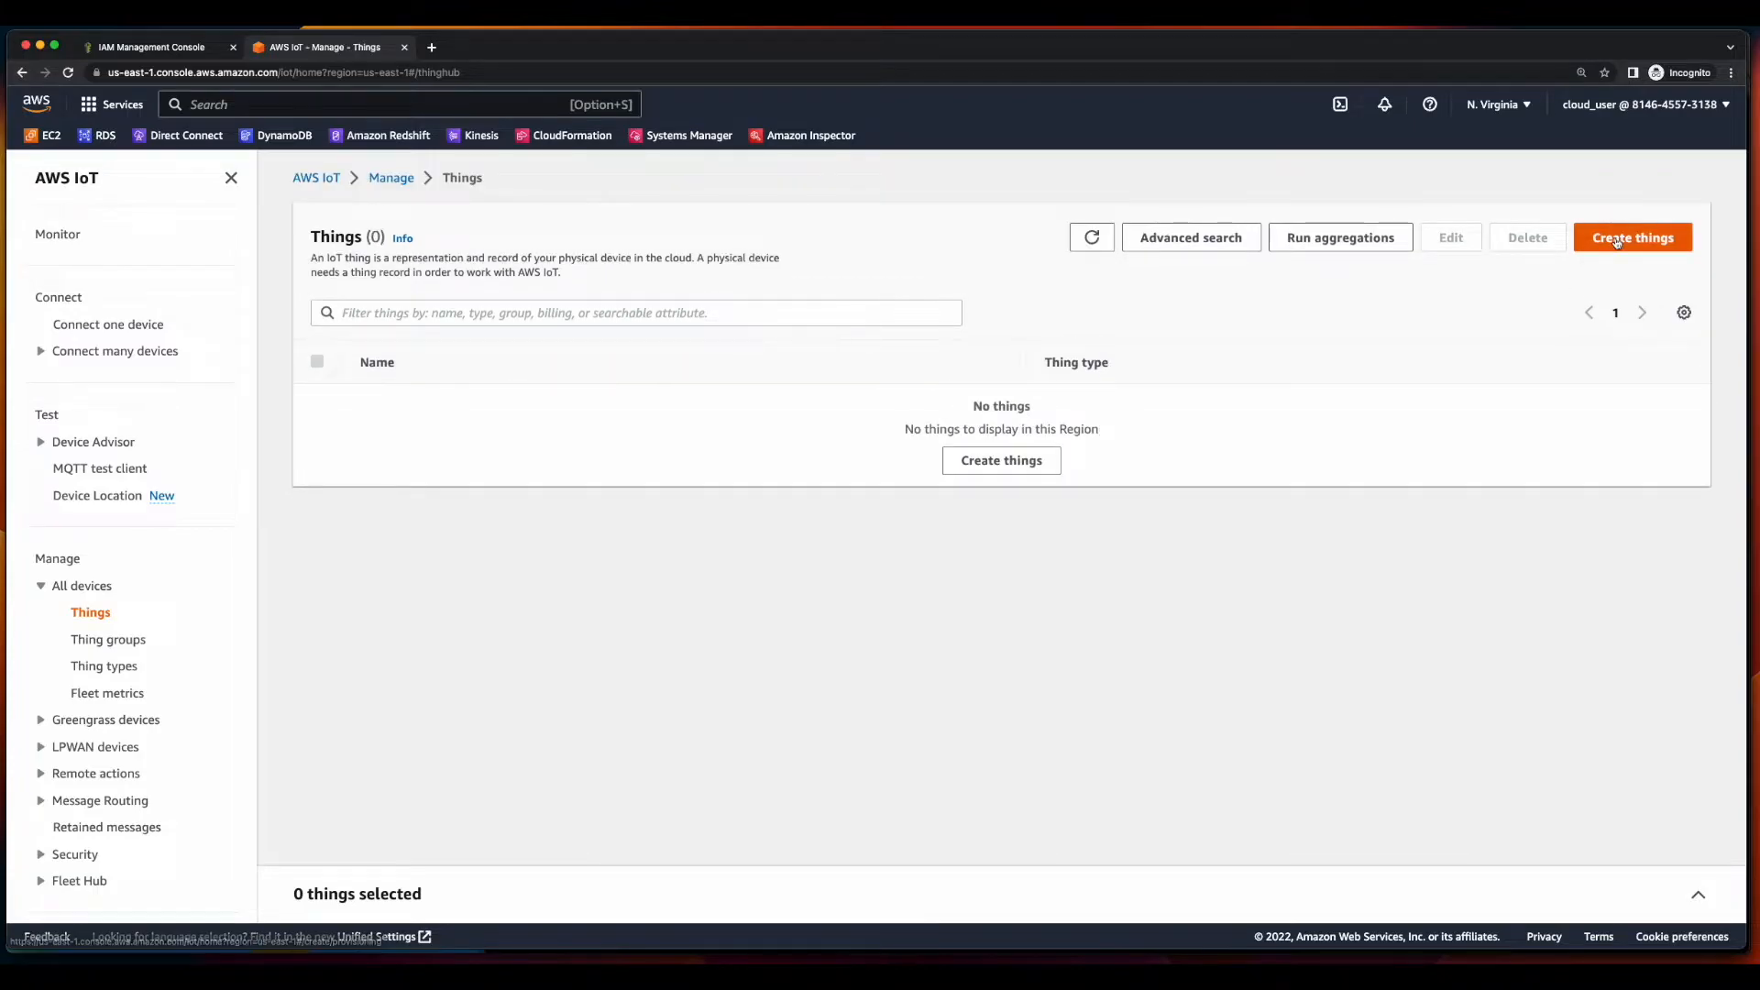
click(1632, 236)
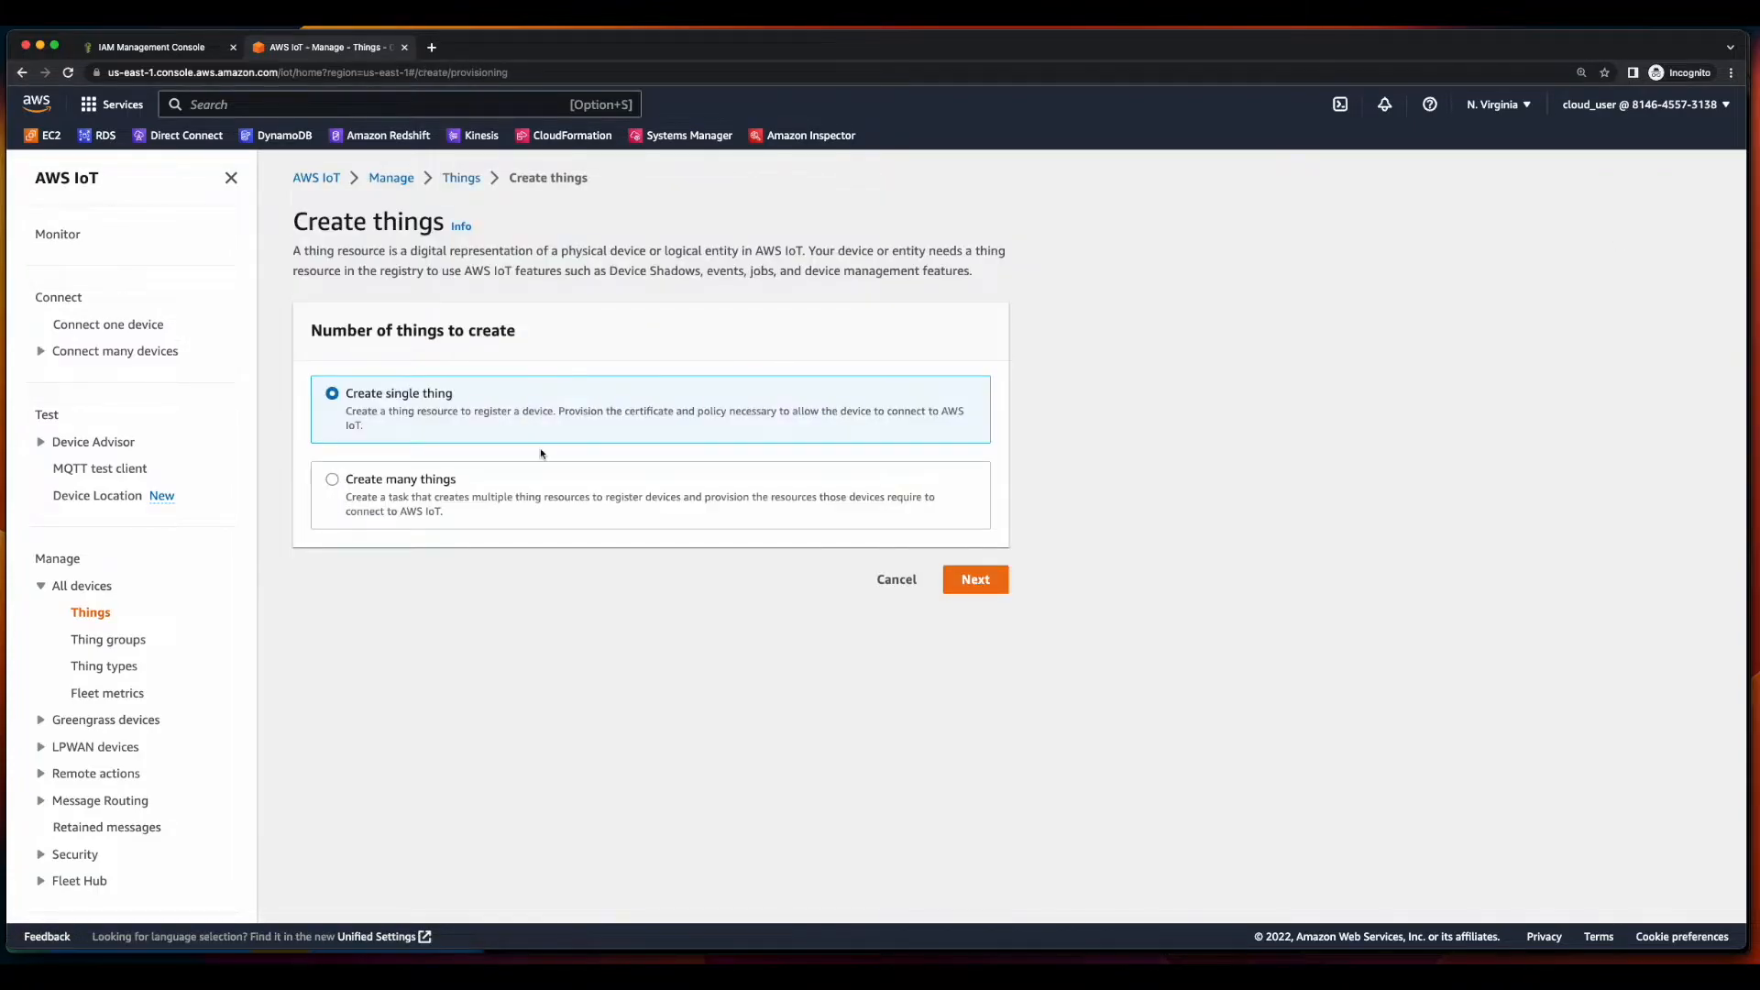
mouse_move(507, 417)
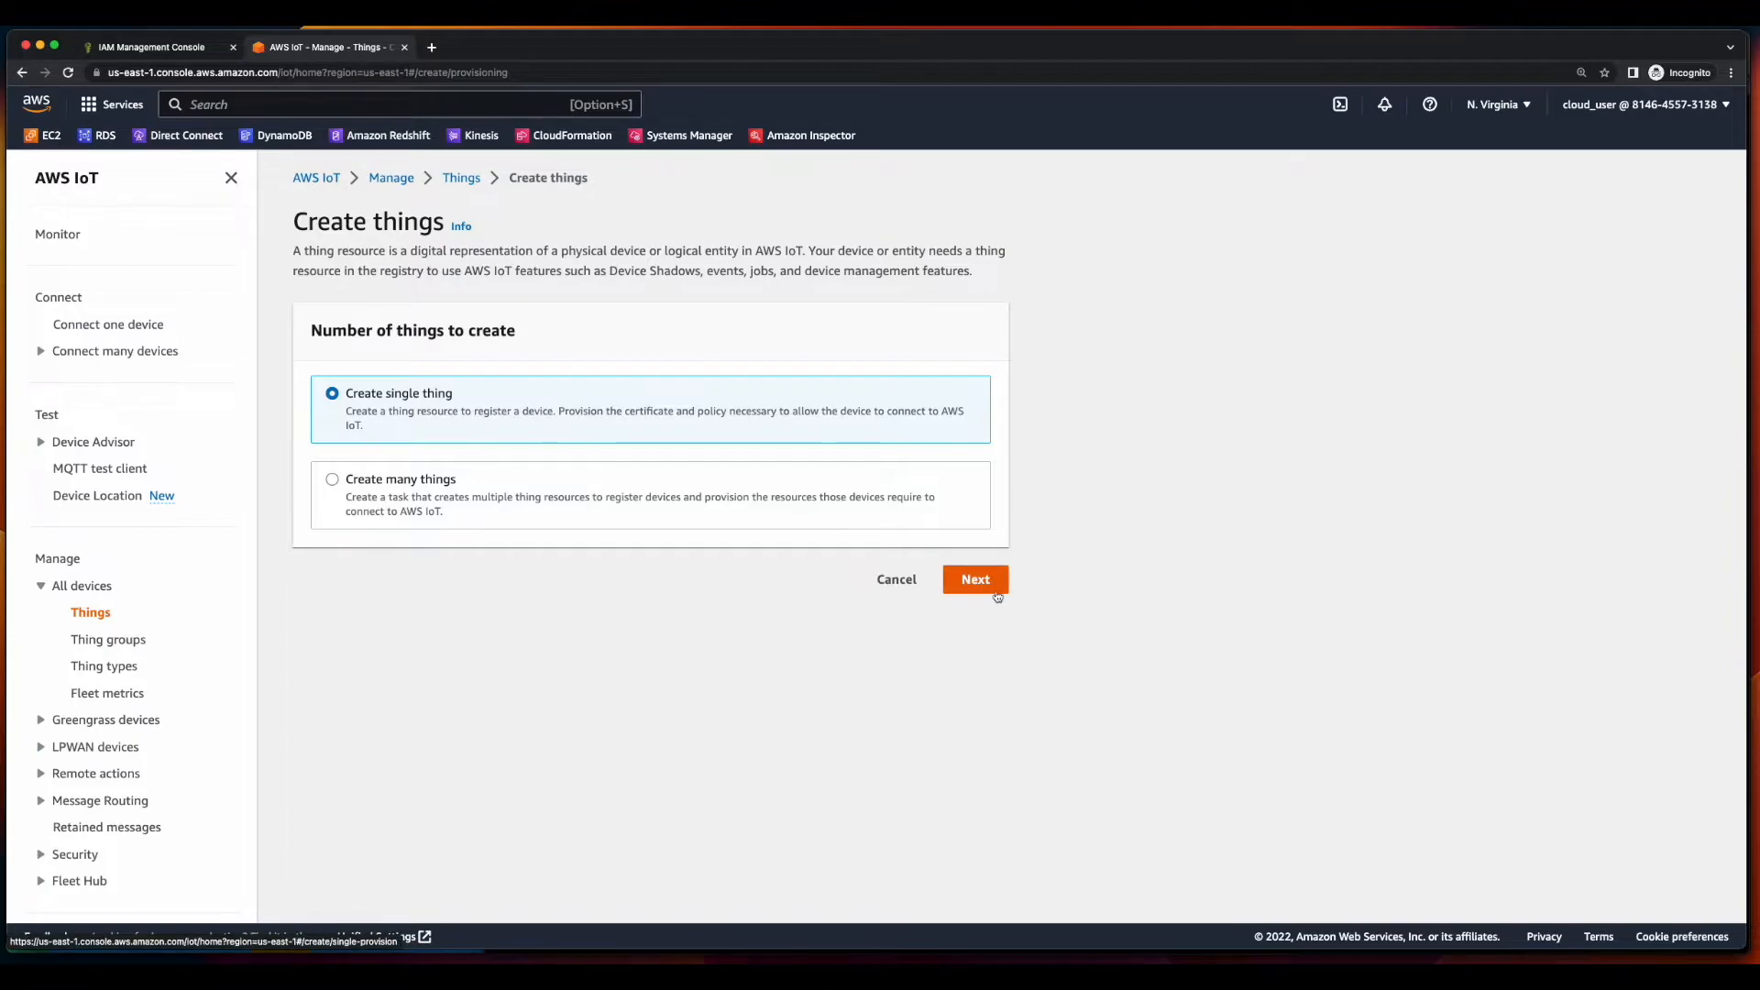
Step: Create a single thing named truck1 with an auto-generated certificate
click(975, 579)
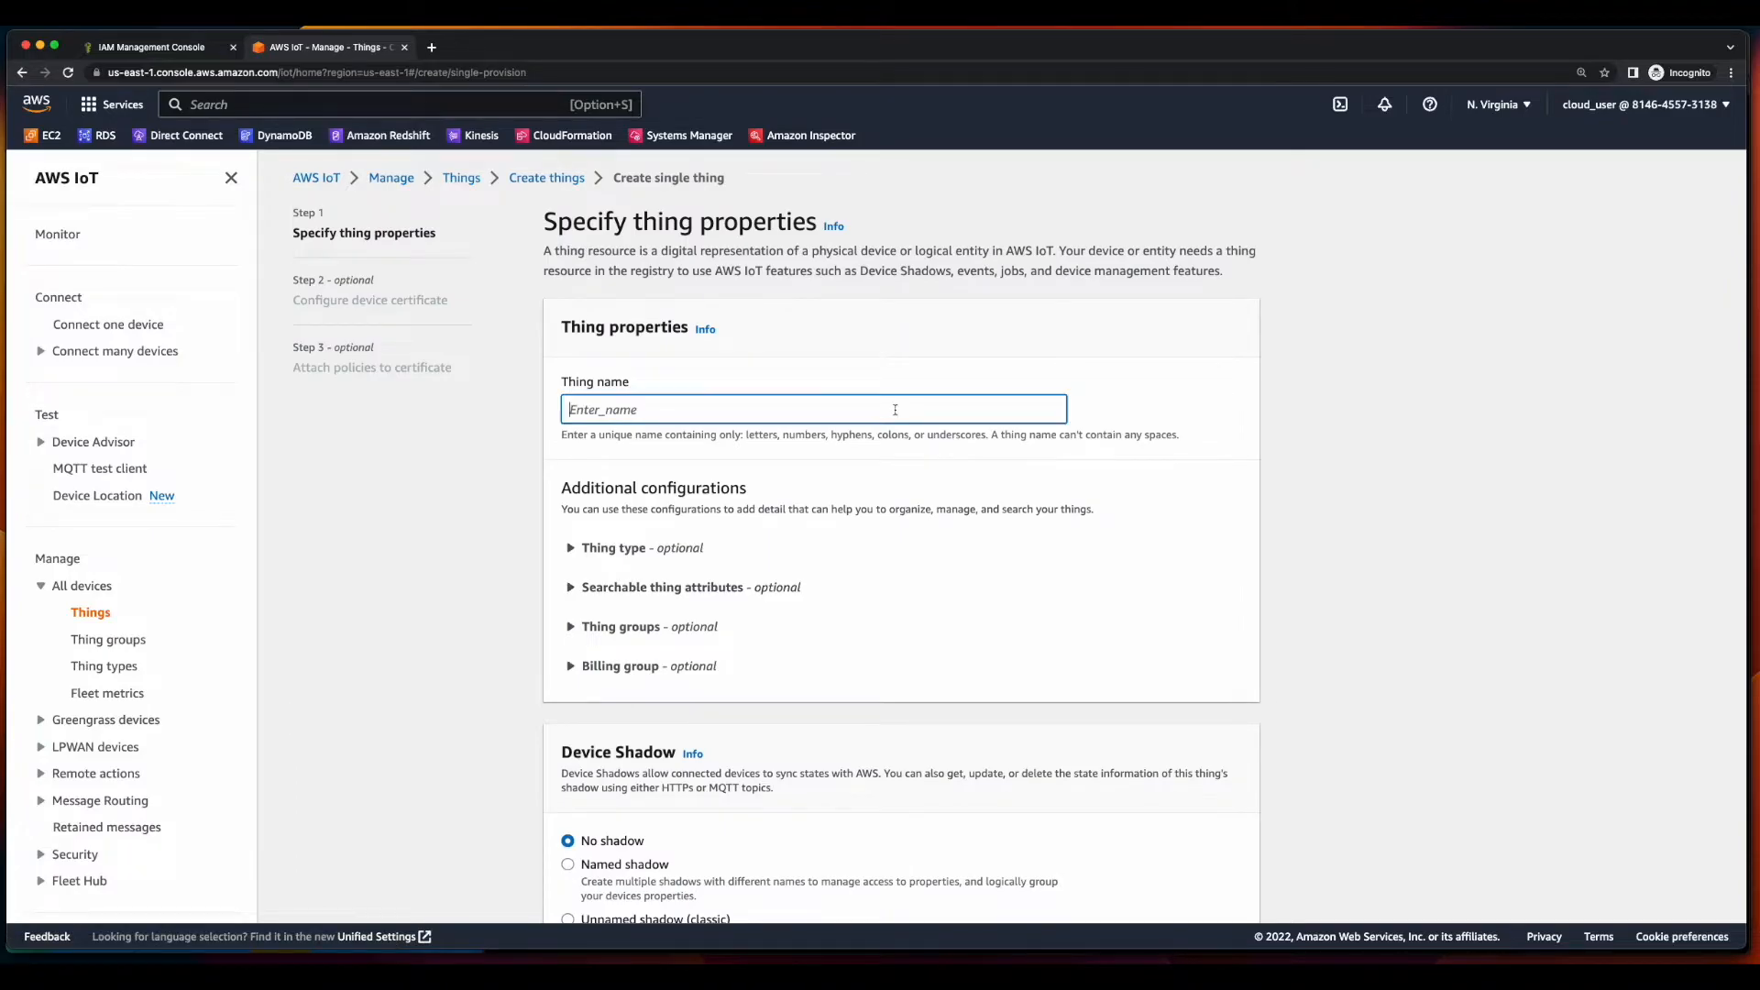
text(truck1)
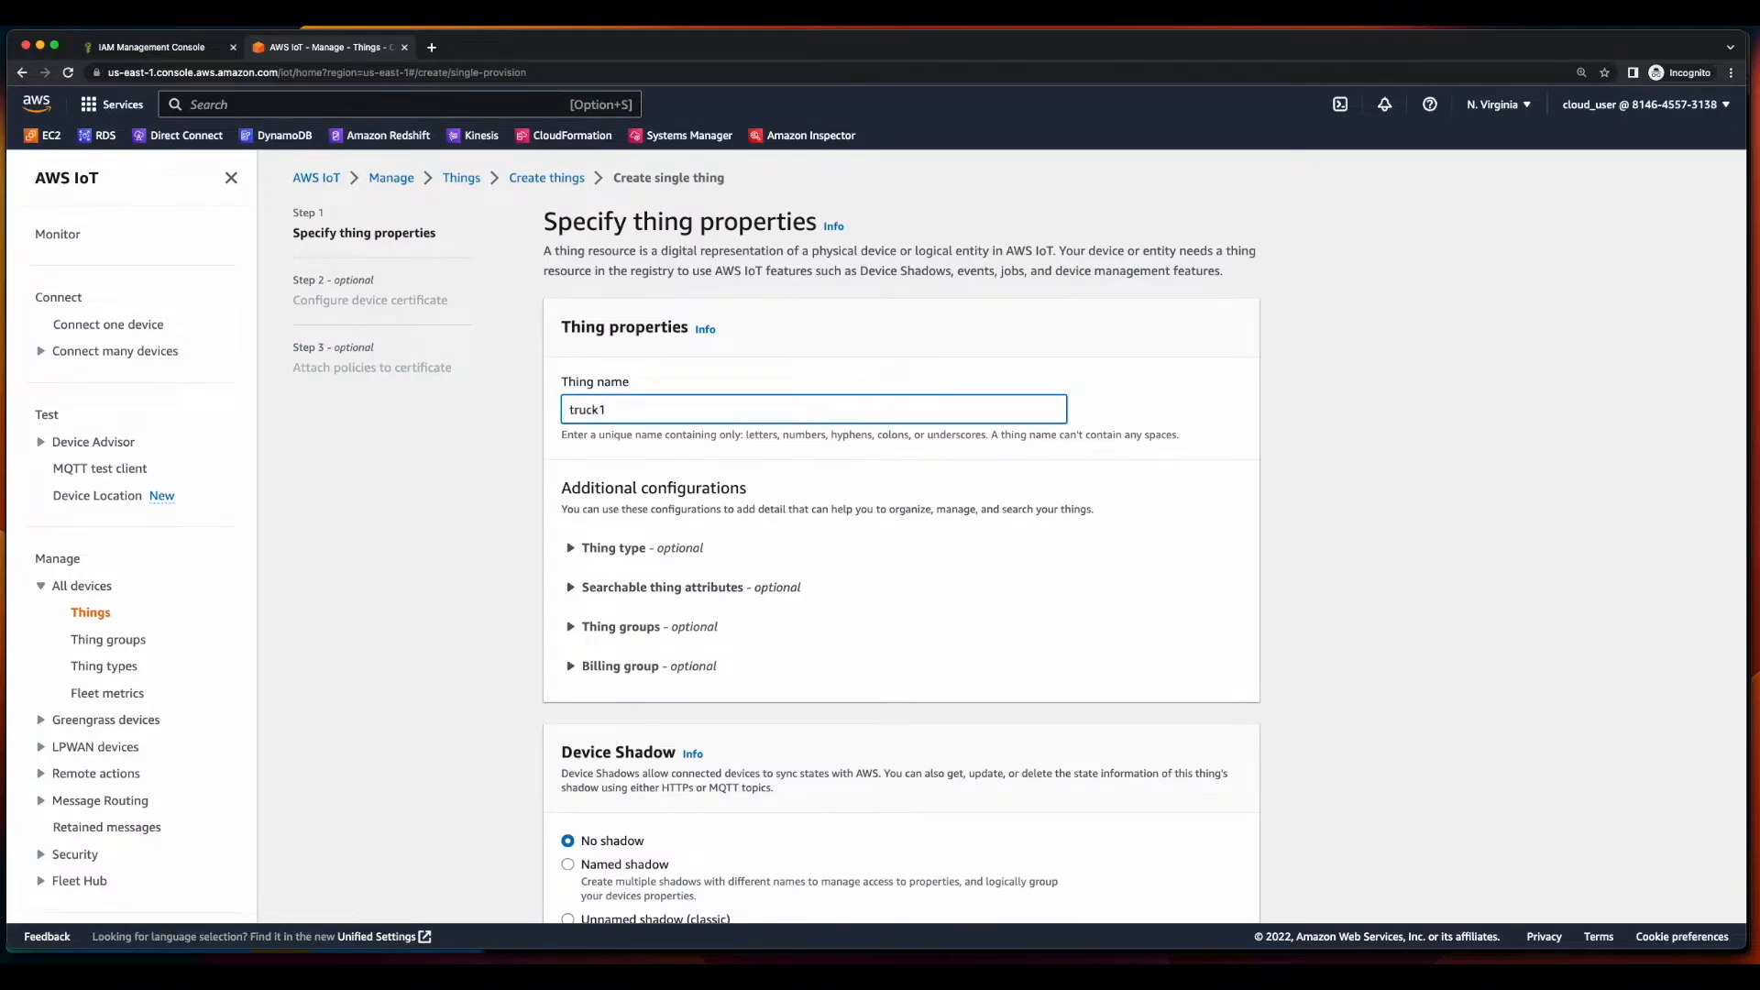
scroll(down, 3)
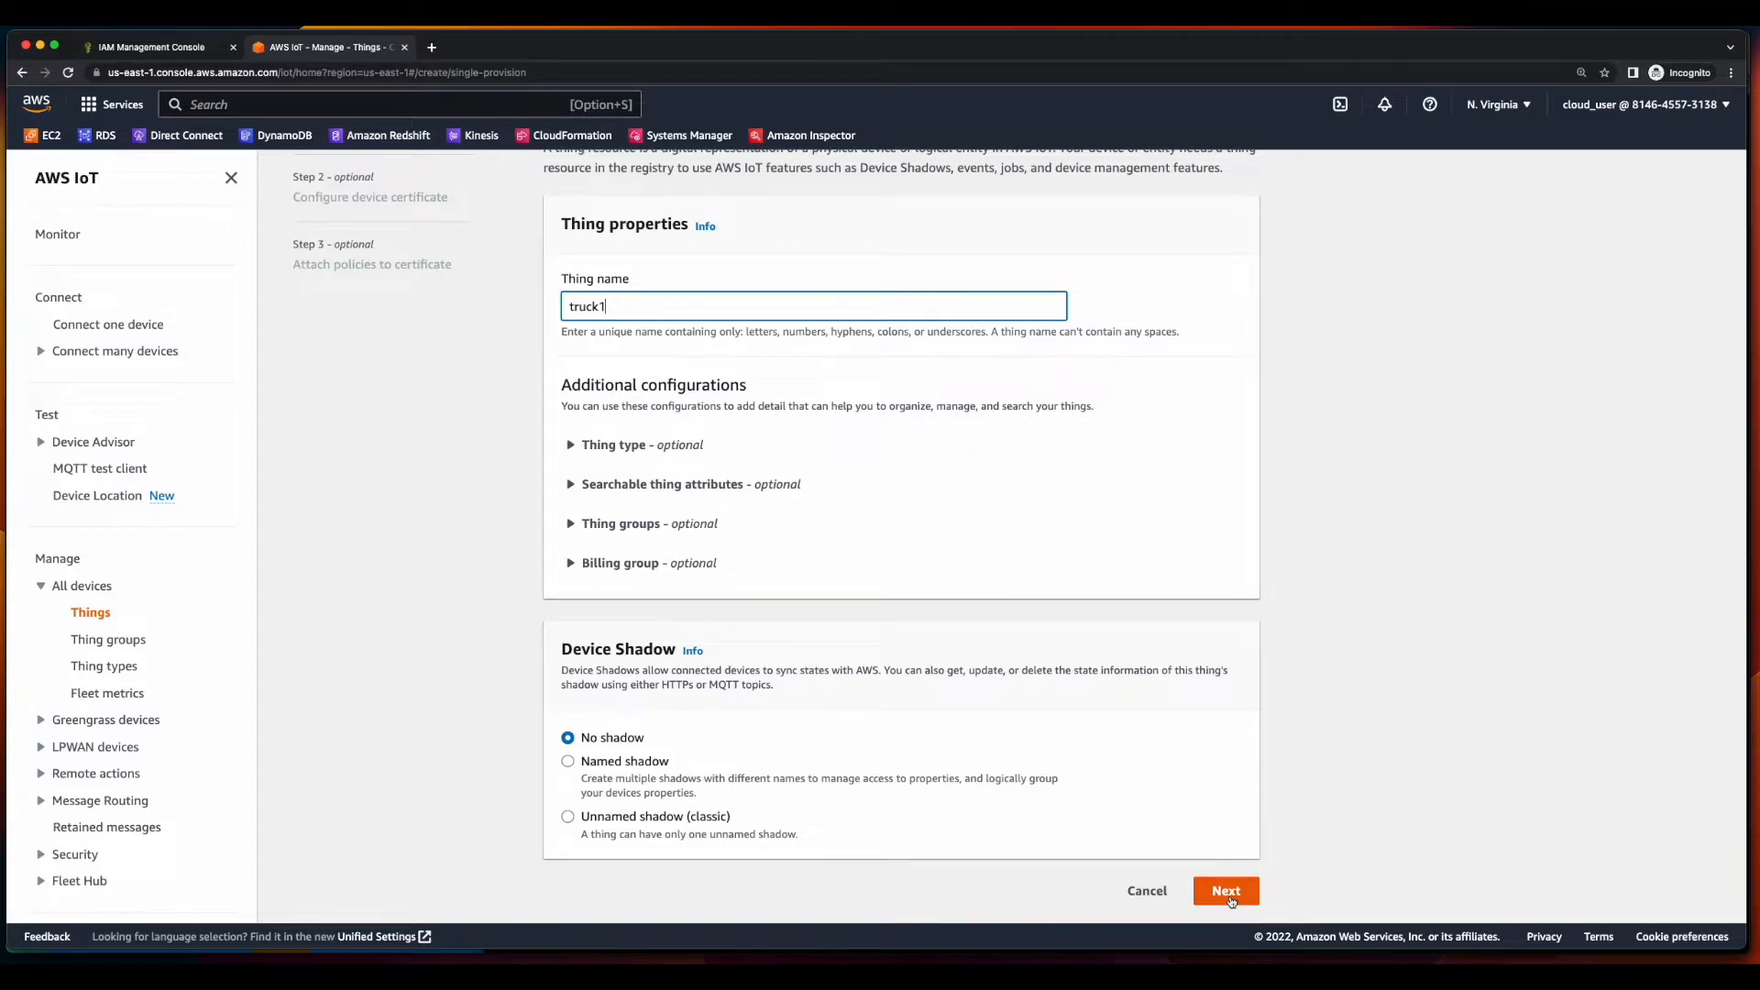
click(1225, 890)
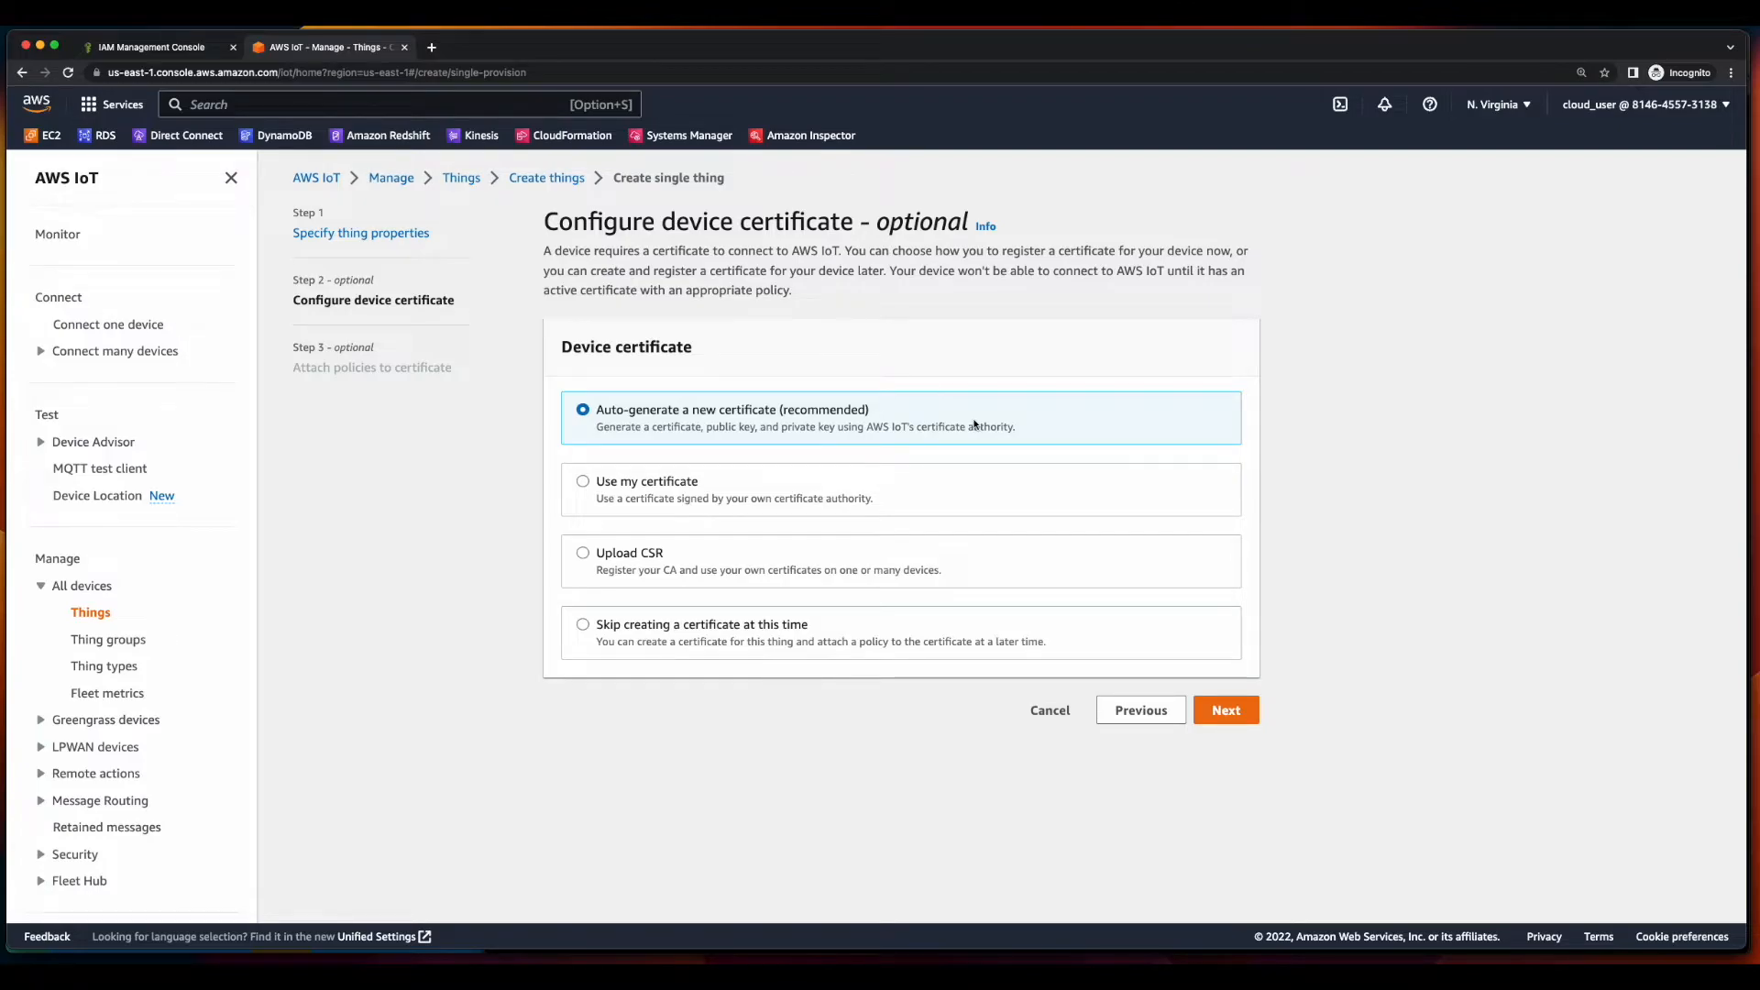
click(1225, 710)
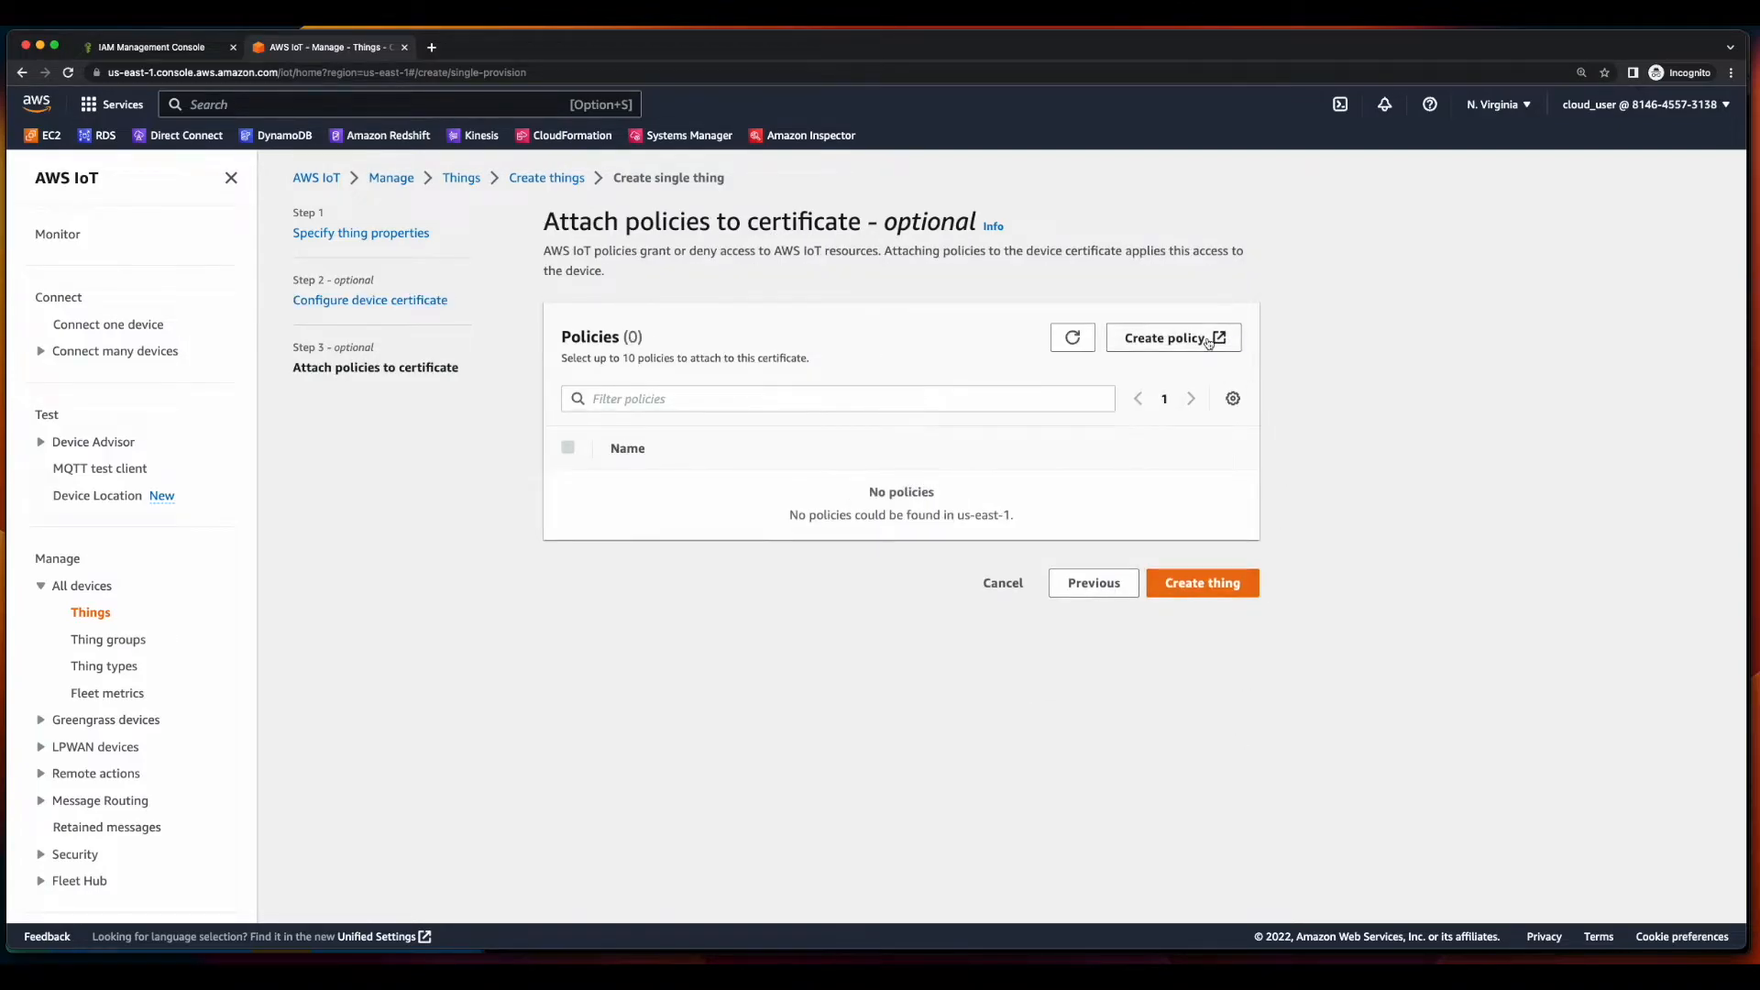
Step: Create the truckPolicy IoT policy from a pasted JSON document
click(1166, 338)
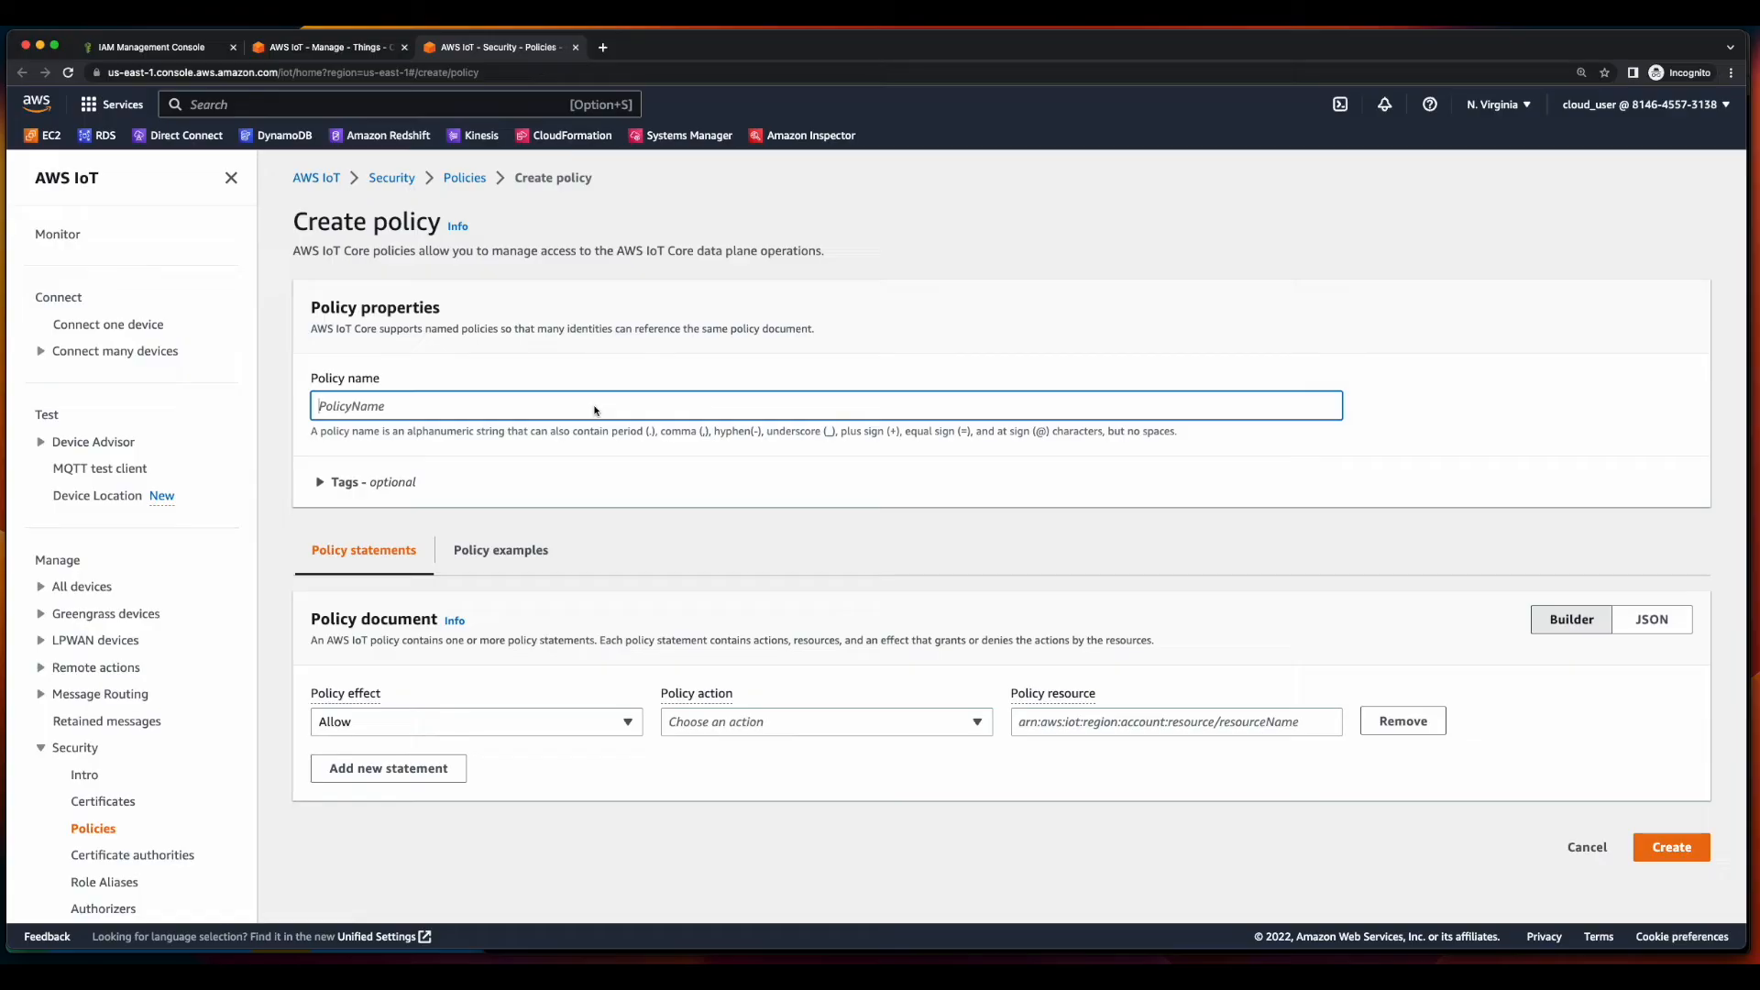
text(truckPolicy)
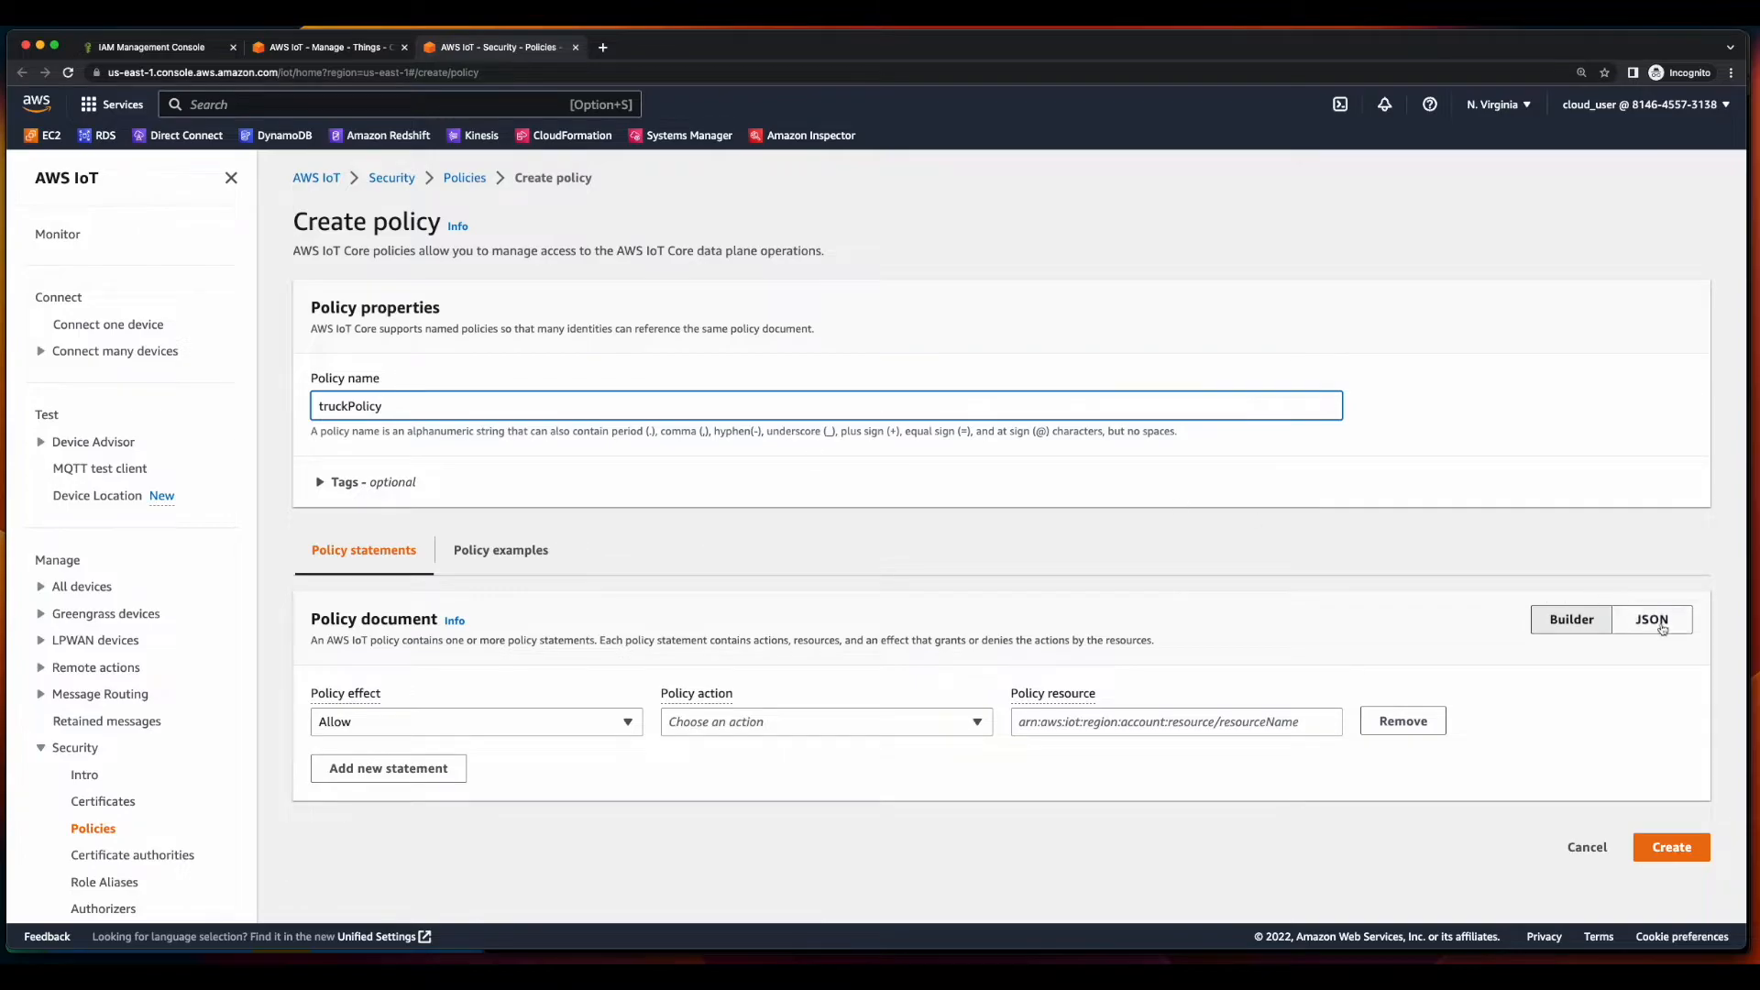
click(1650, 619)
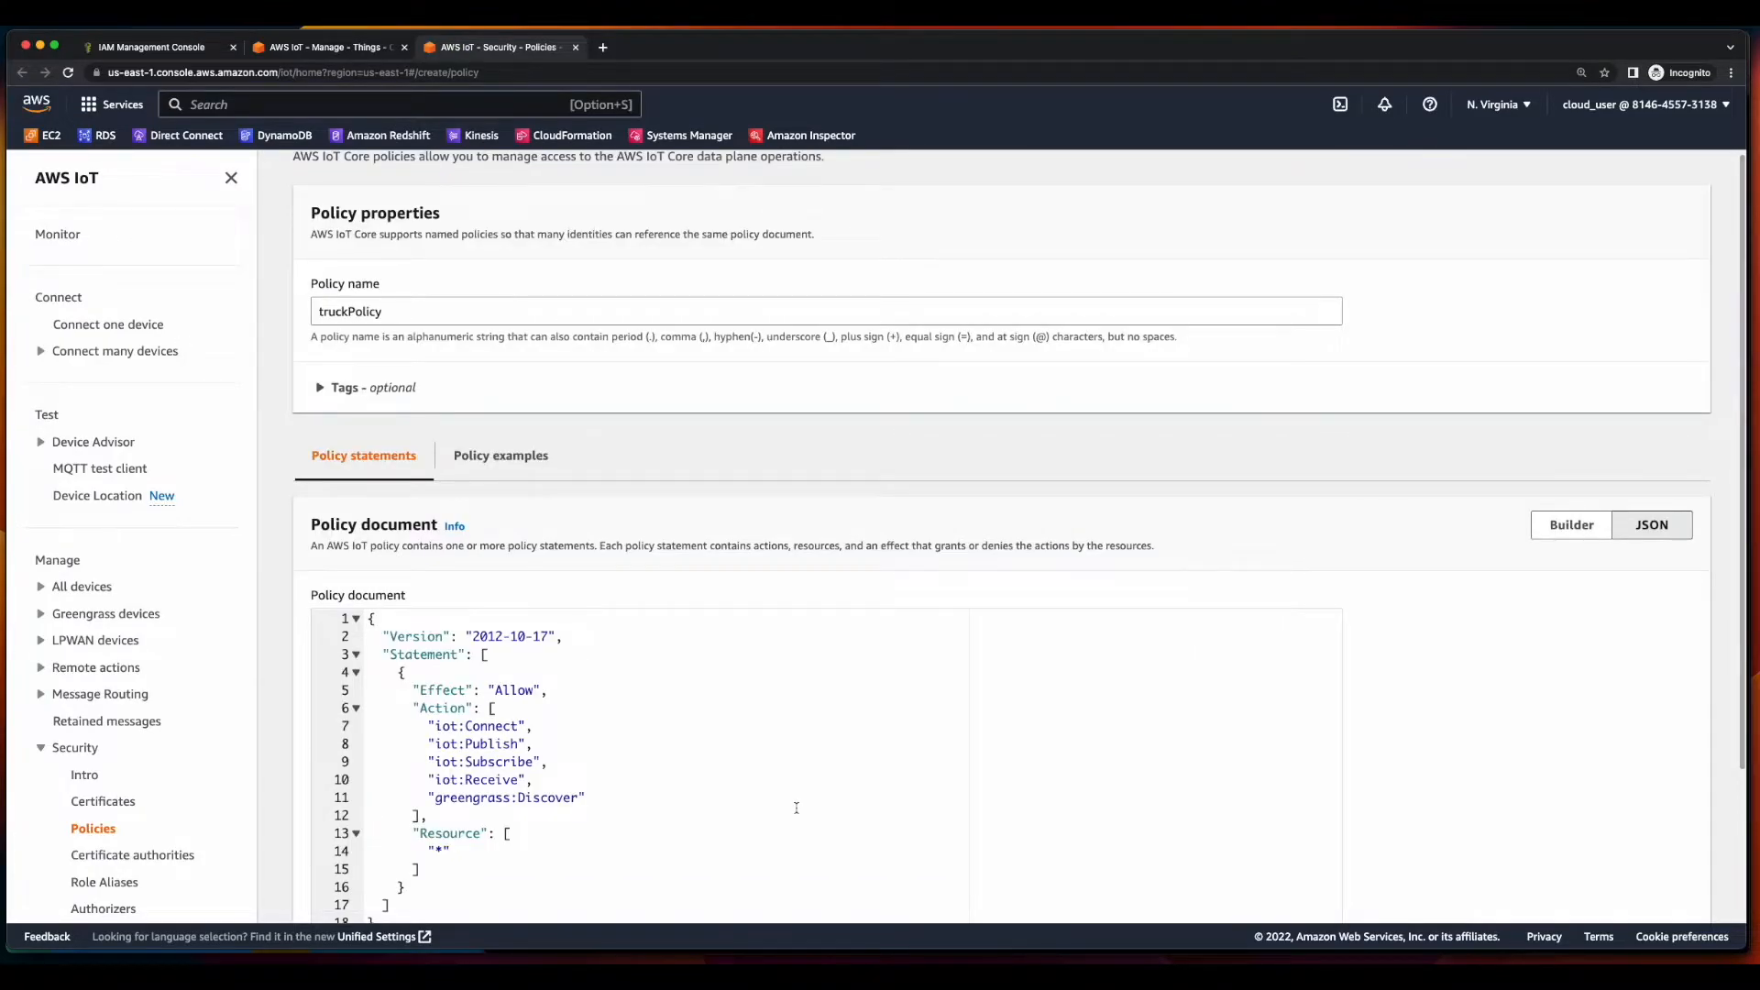
scroll(down, 3)
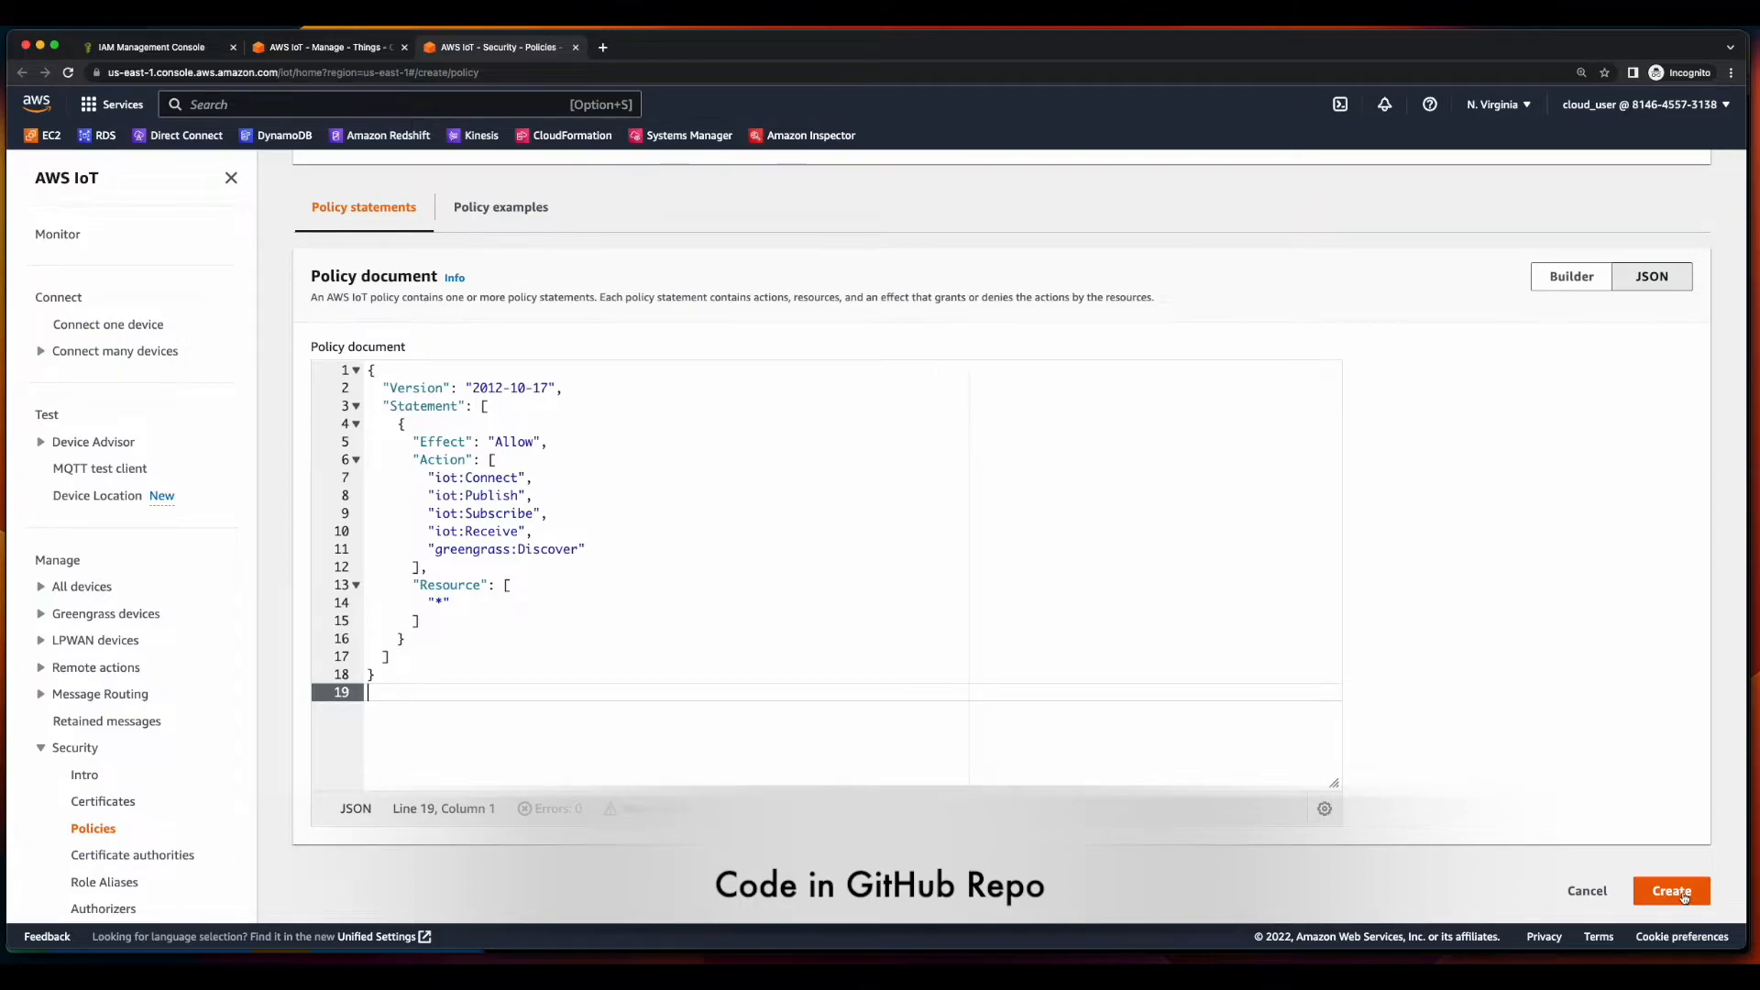
click(1671, 891)
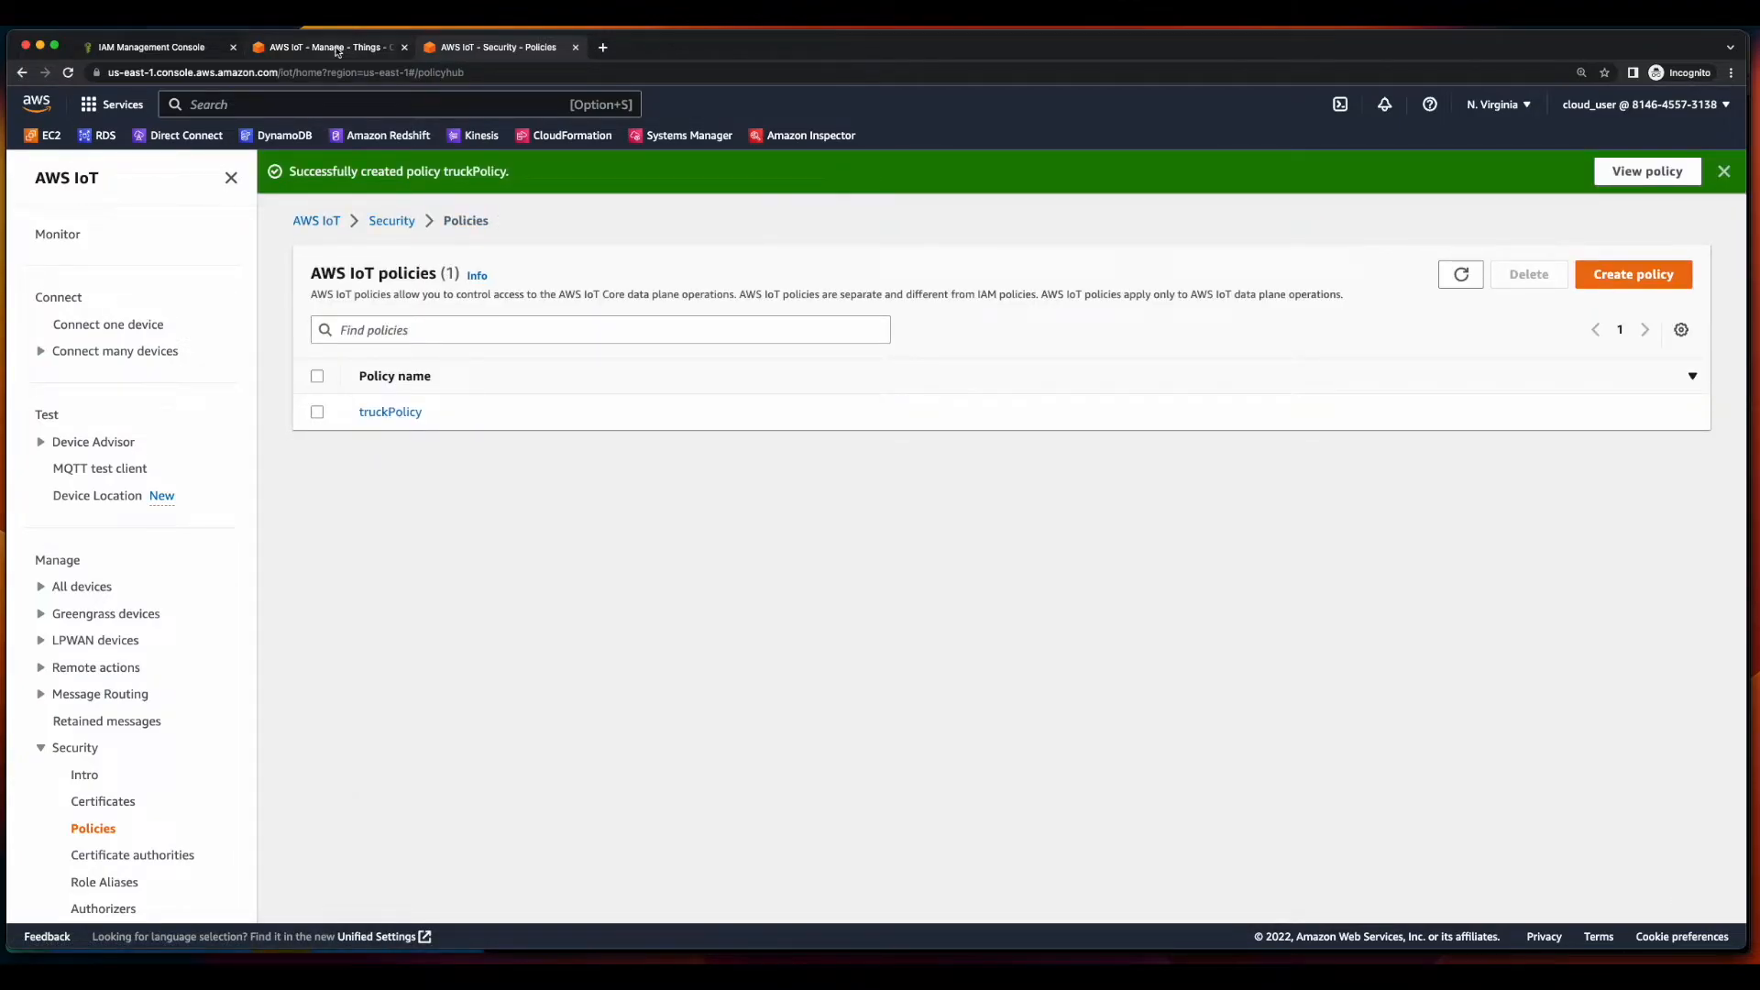
Step: Back in the wizard, attach truckPolicy to the certificate and create truck1
click(326, 46)
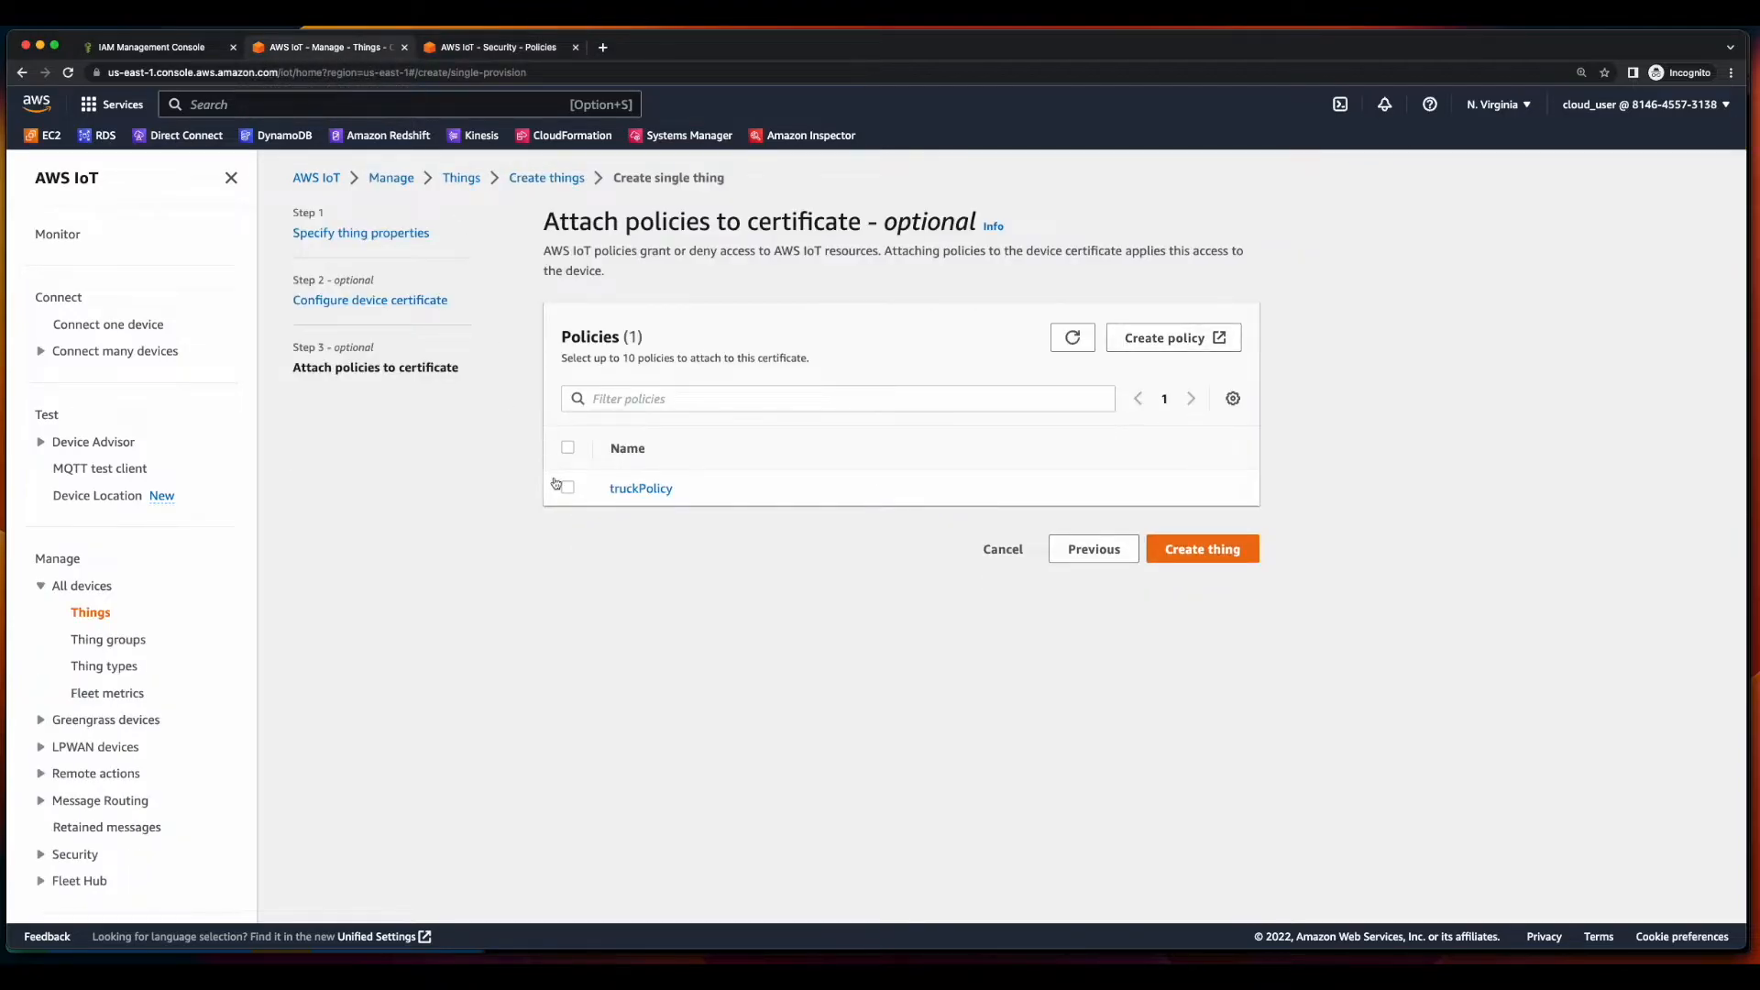
click(567, 487)
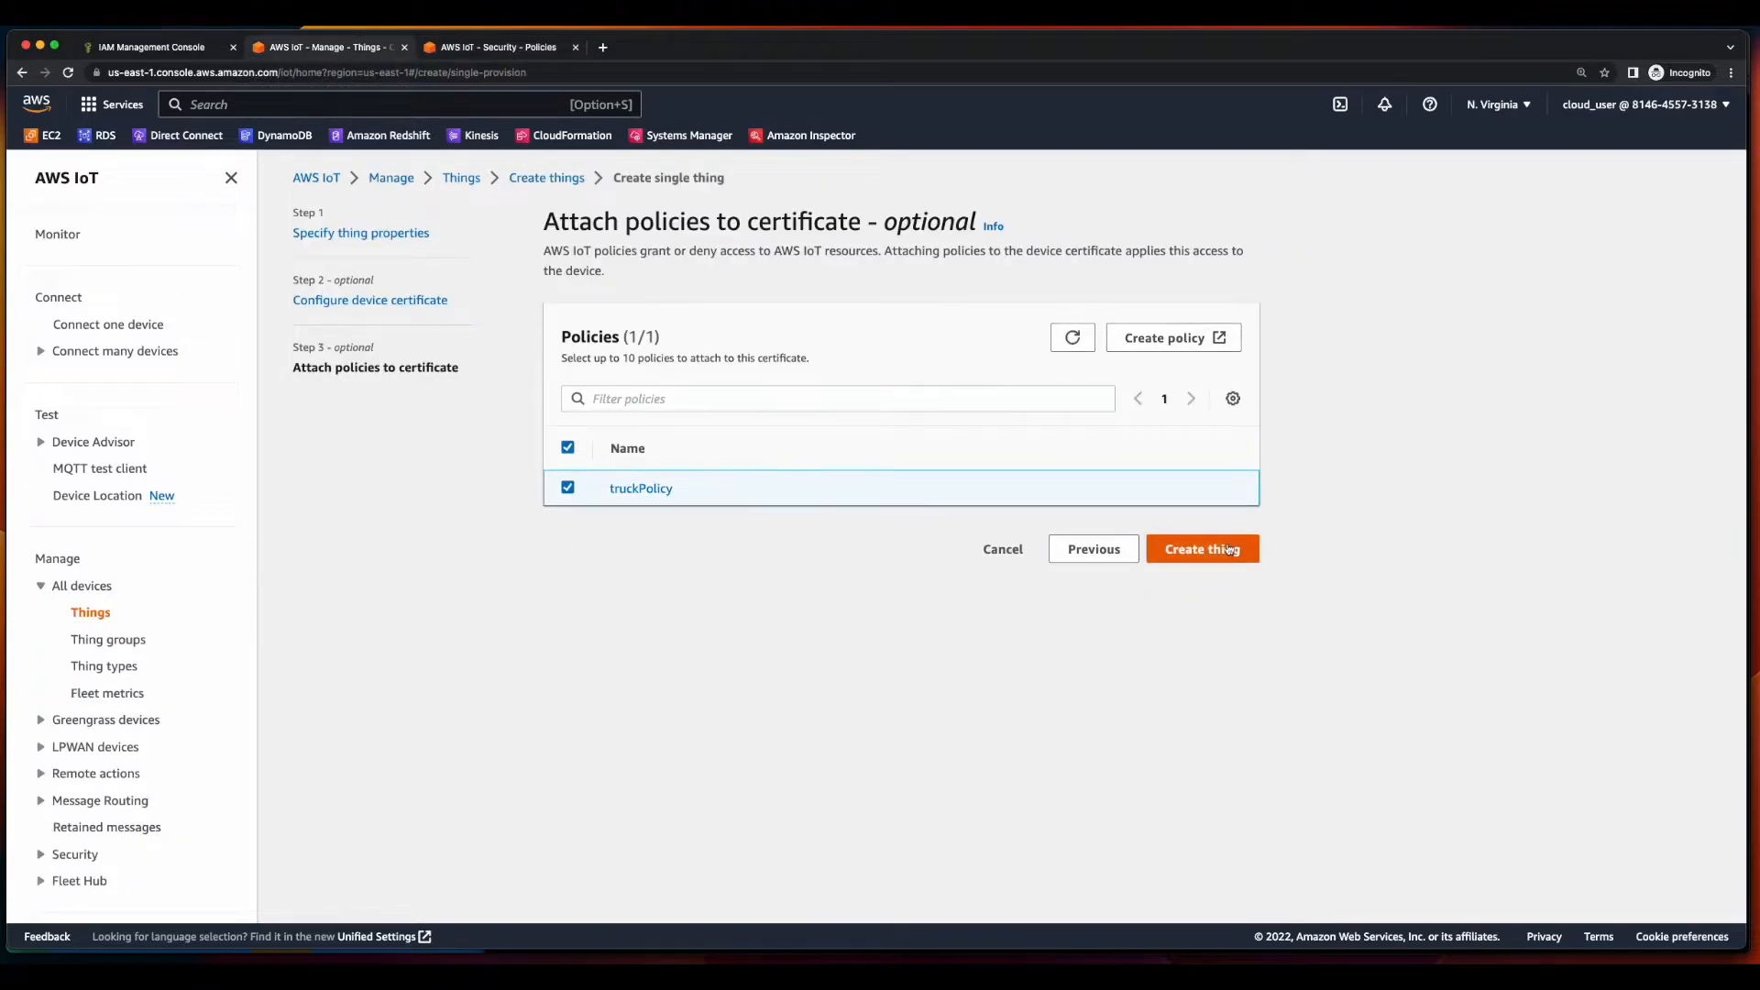
click(1202, 549)
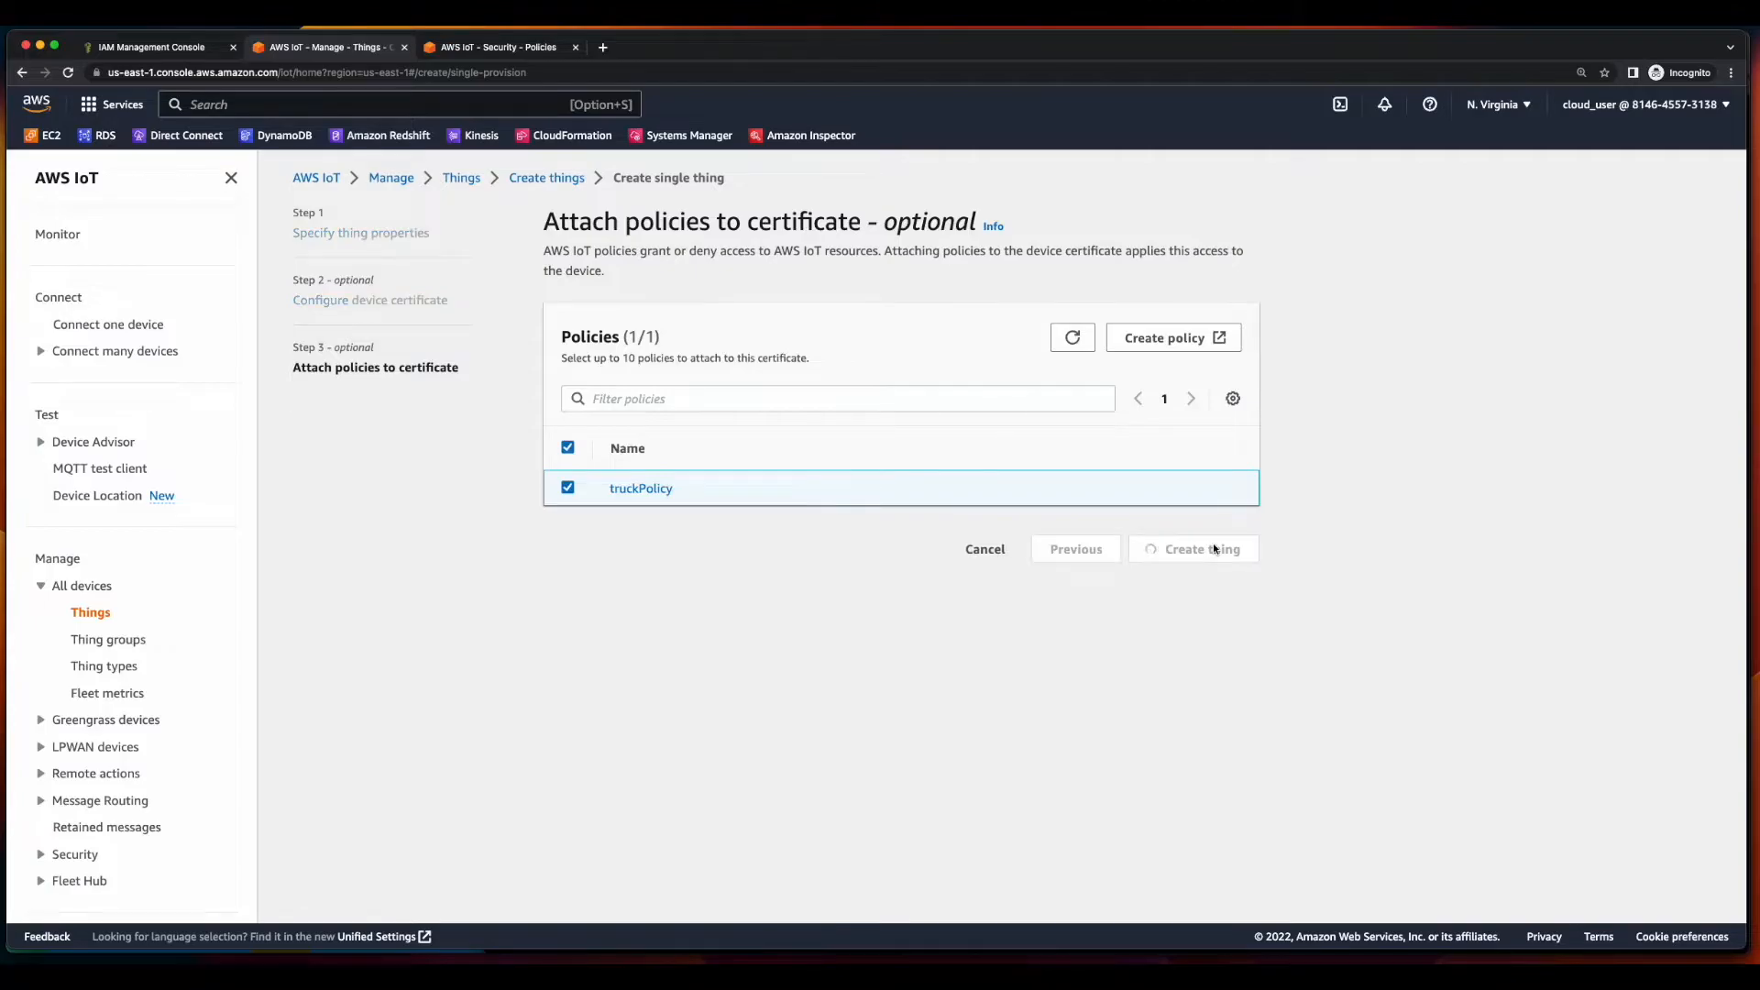
click(1193, 550)
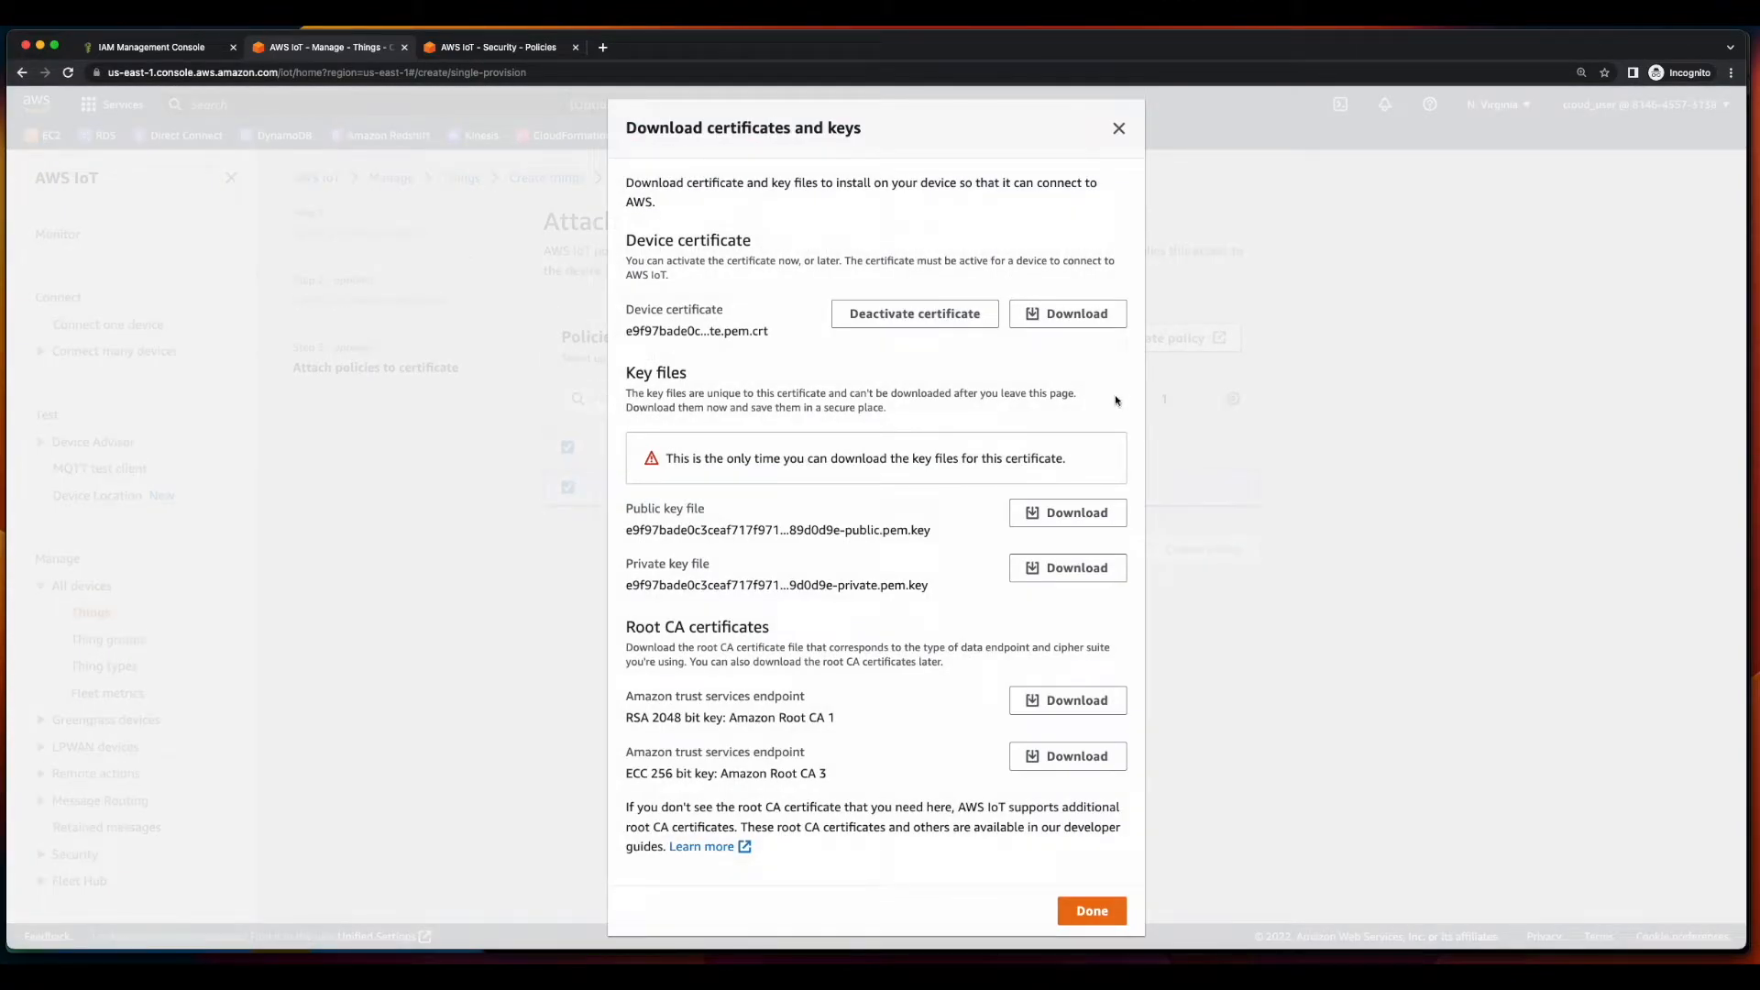
mouse_move(1089, 318)
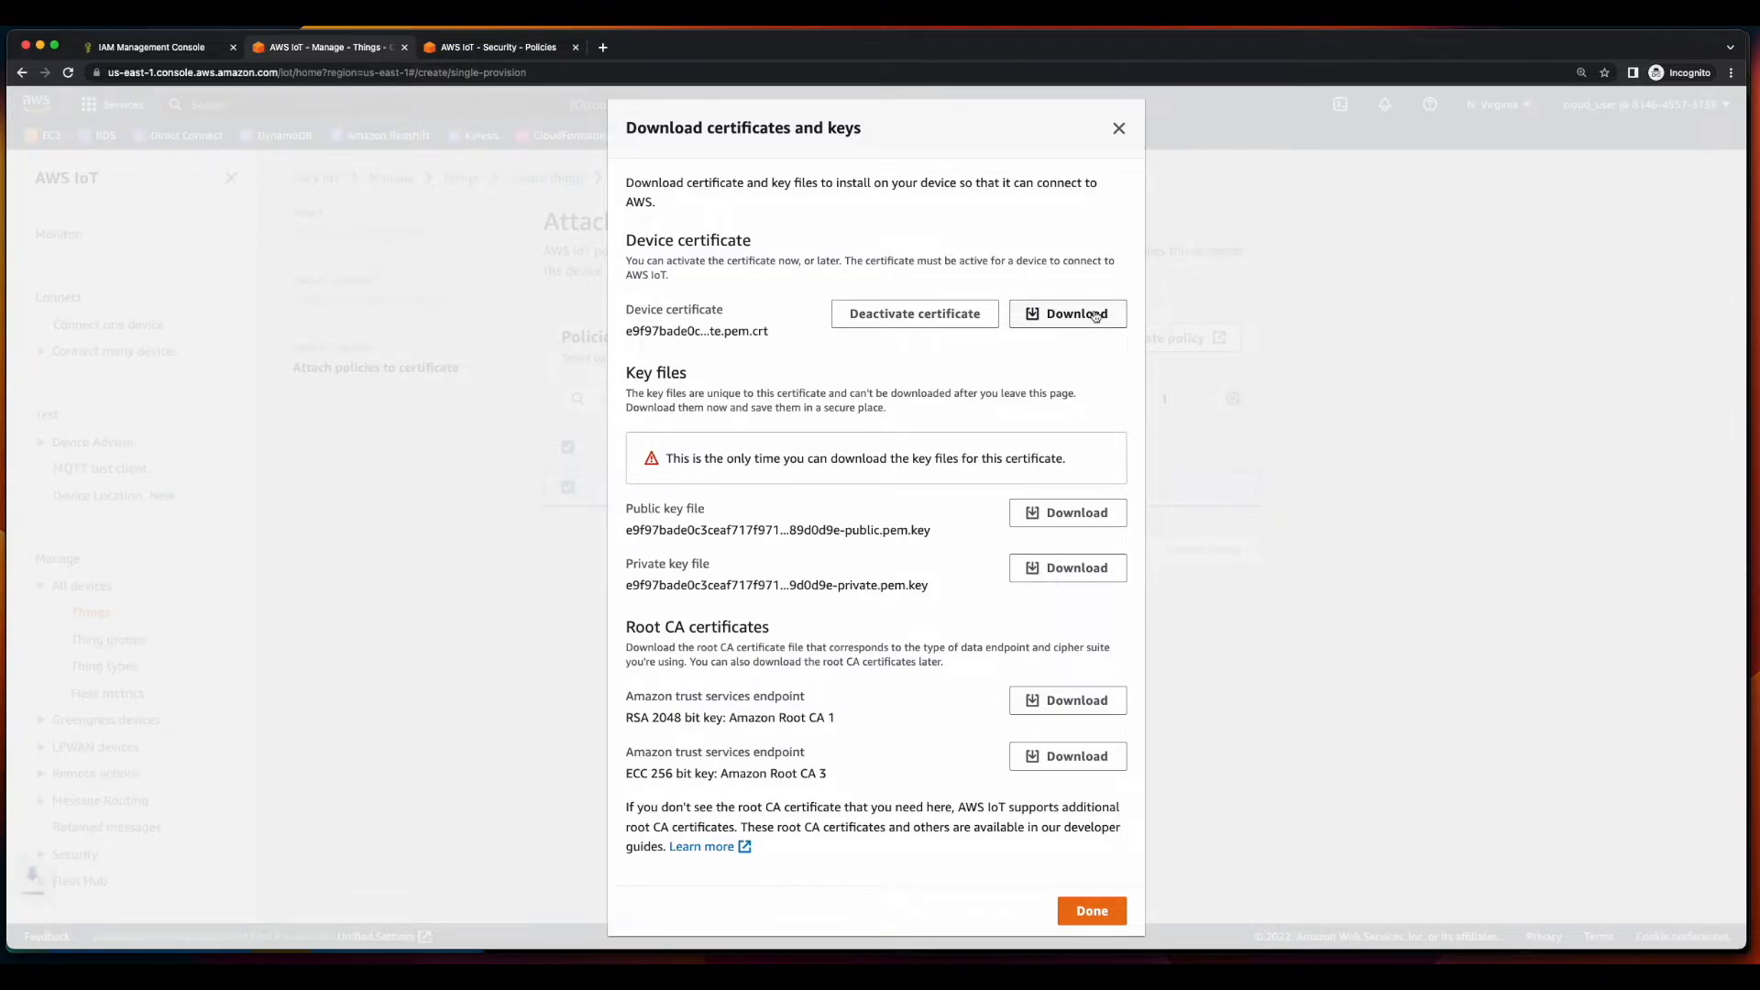
Step: Download truck1's device certificate file and close the download step with Done
click(1065, 314)
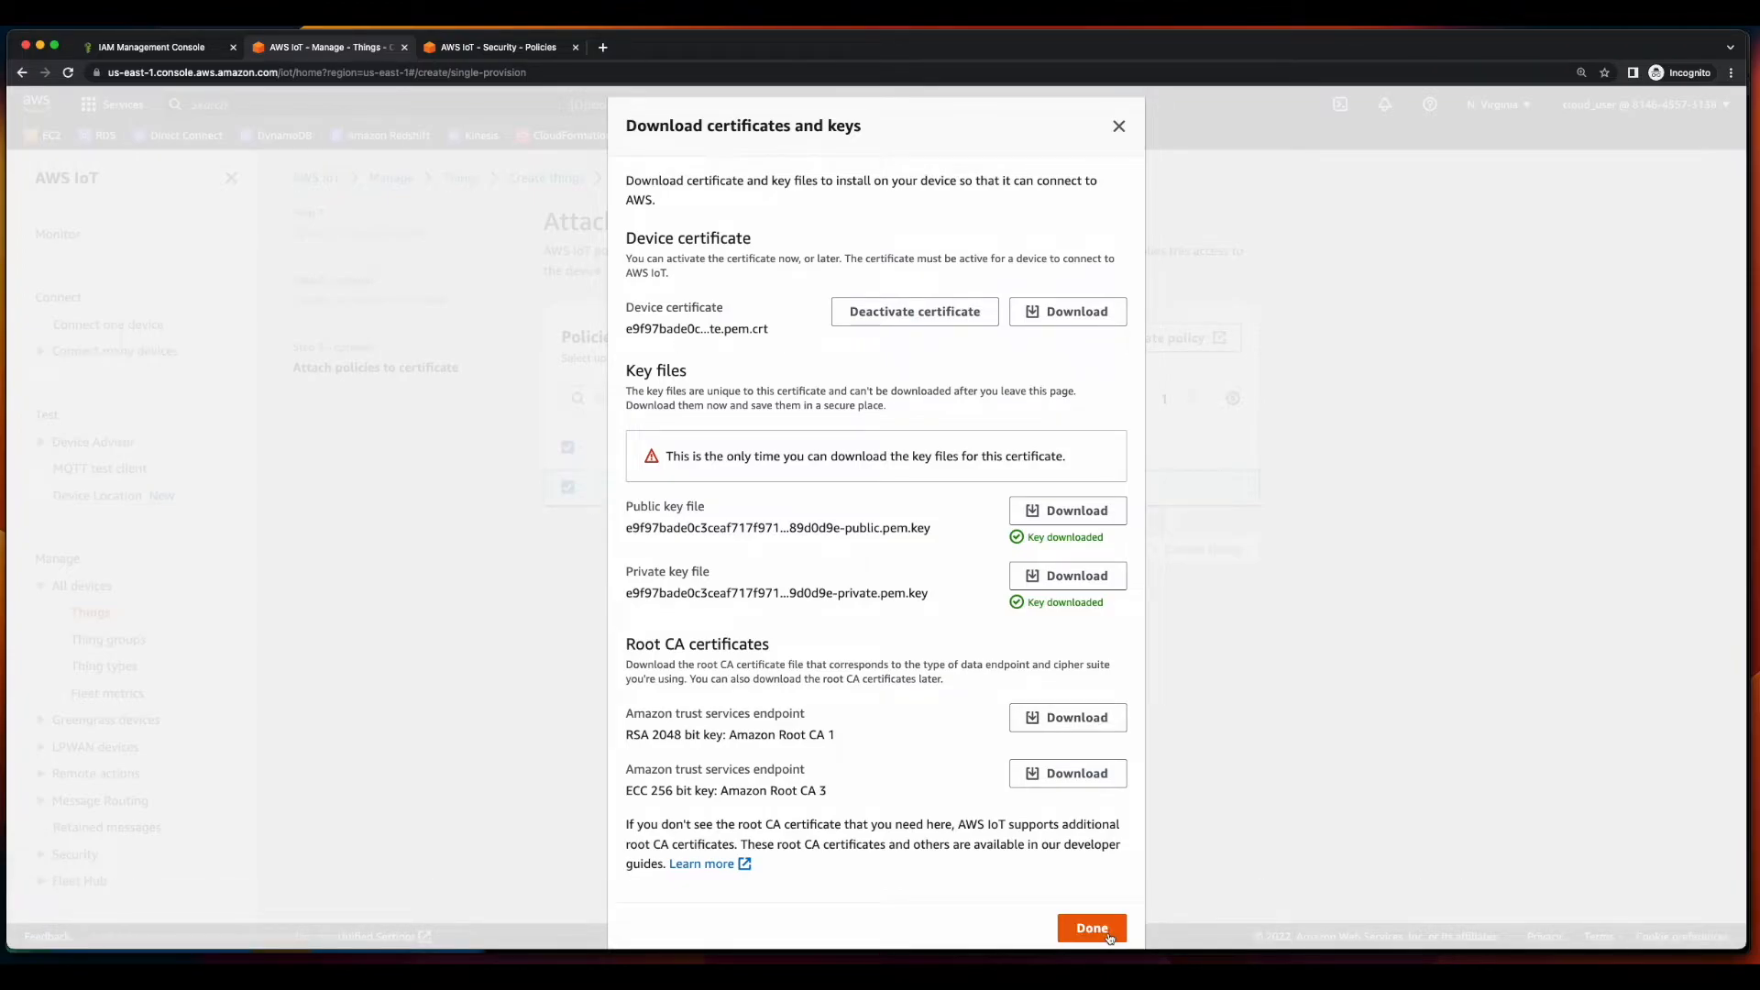
click(1089, 927)
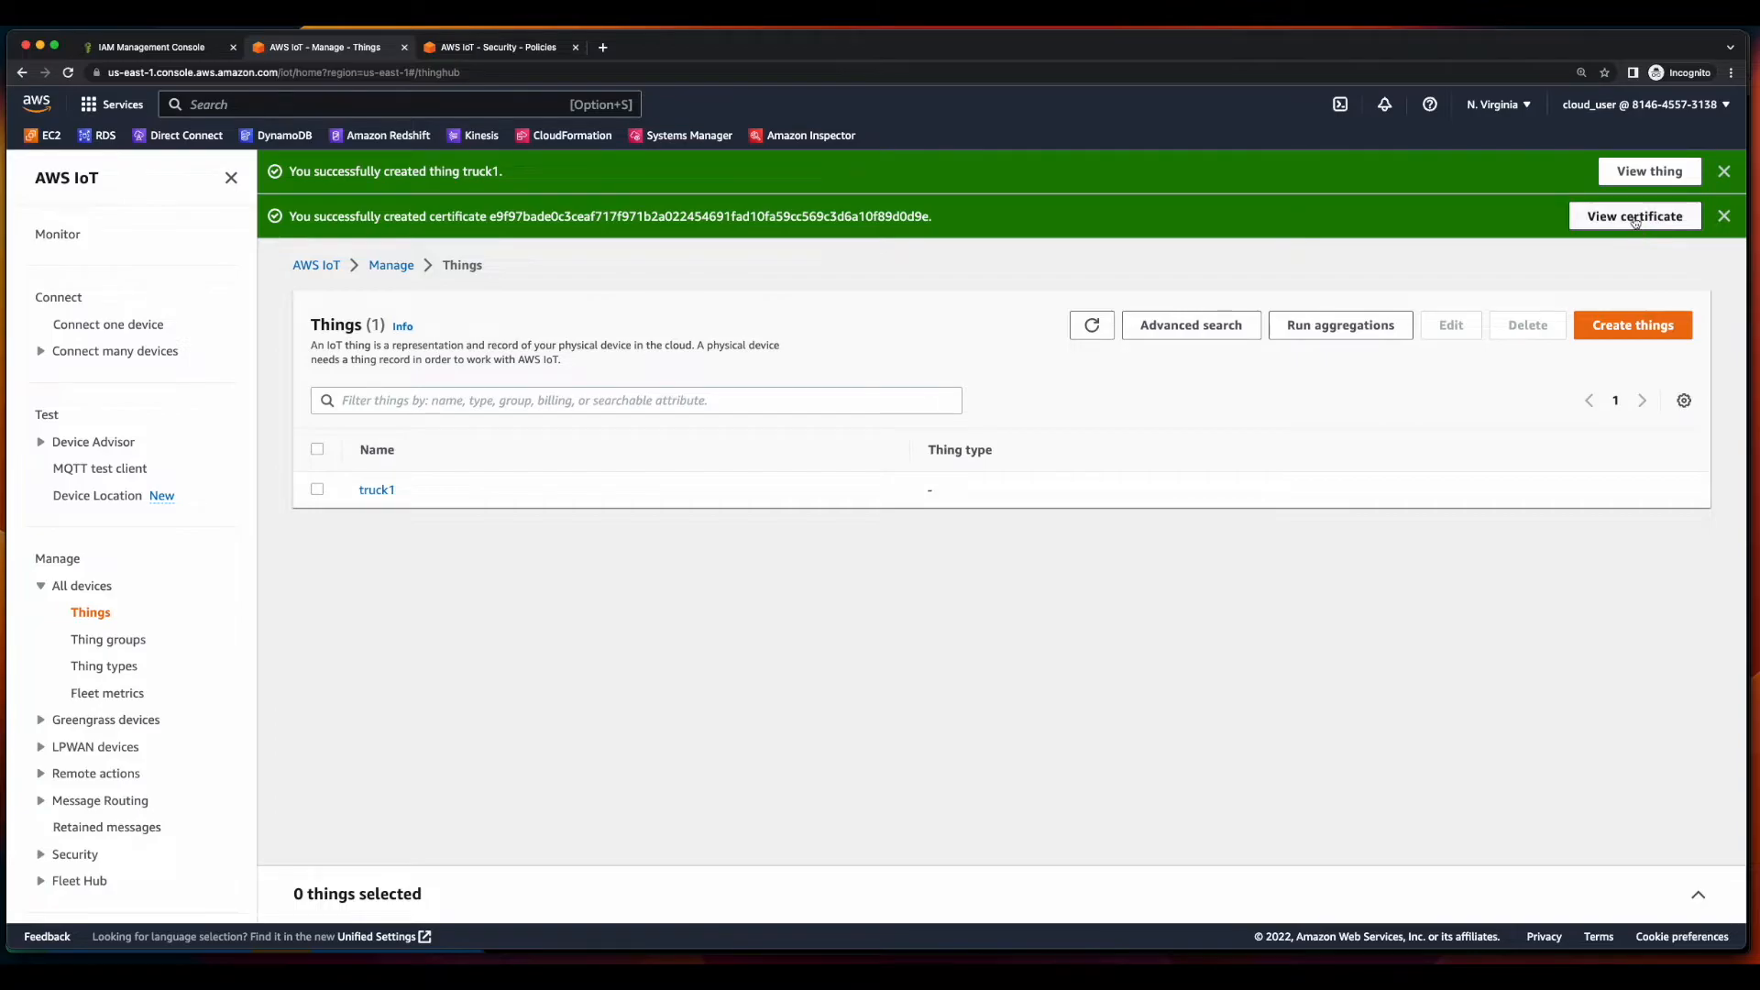
Step: Open the new certificate's details and view its attached things, showing truck1
click(1635, 216)
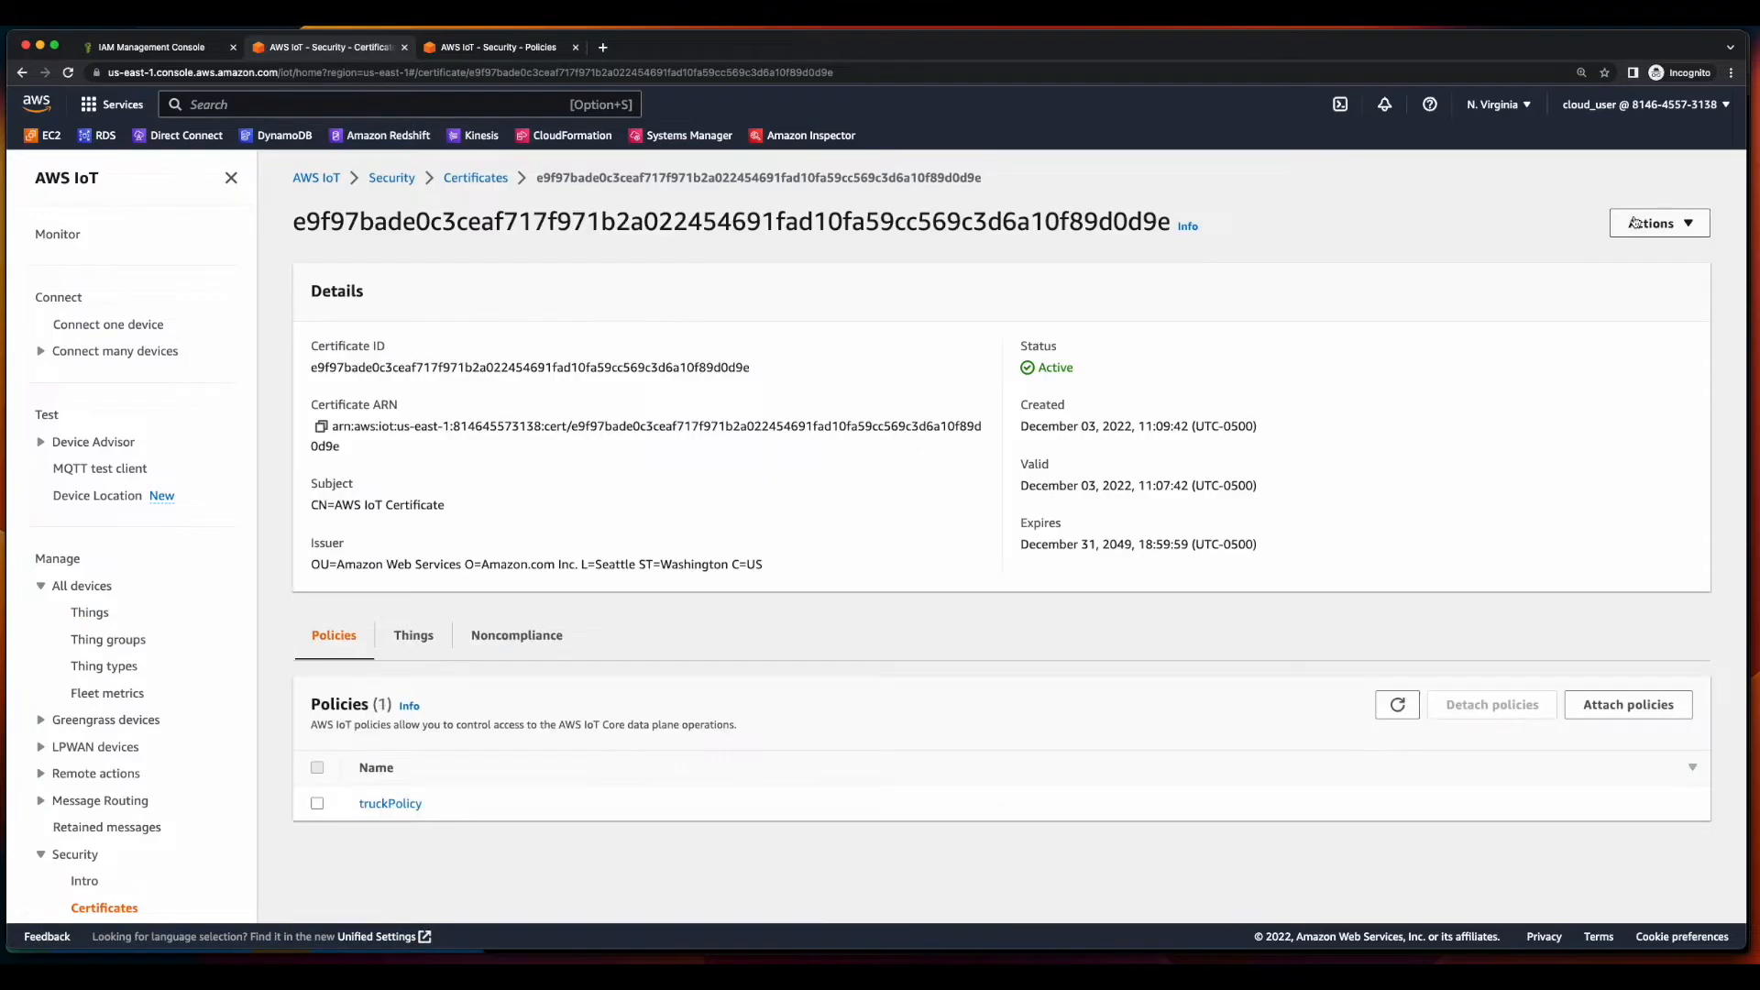
mouse_move(389, 803)
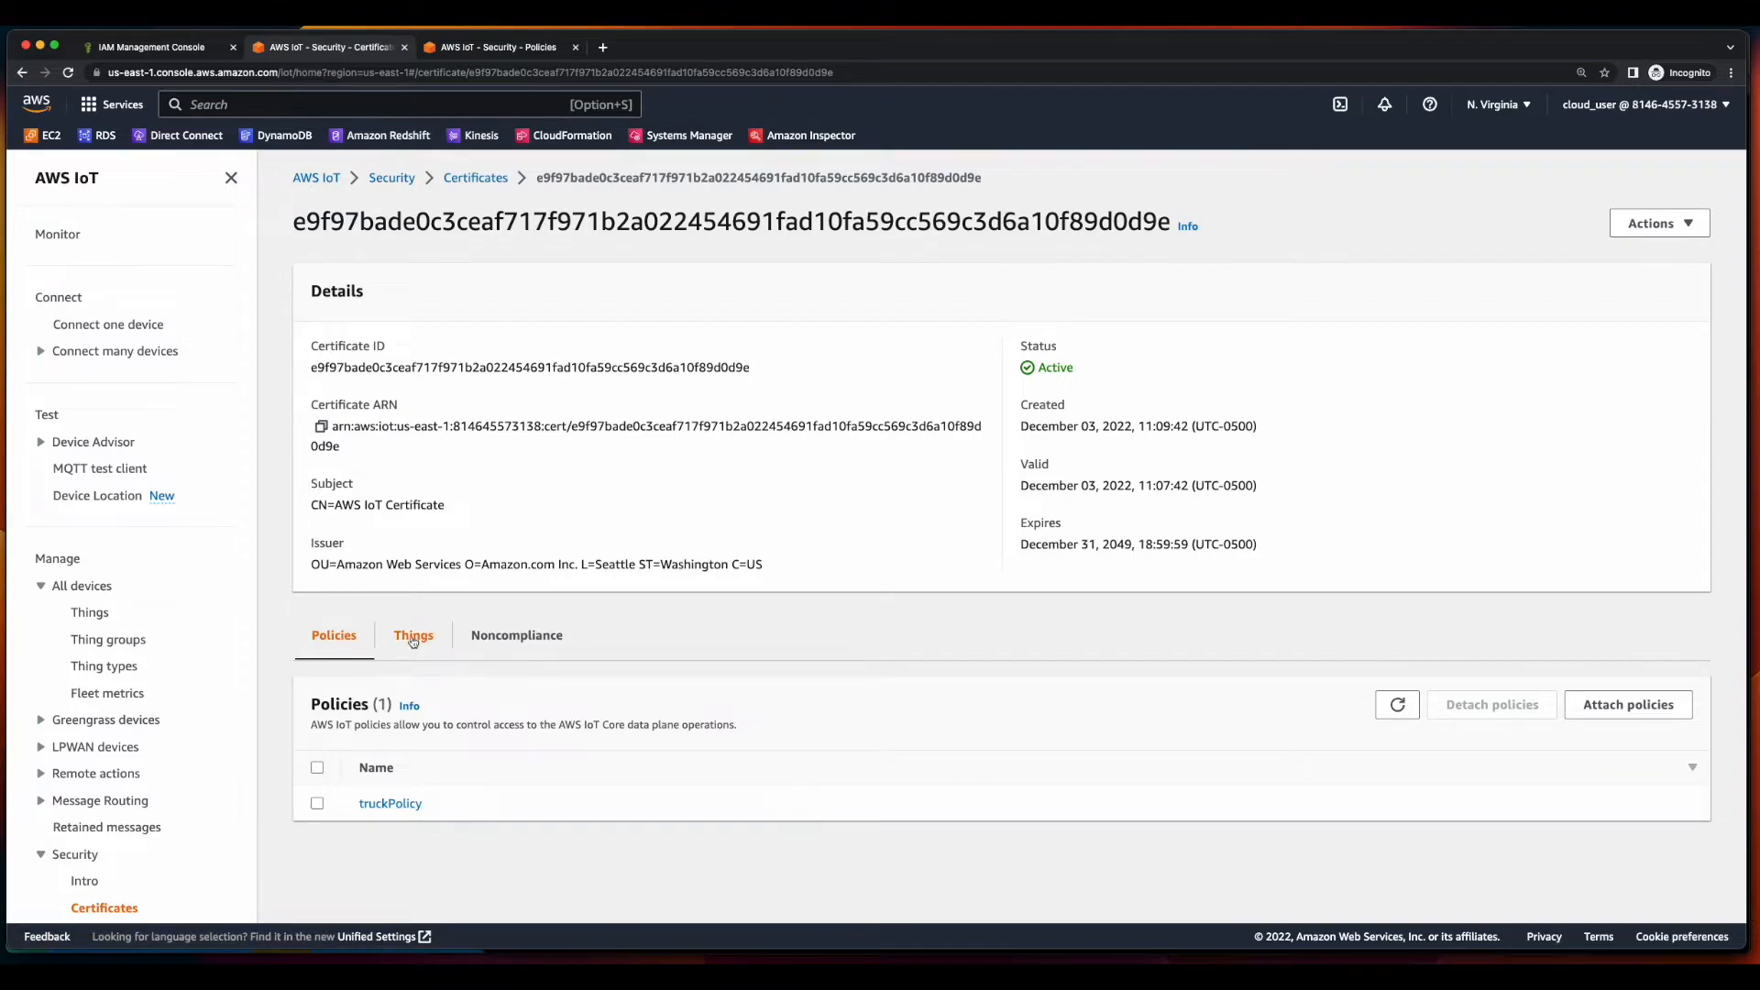
click(412, 634)
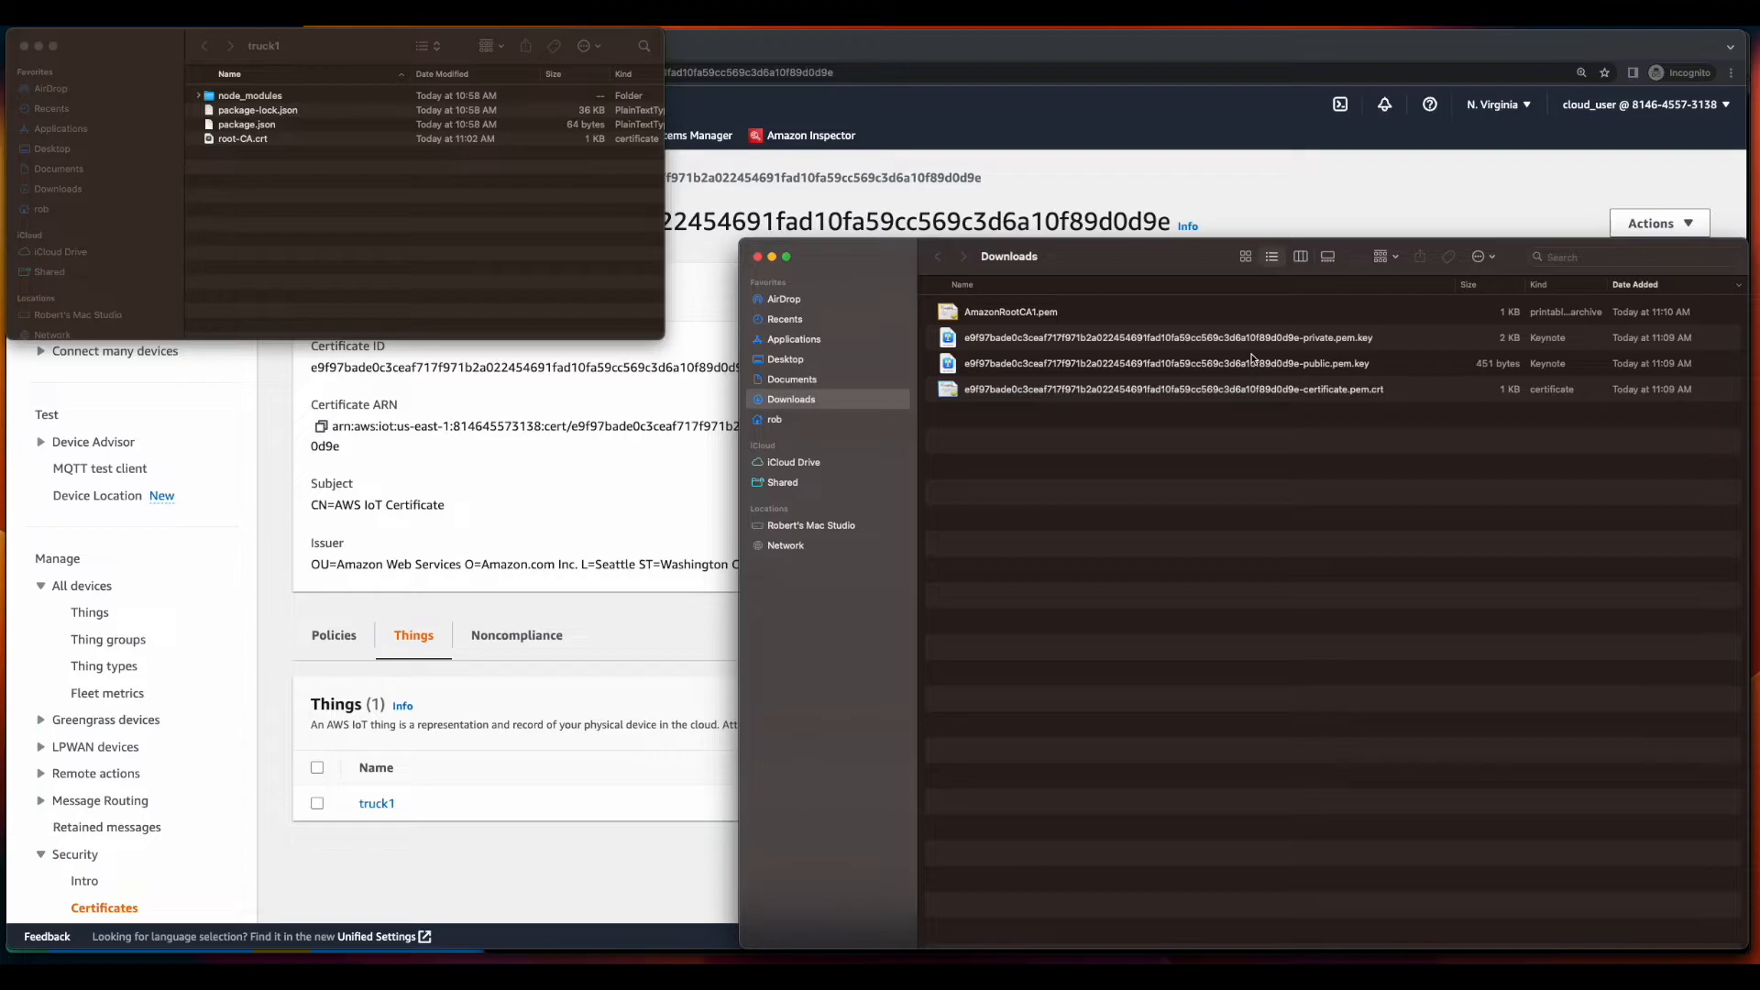
mouse_move(1329, 345)
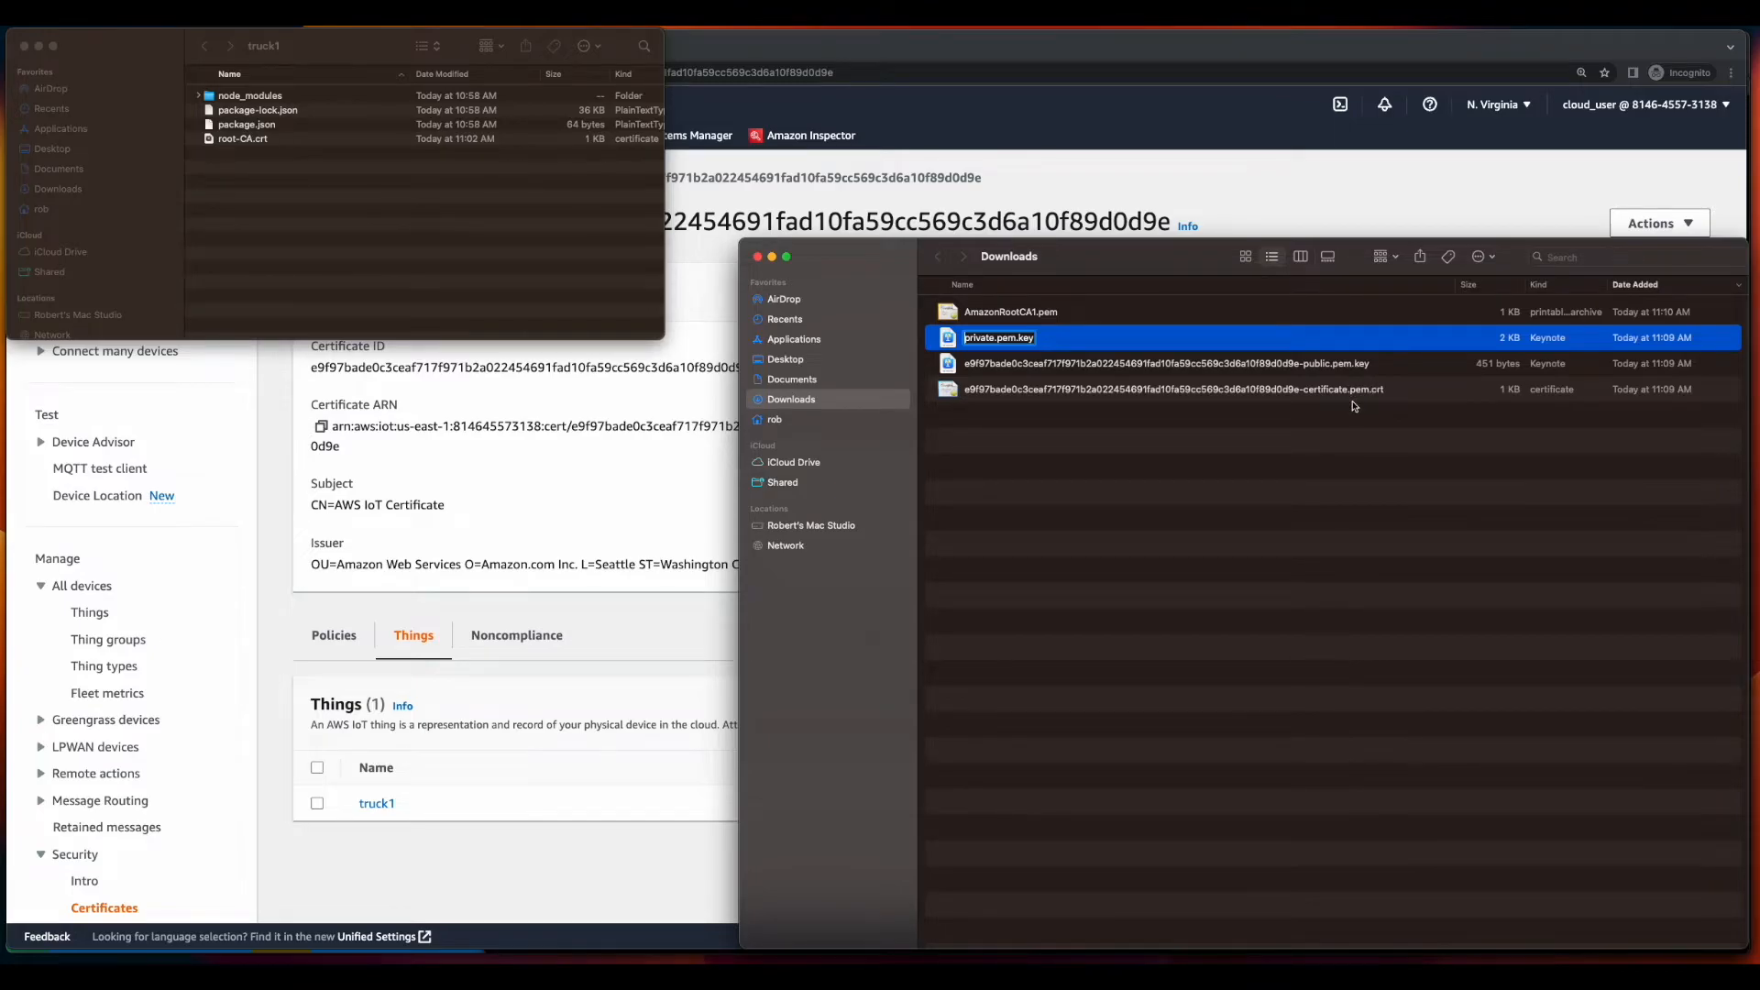
Step: Rename the key and certificate to private.pem.key and certificate.pem.crt in truck1's folder
click(1167, 389)
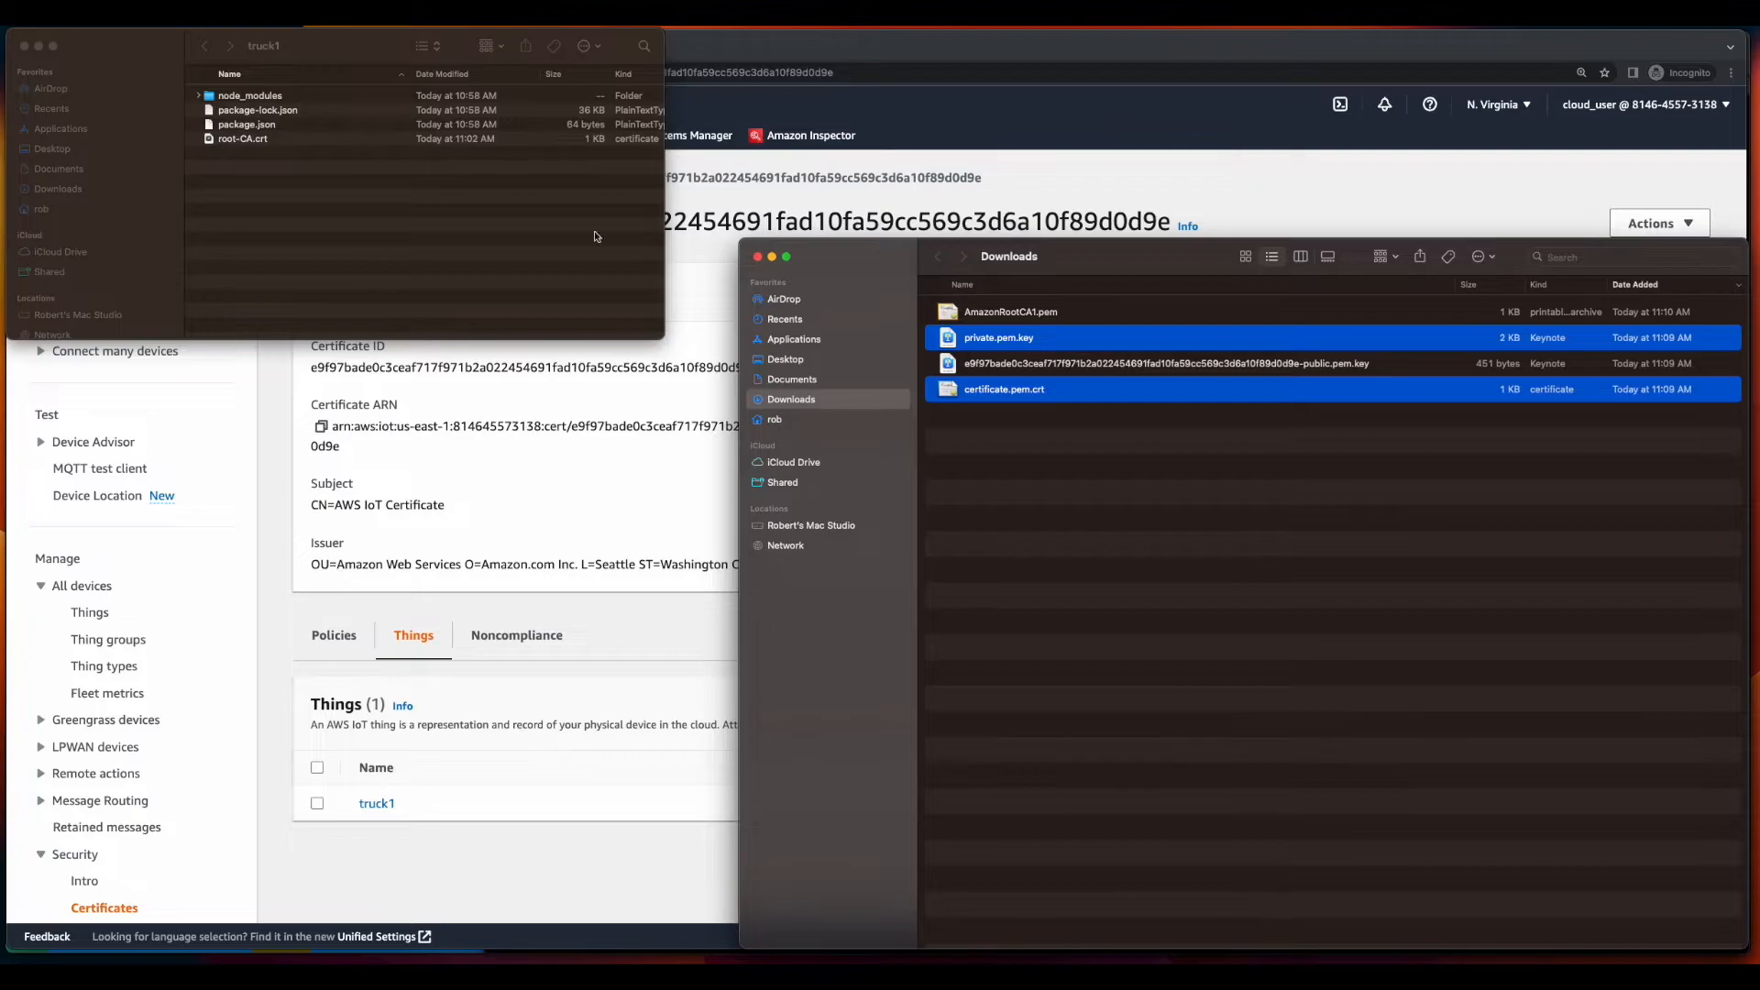
click(376, 219)
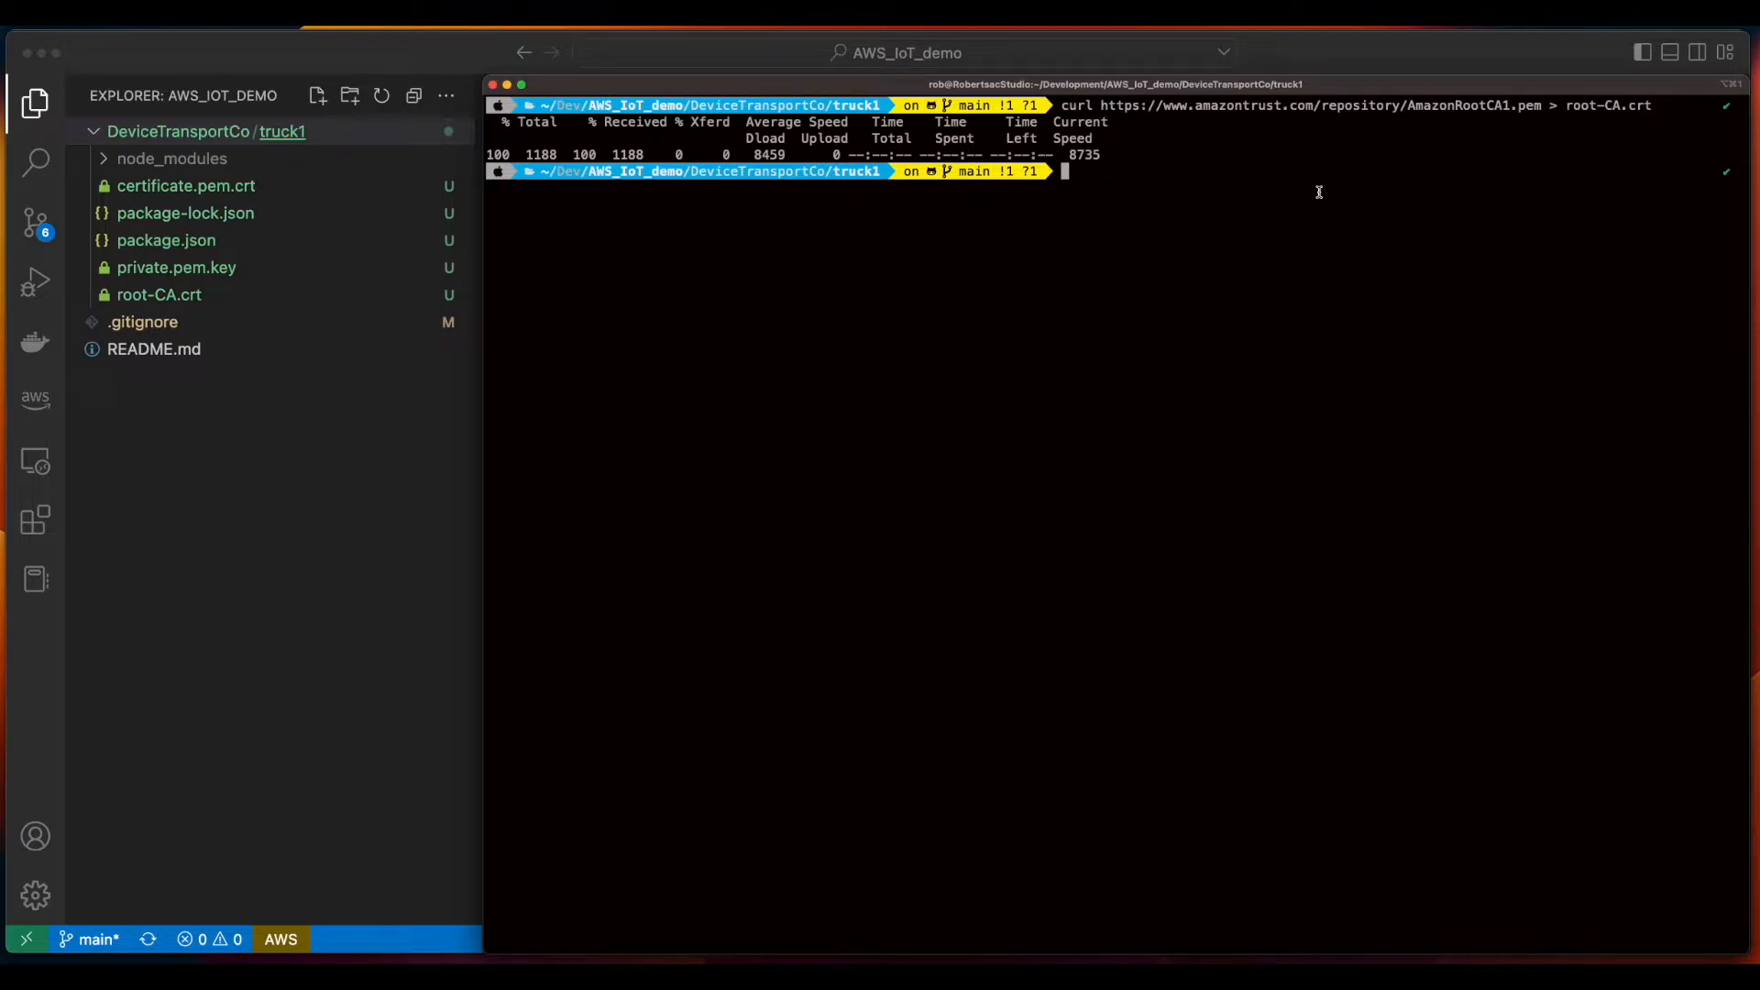
Step: Make a truck2 folder beside truck1, copy root-CA.crt in, and type truck2's create-thing command
text(cd)
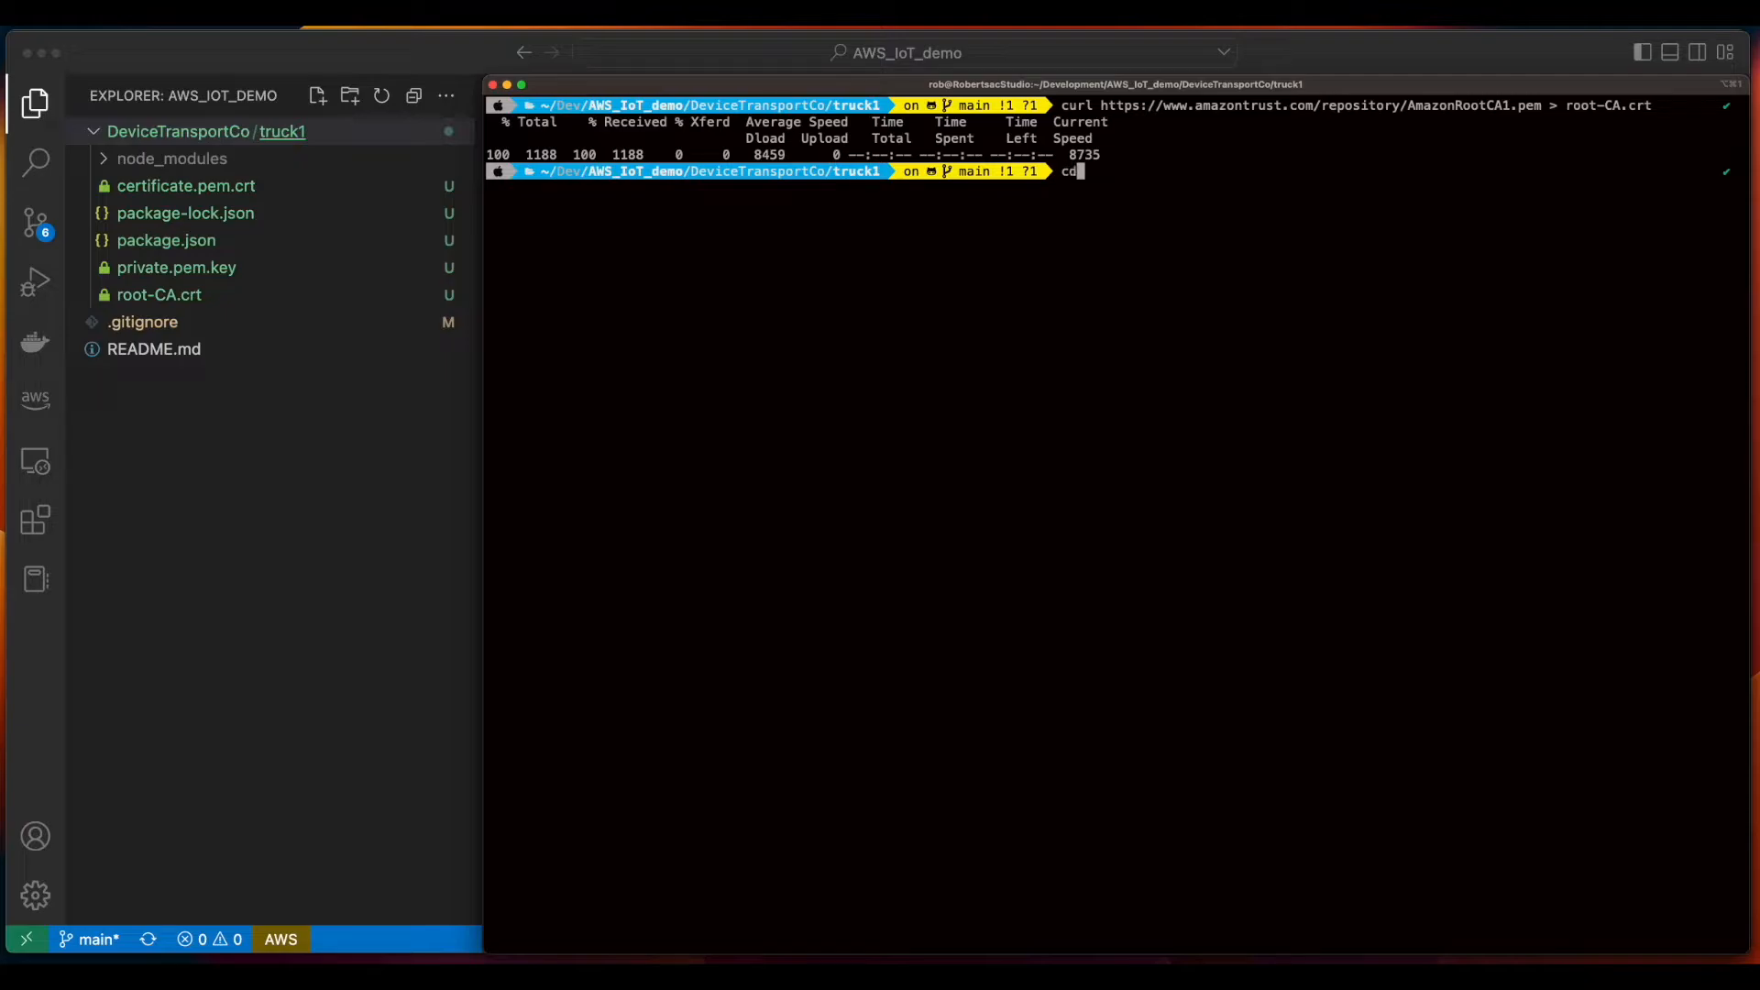
key(Return)
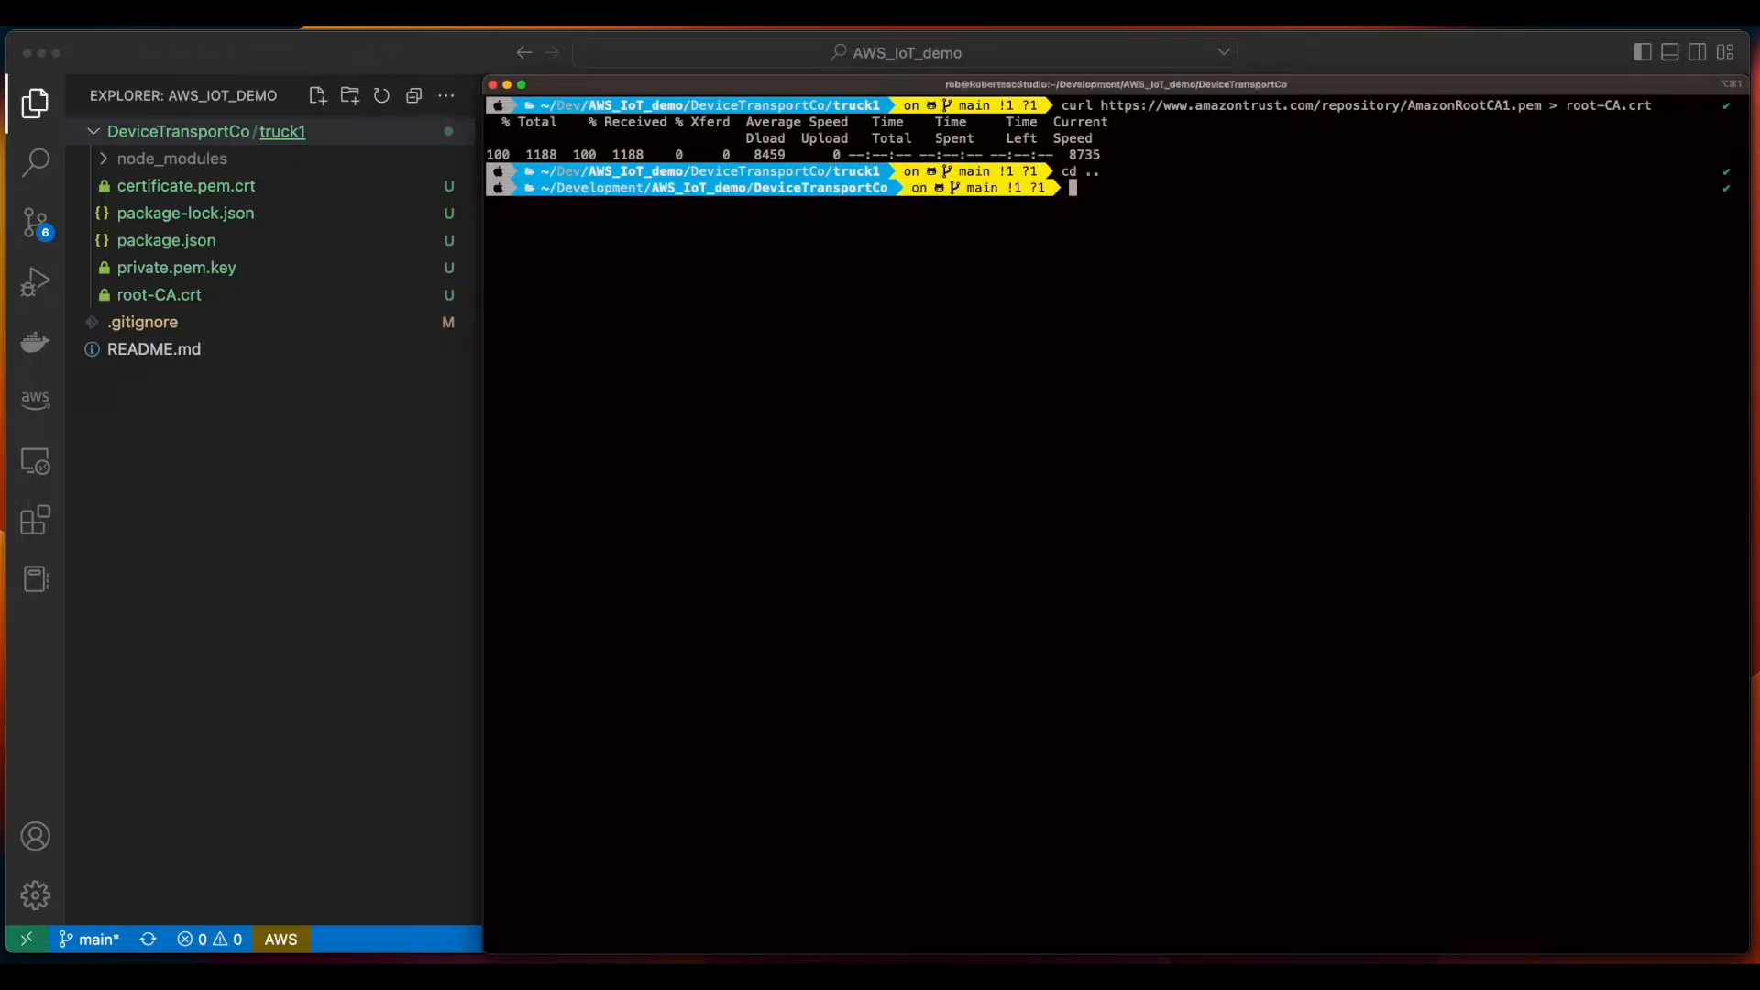
text(mkdir truck2 && cd truck2)
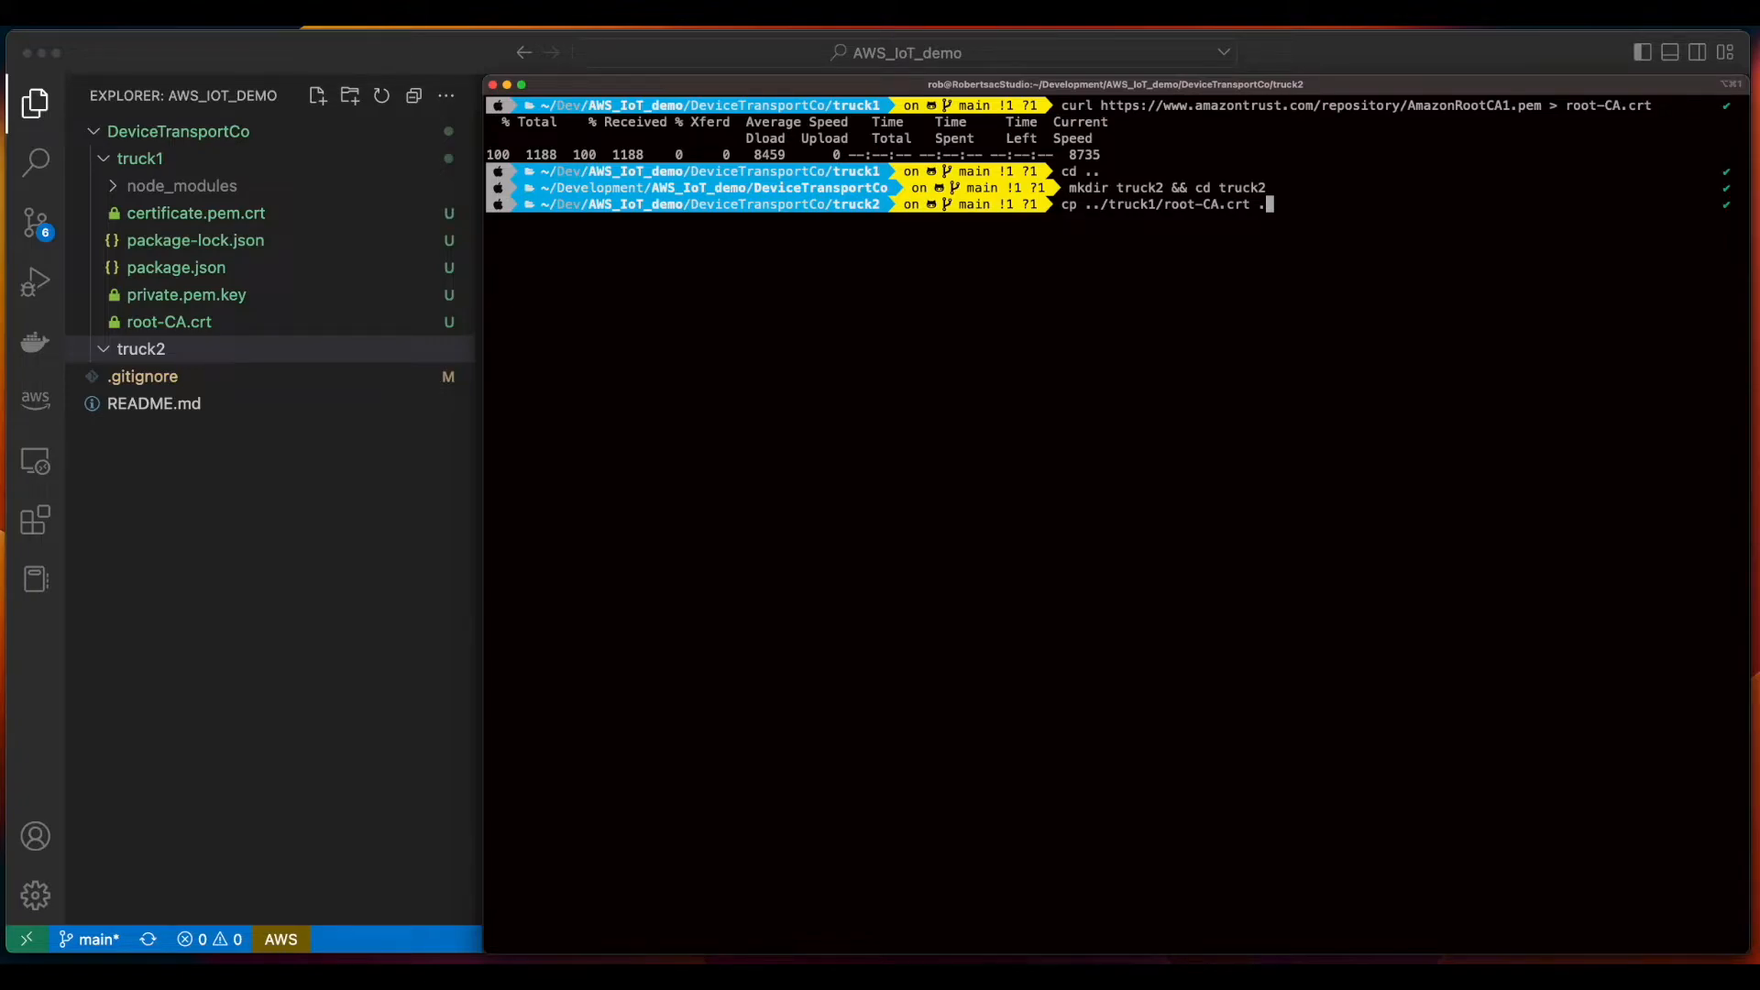
key(Return)
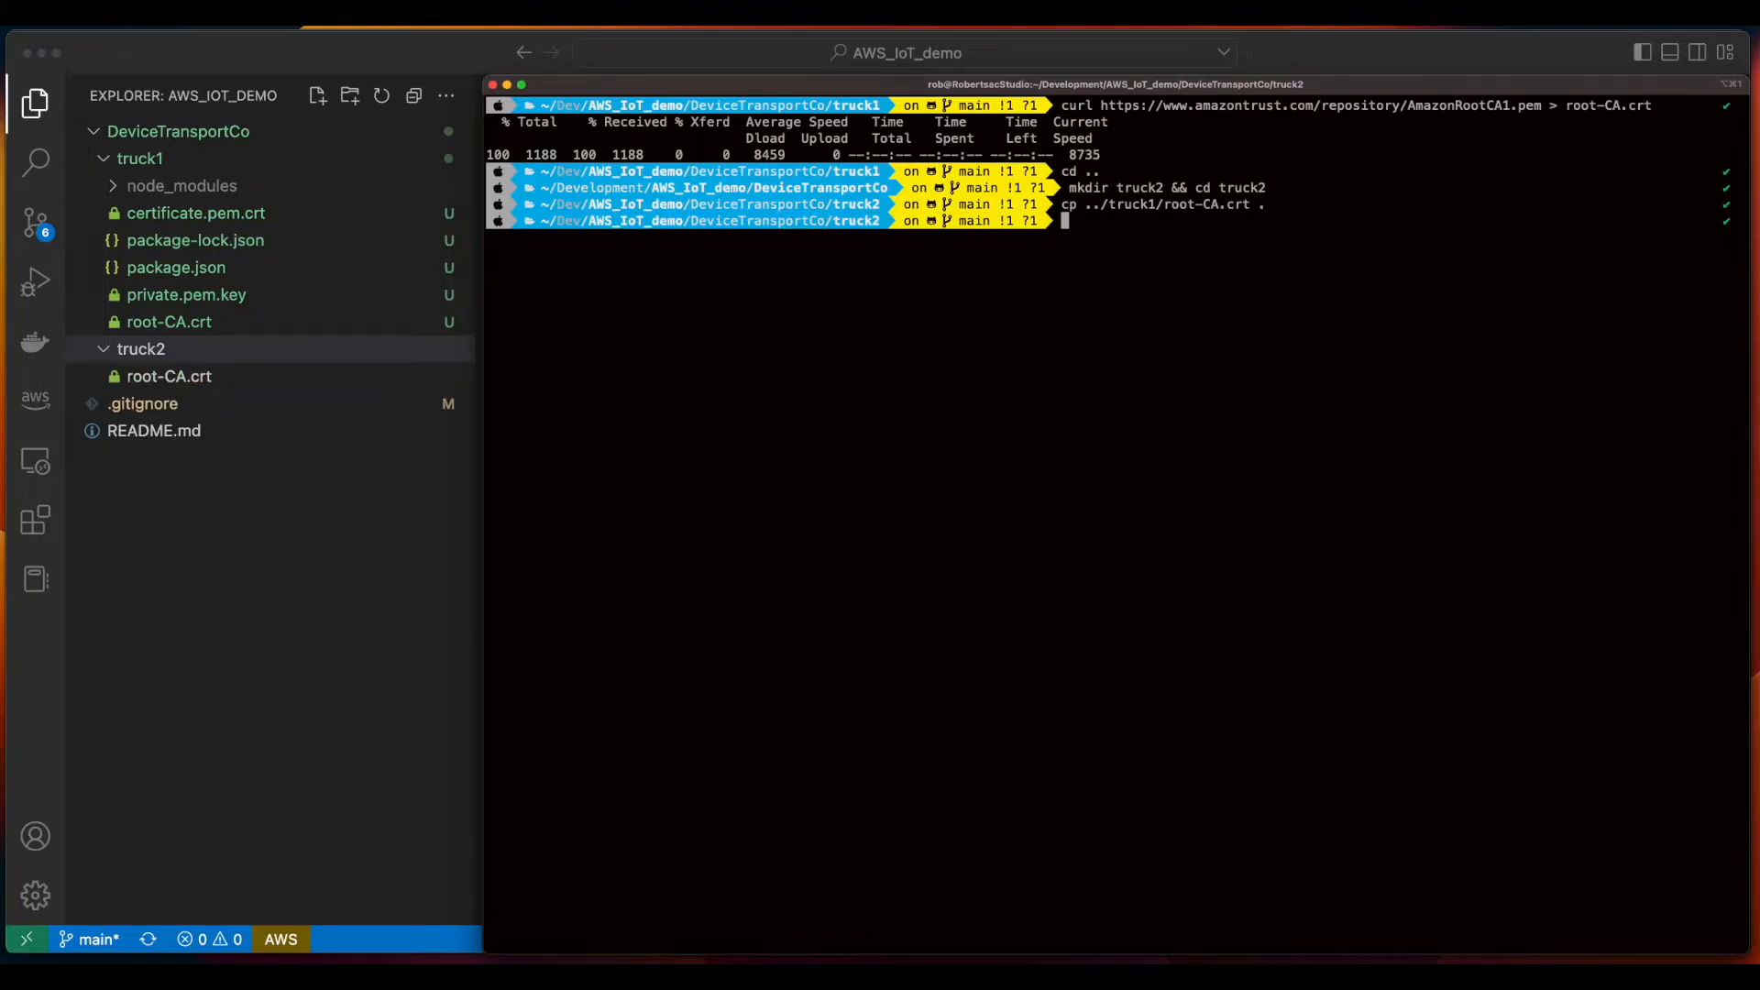
text(aws iot create-thing --thing-name truck2)
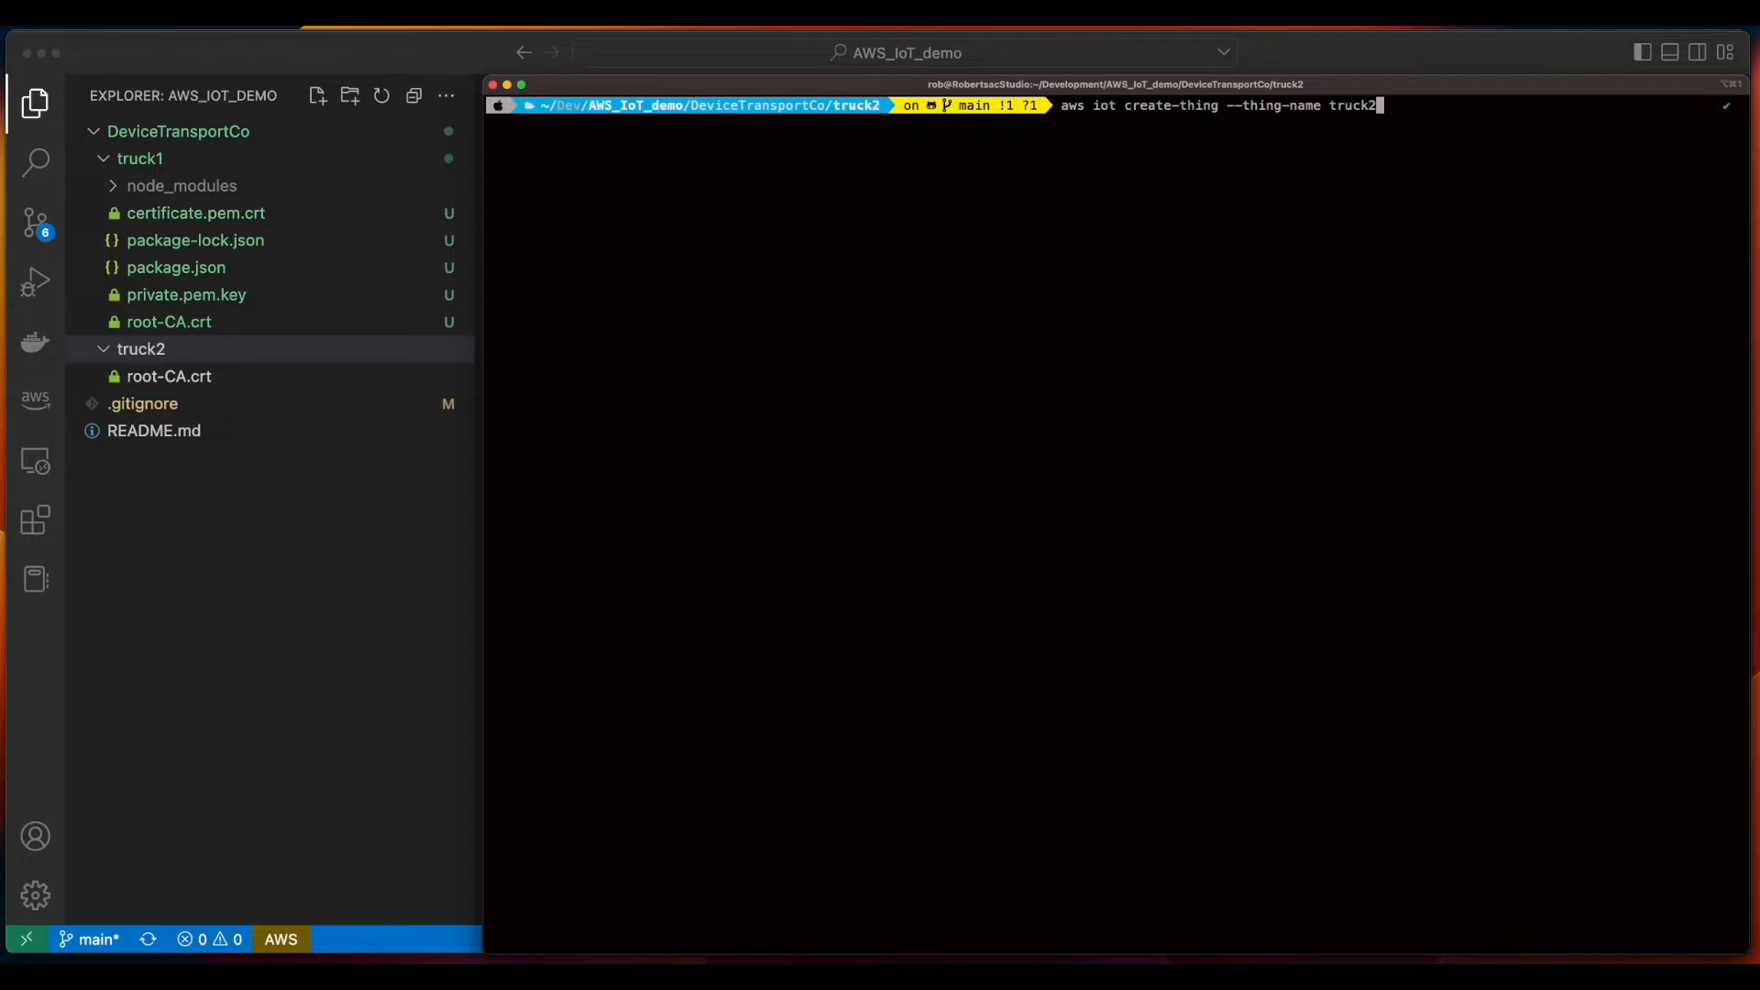
Step: Create thing truck2 with new certificate and keys, attach truckPolicy, then link certificate to truck2
key(Return)
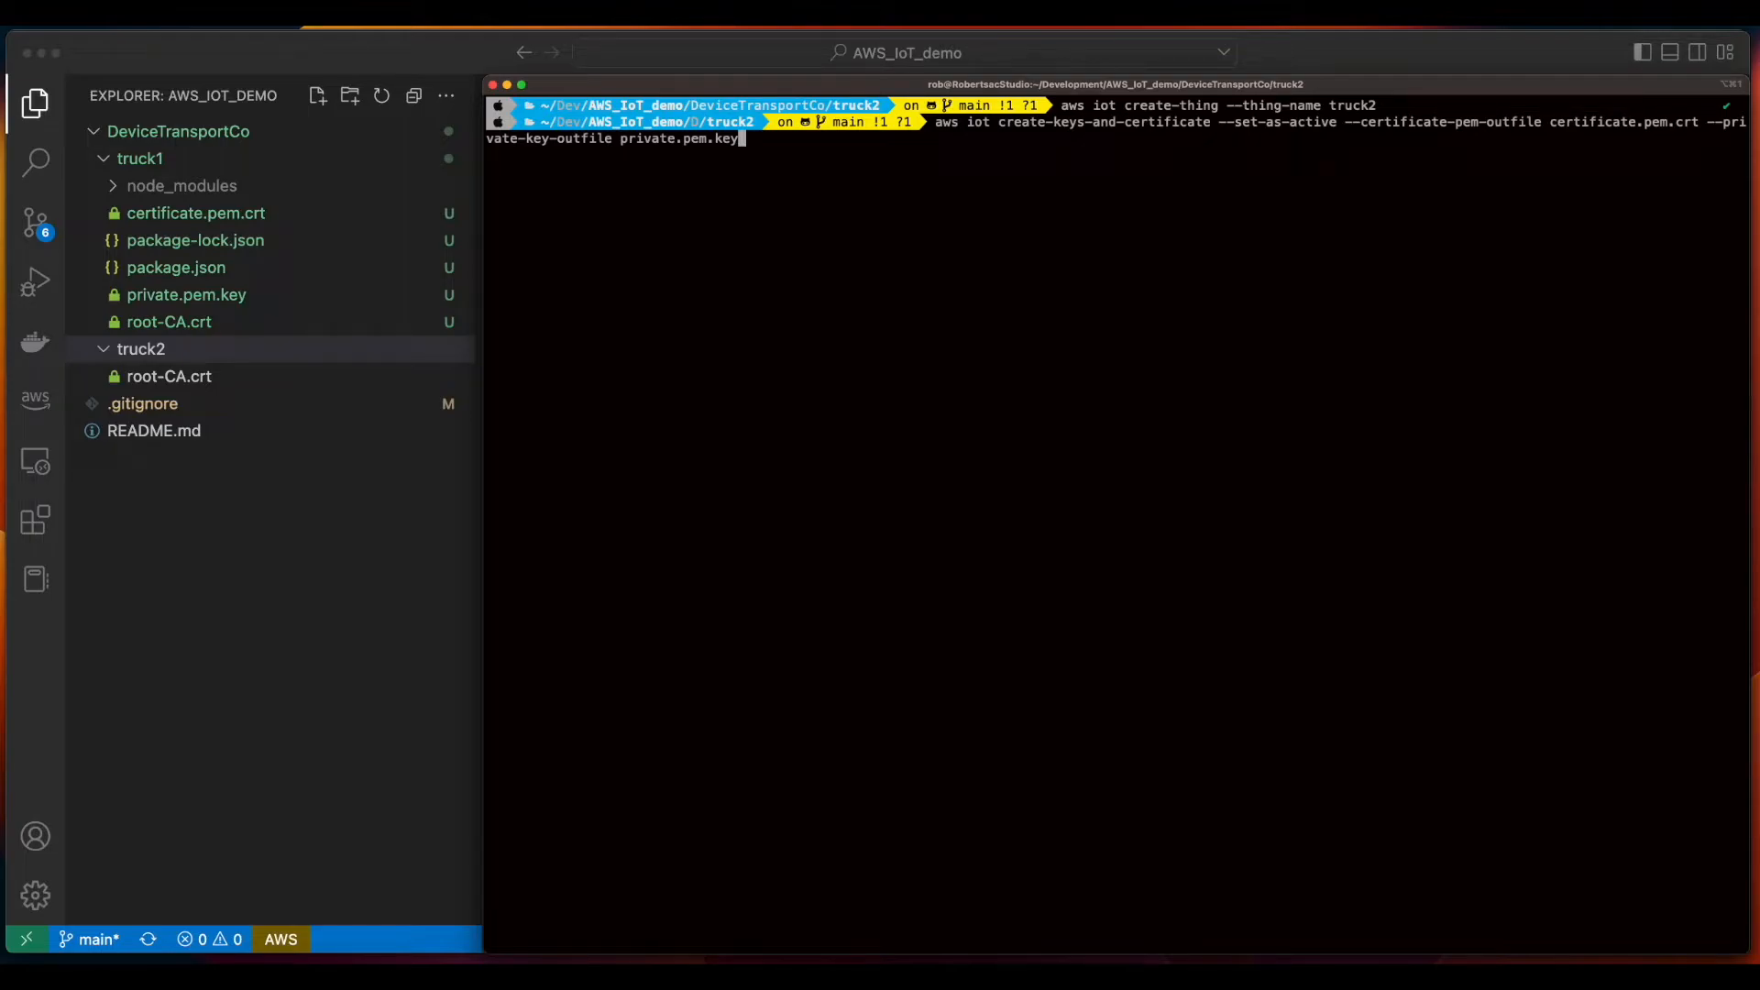
key(Return)
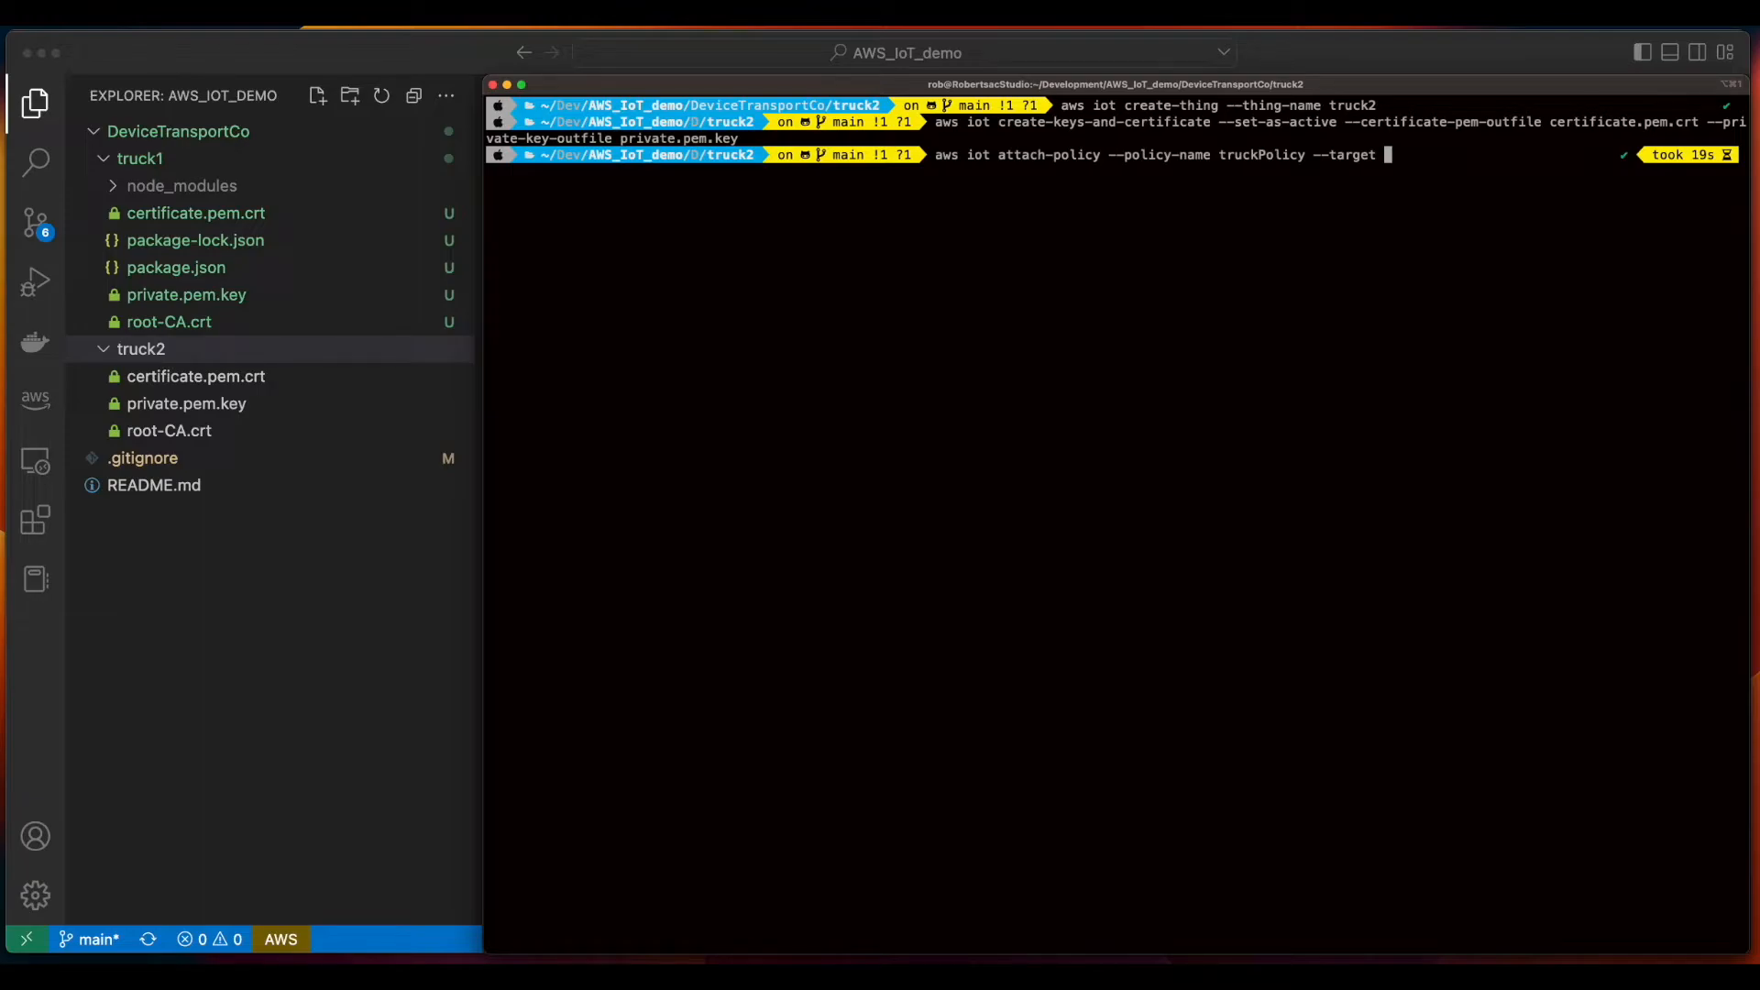
text(arn:aws:iot:us-east-1:814645573138:cert/68eac61db8d2d3bfe2bbba5c4c5757ad273974fb8c29c7529564a00eec1a9928)
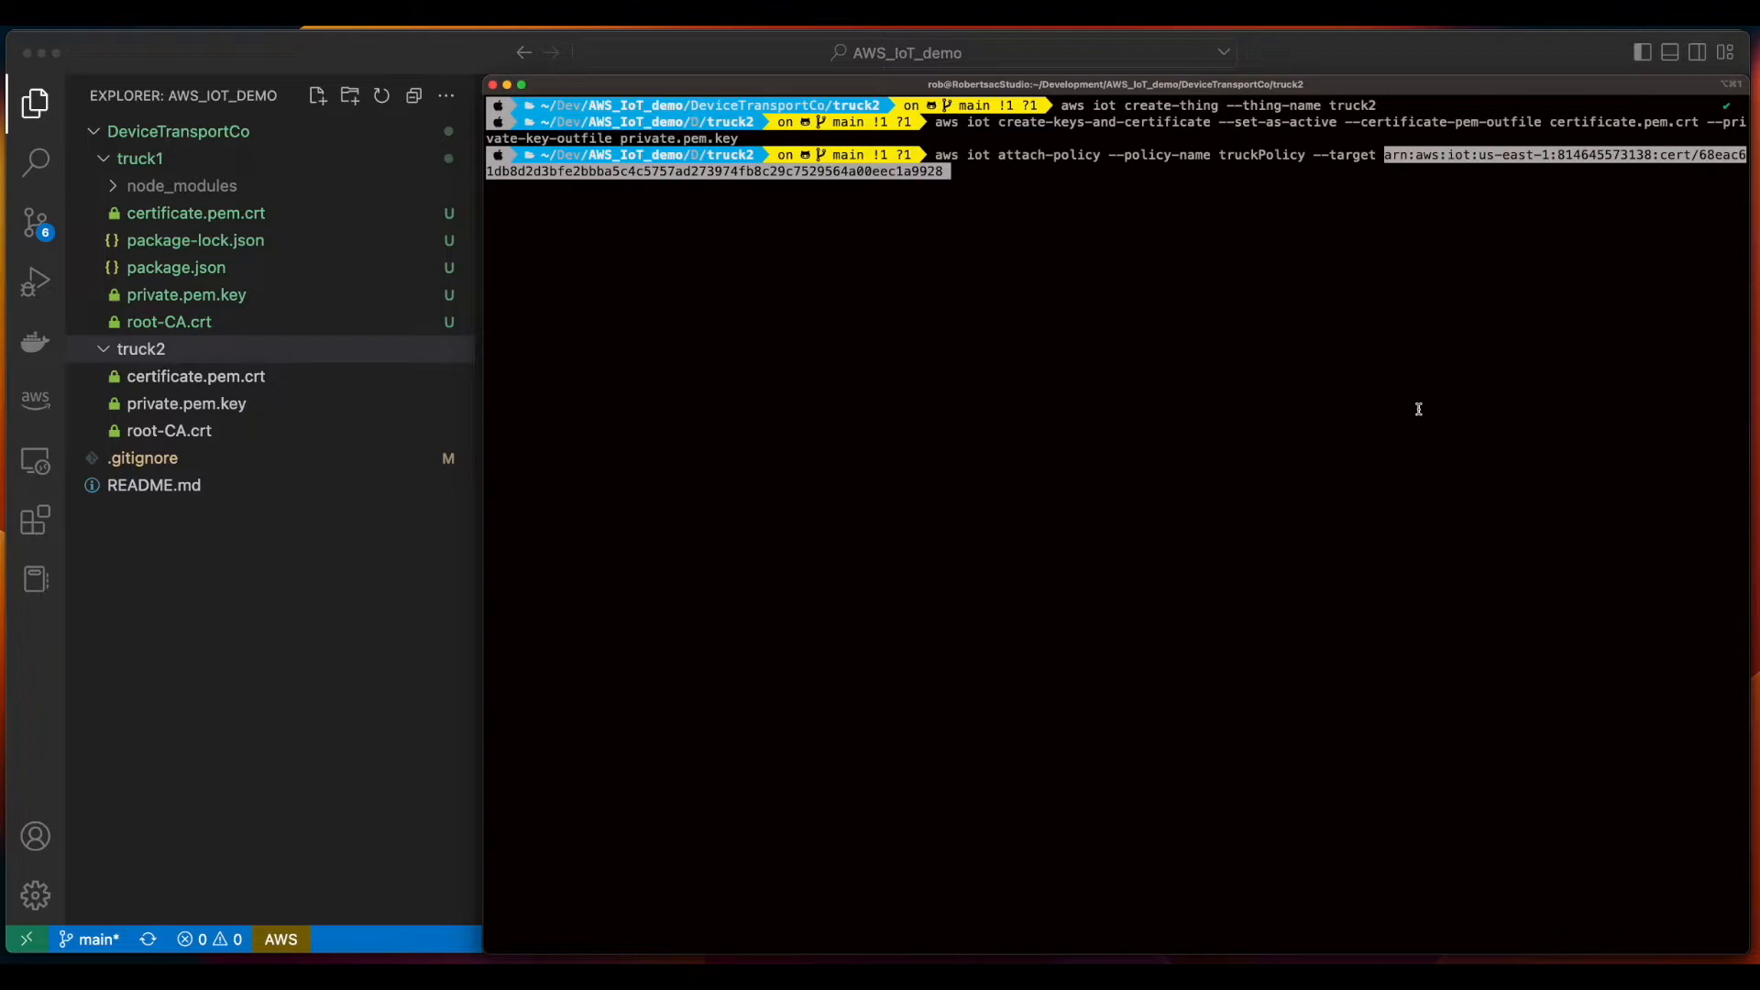
key(Return)
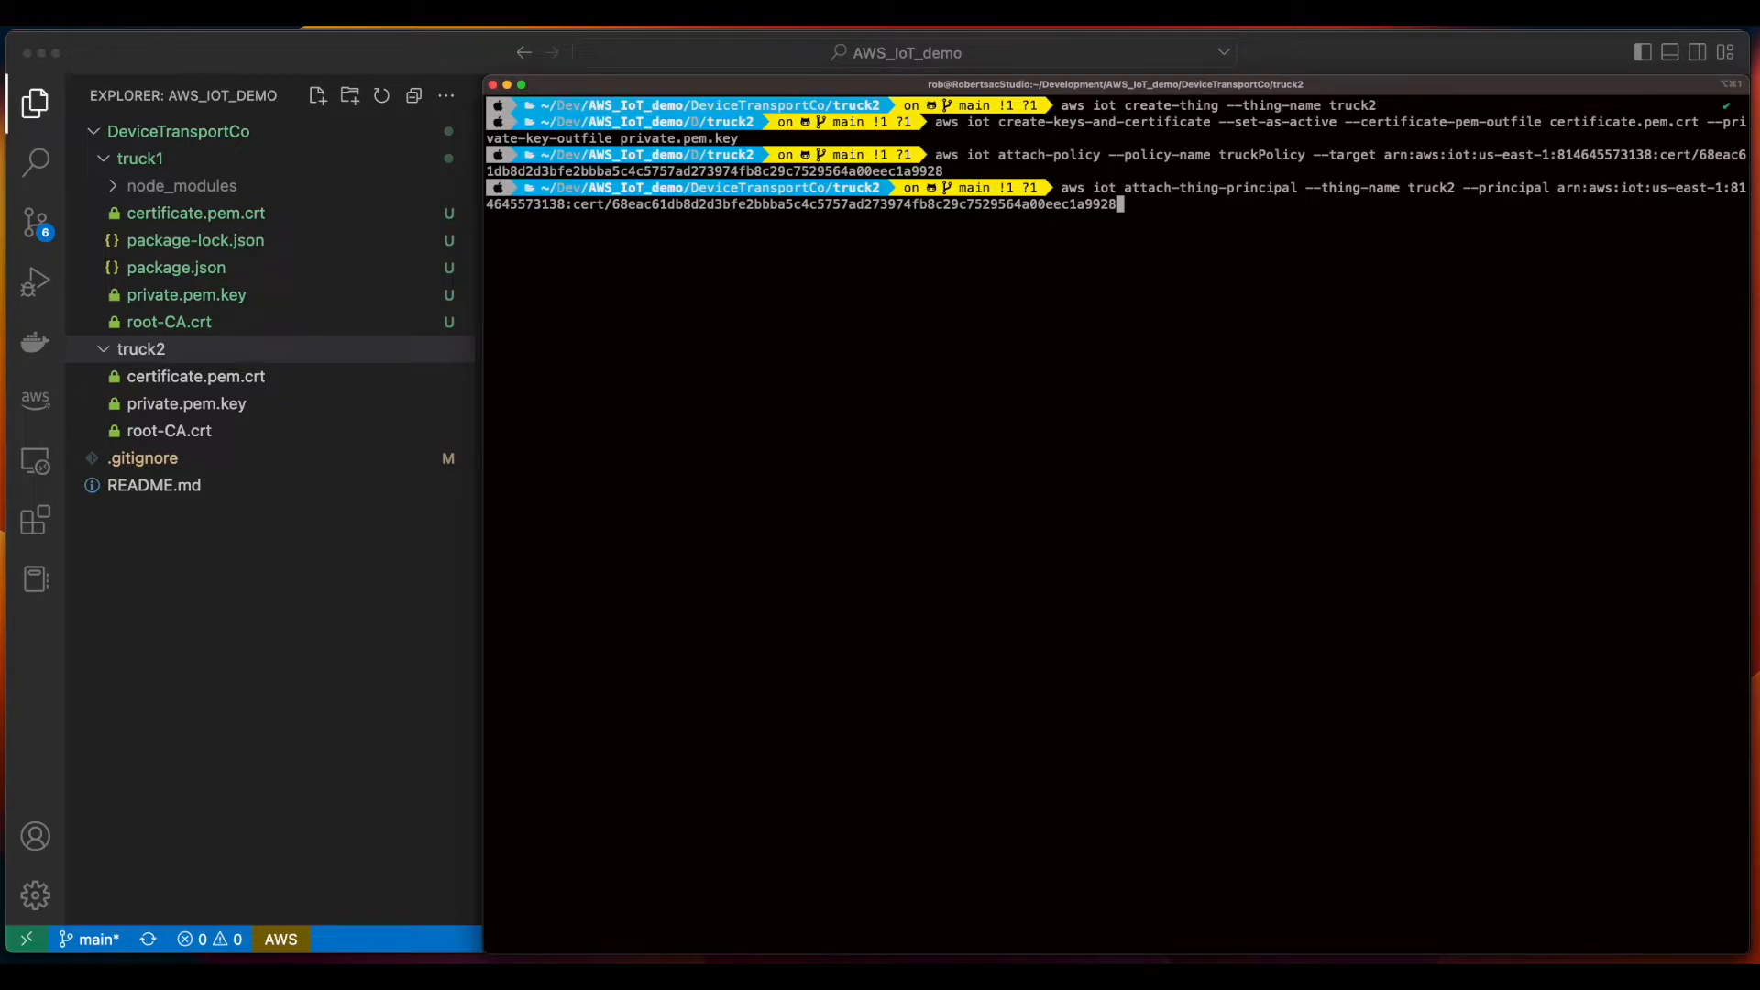
key(Return)
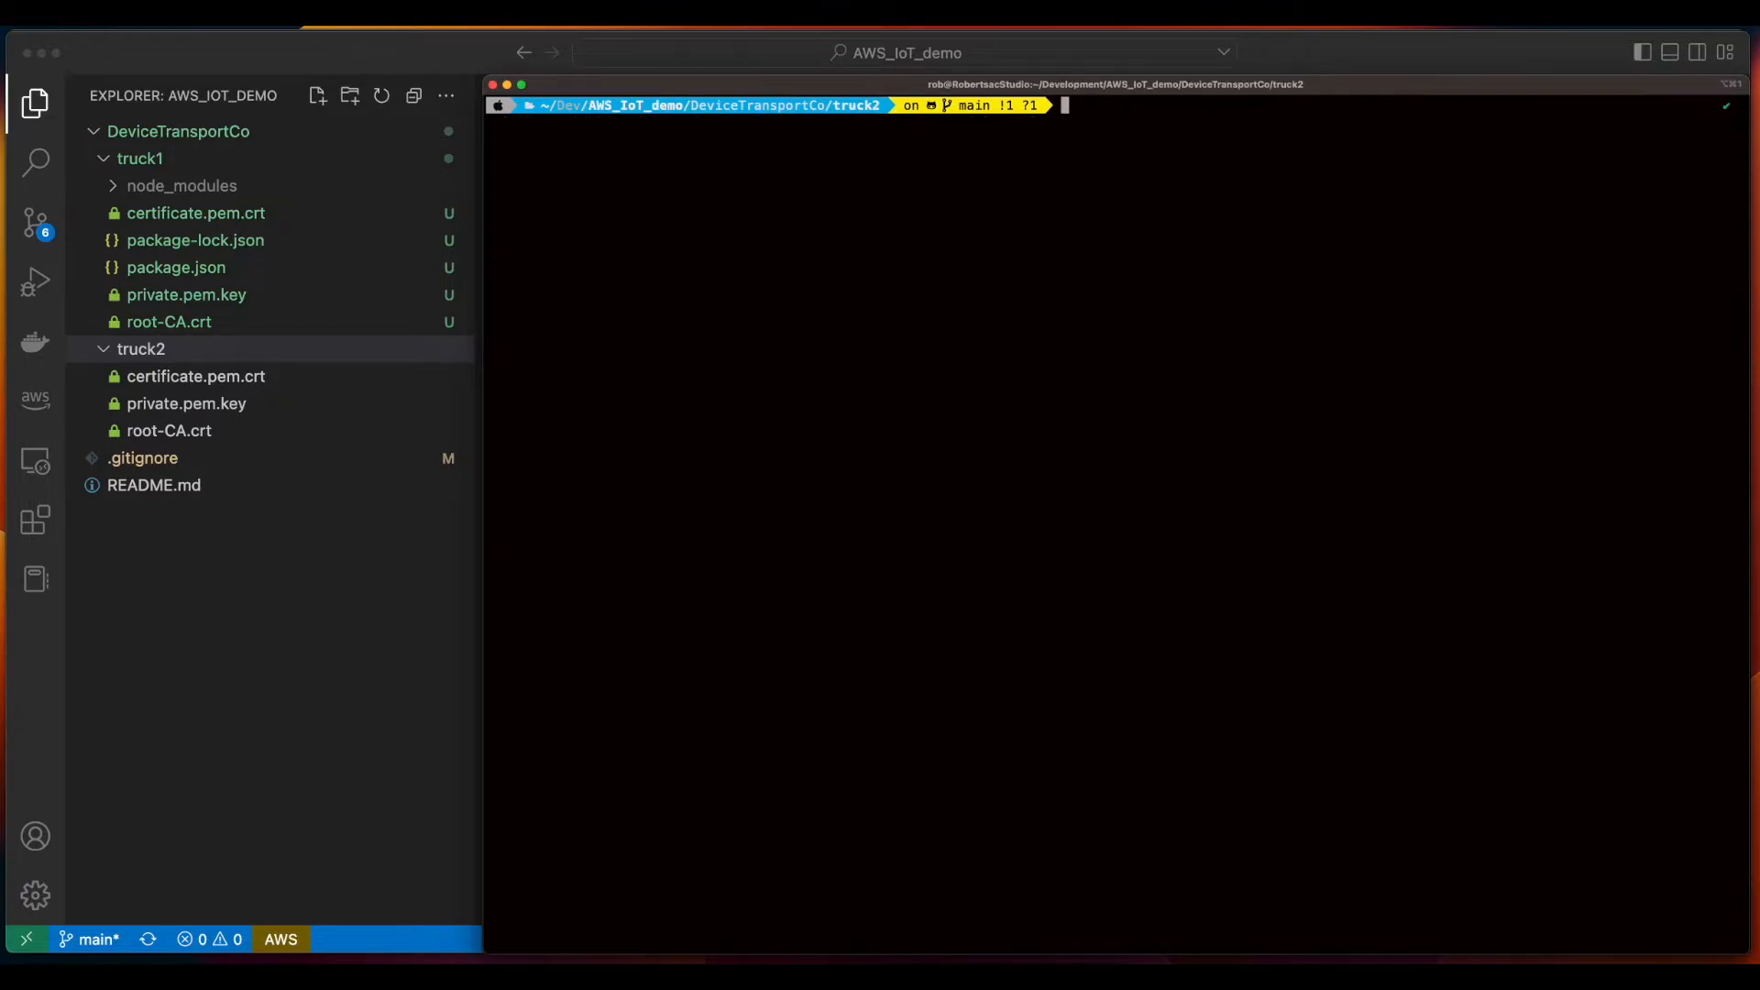
Step: From the DeviceTransportCo folder, save the iot:Data-ATS endpoint into endpoint.json
text(cd ..)
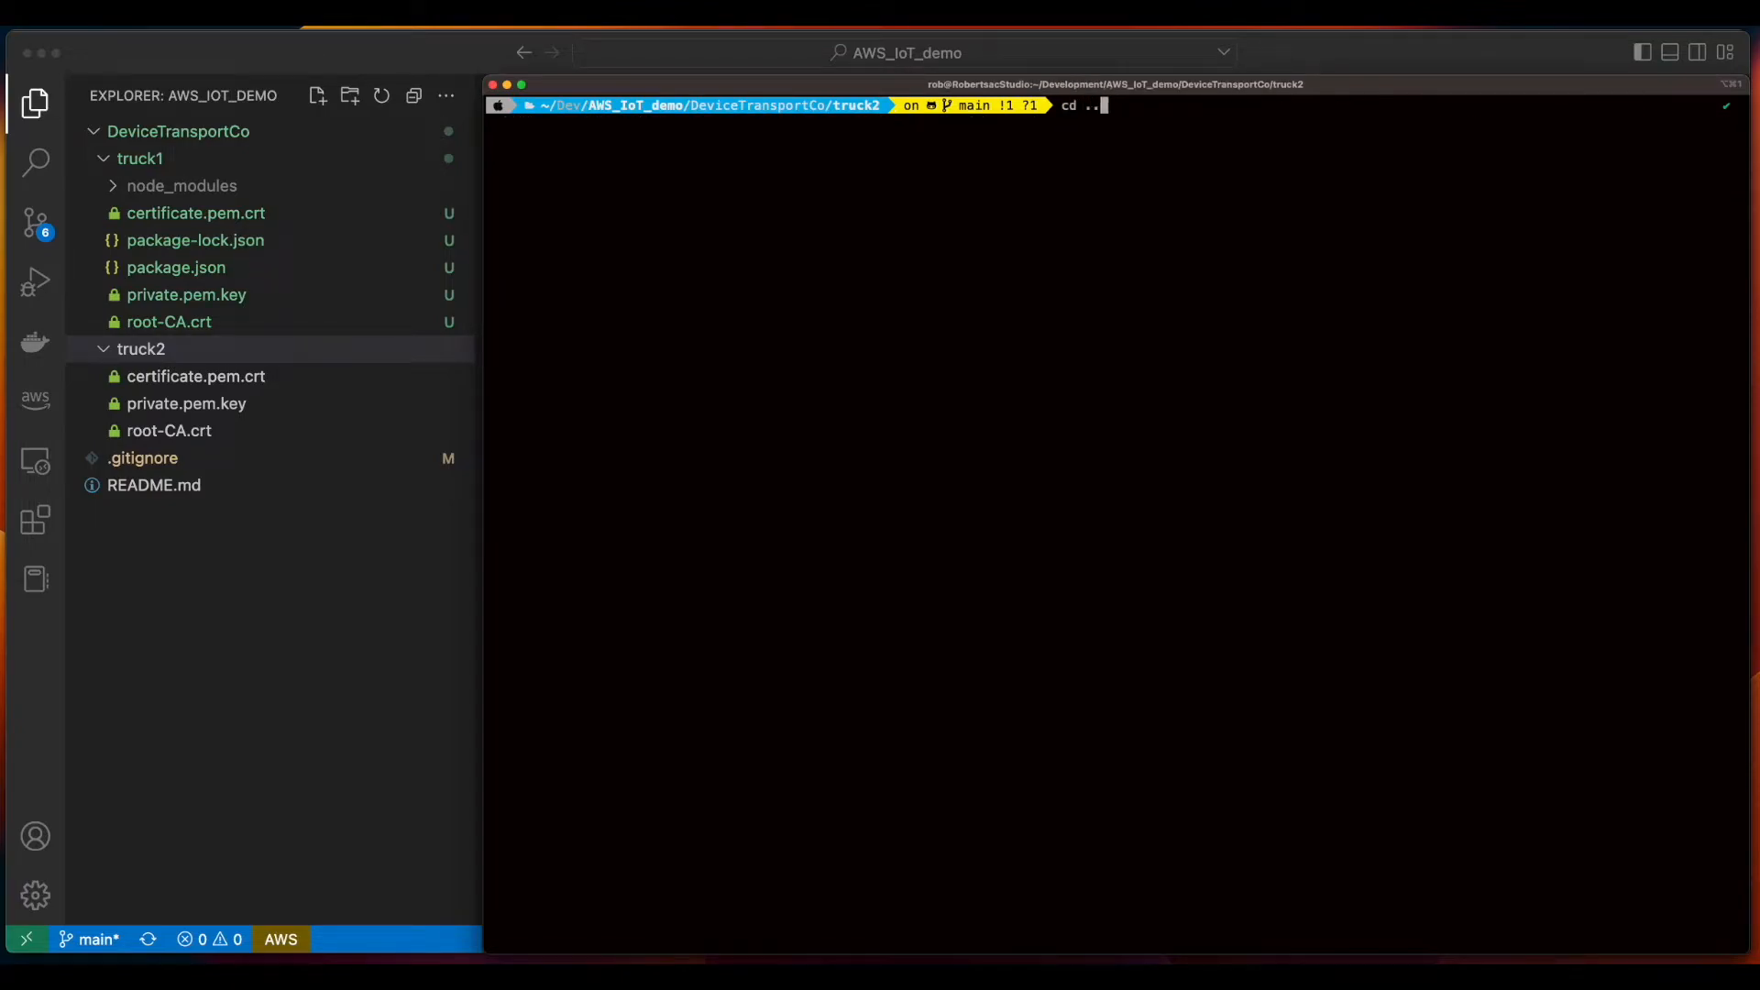
key(Return)
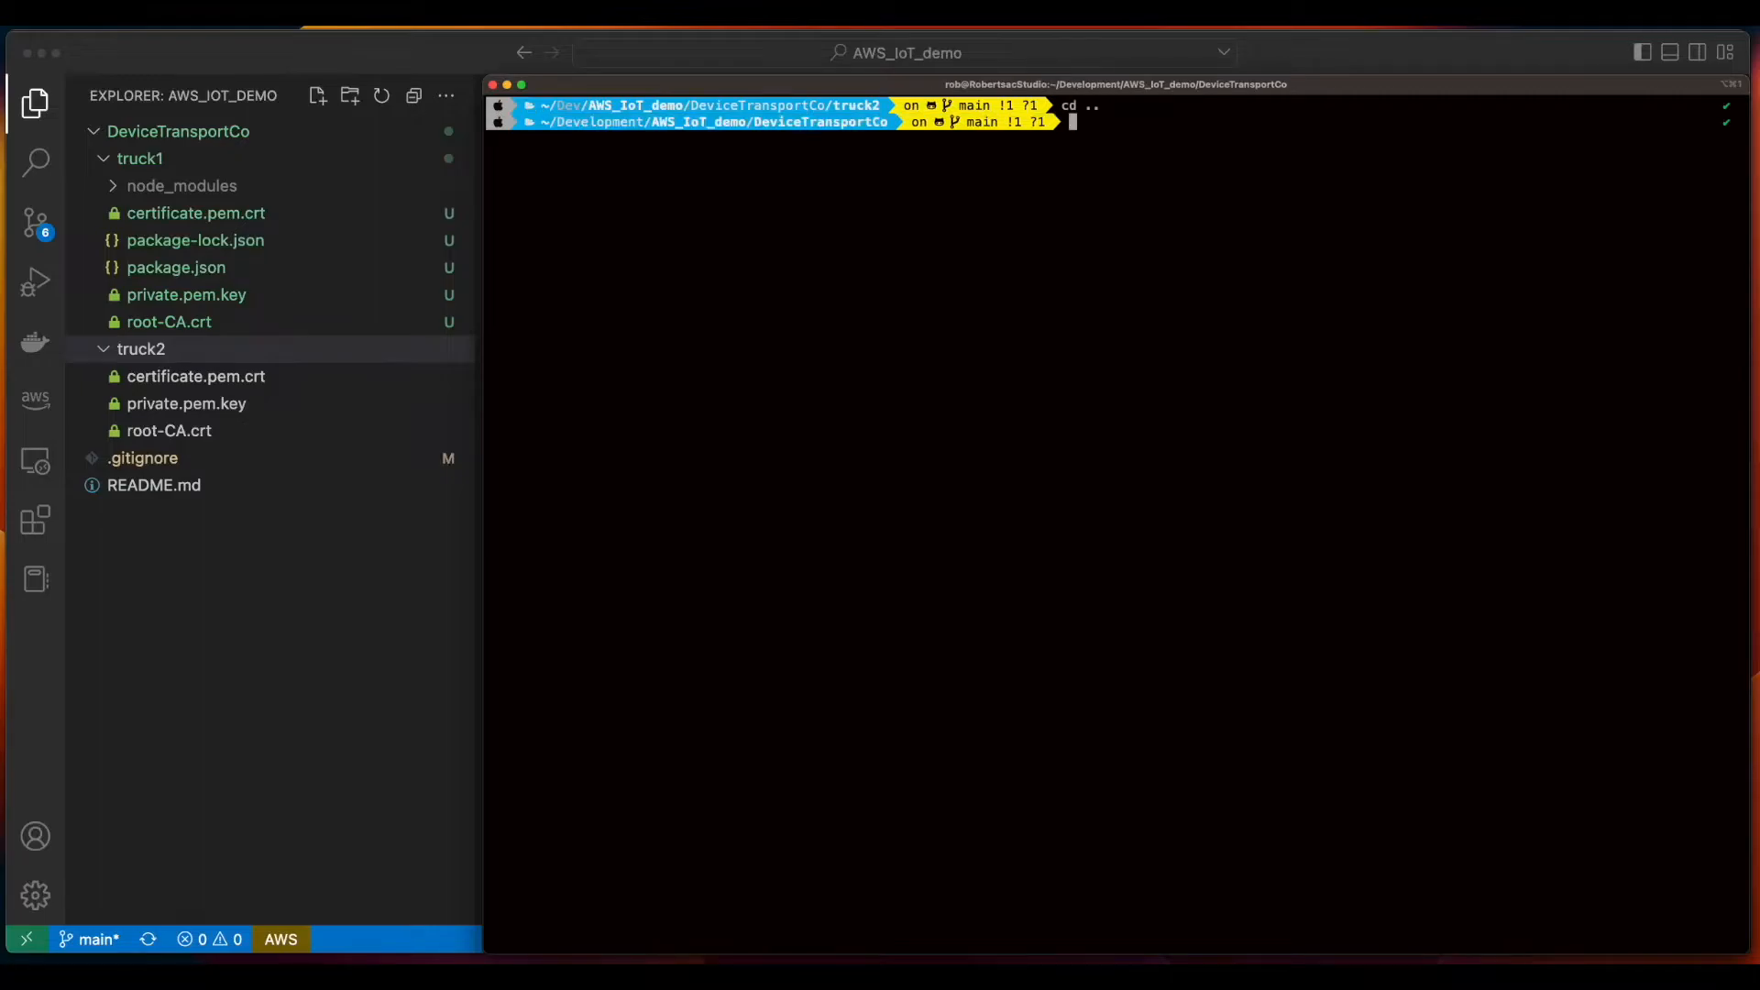
text(aws iot describe-endpoint --endpoint-type iot:Data-ATS > endpoint.json)
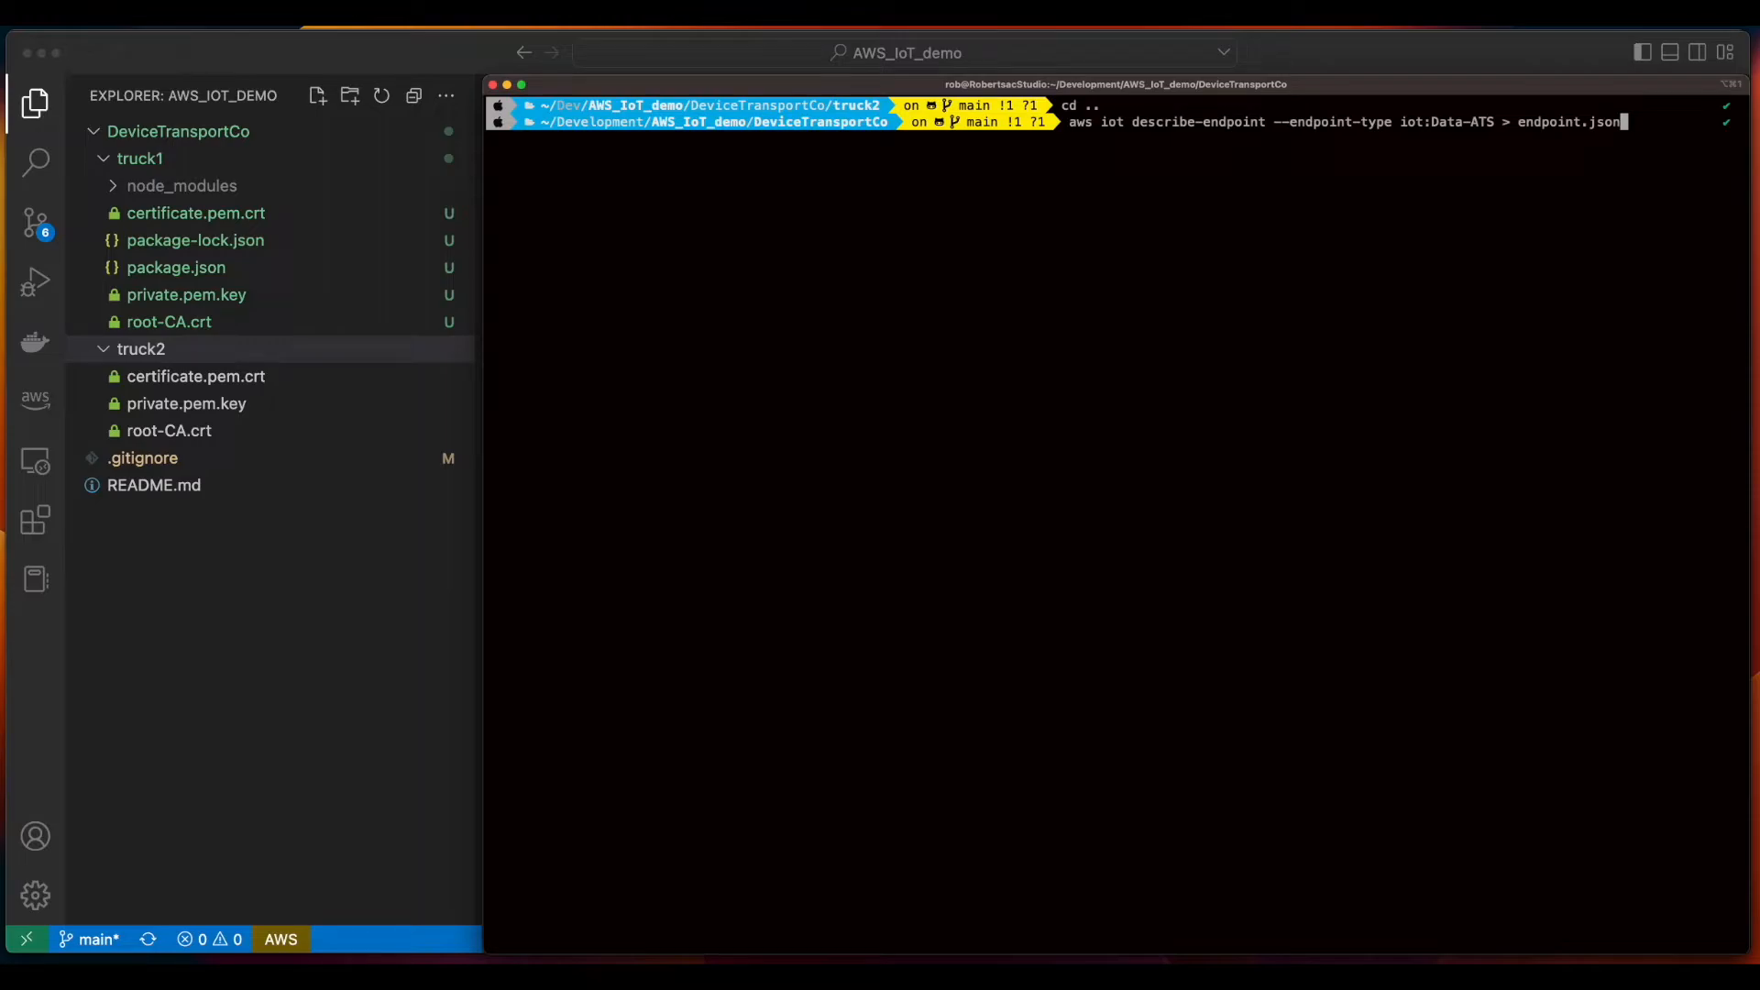
key(Return)
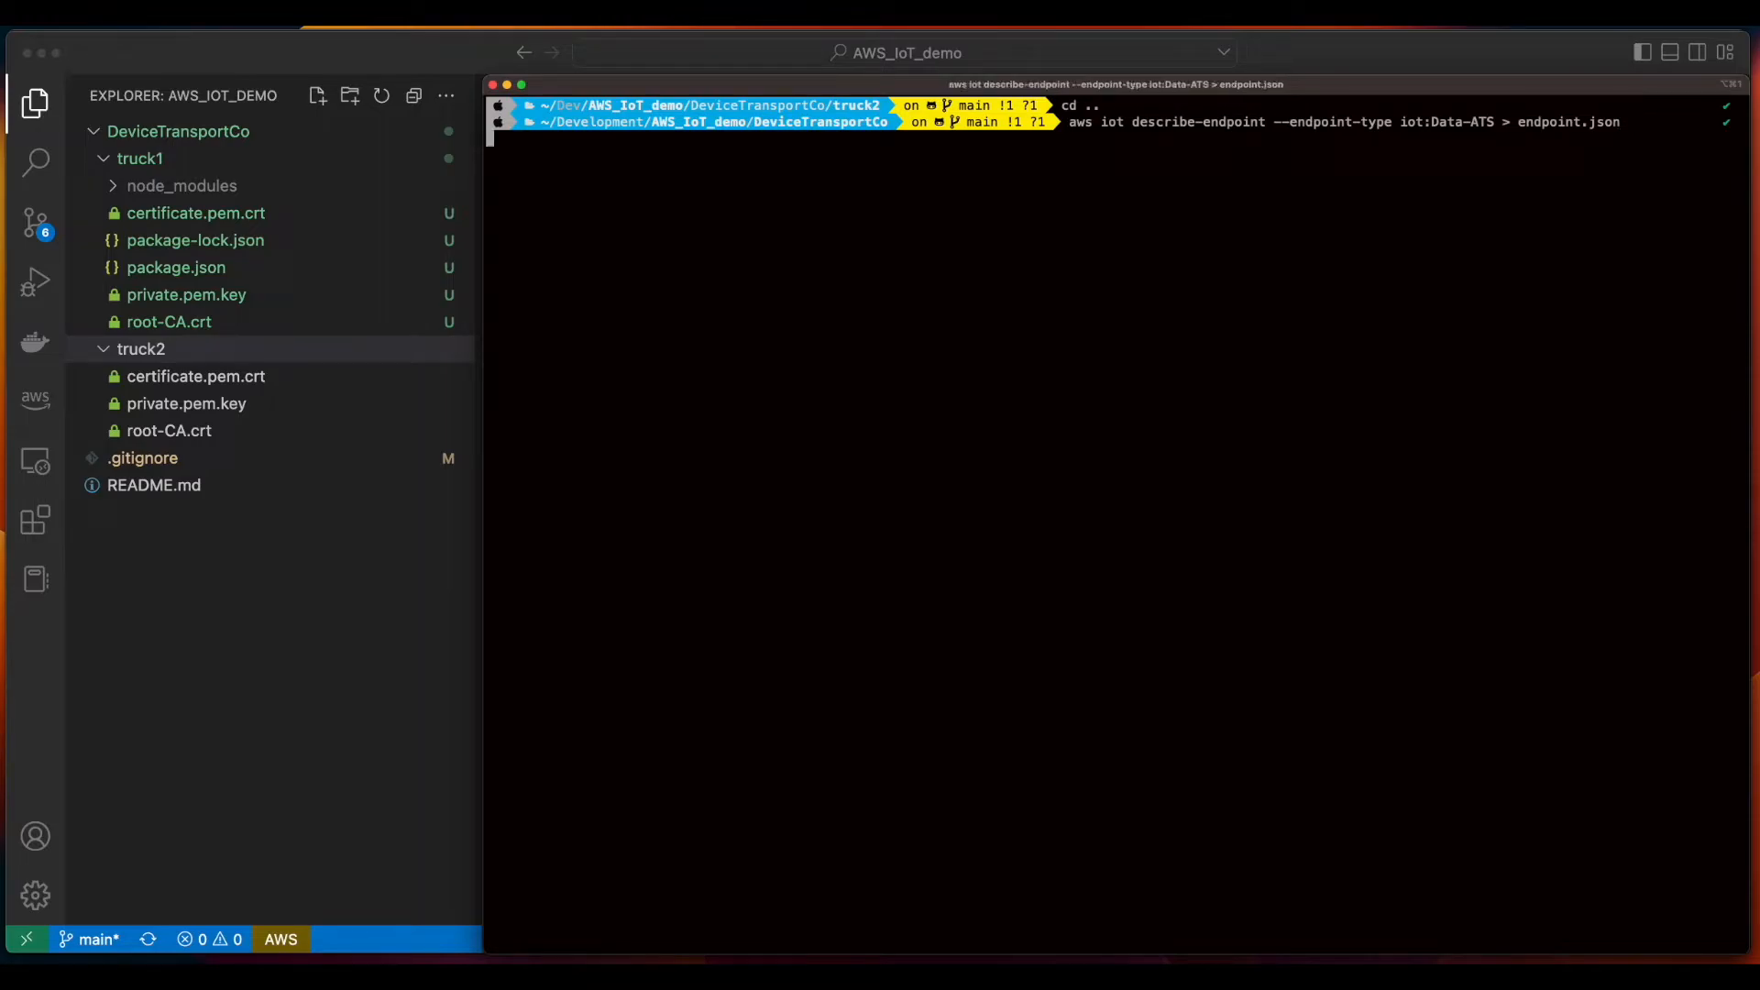
key(Return)
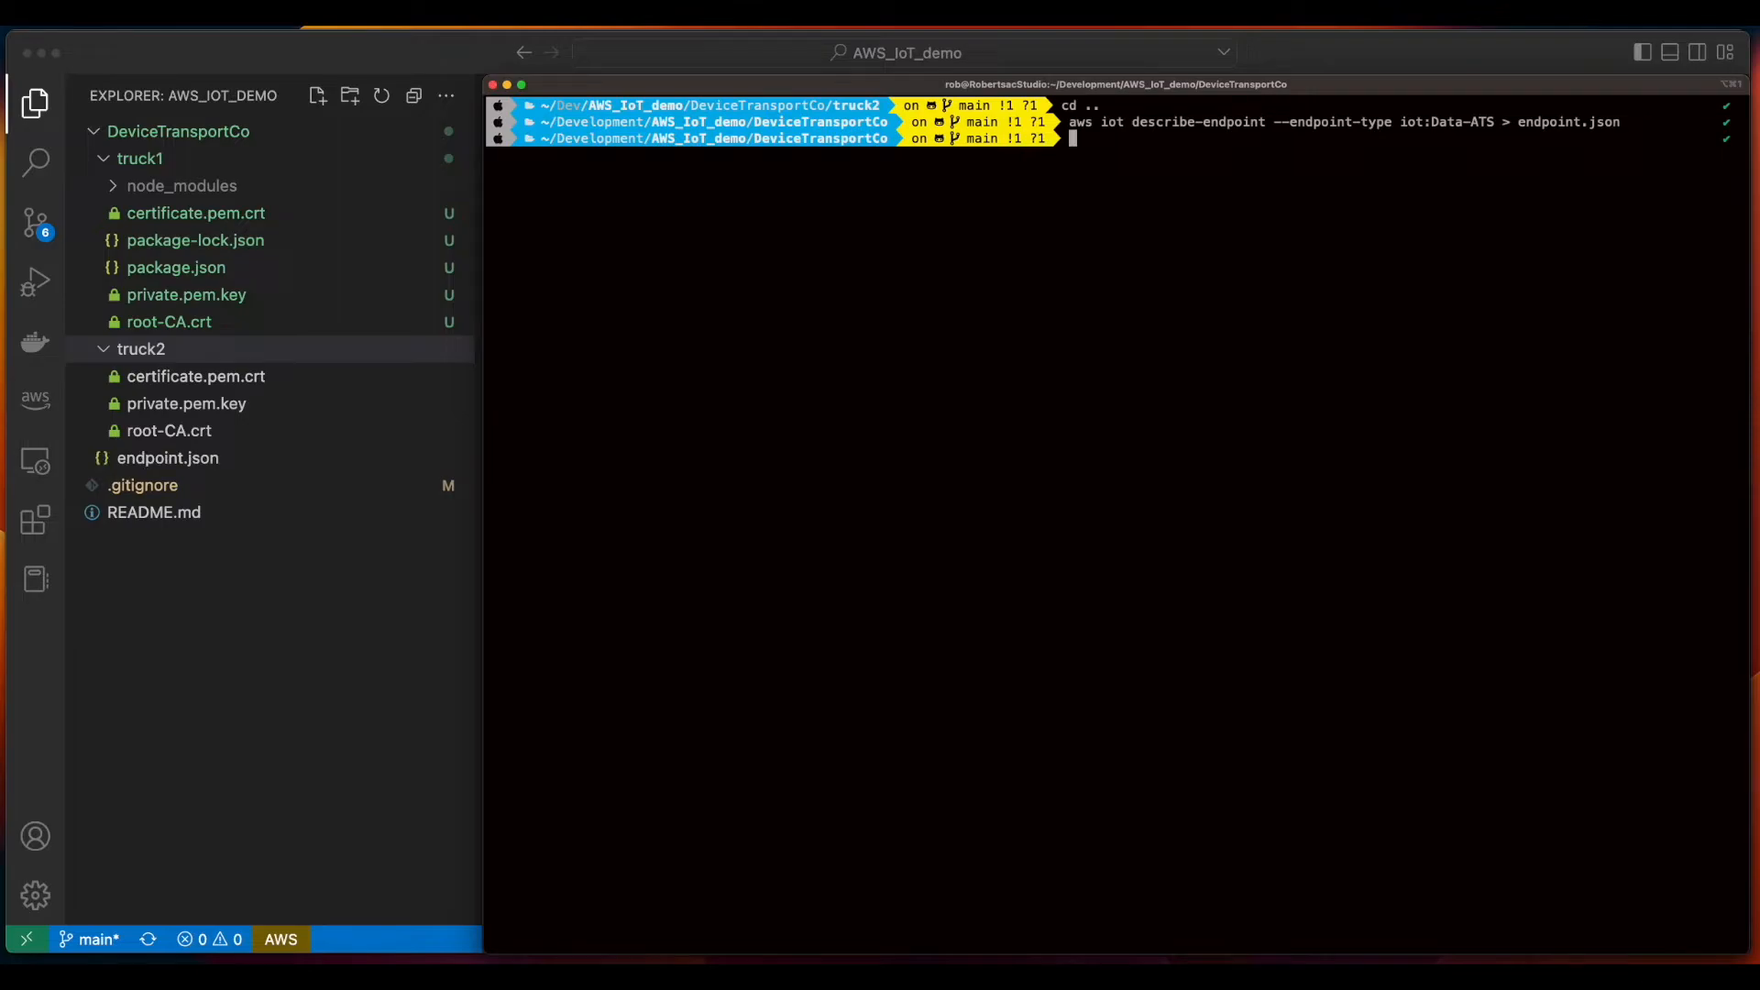
Step: Copy endpoint.json into the truck1 and truck2 folders
text(cp endpoint.json truck1/)
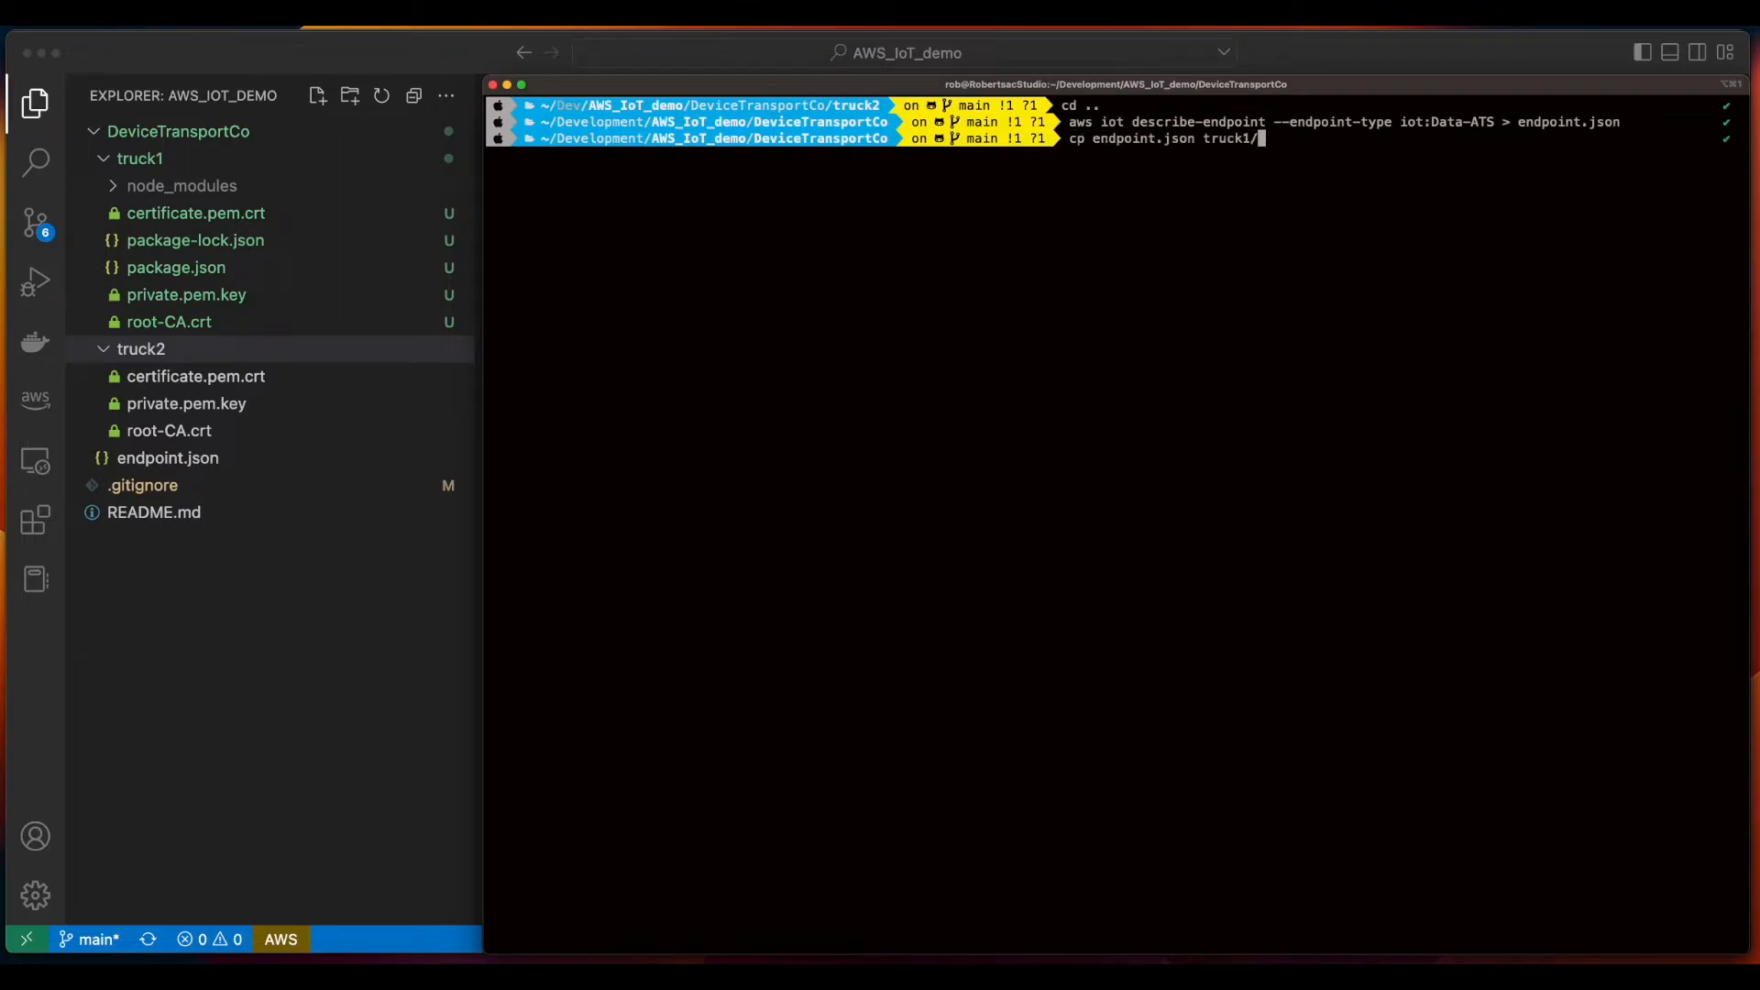
key(Return)
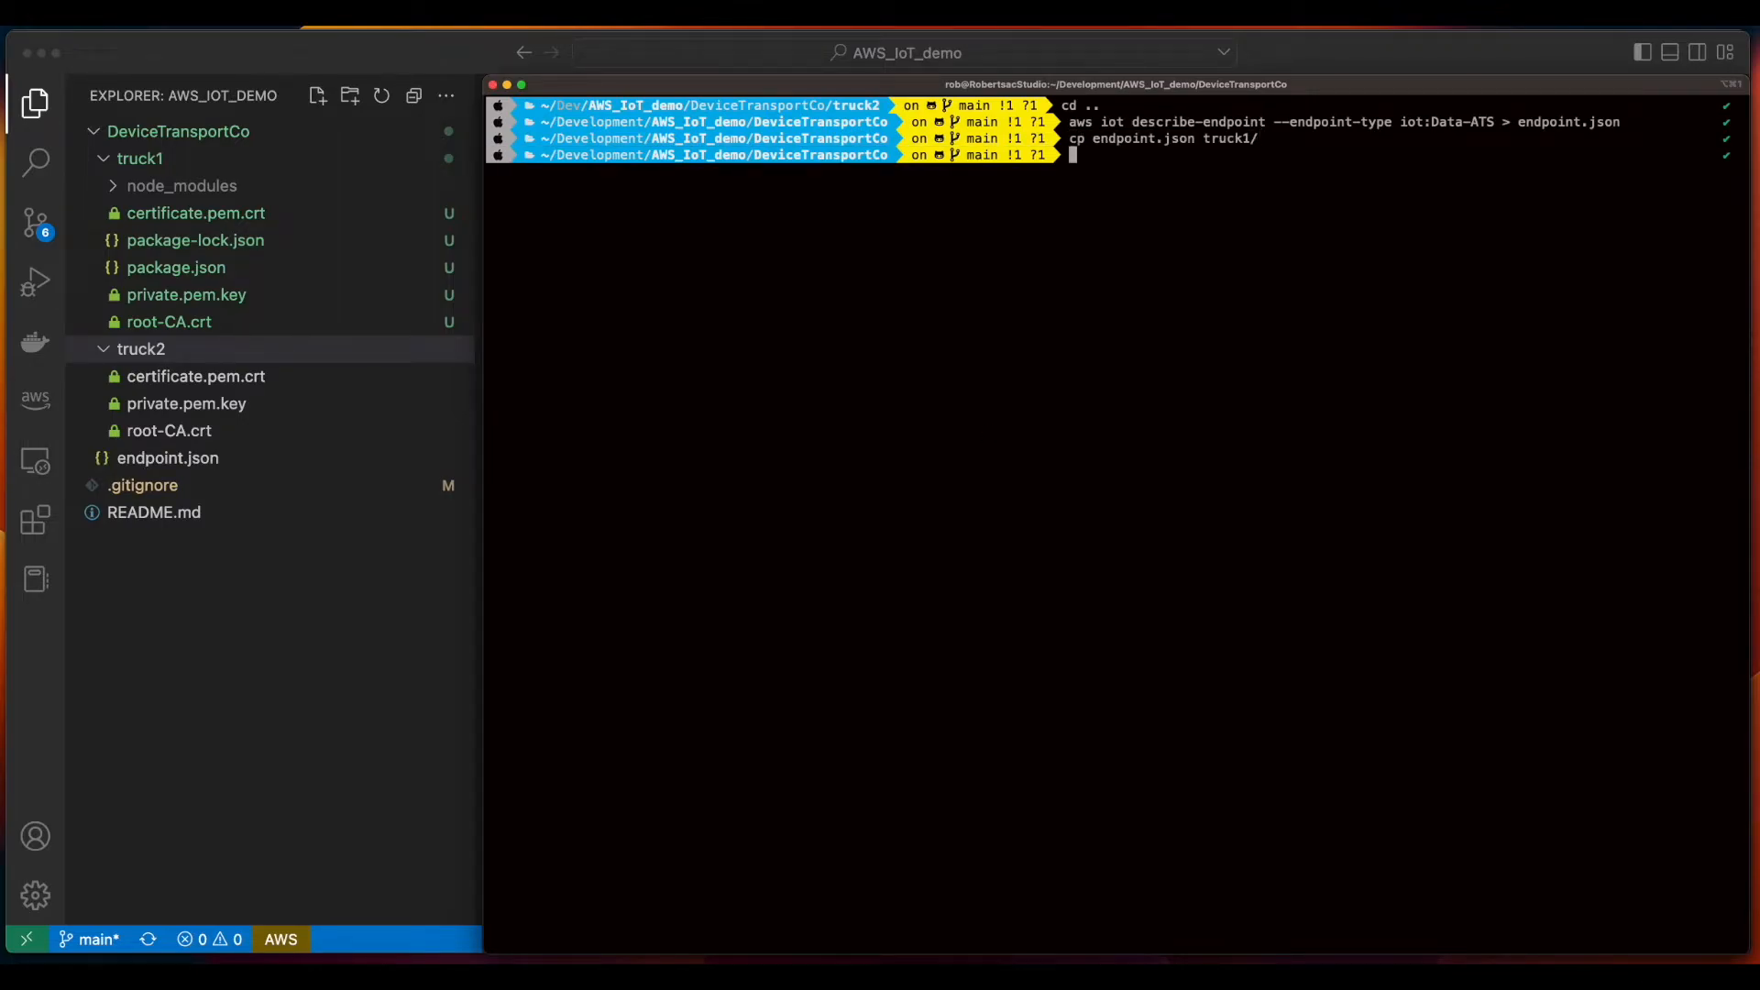
text(cp endpoint.json truck2/)
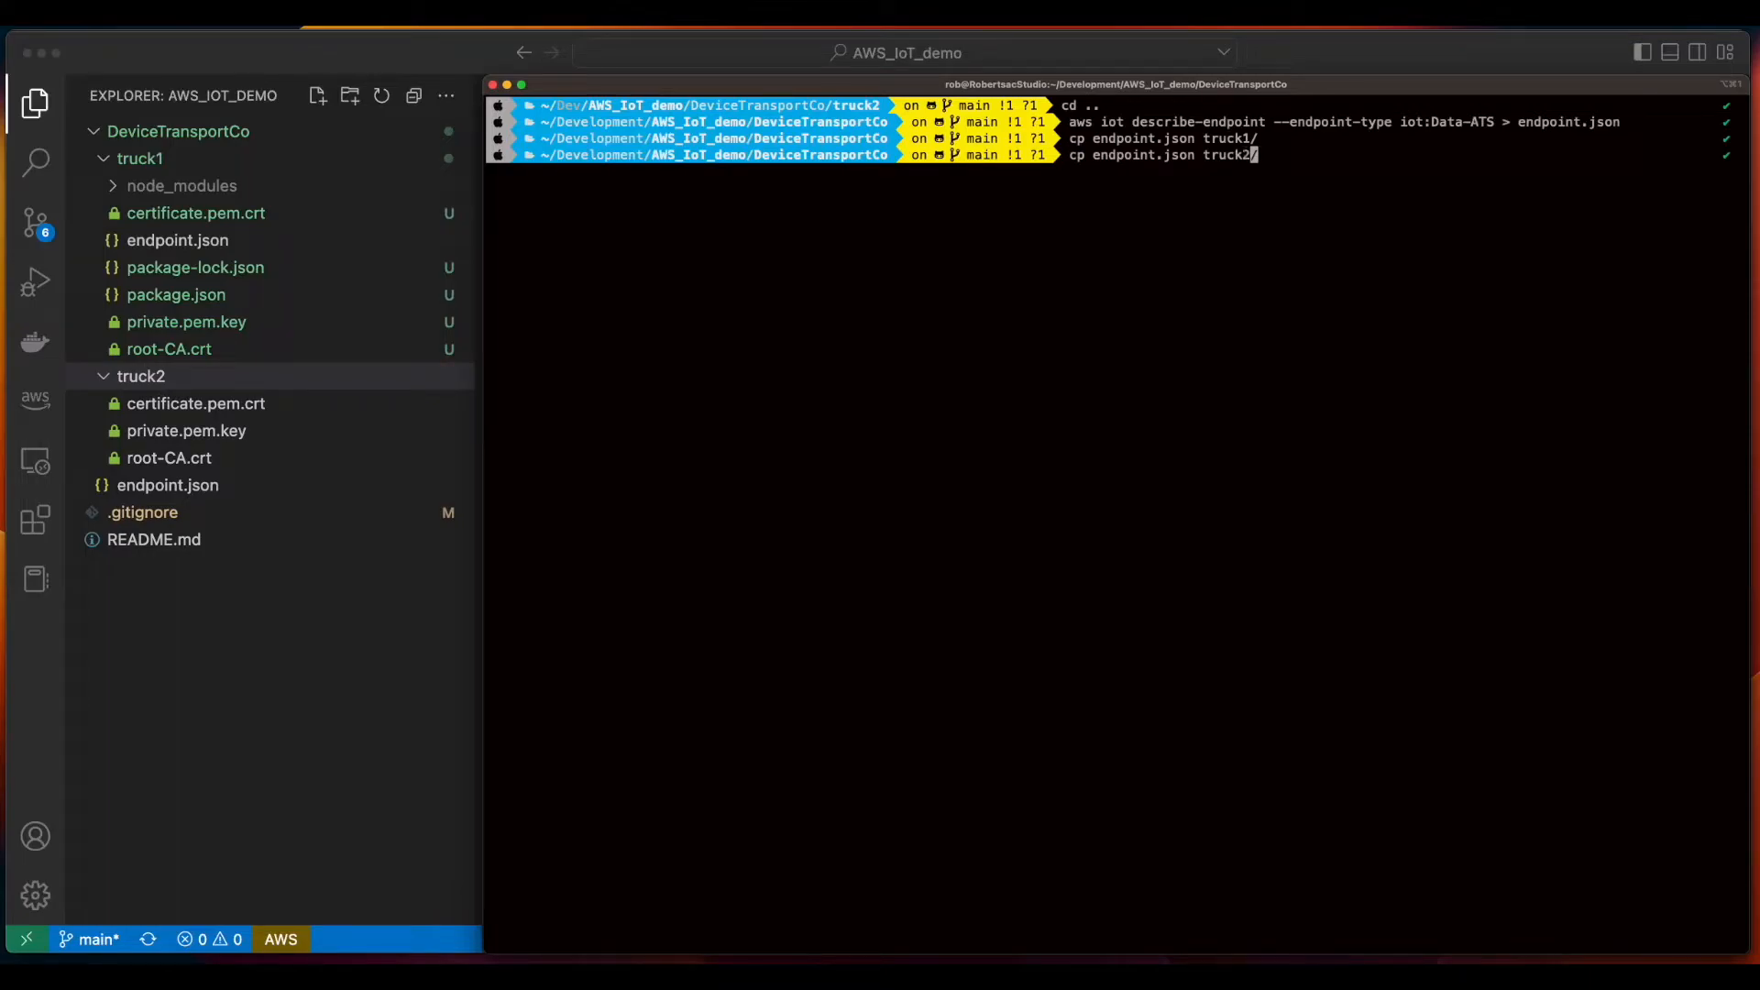
key(Return)
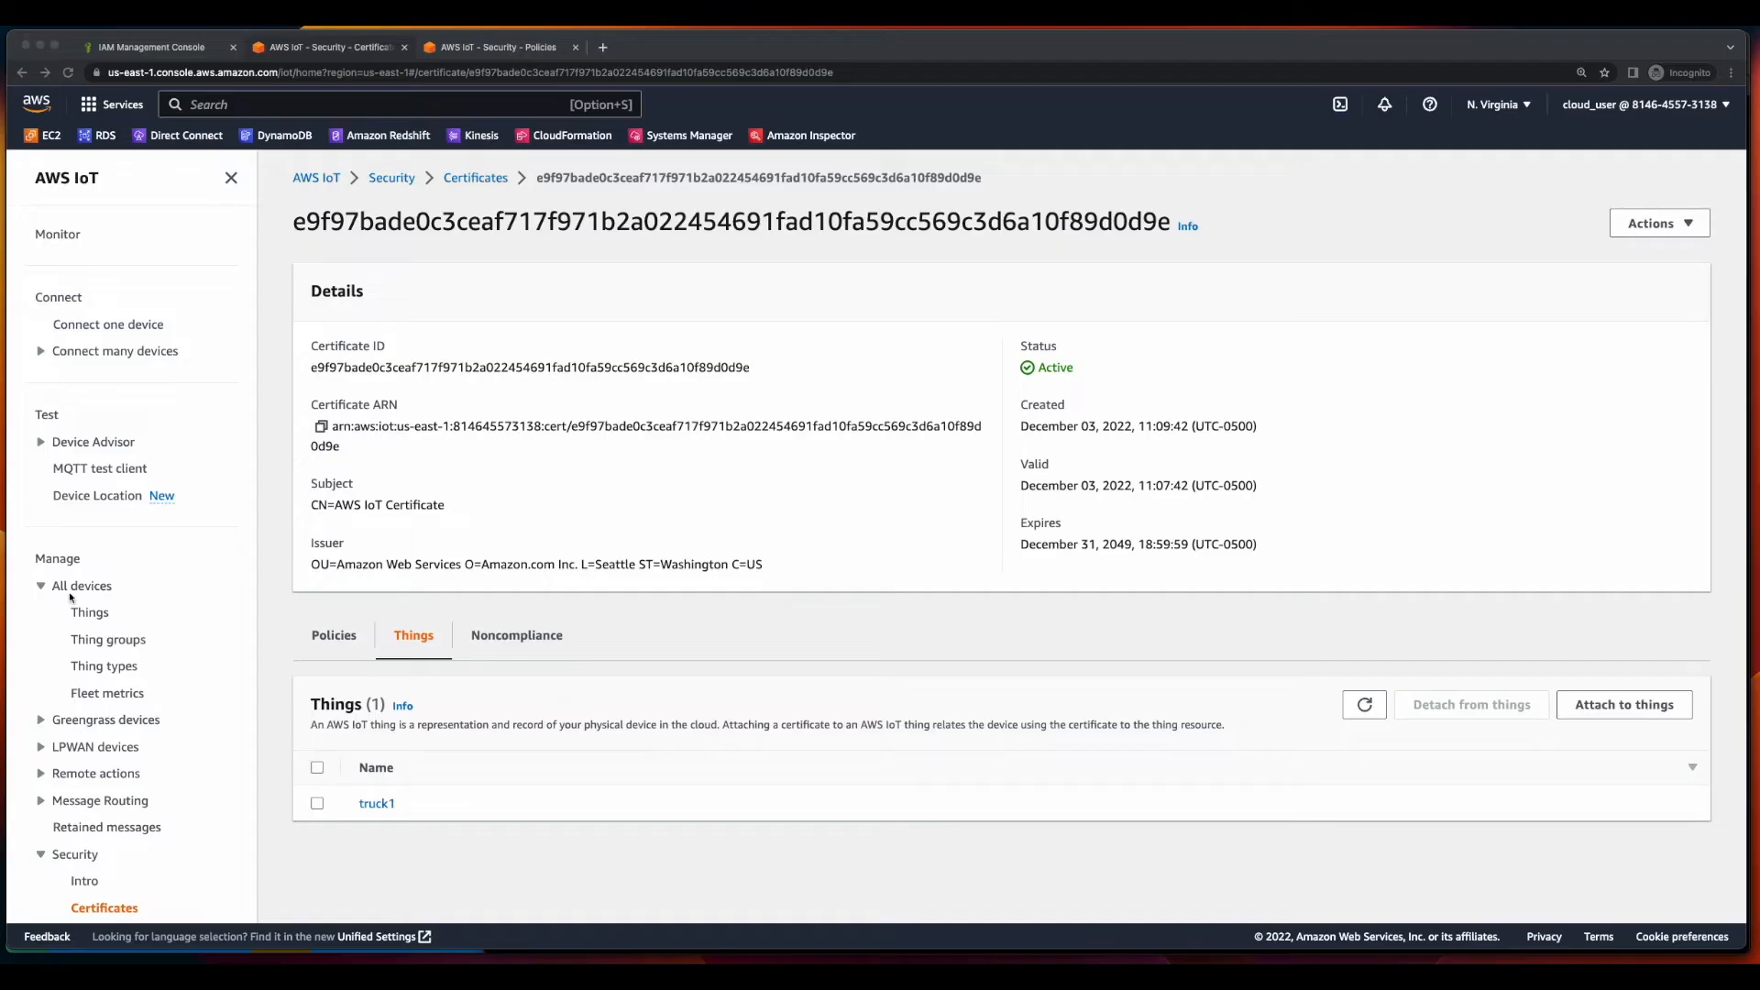
Step: Open truck2 from the Things list and view its attached active certificate
click(89, 611)
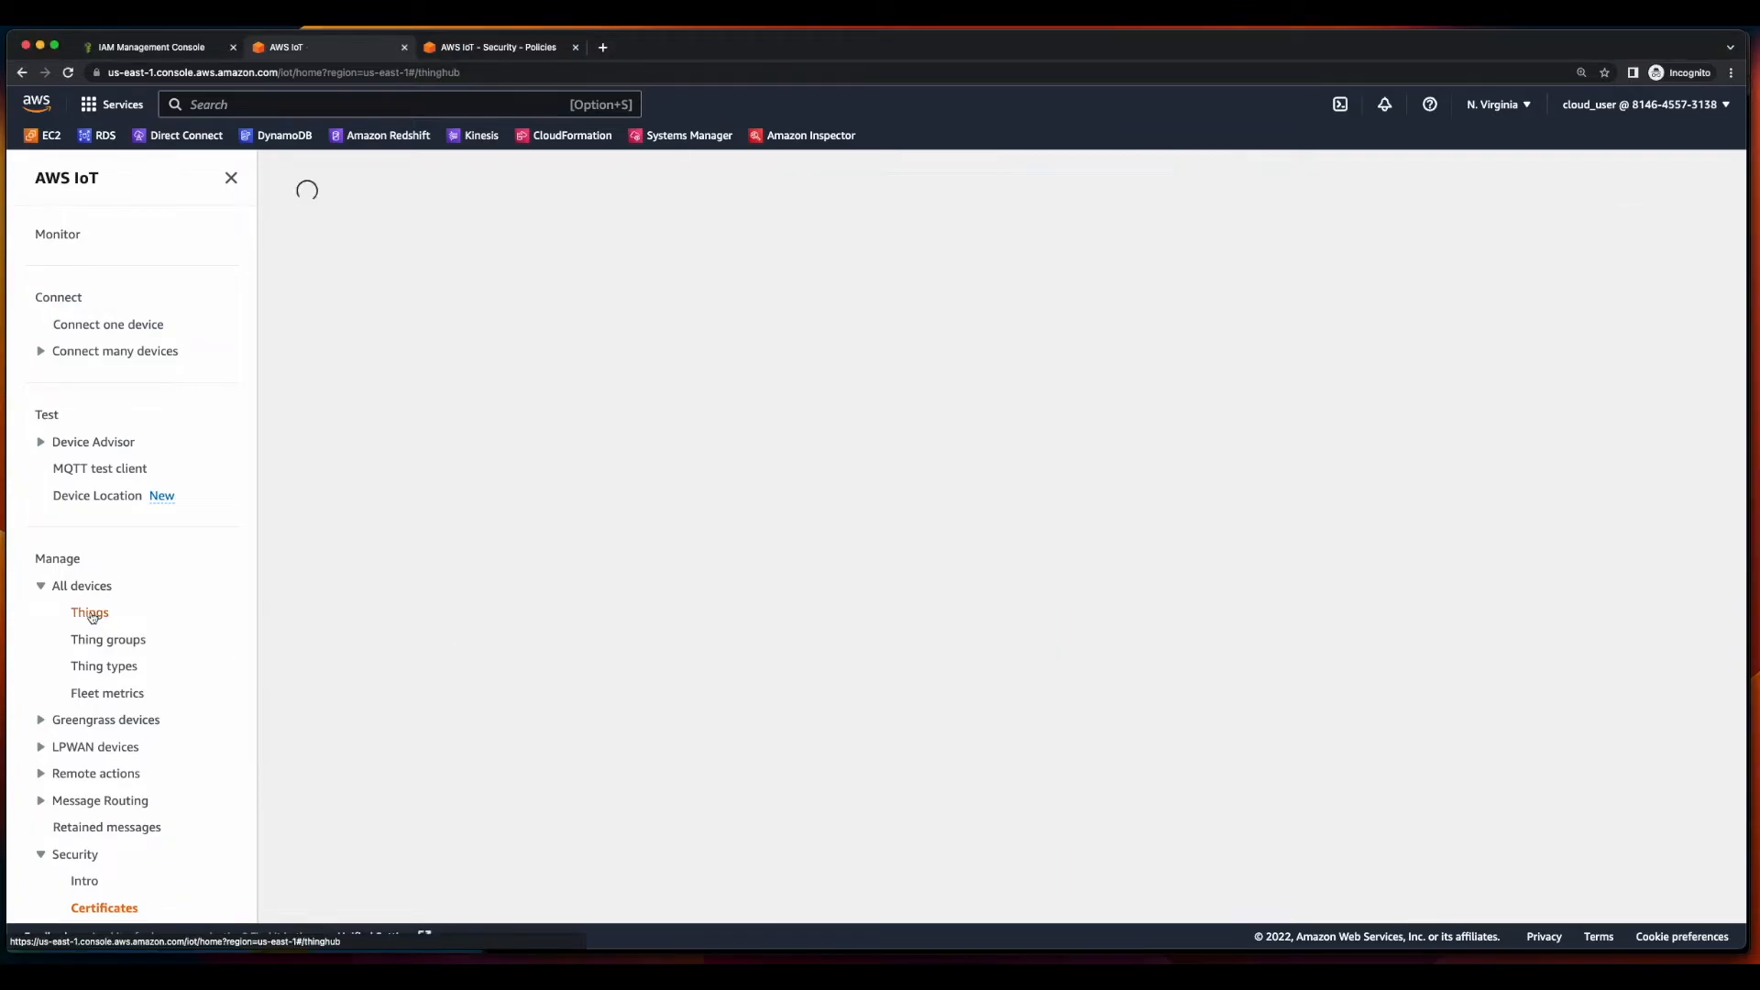
click(89, 612)
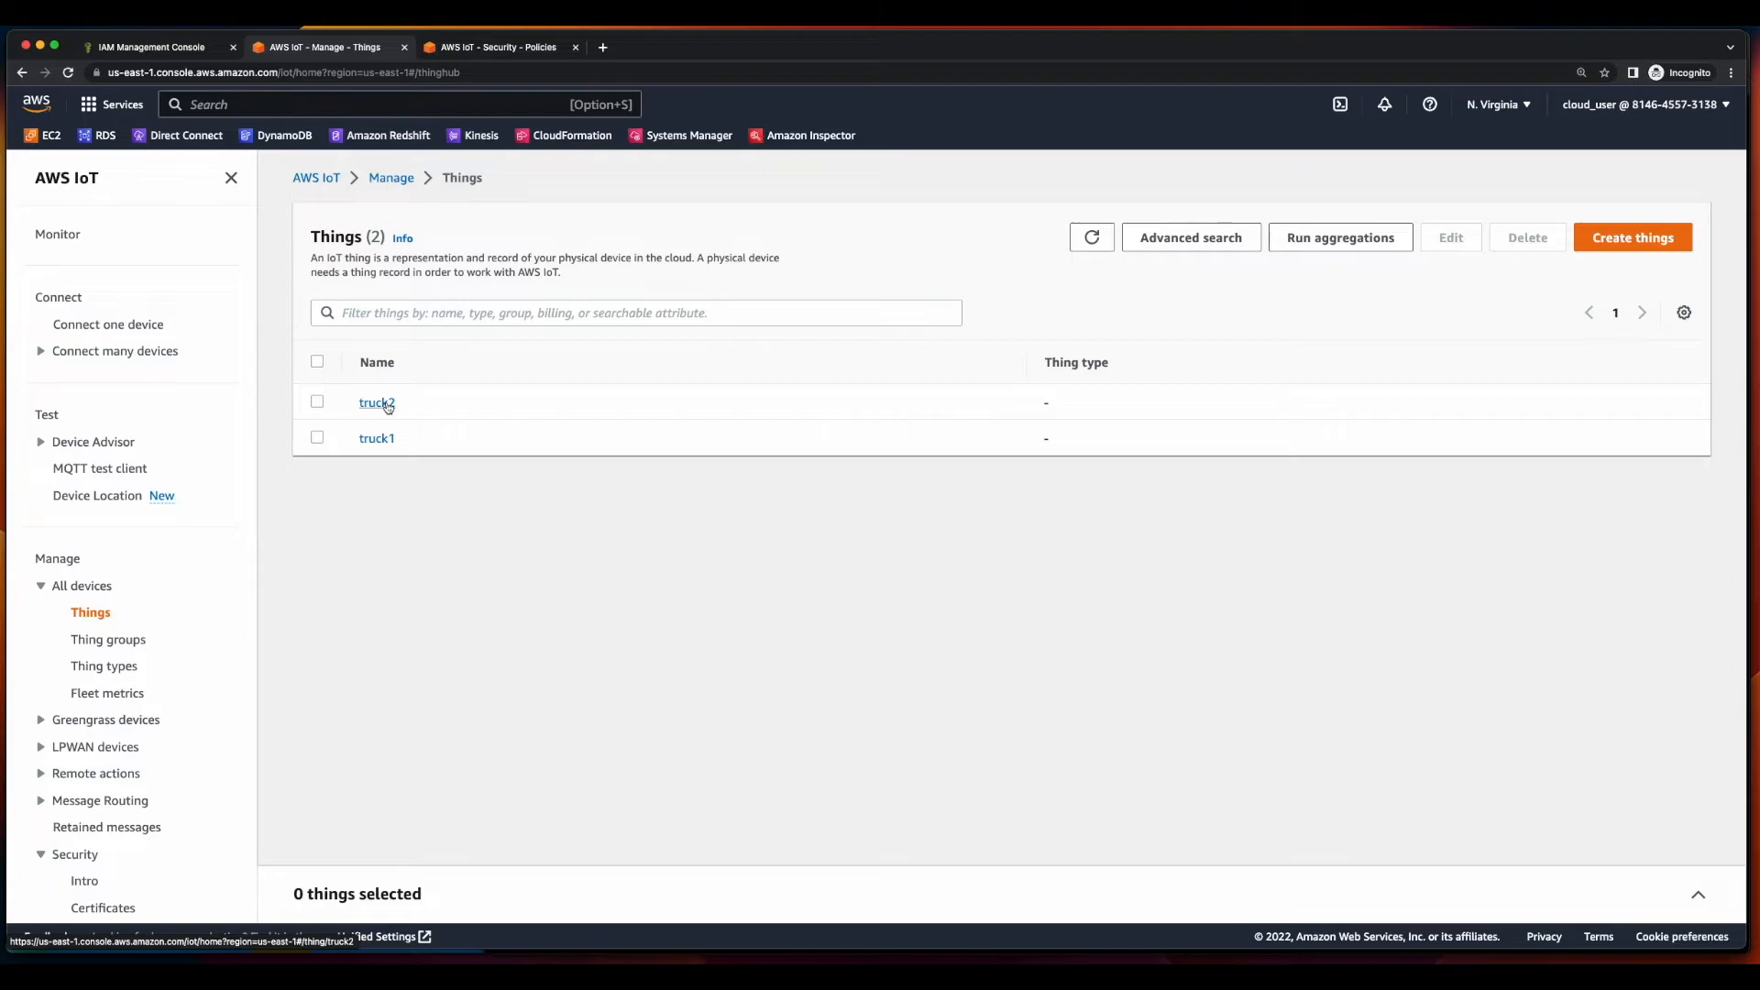
click(376, 401)
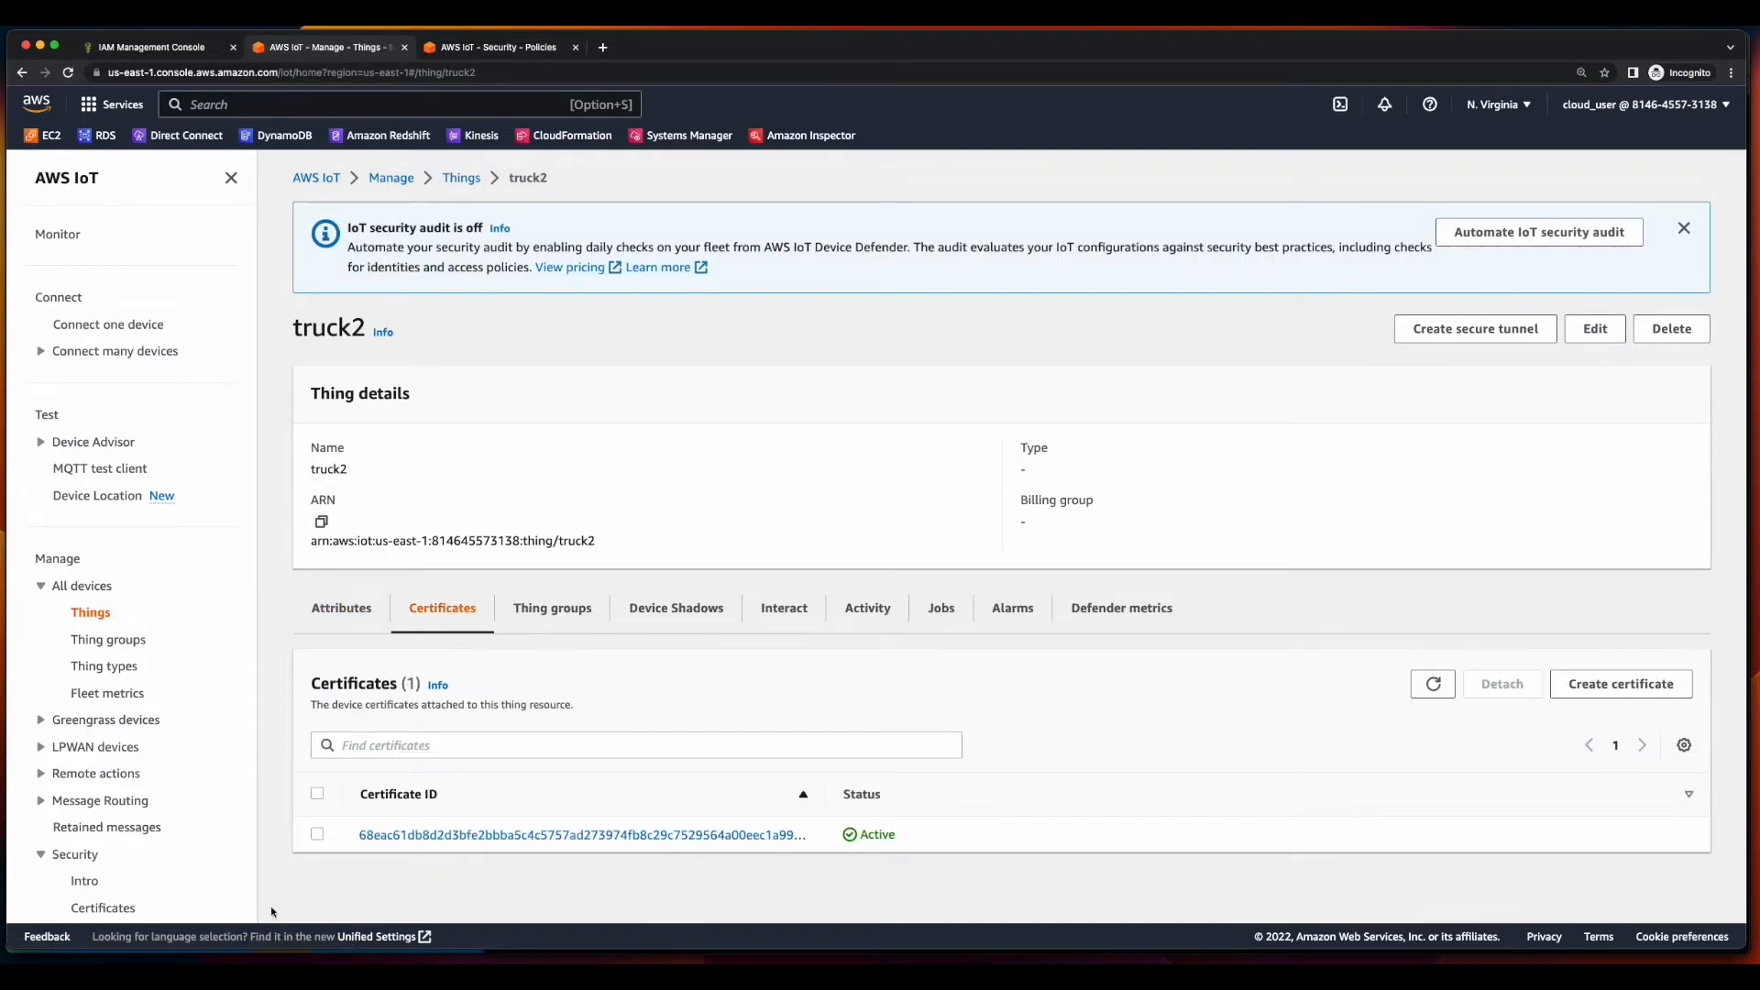
click(102, 907)
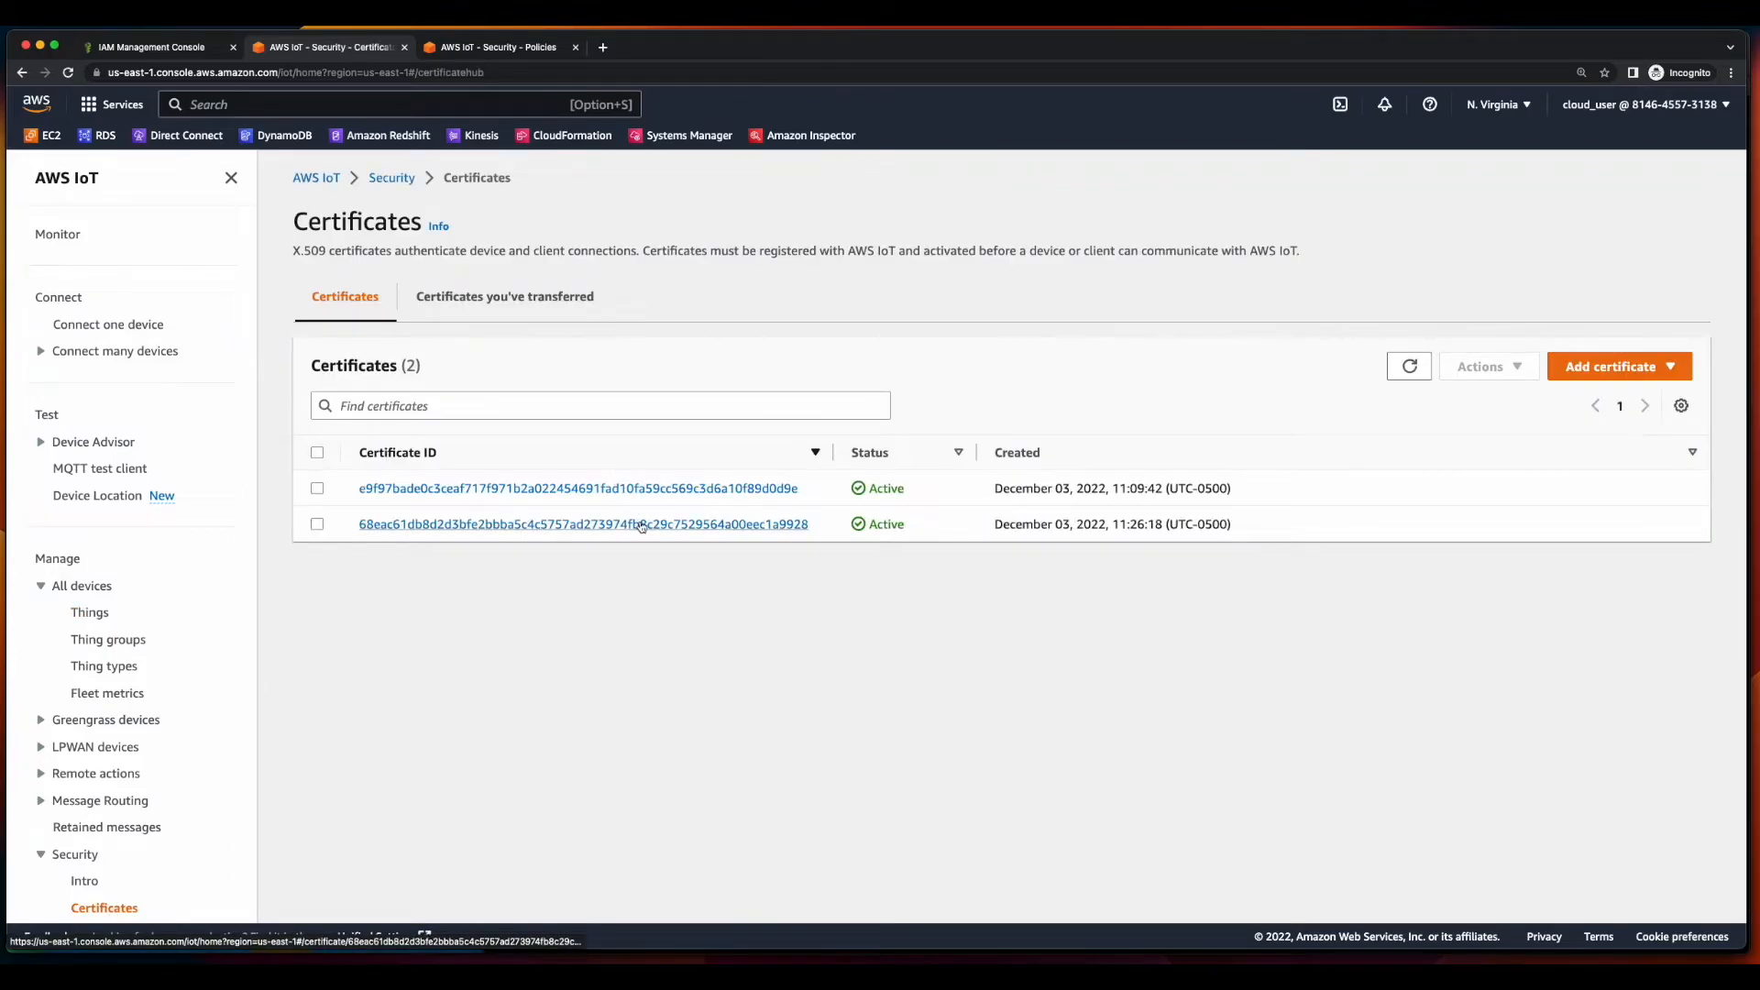
Step: Open both active certificates in separate tabs and check each shows truckPolicy attached
click(577, 487)
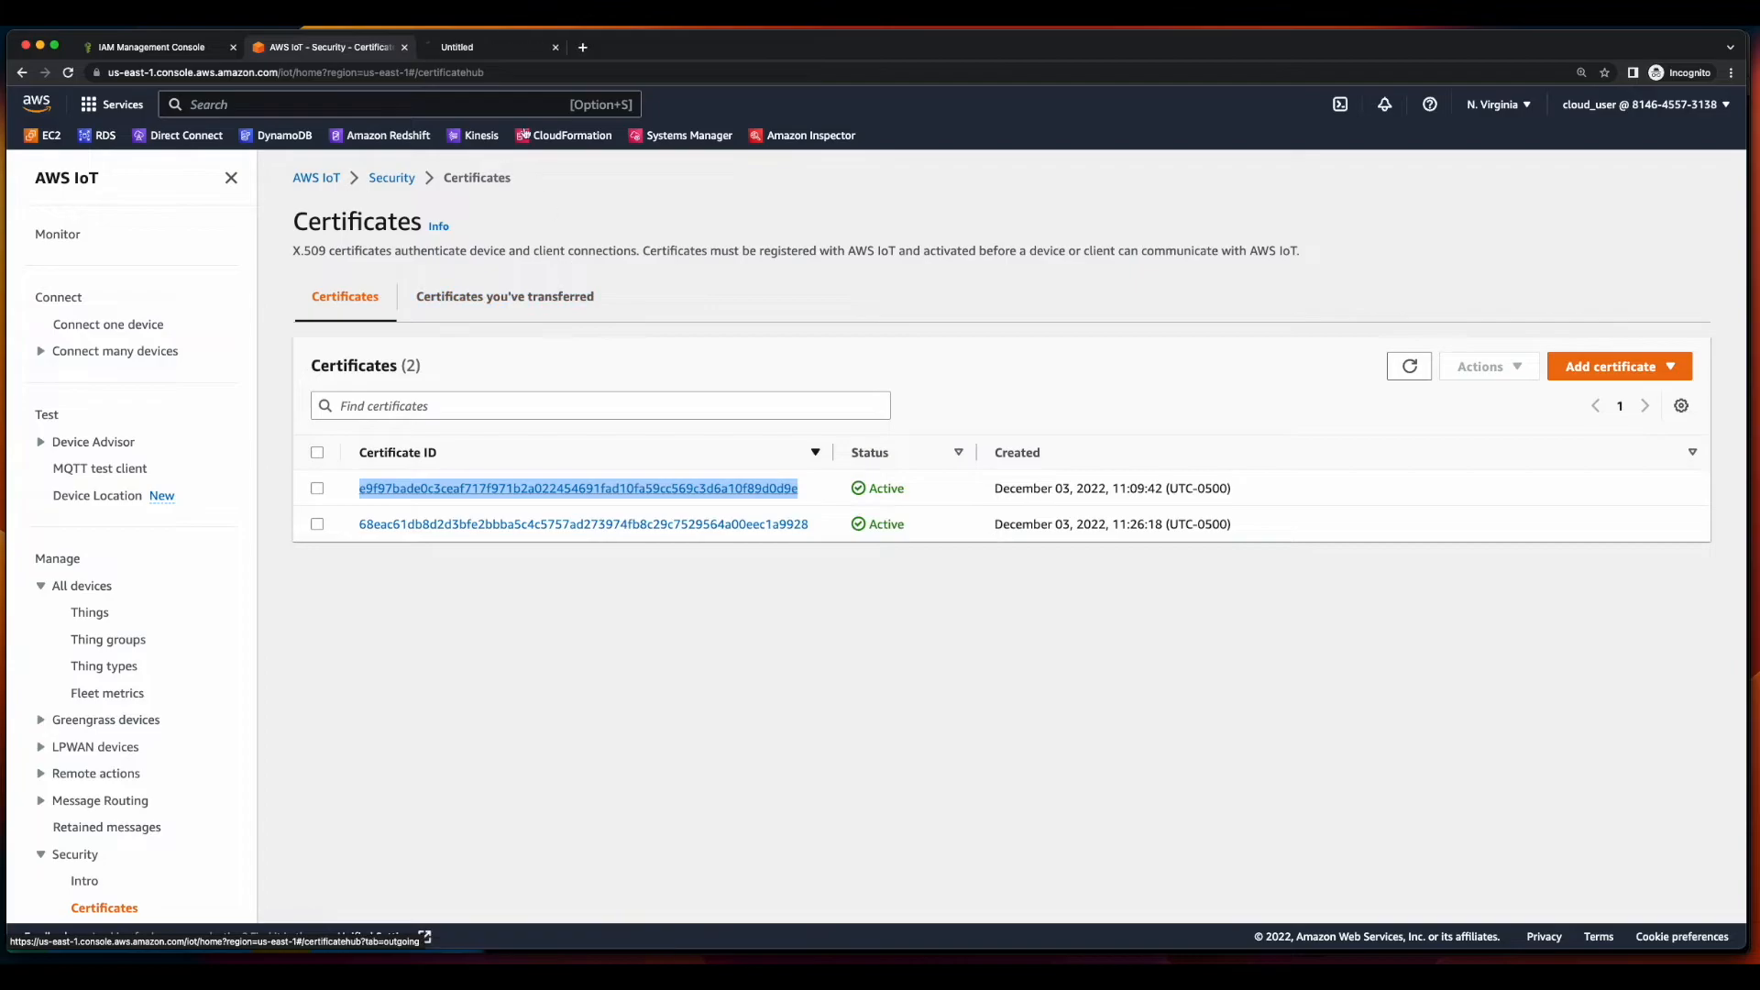
click(577, 487)
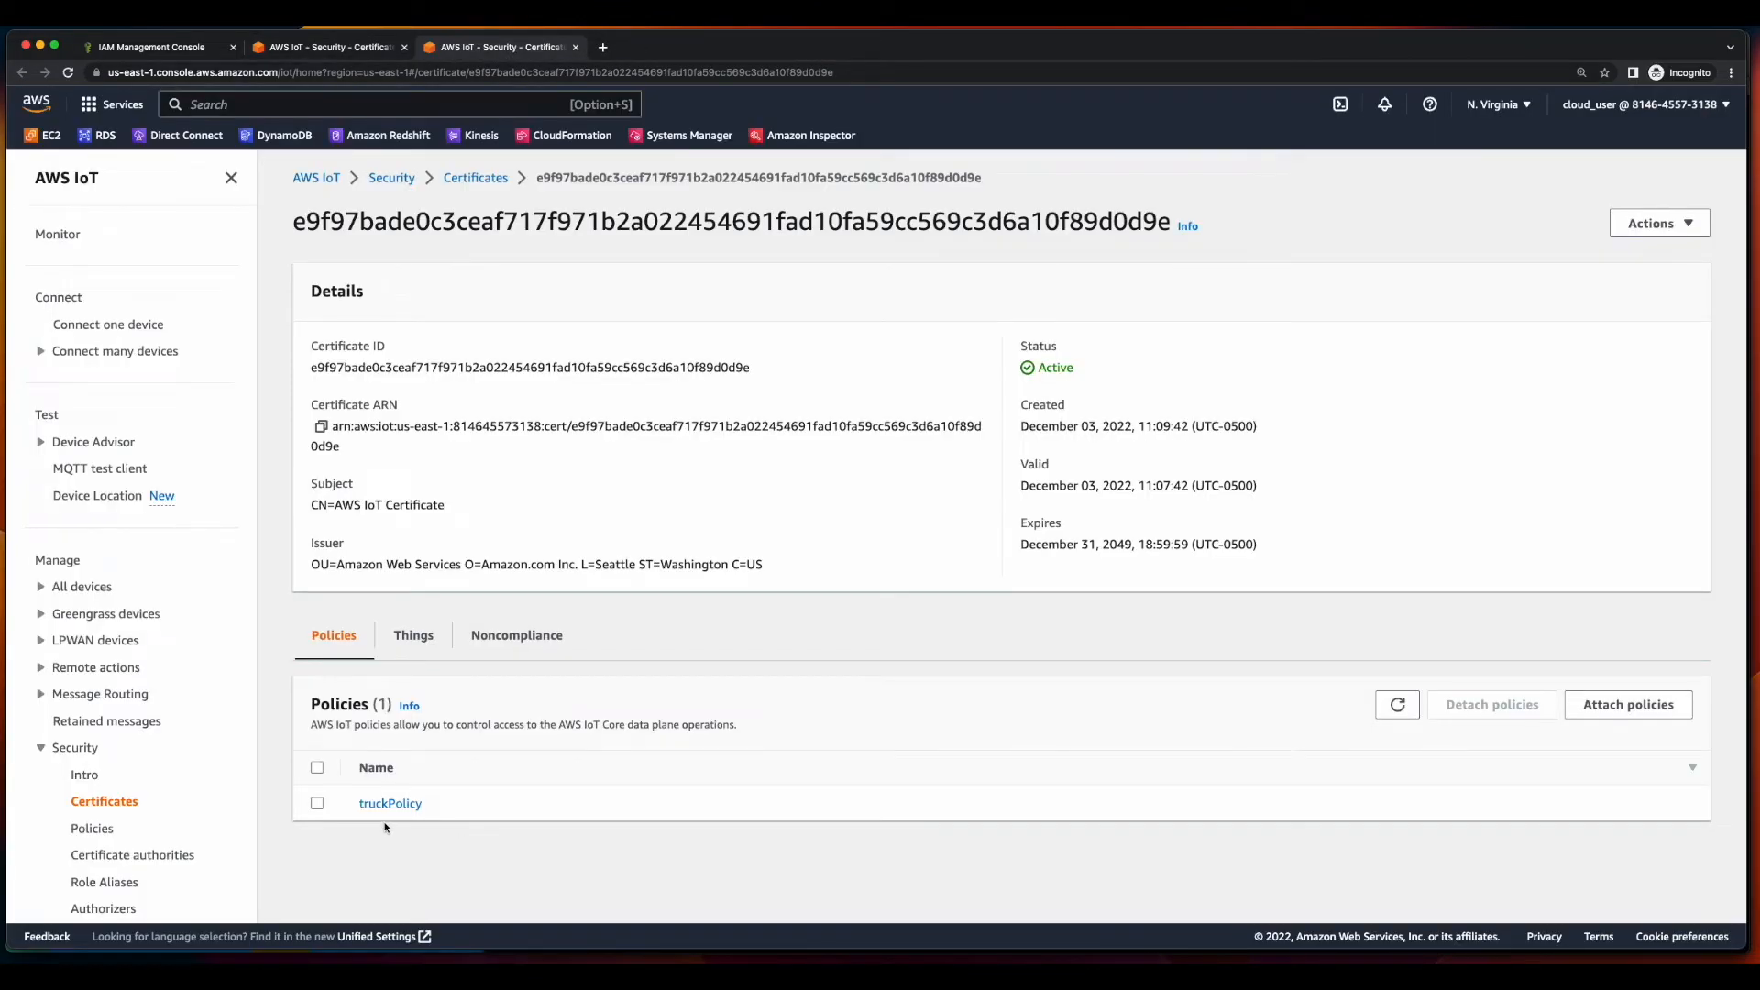
click(412, 635)
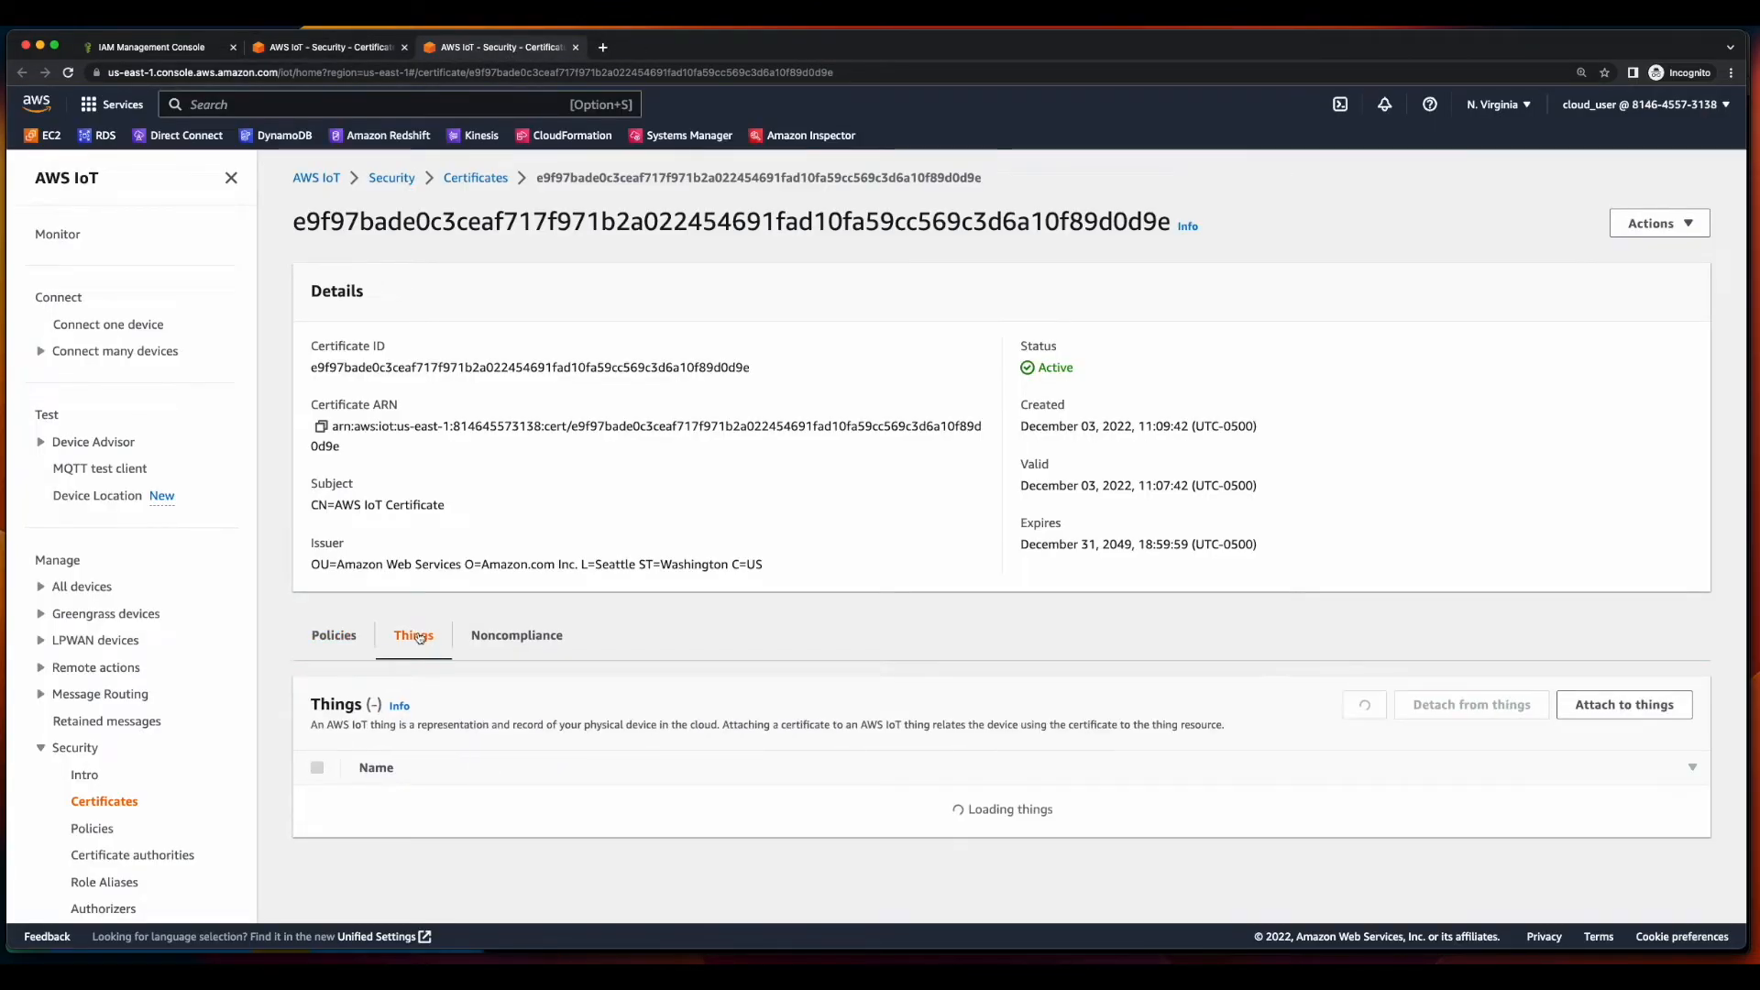
click(475, 177)
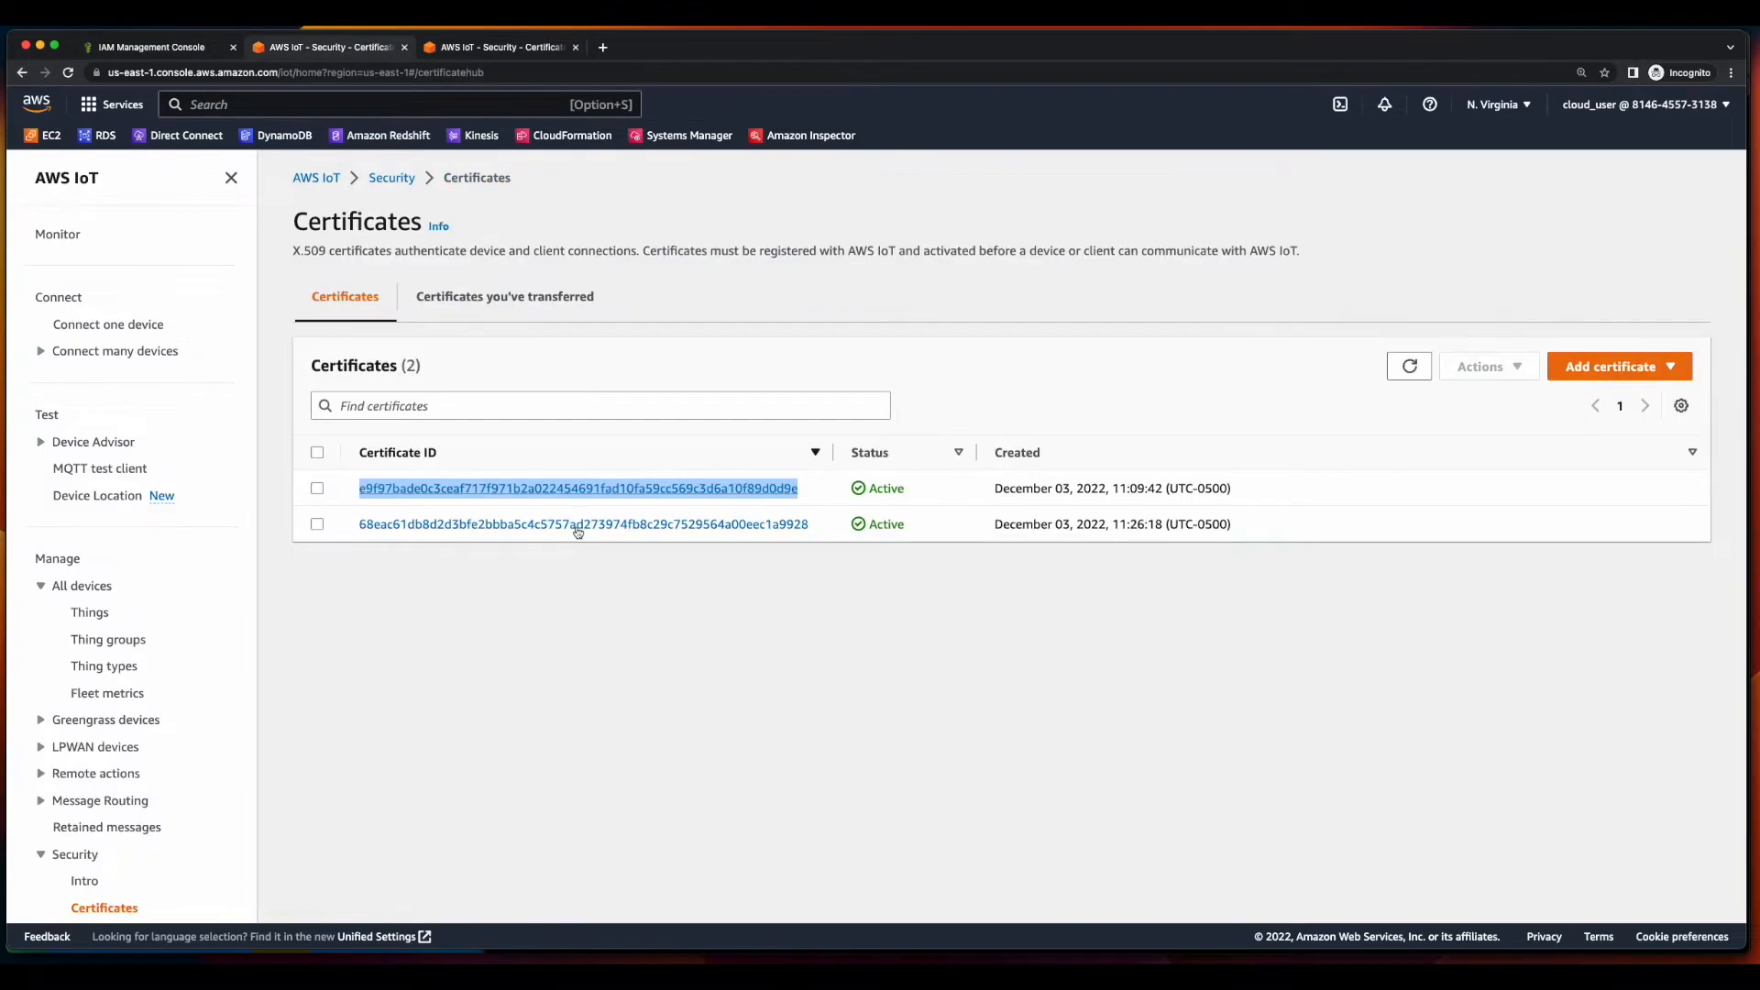
click(584, 524)
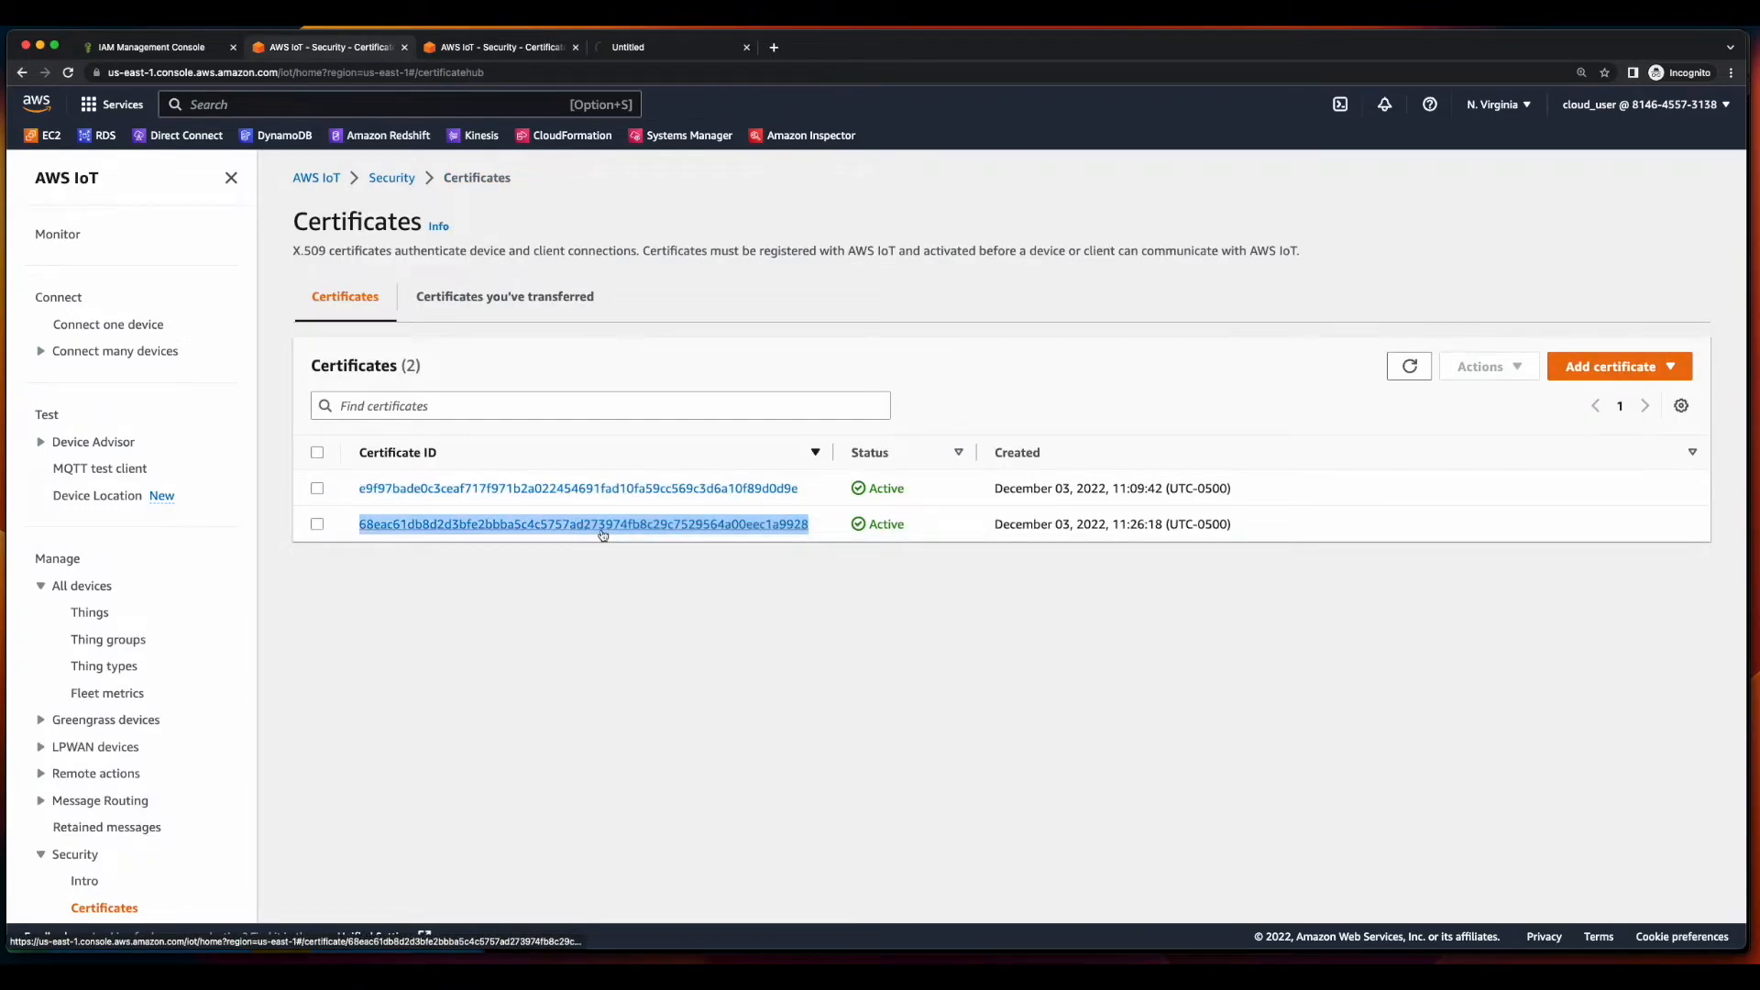
click(581, 524)
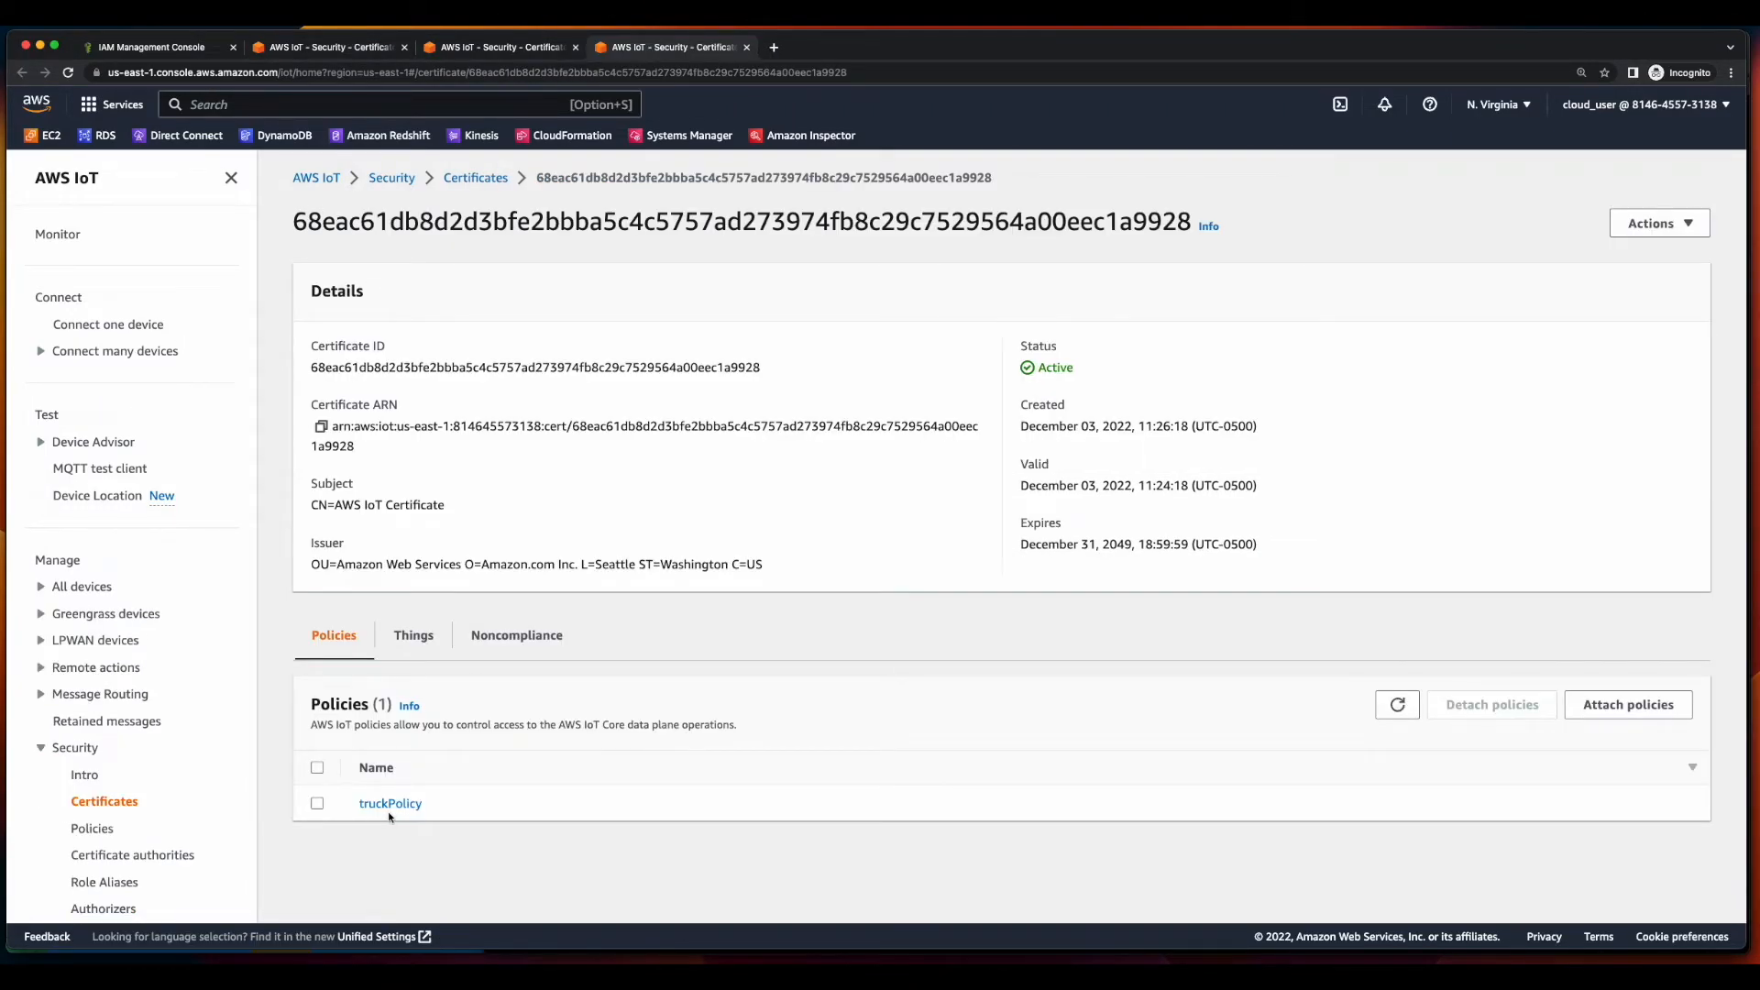
click(412, 635)
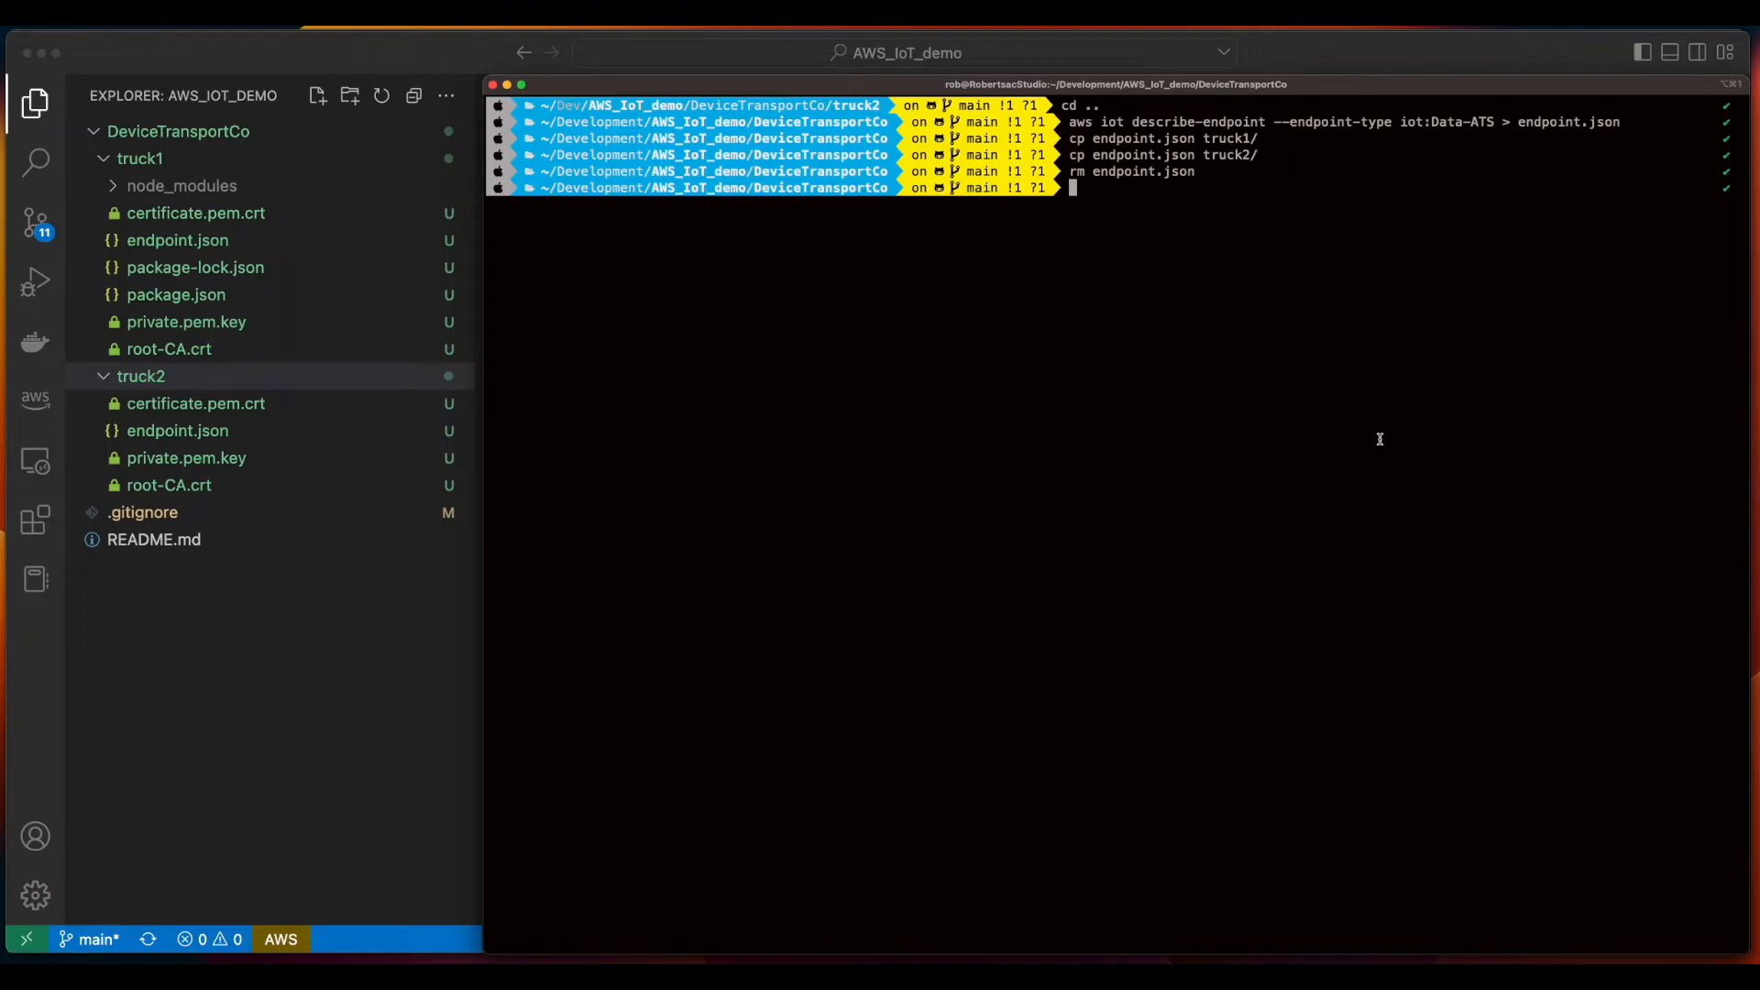
Step: Remove top-level endpoint.json, install aws-iot-device-sdk inside truck2, then return to the parent folder
text(cd truck)
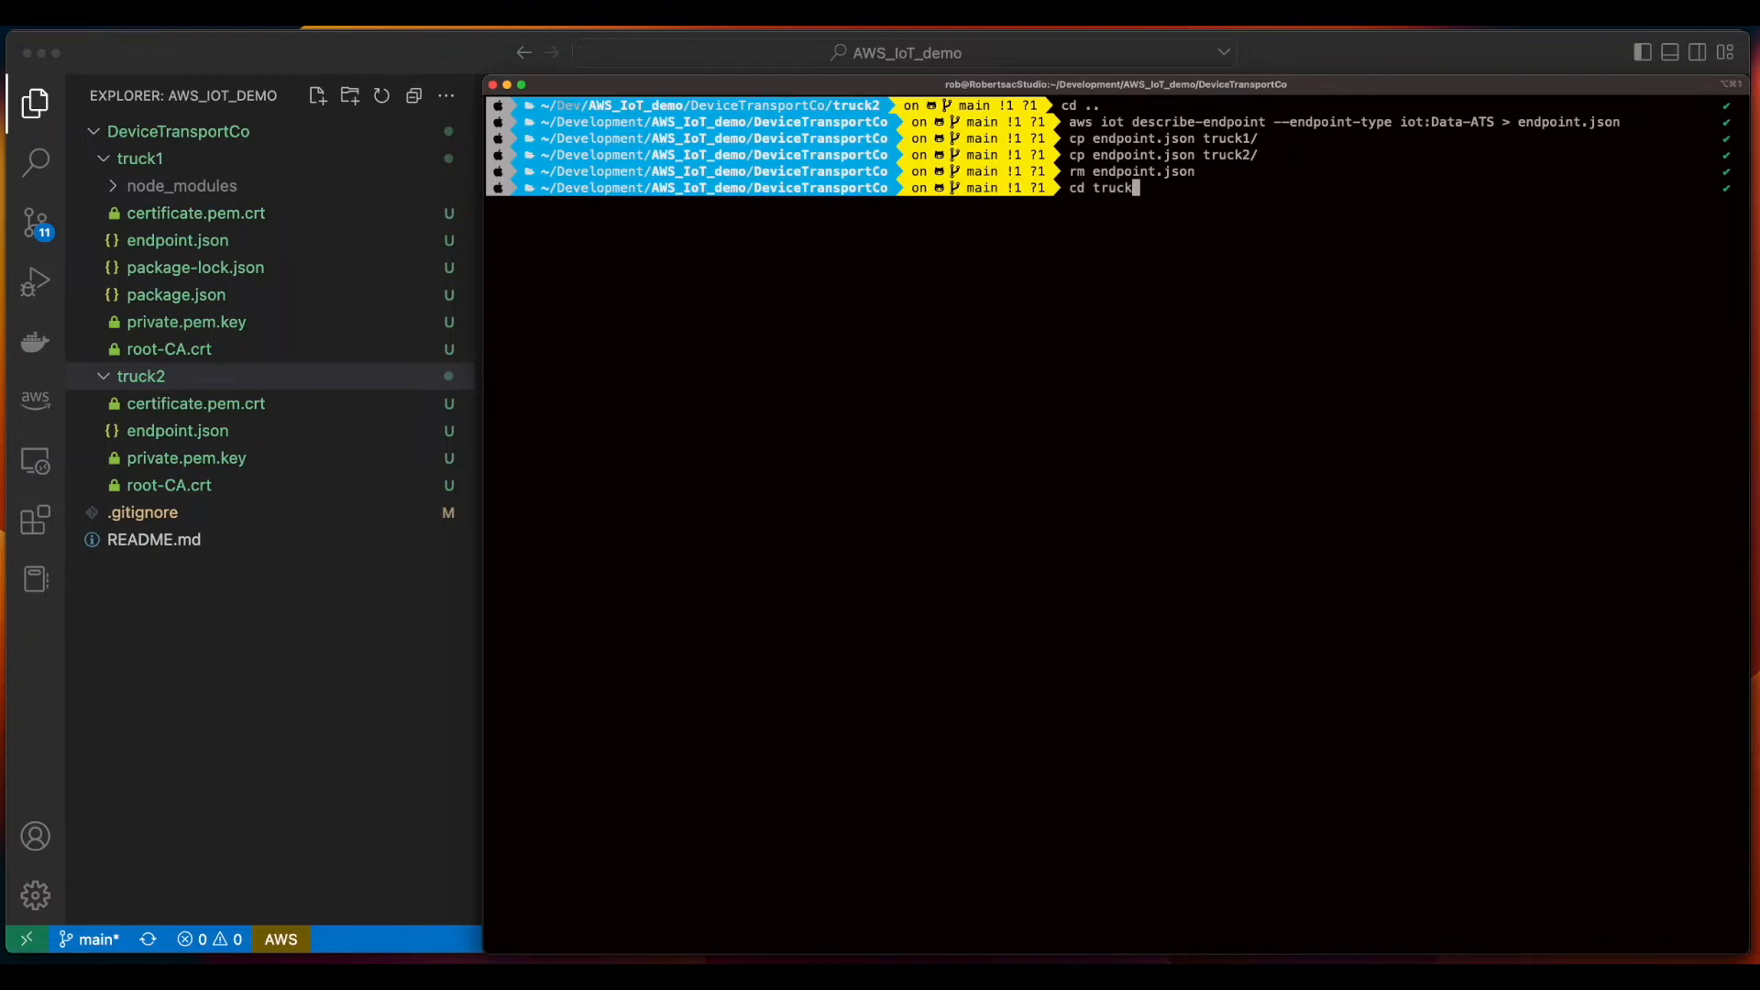
text(2)
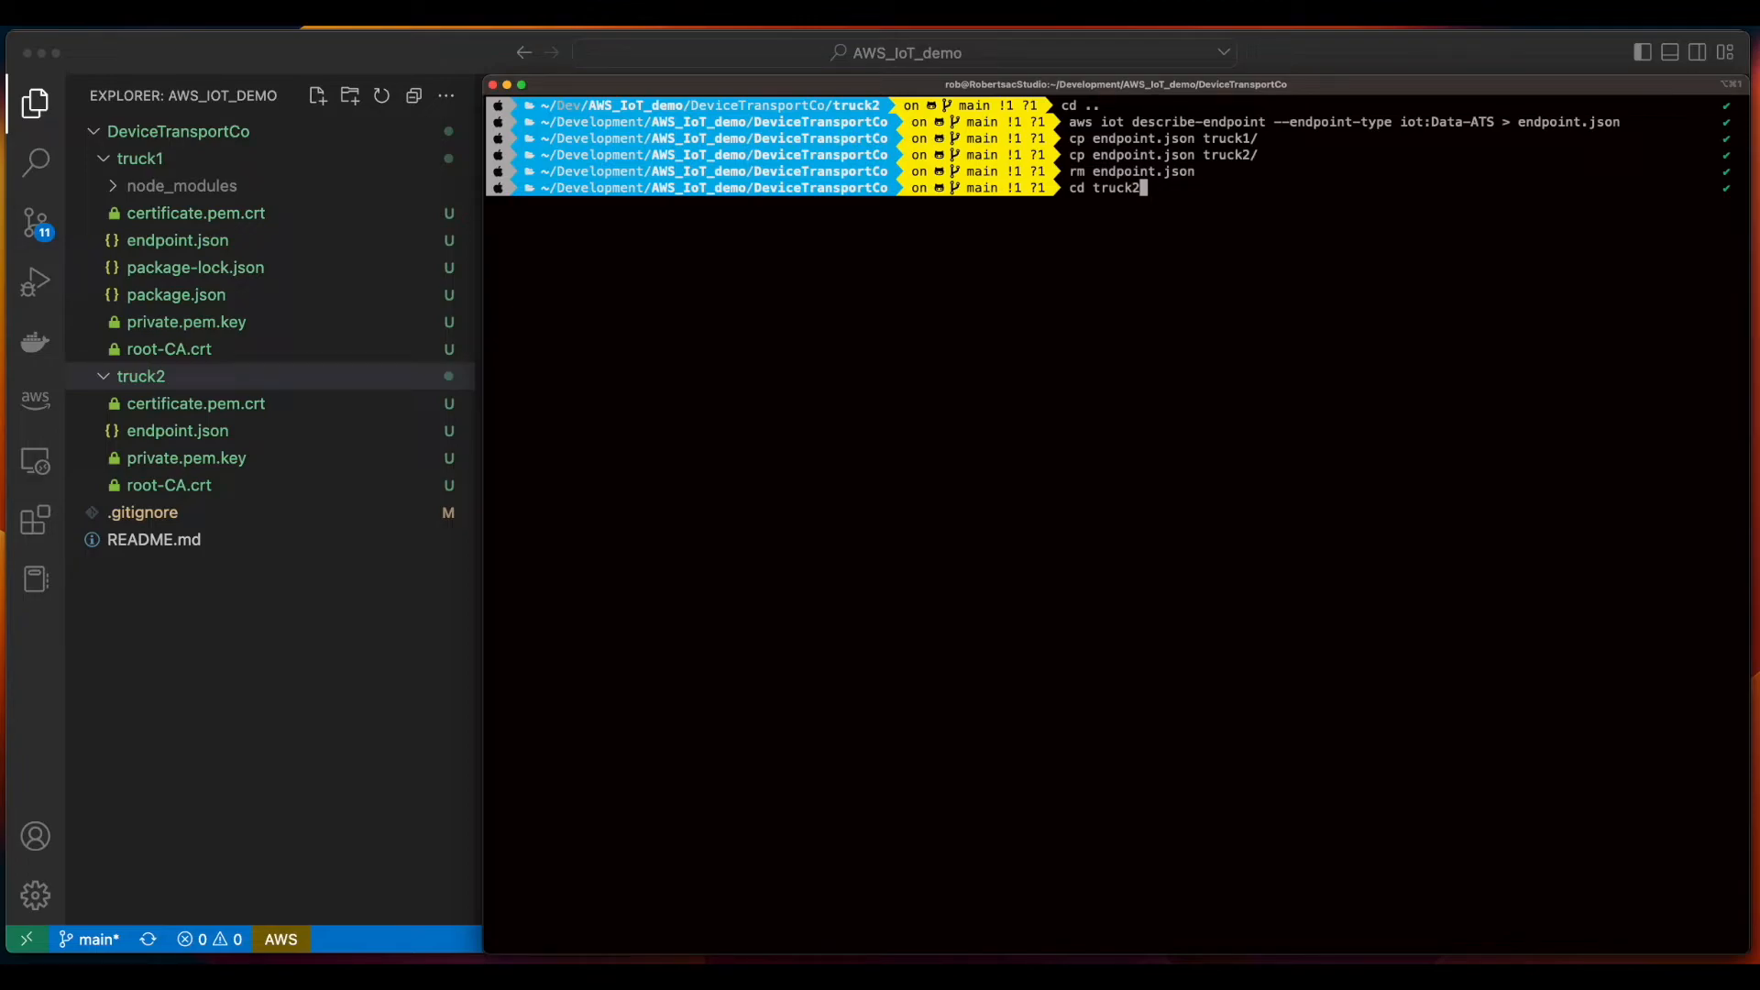
text(npm install aws-iot-device-sdk)
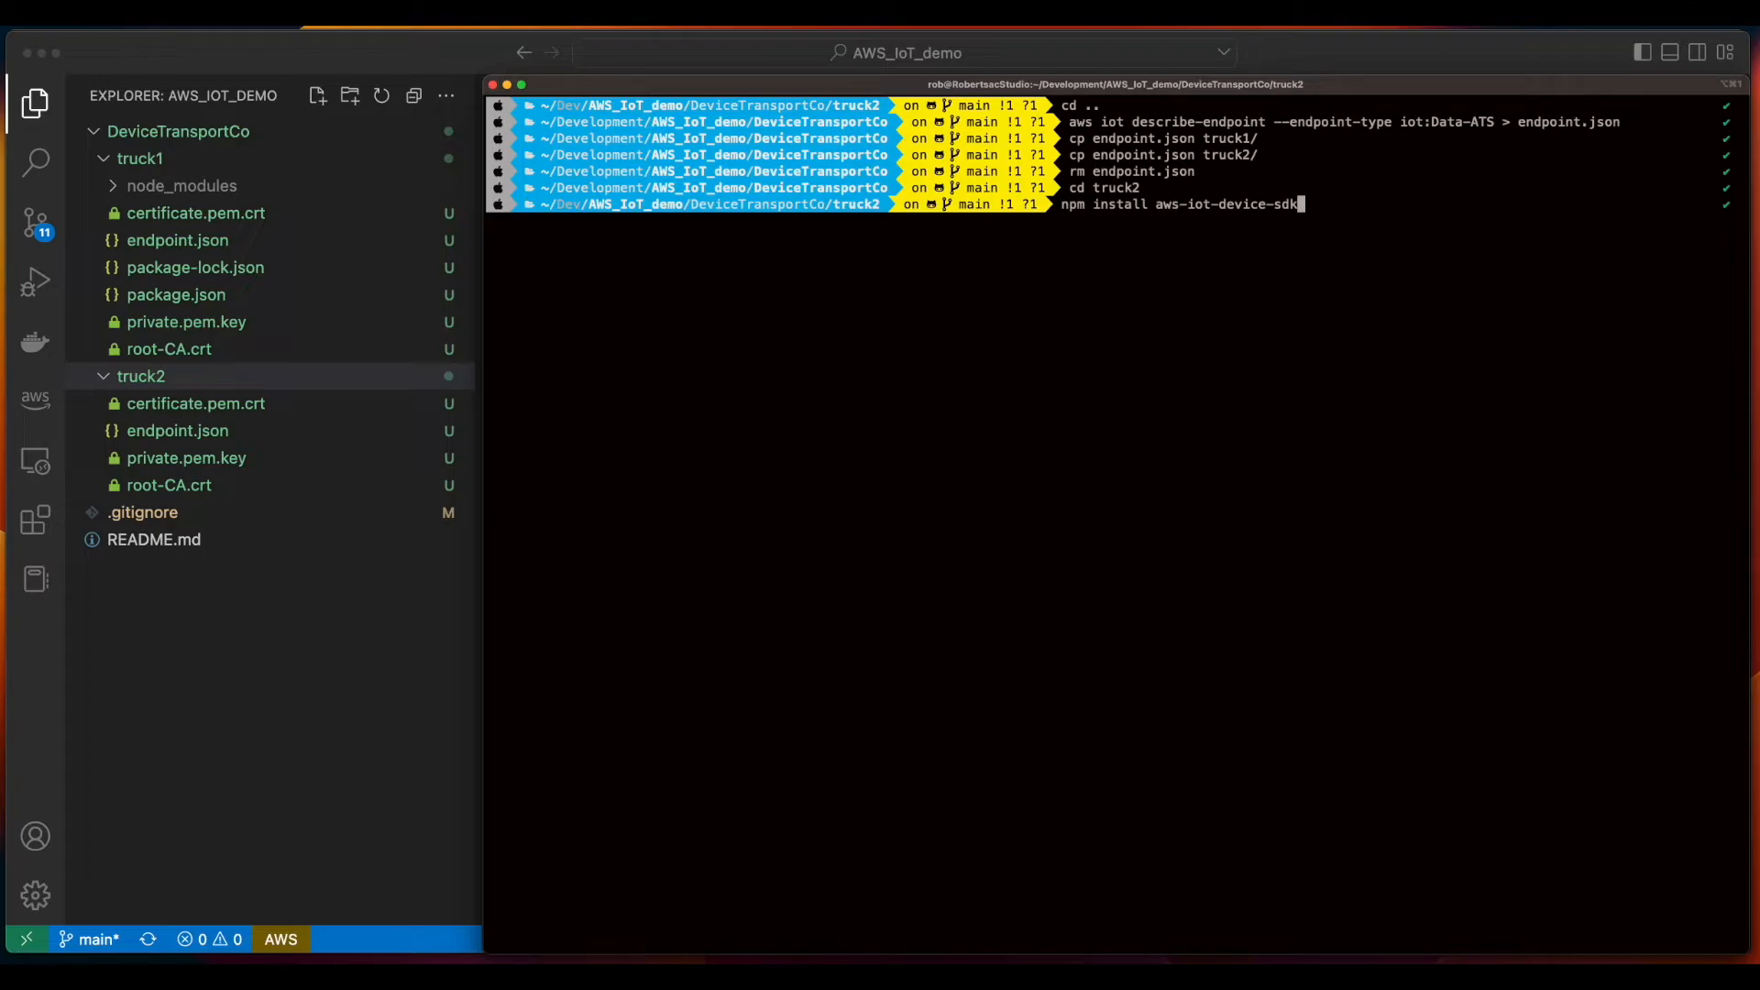
key(Return)
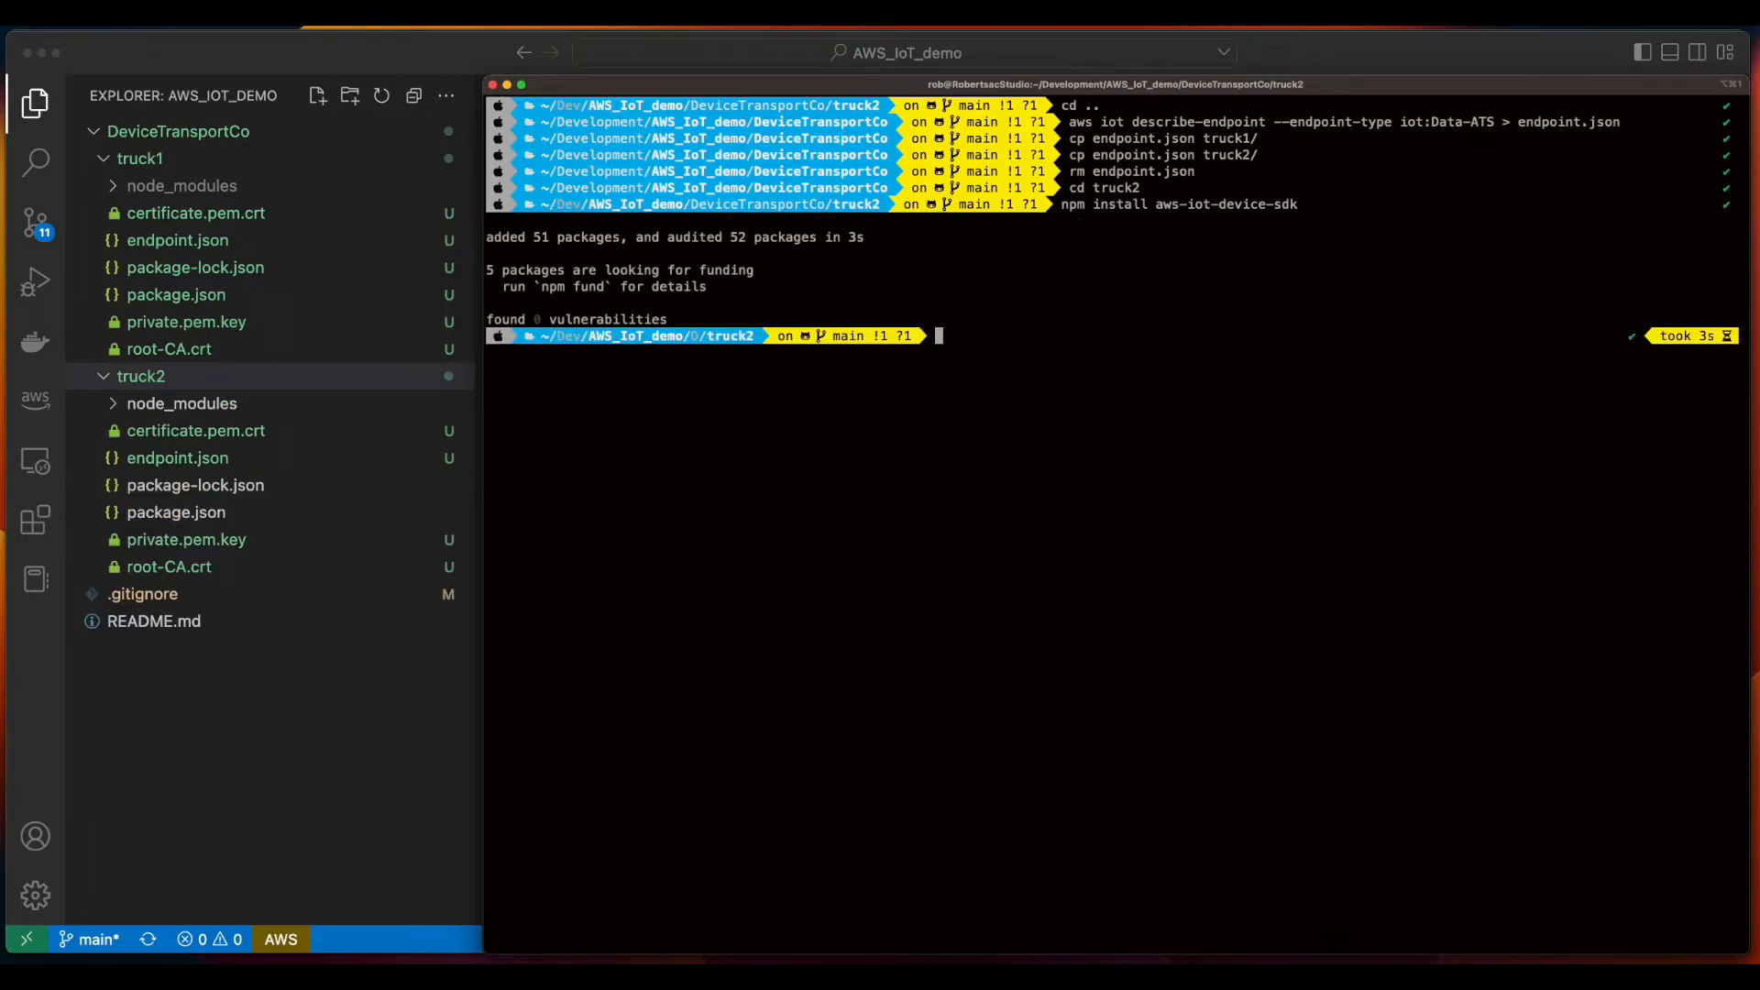
text(cd ..)
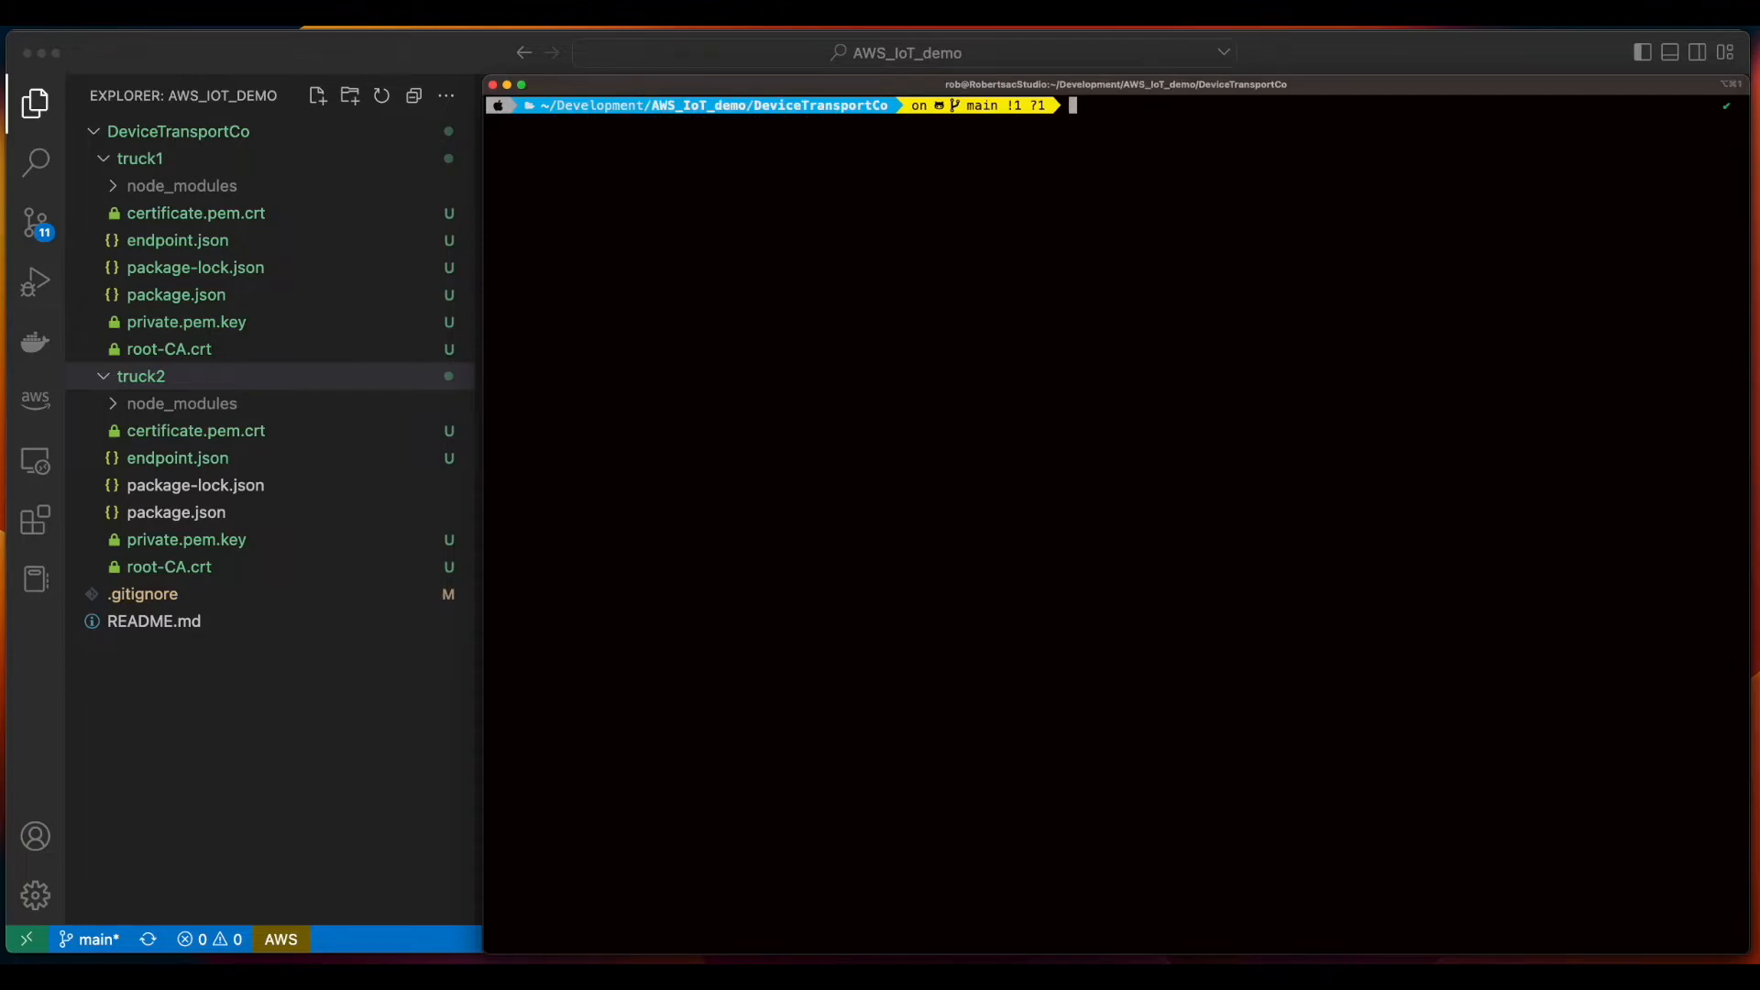
Step: Show truck1's demo_1.js and highlight its endpoint.json reference in the device setup
click(165, 240)
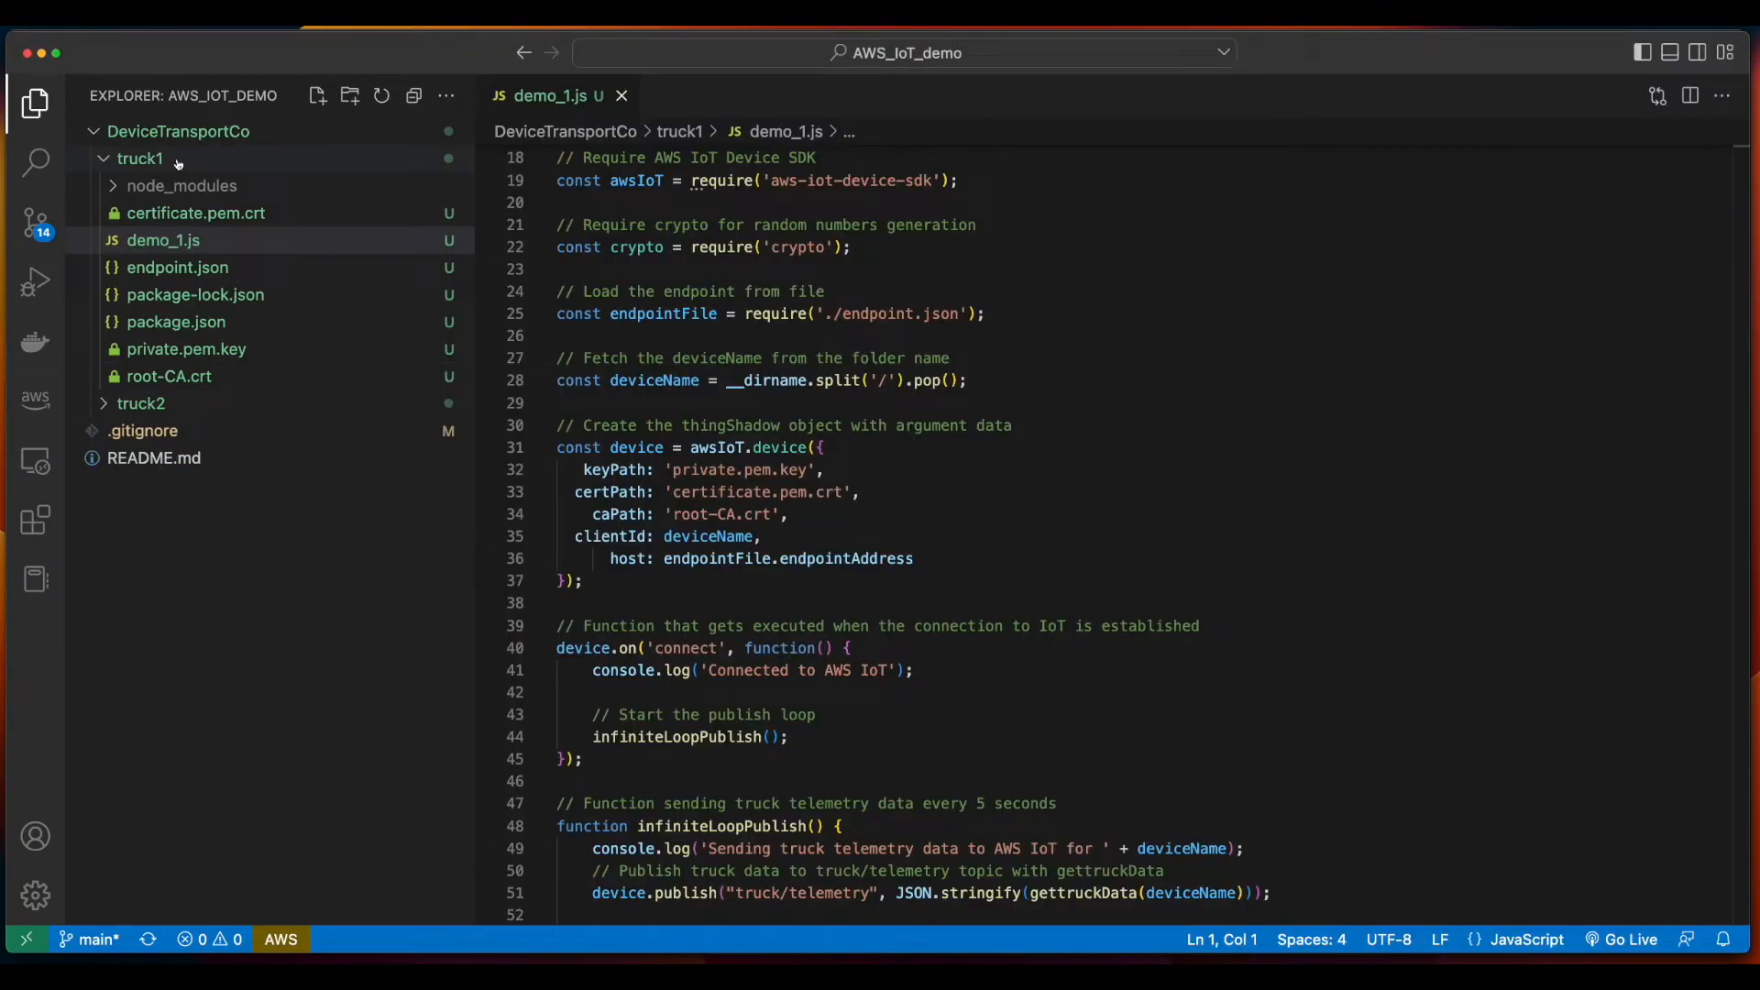
mouse_move(163, 240)
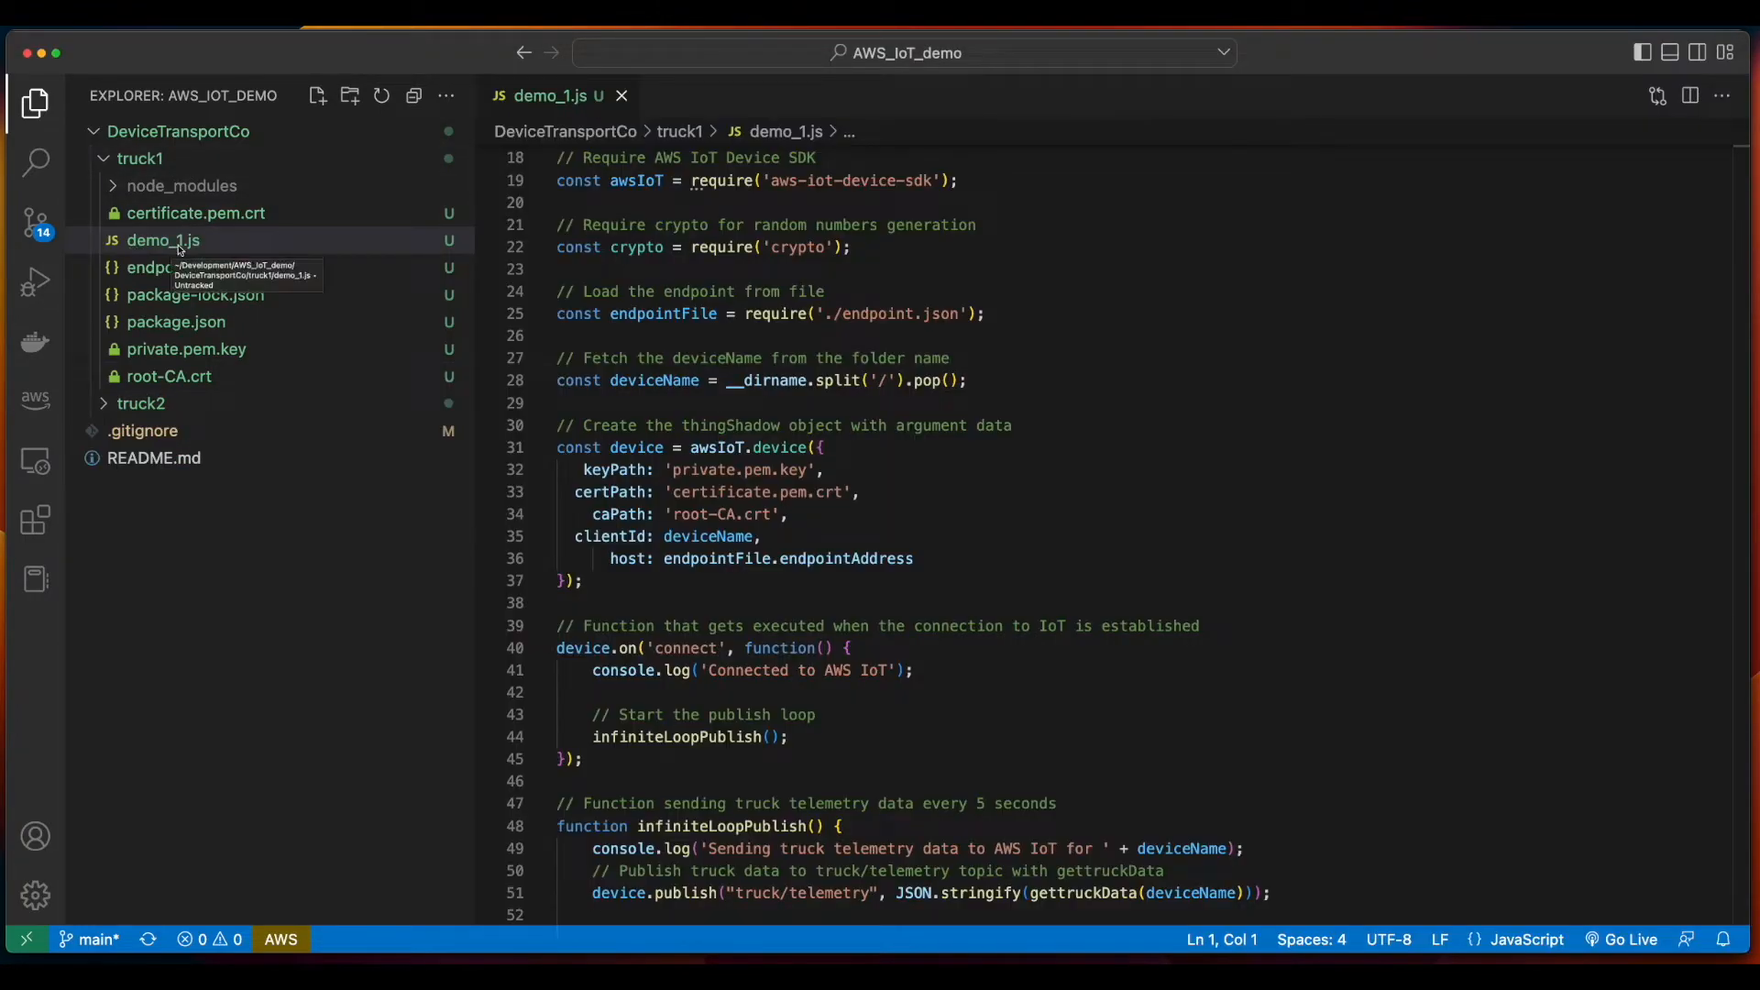
mouse_move(213, 245)
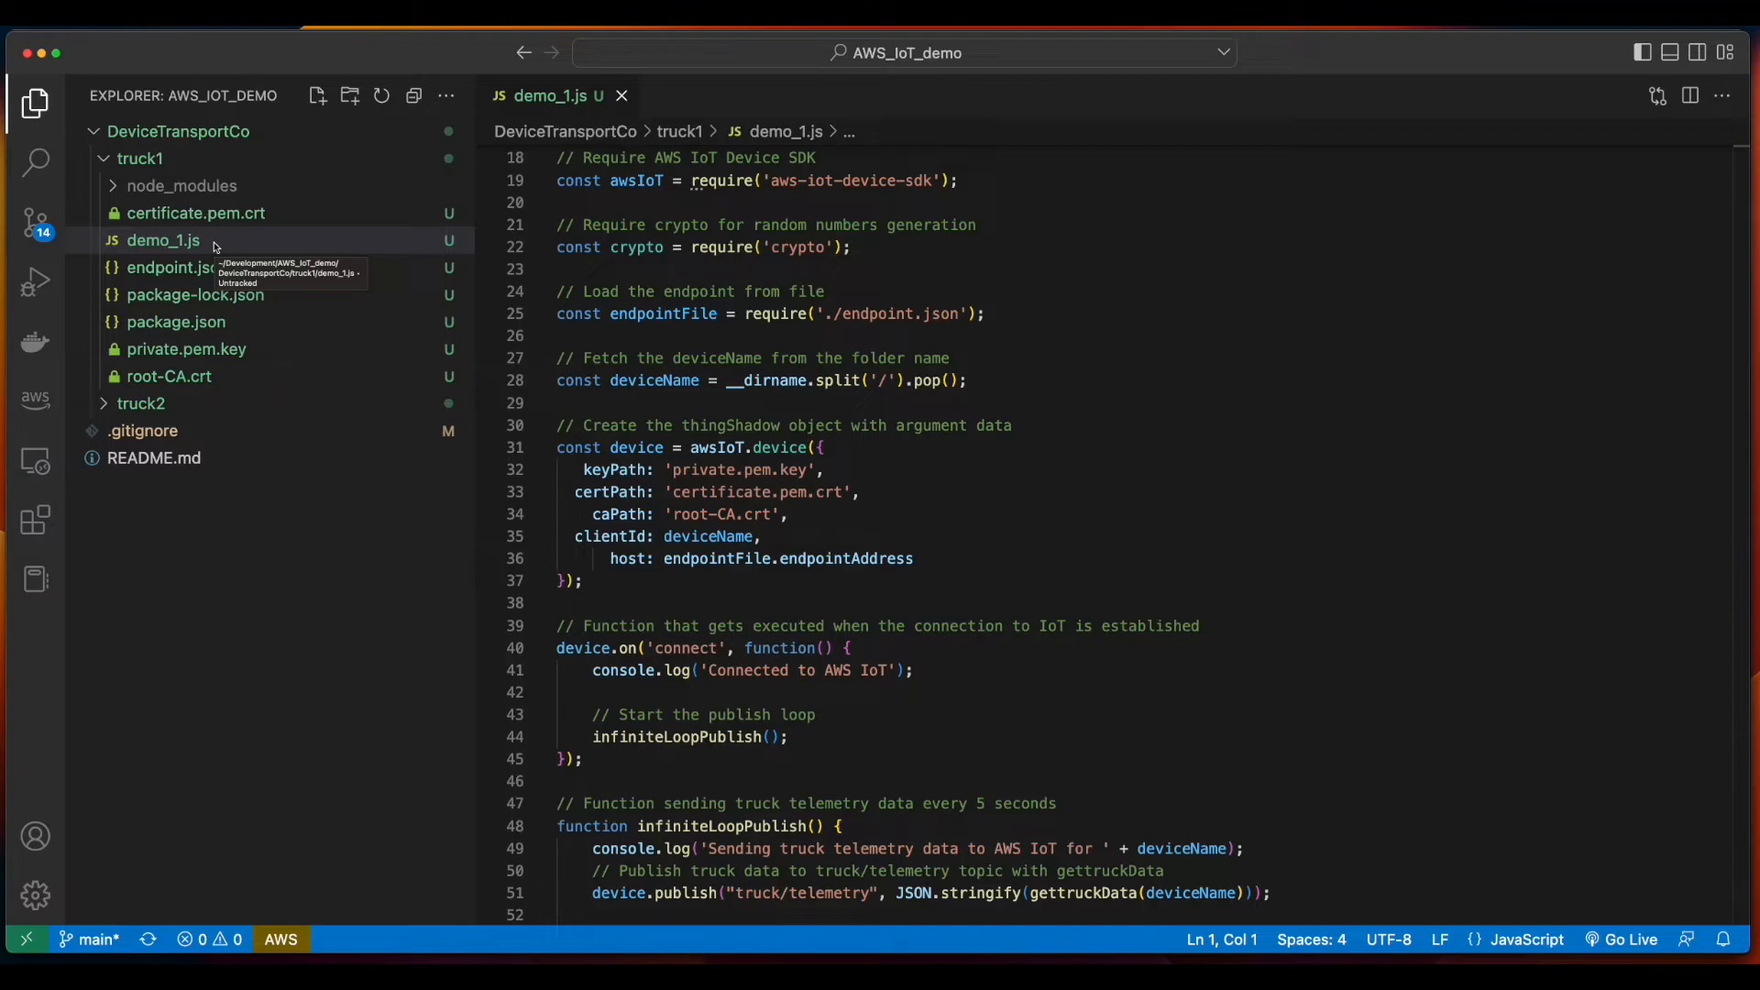
mouse_move(304, 247)
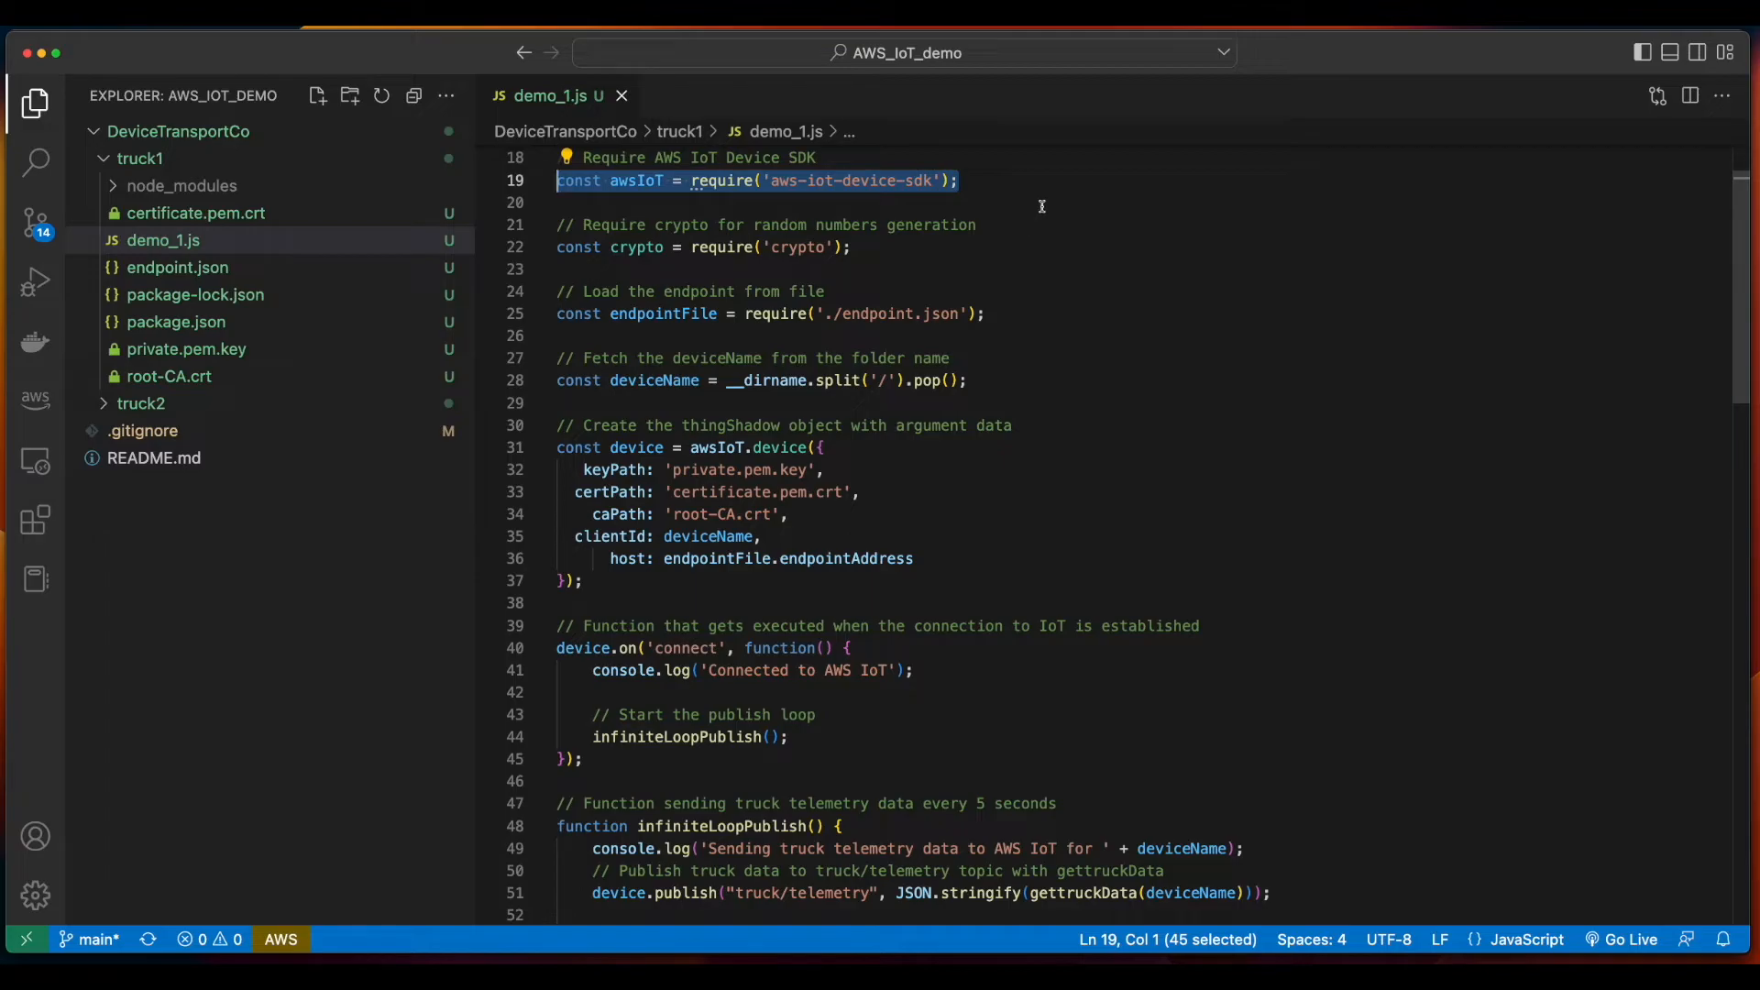
double_click(664, 314)
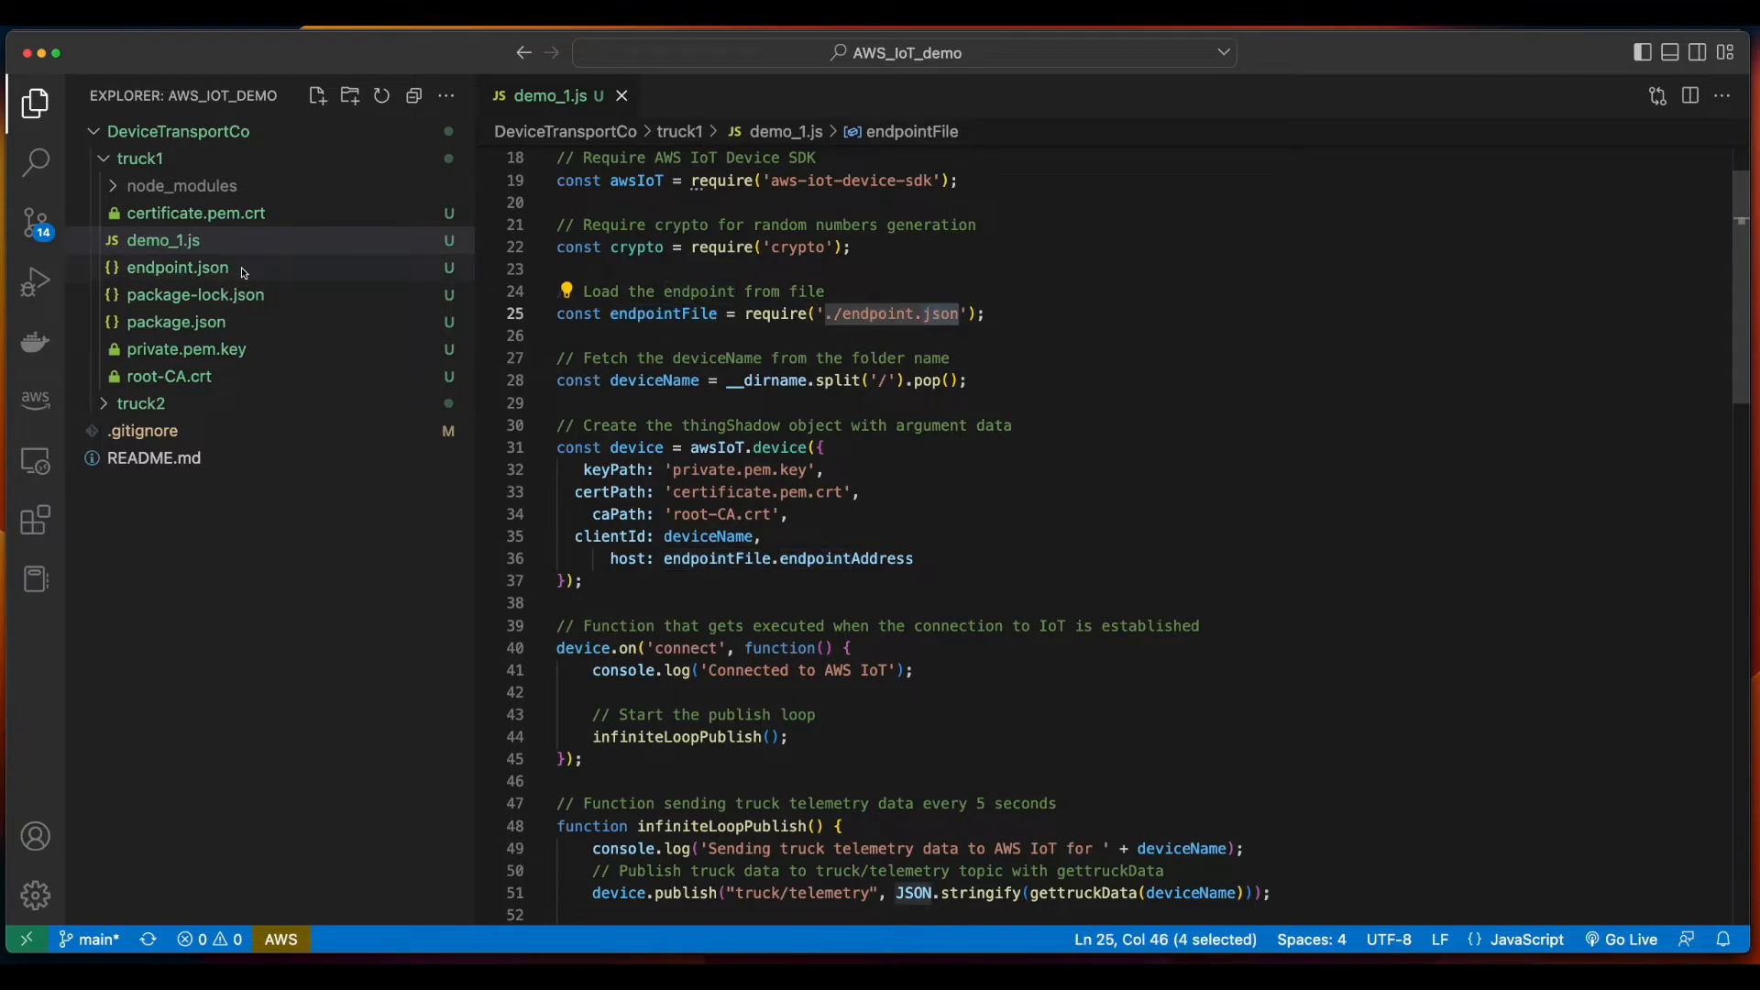
mouse_move(405, 291)
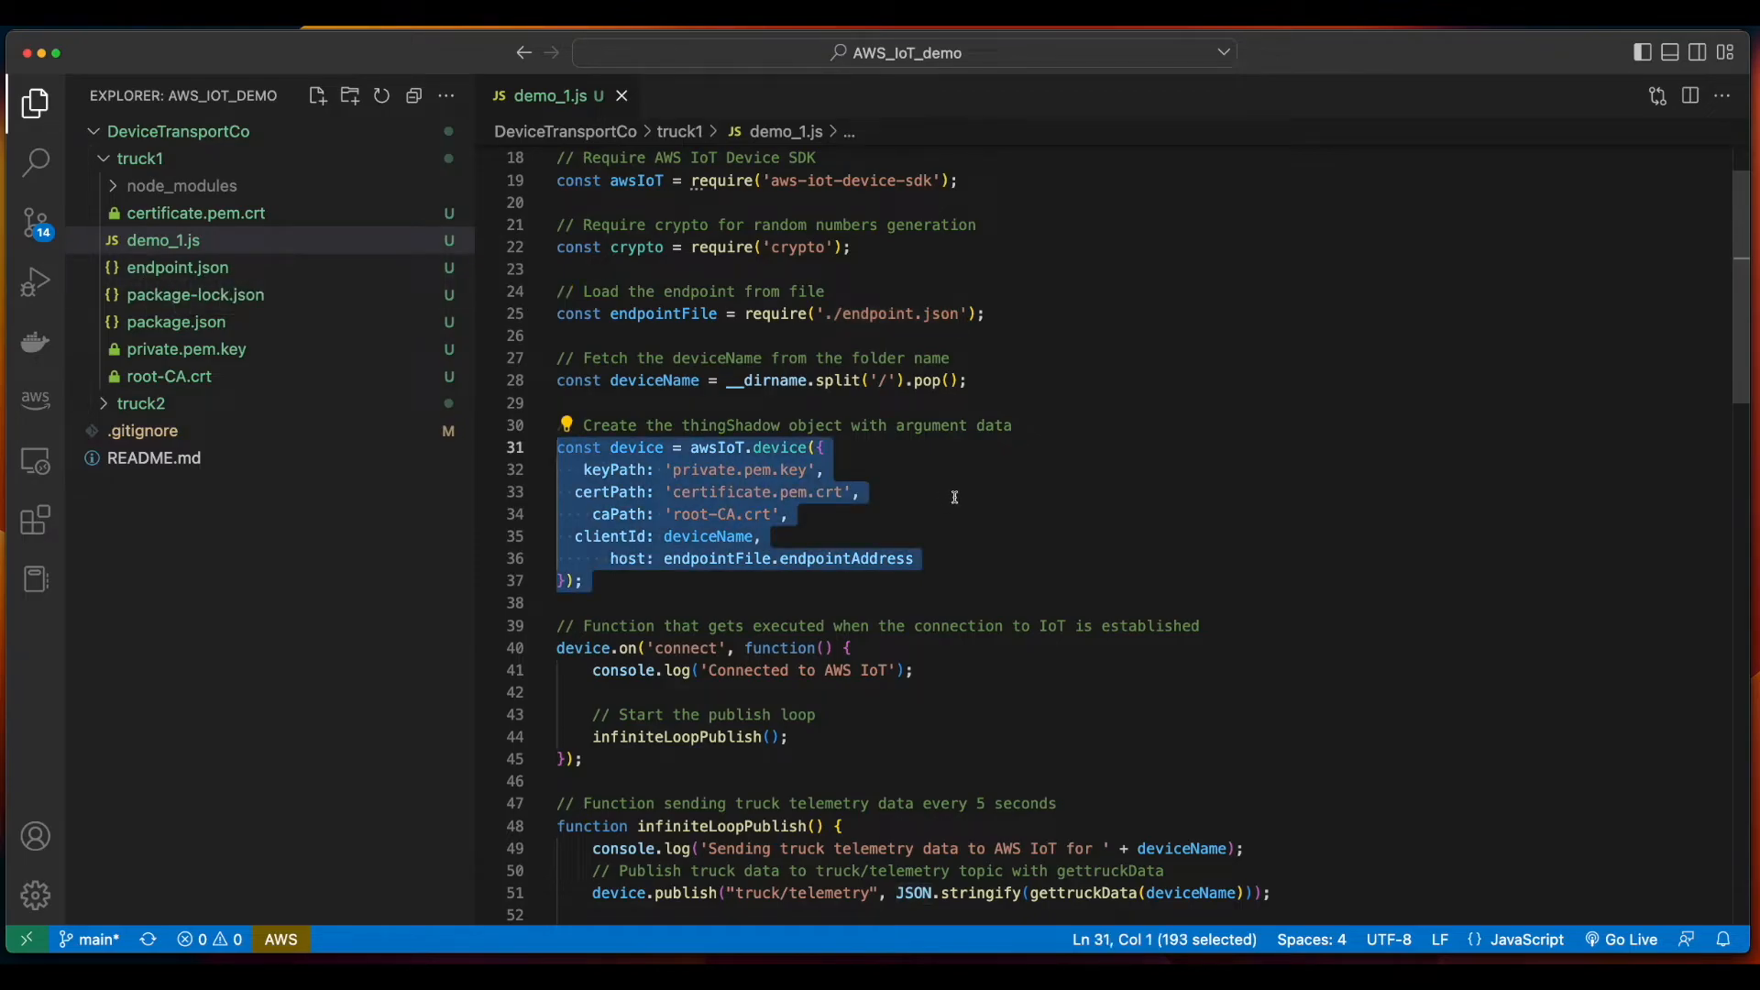
Step: Highlight keyPath, clientId and endpointFile in demo_1.js, then open truck1's endpoint.json
double_click(614, 470)
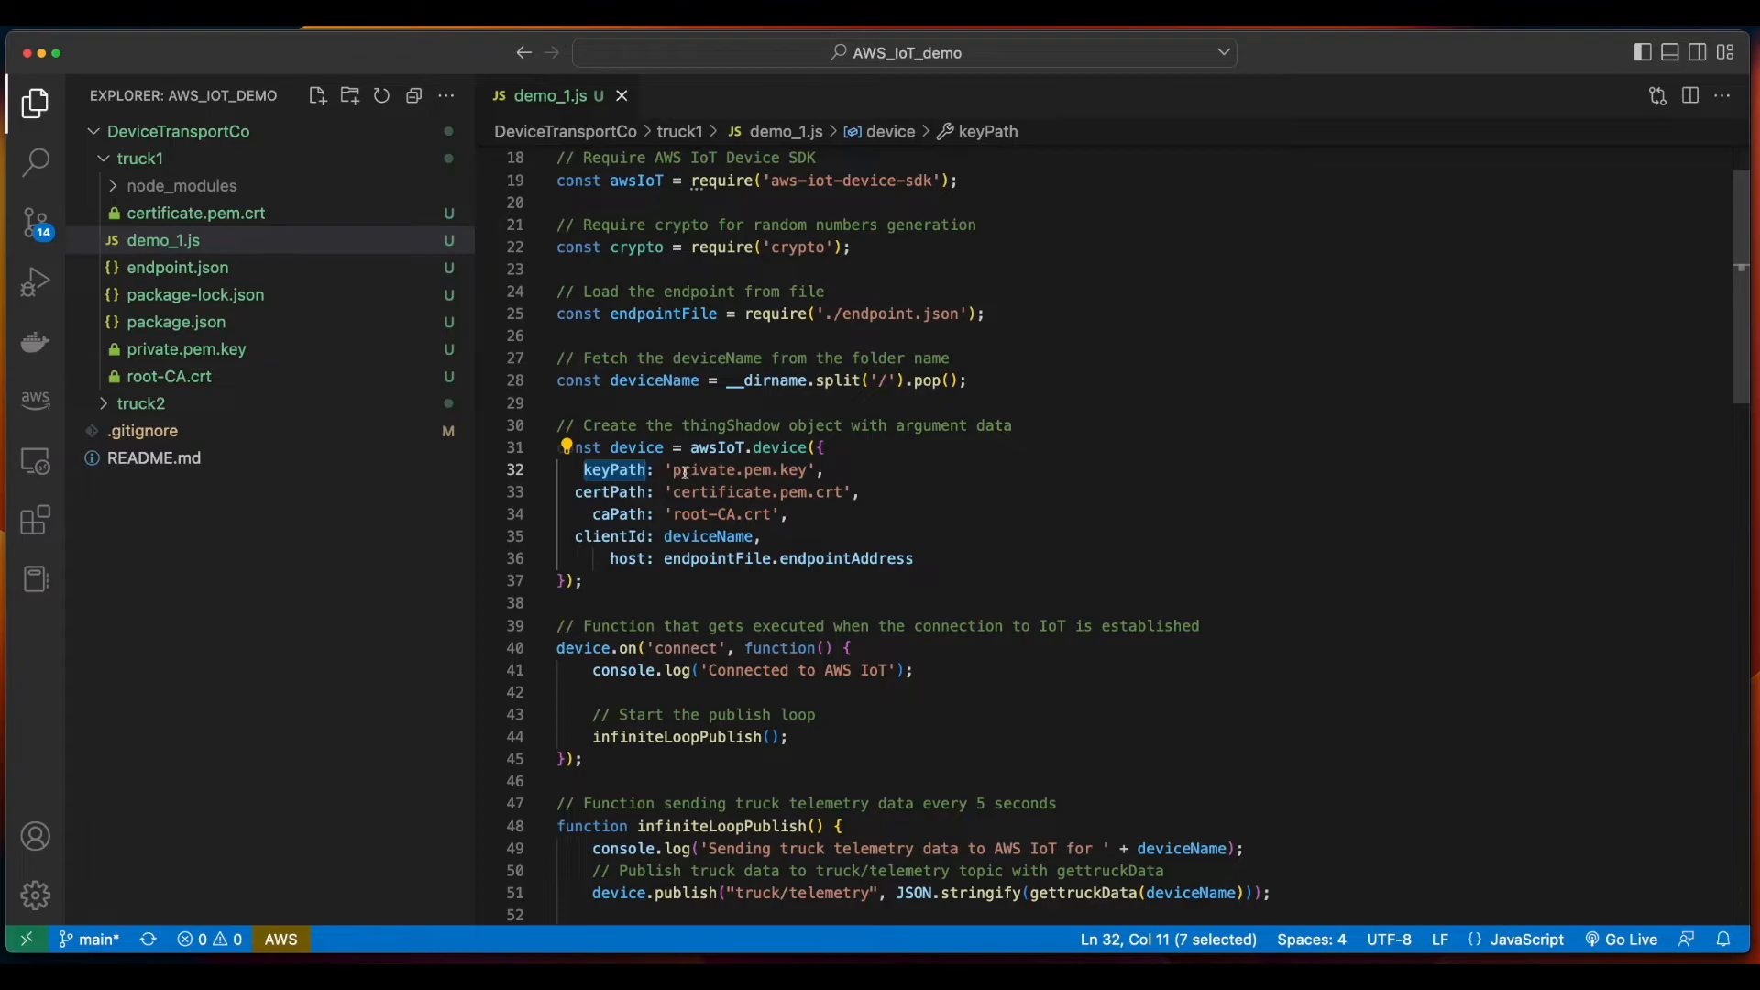
double_click(736, 471)
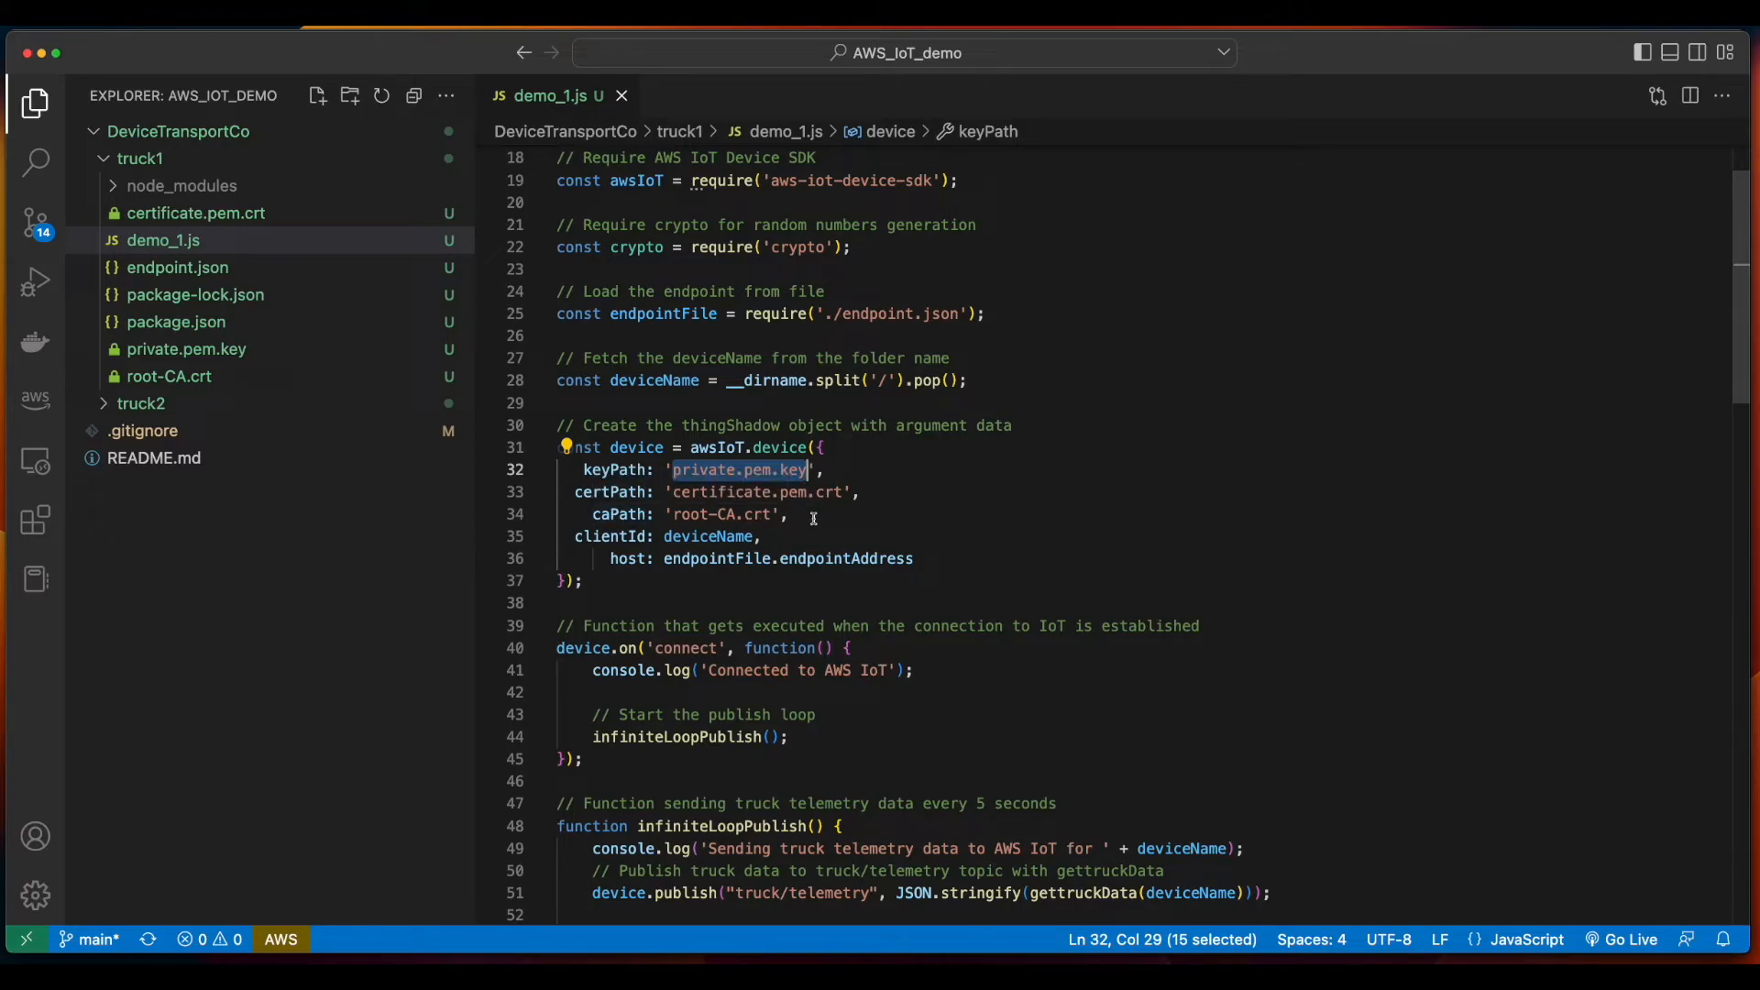
double_click(609, 536)
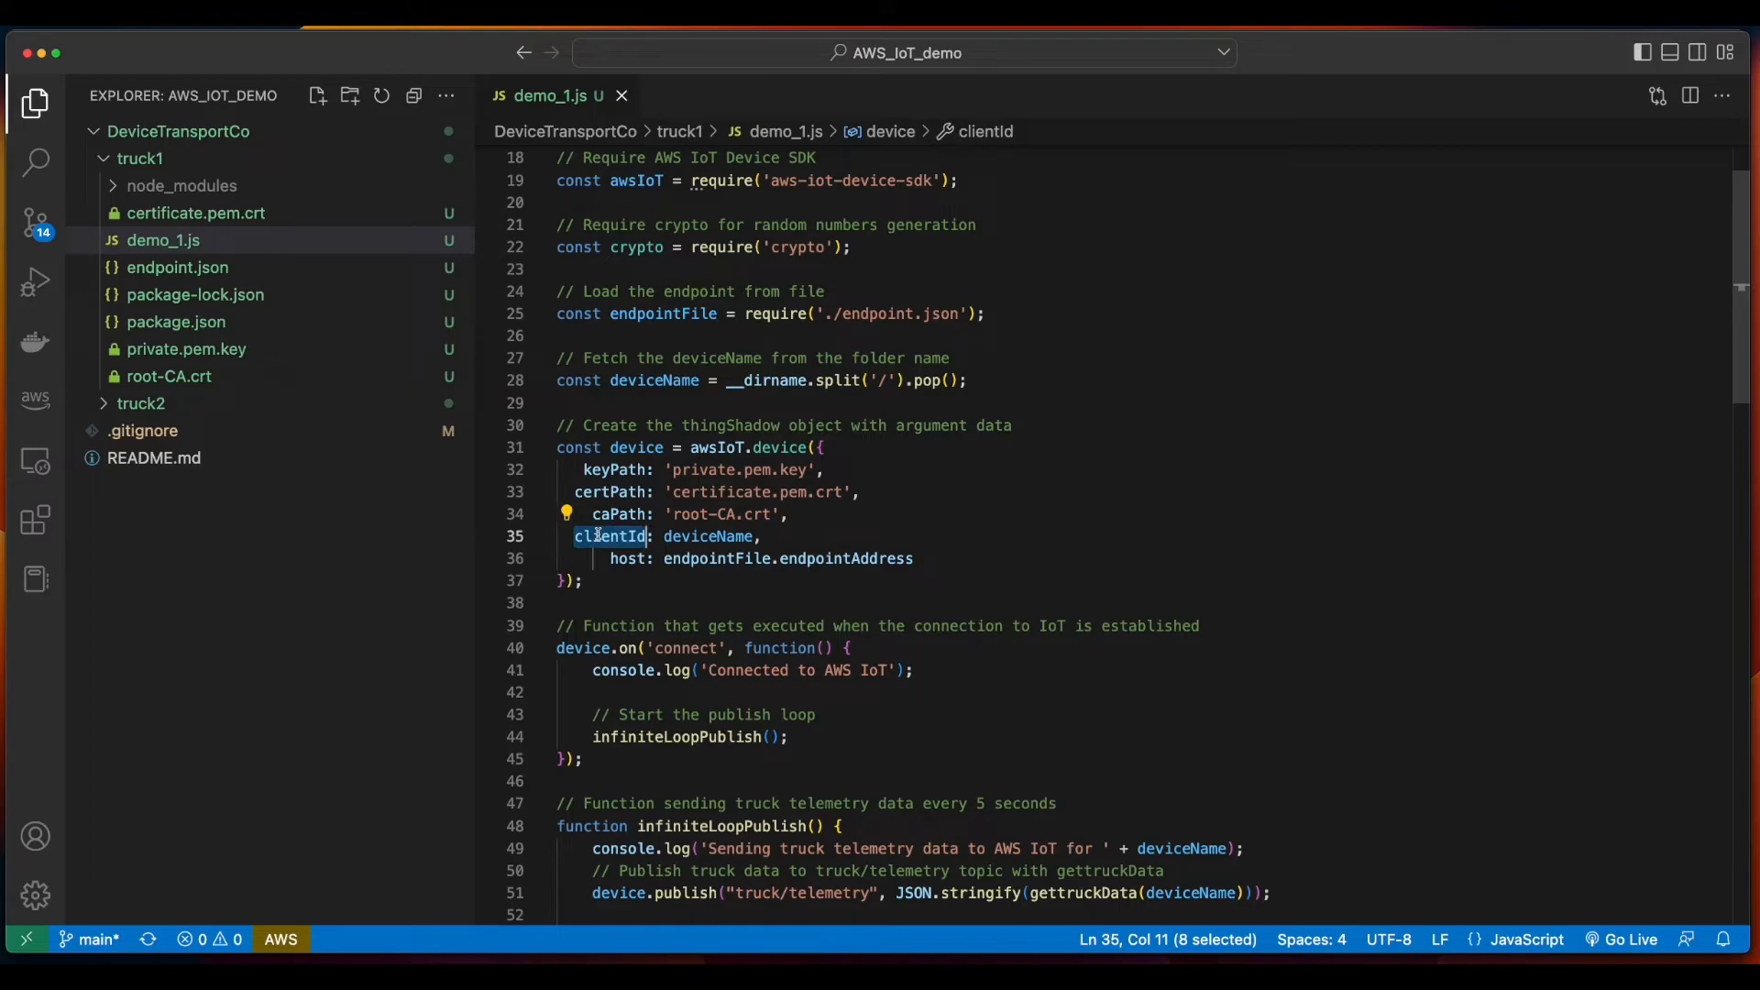
double_click(707, 535)
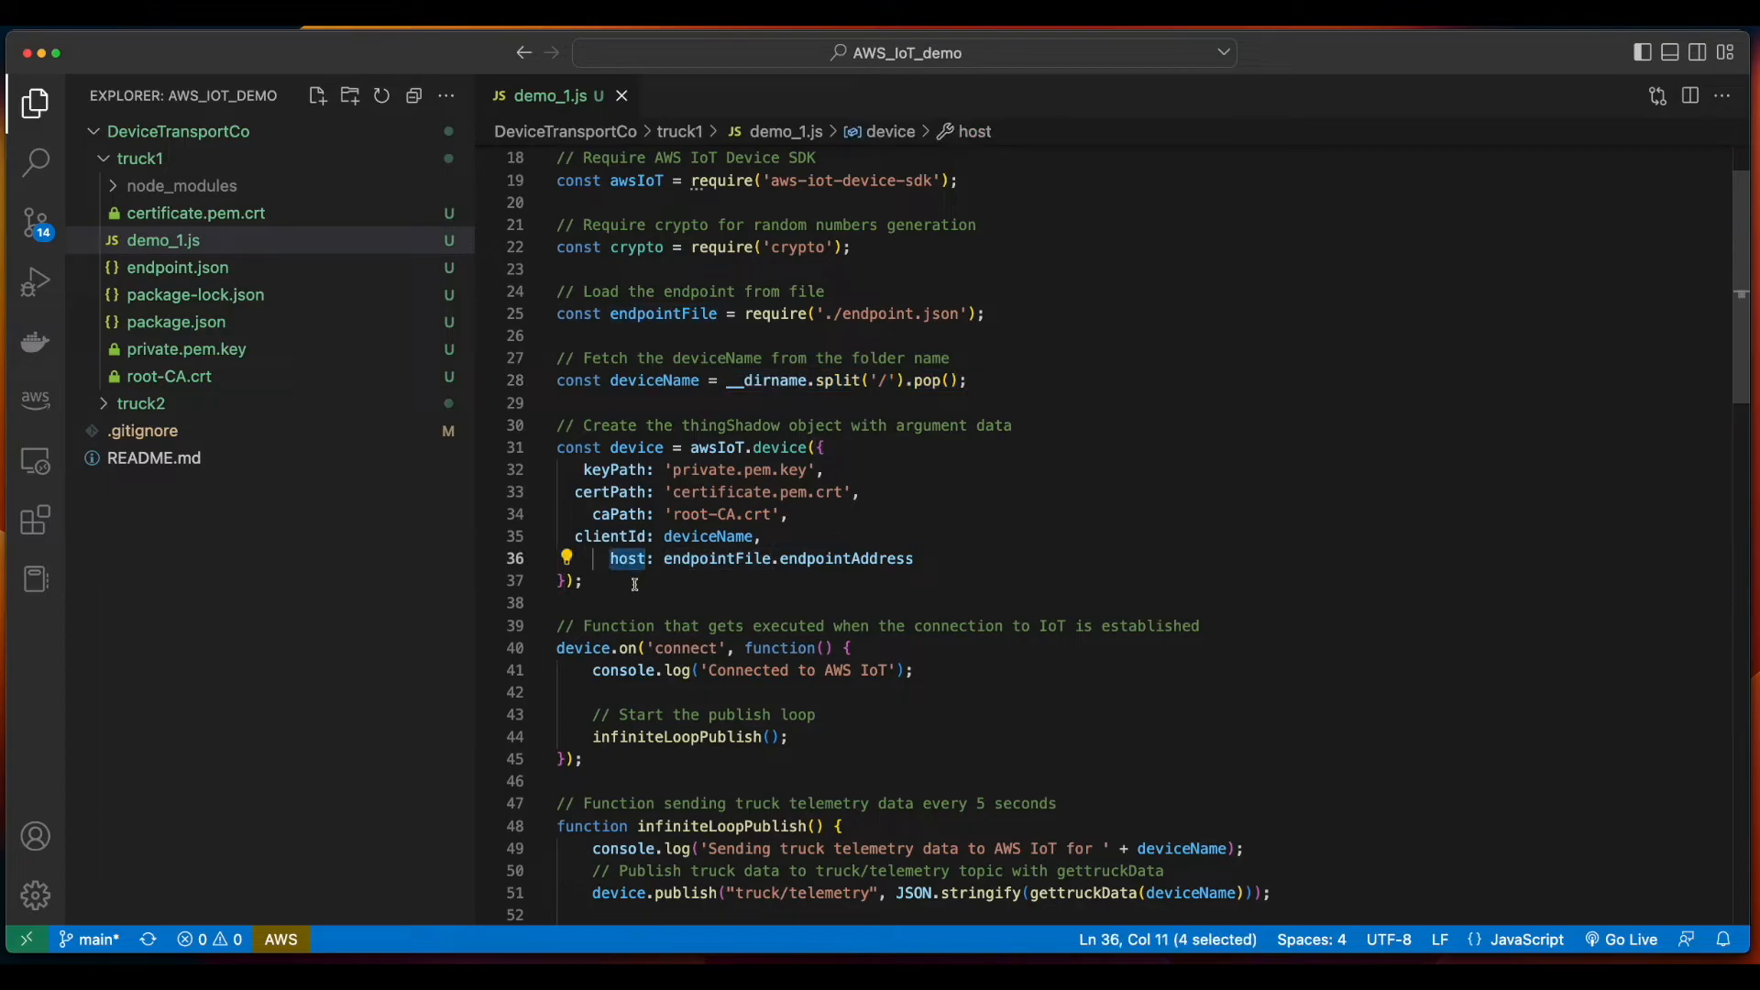
double_click(719, 559)
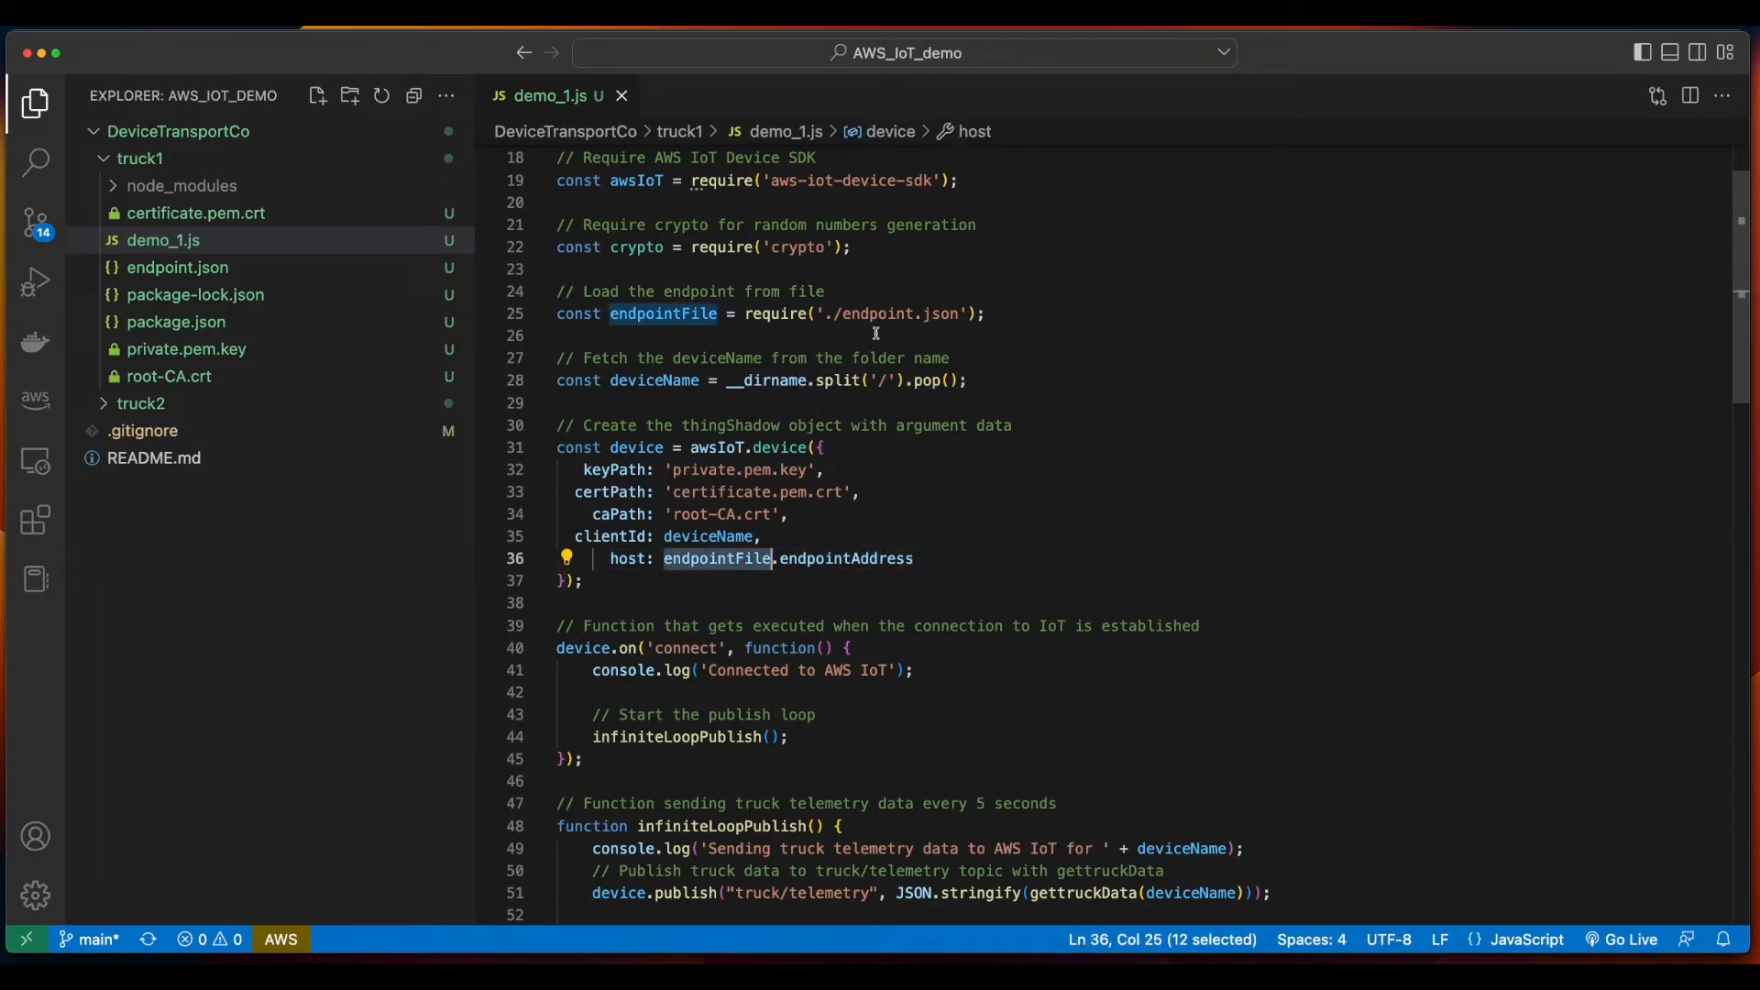
mouse_move(887, 313)
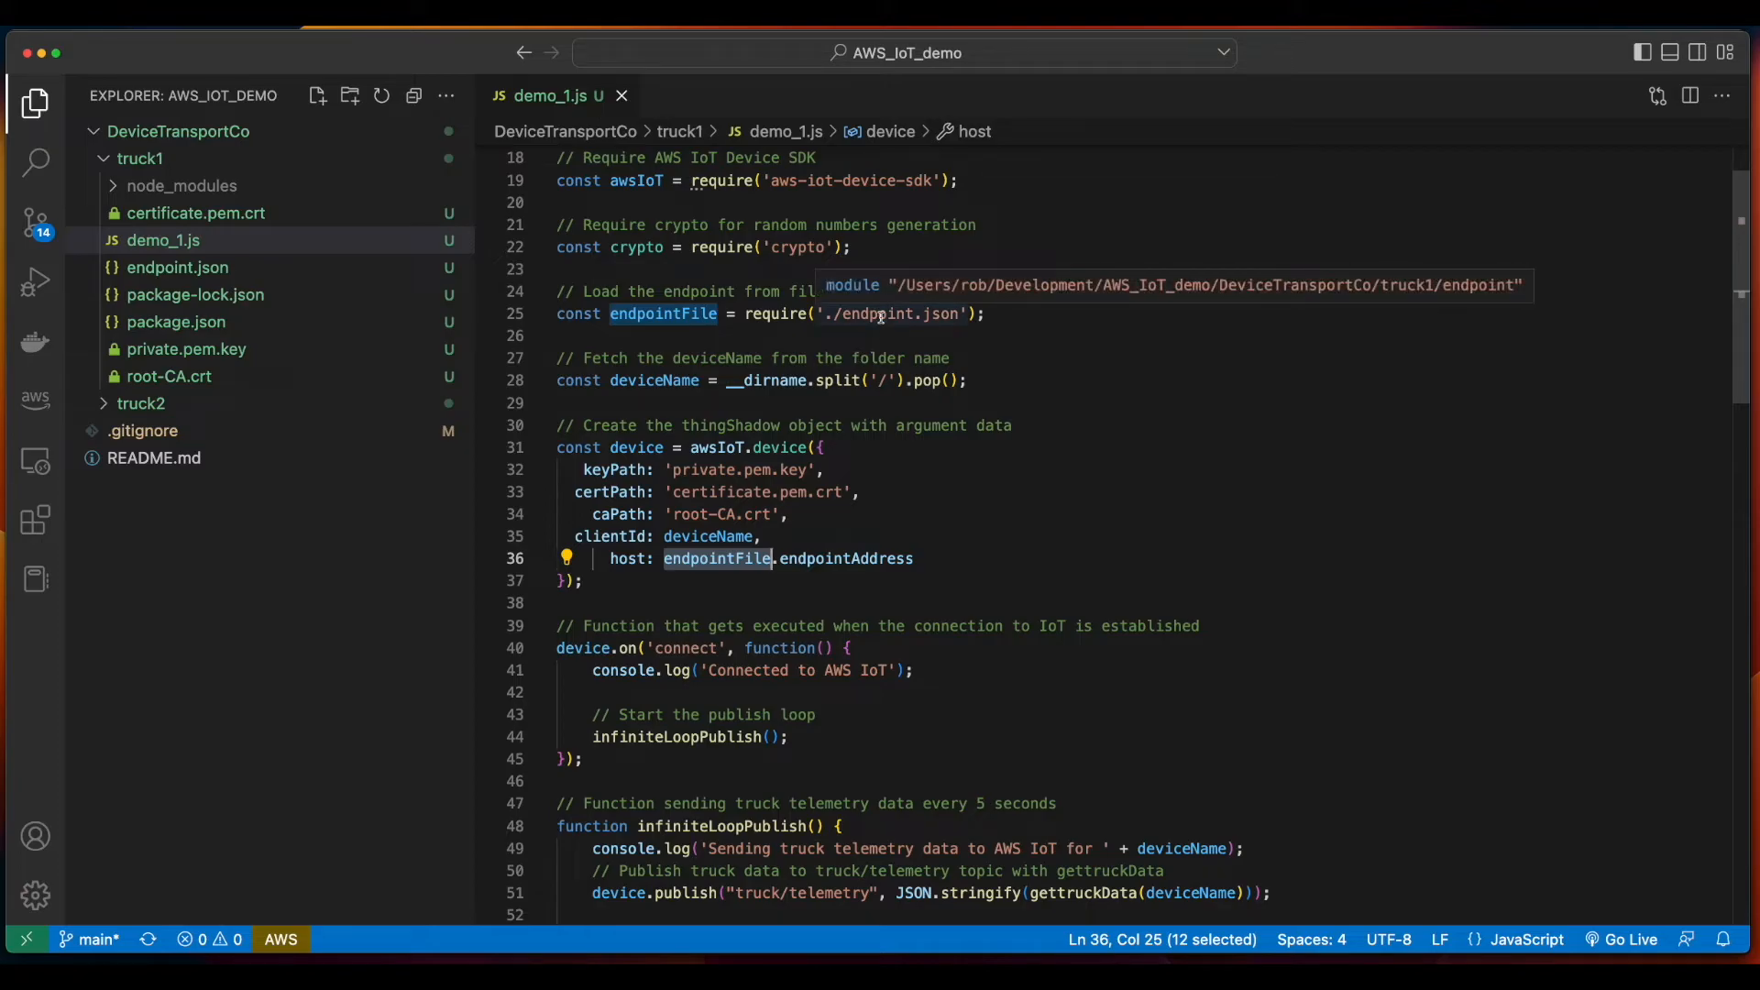
click(176, 267)
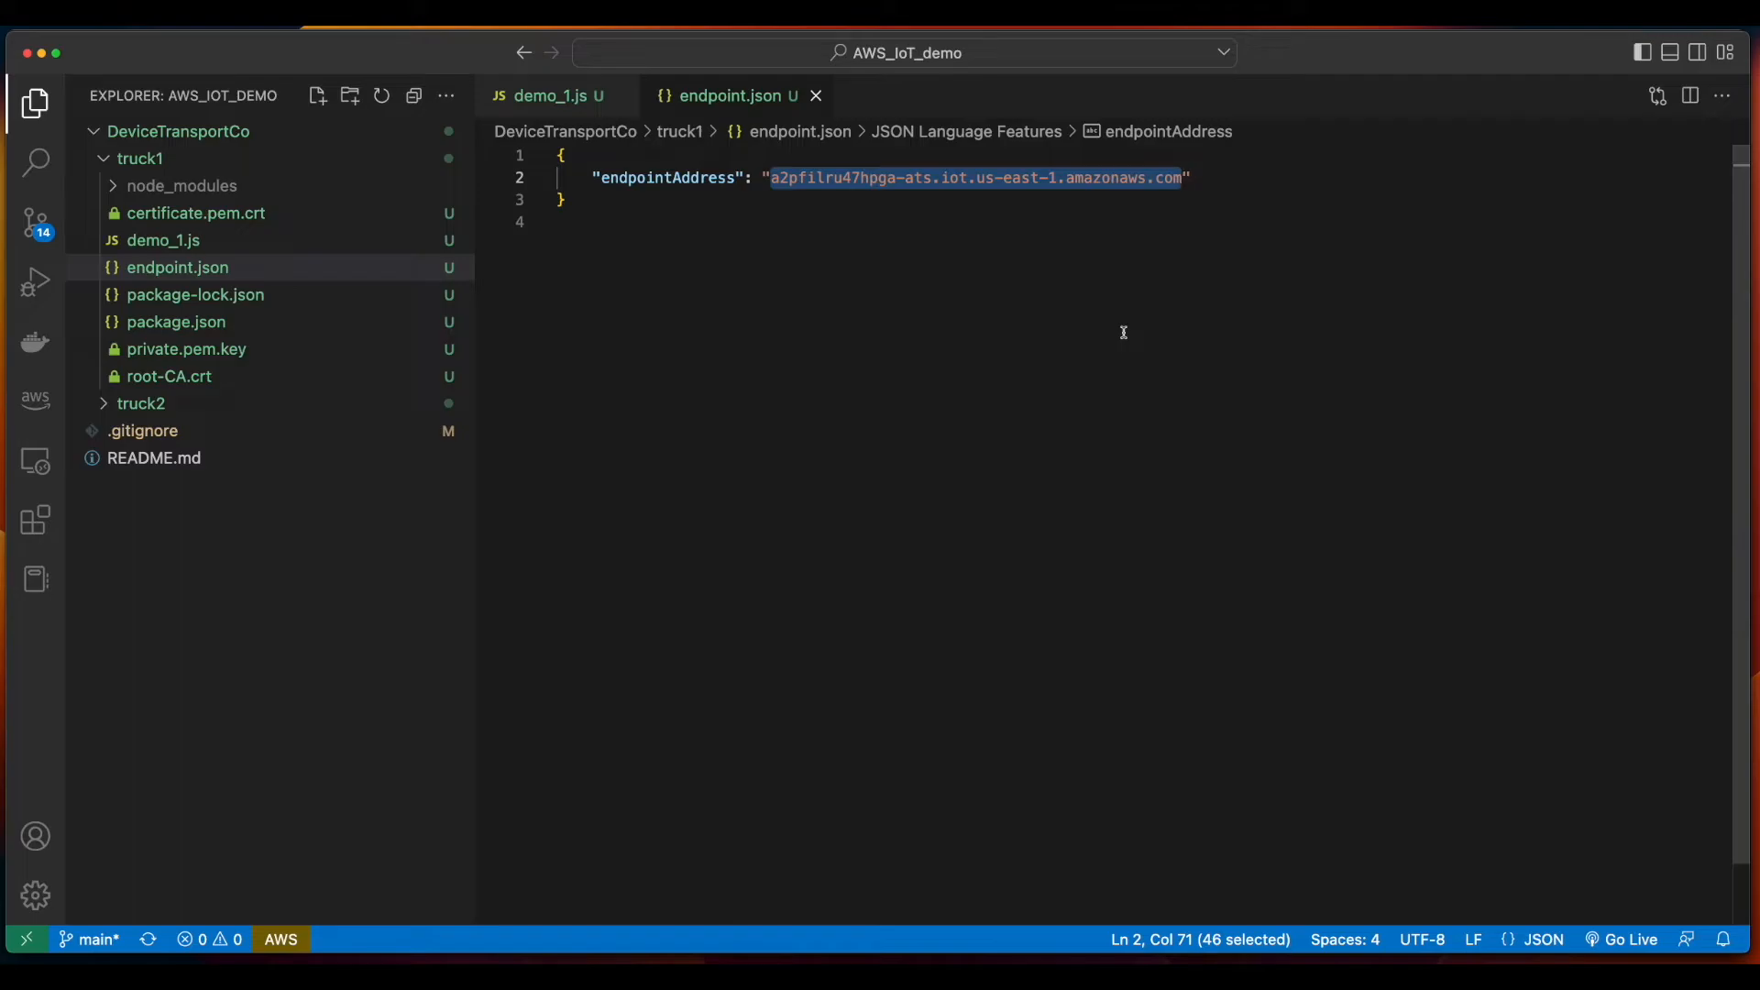
Step: Review demo_1.js's connect handler, message object and device_data block, then open truck1's Google Maps link
click(550, 95)
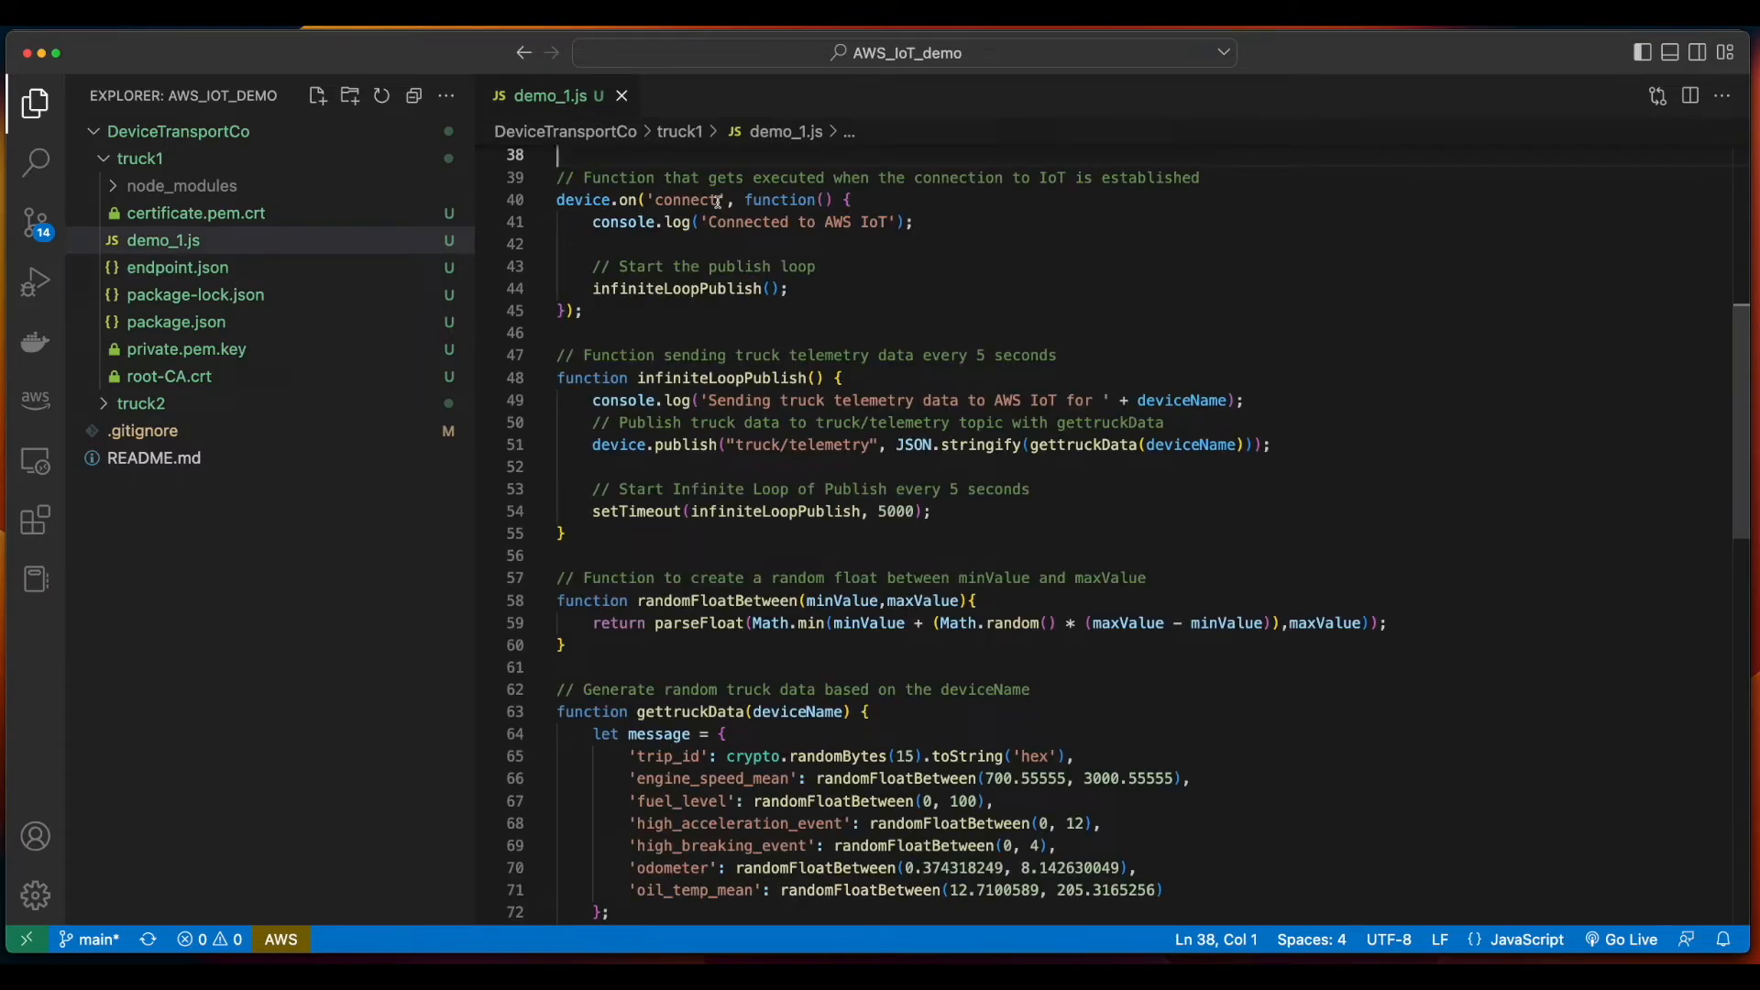
double_click(583, 200)
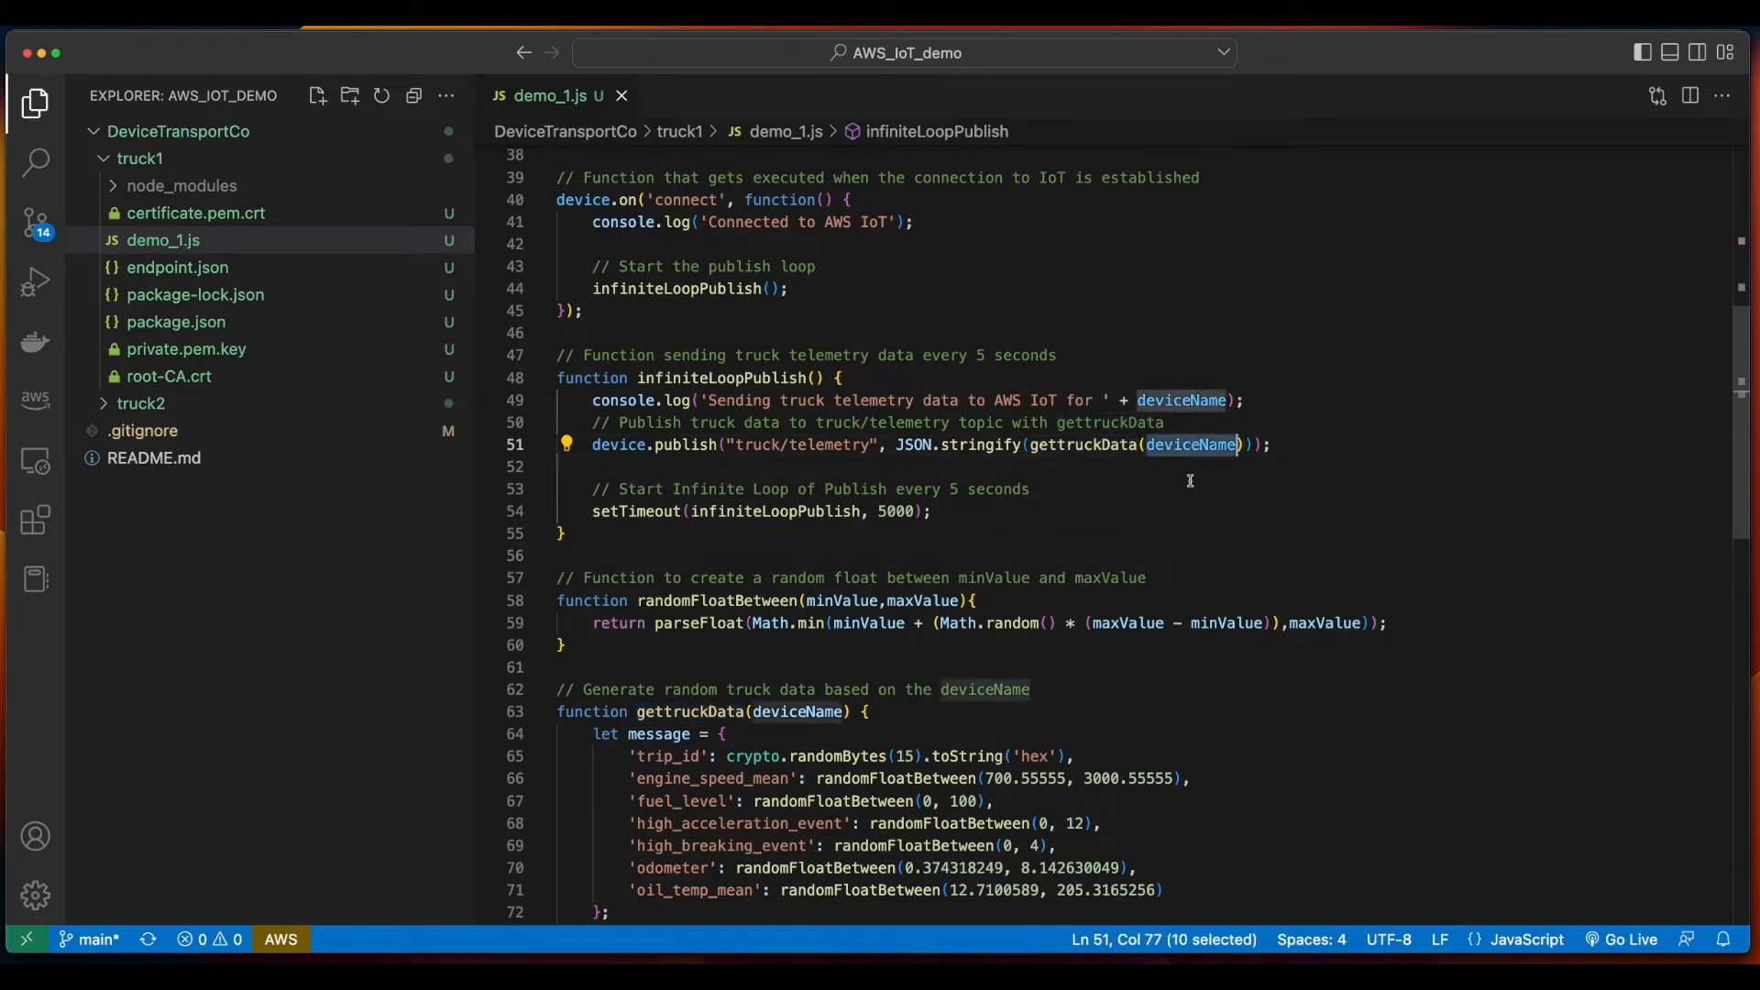
scroll(down, 3)
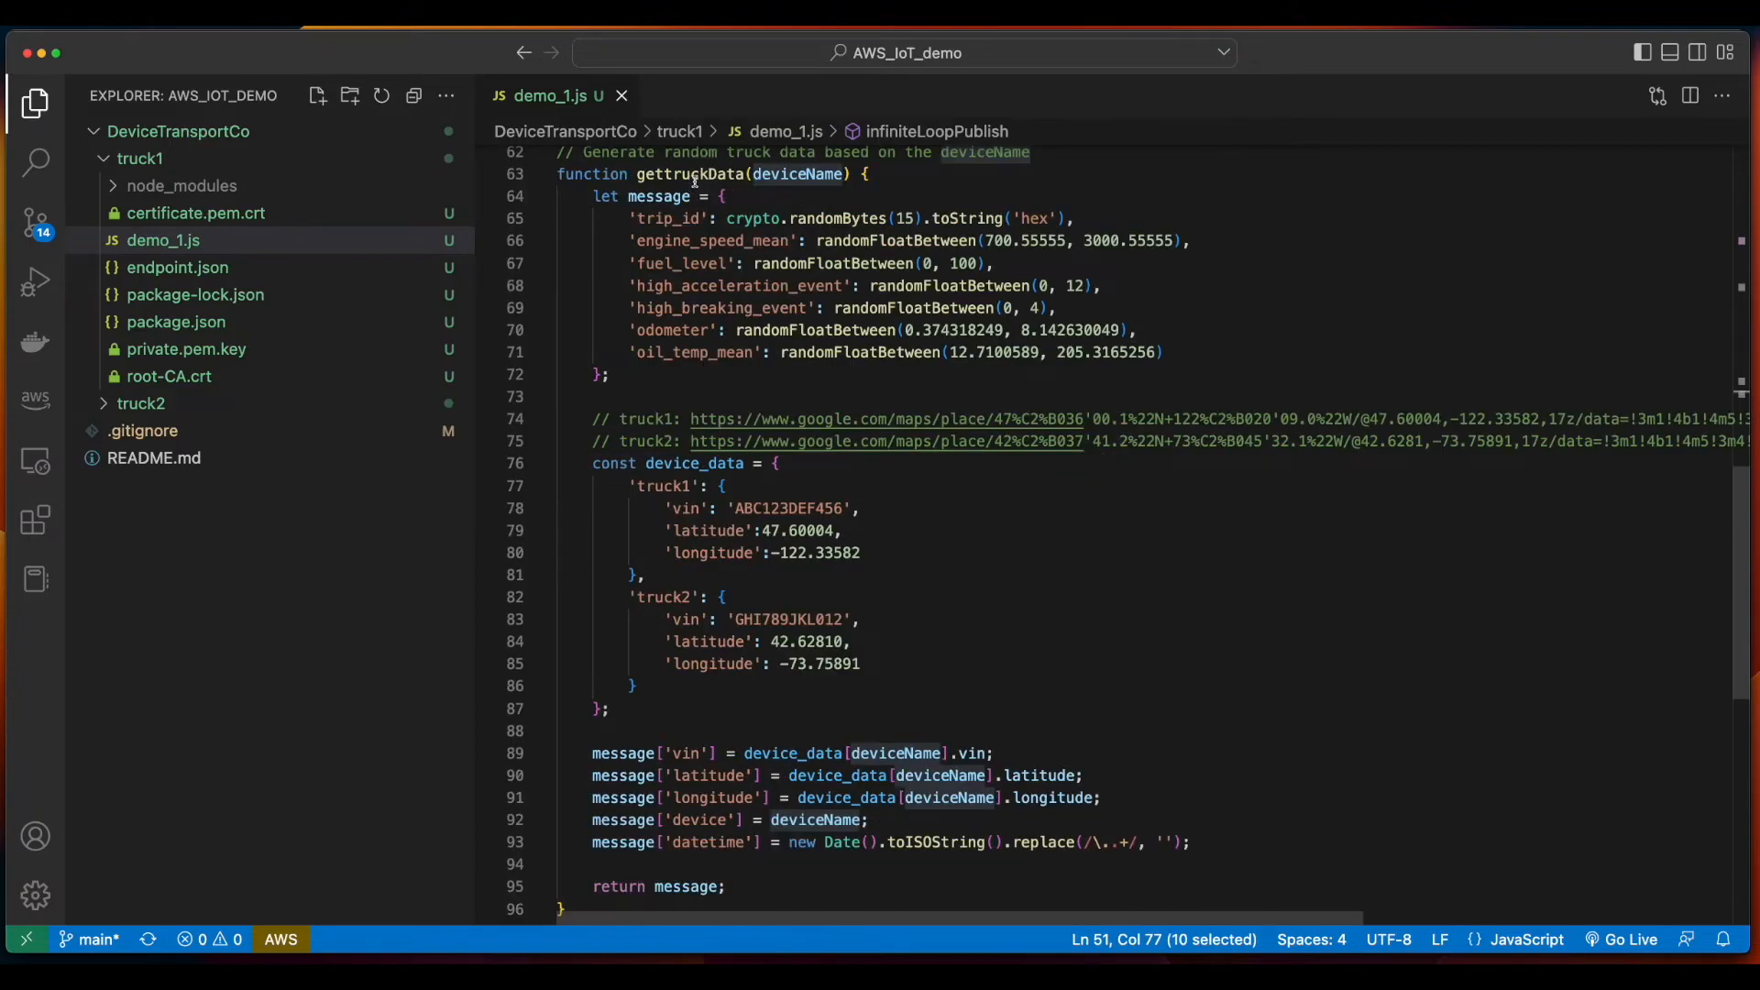
click(658, 196)
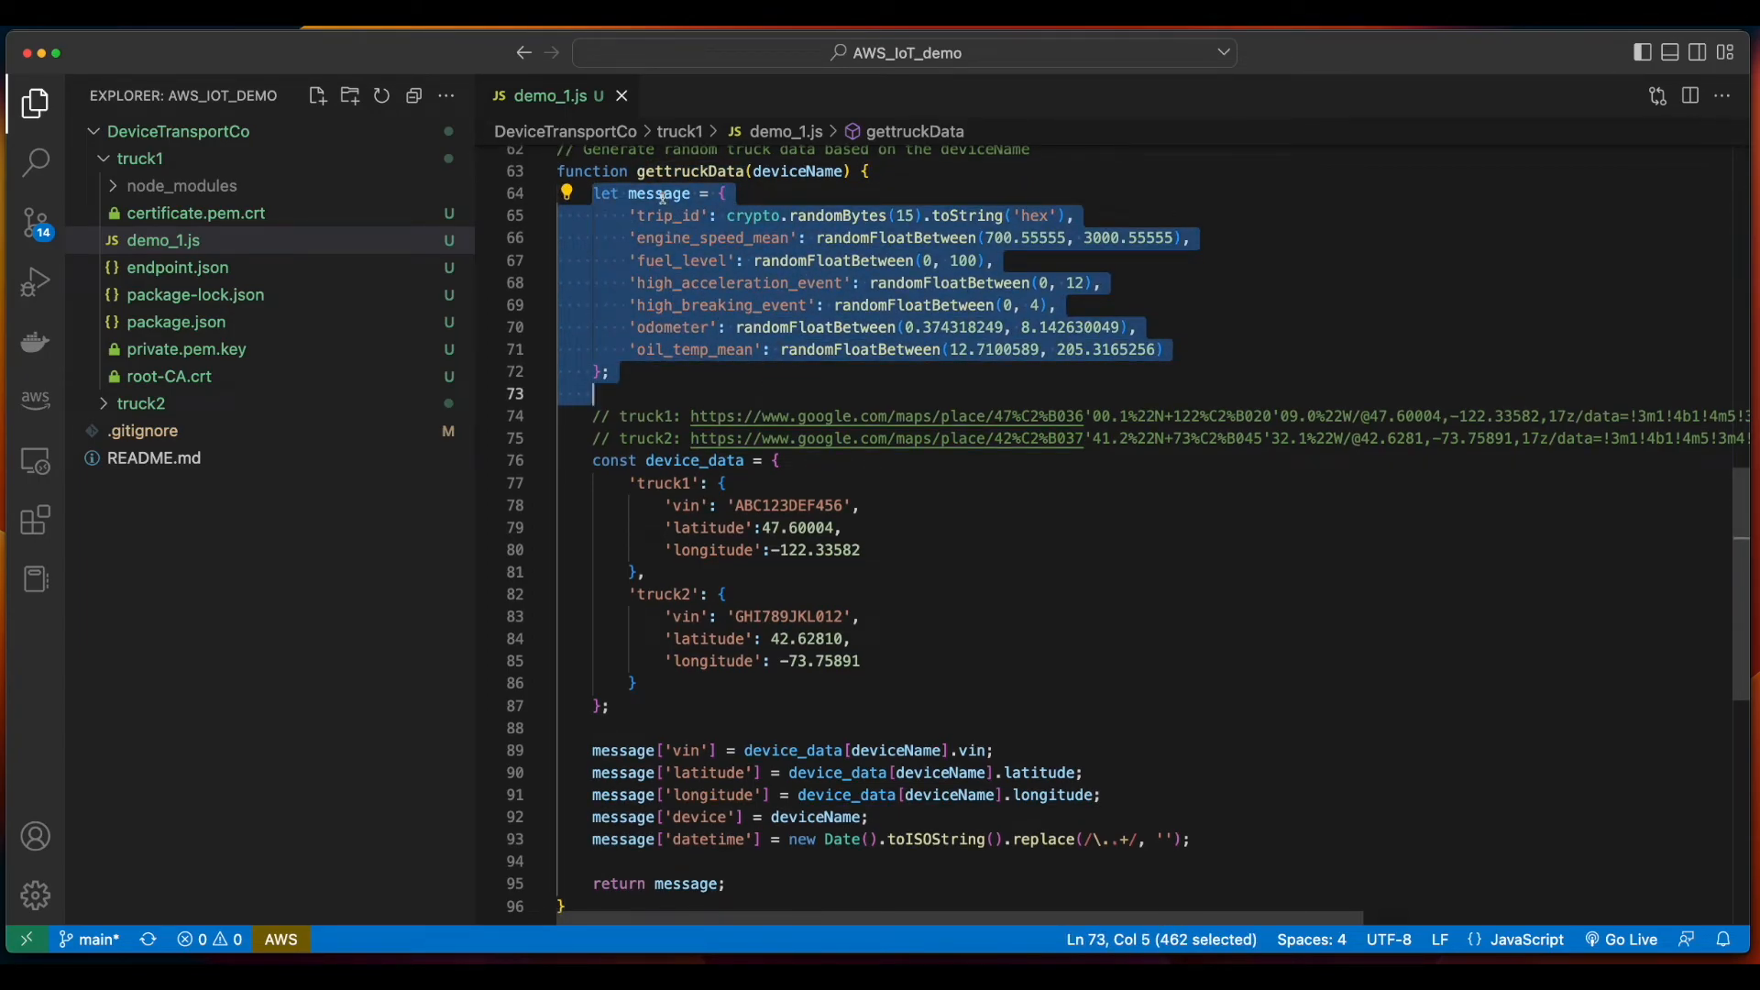
click(804, 349)
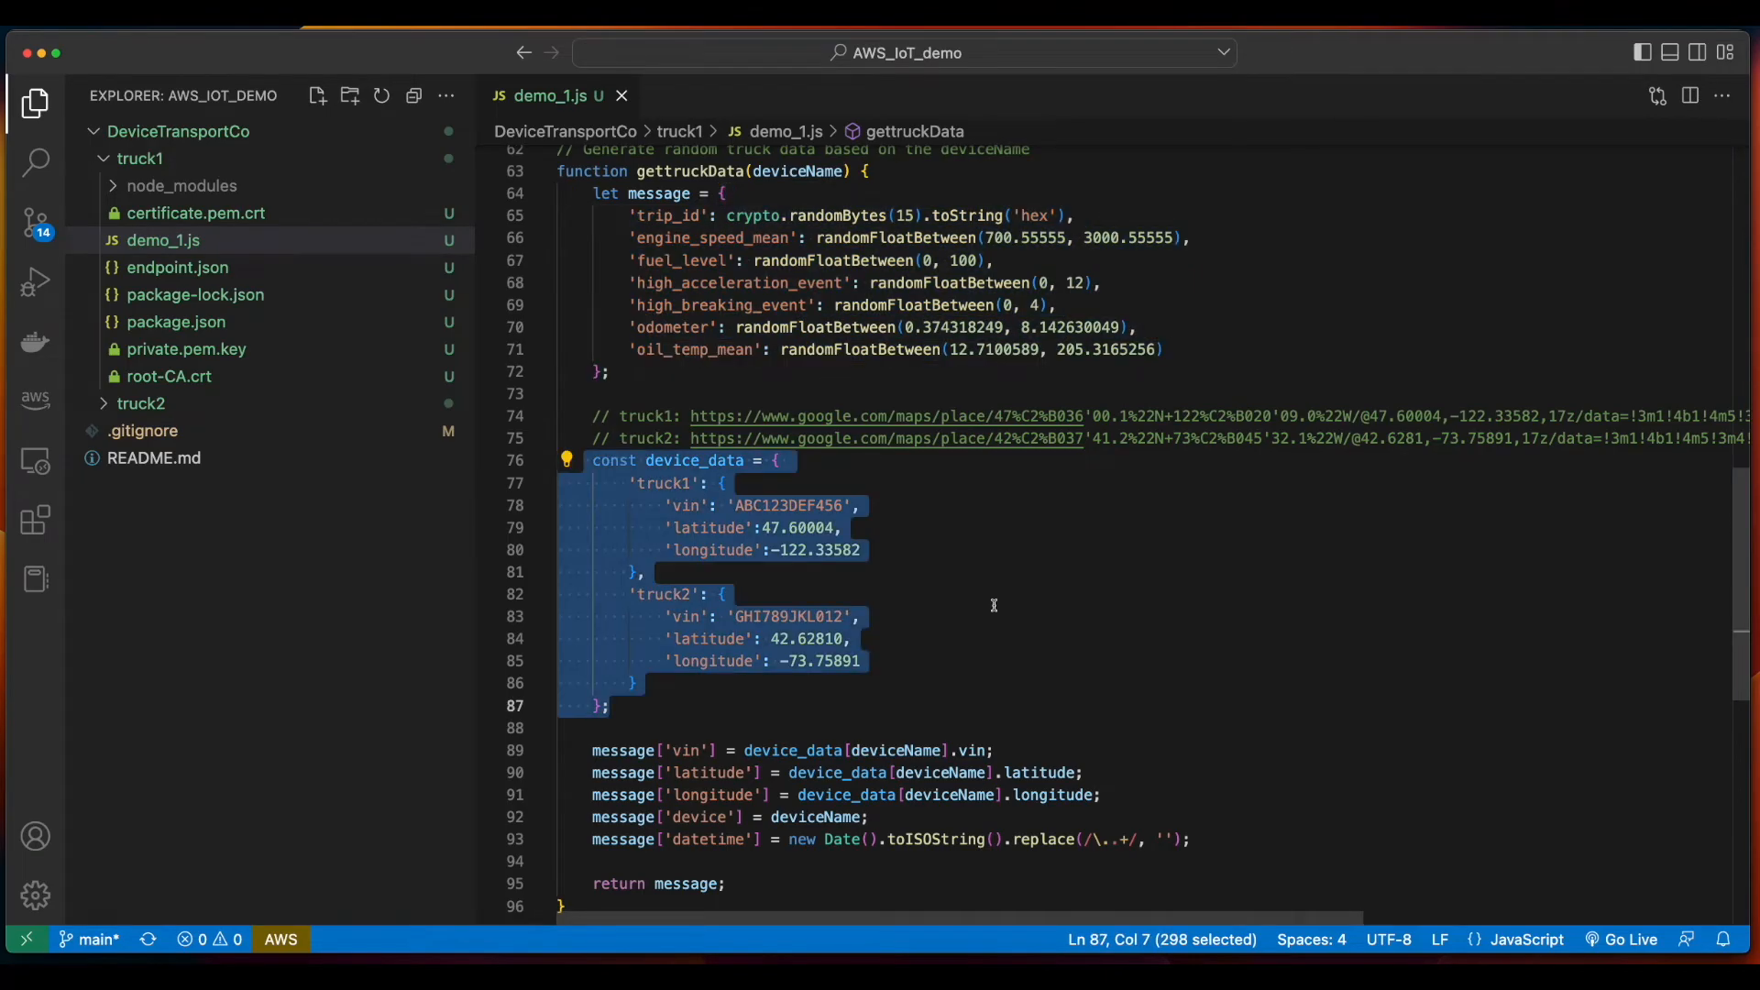
mouse_move(685, 505)
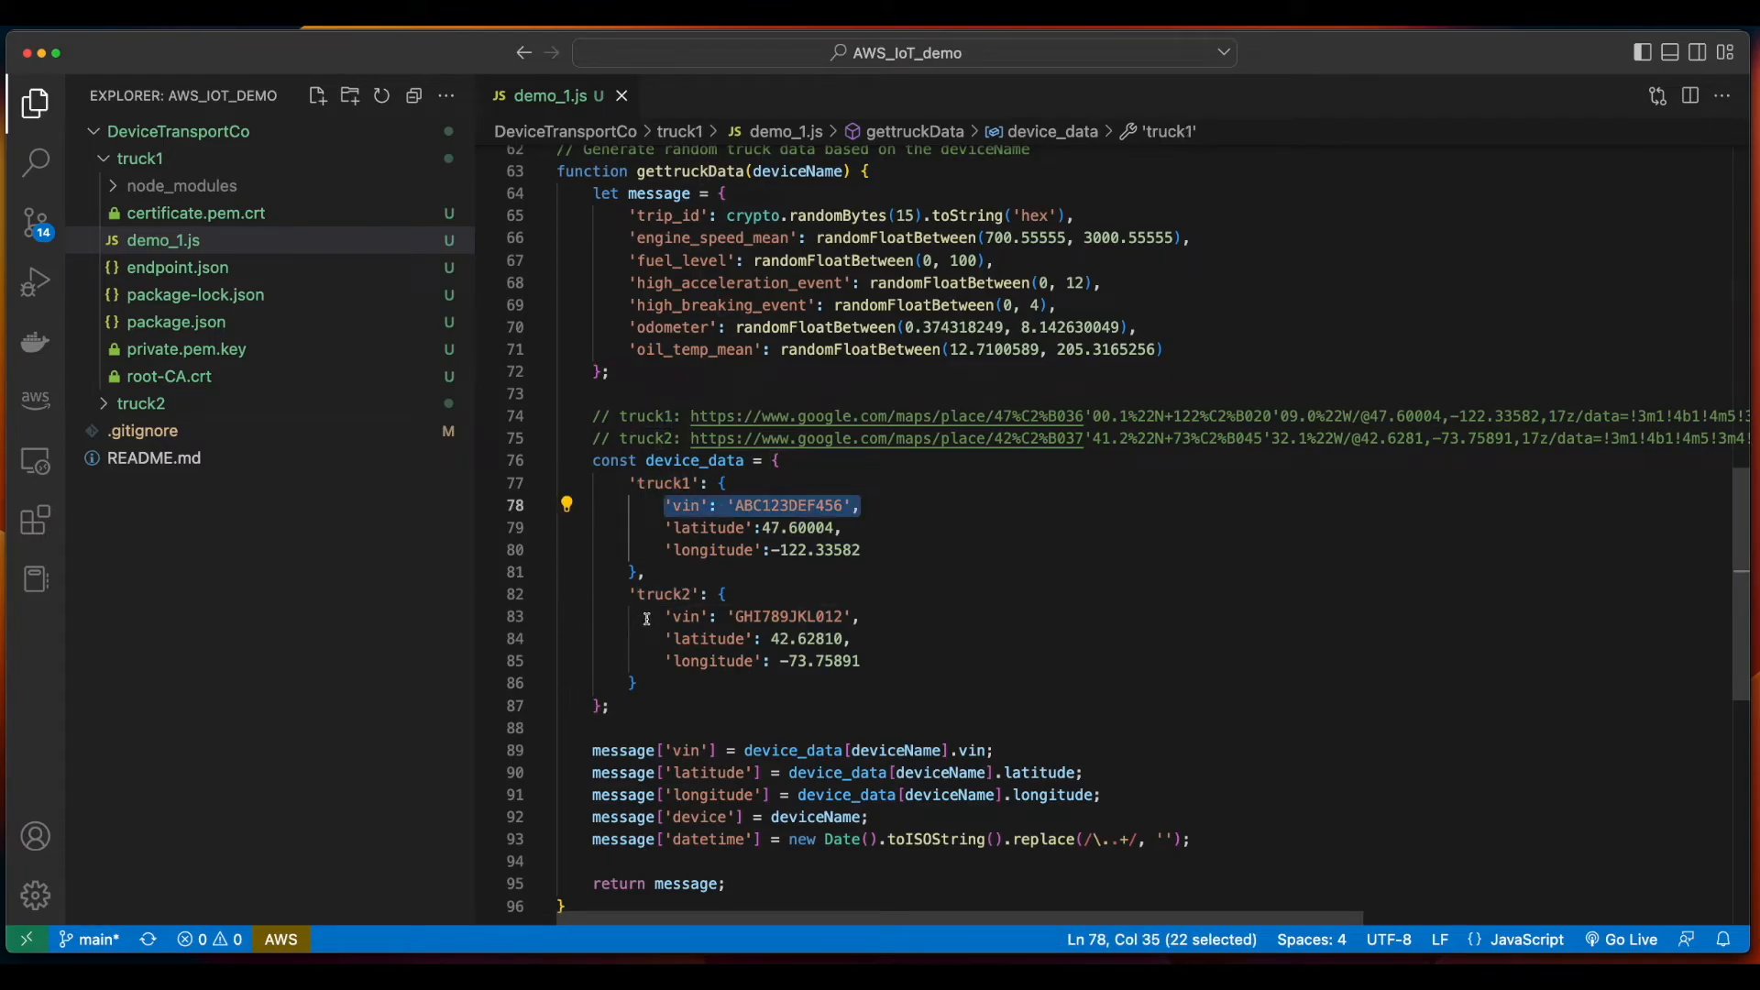
click(844, 528)
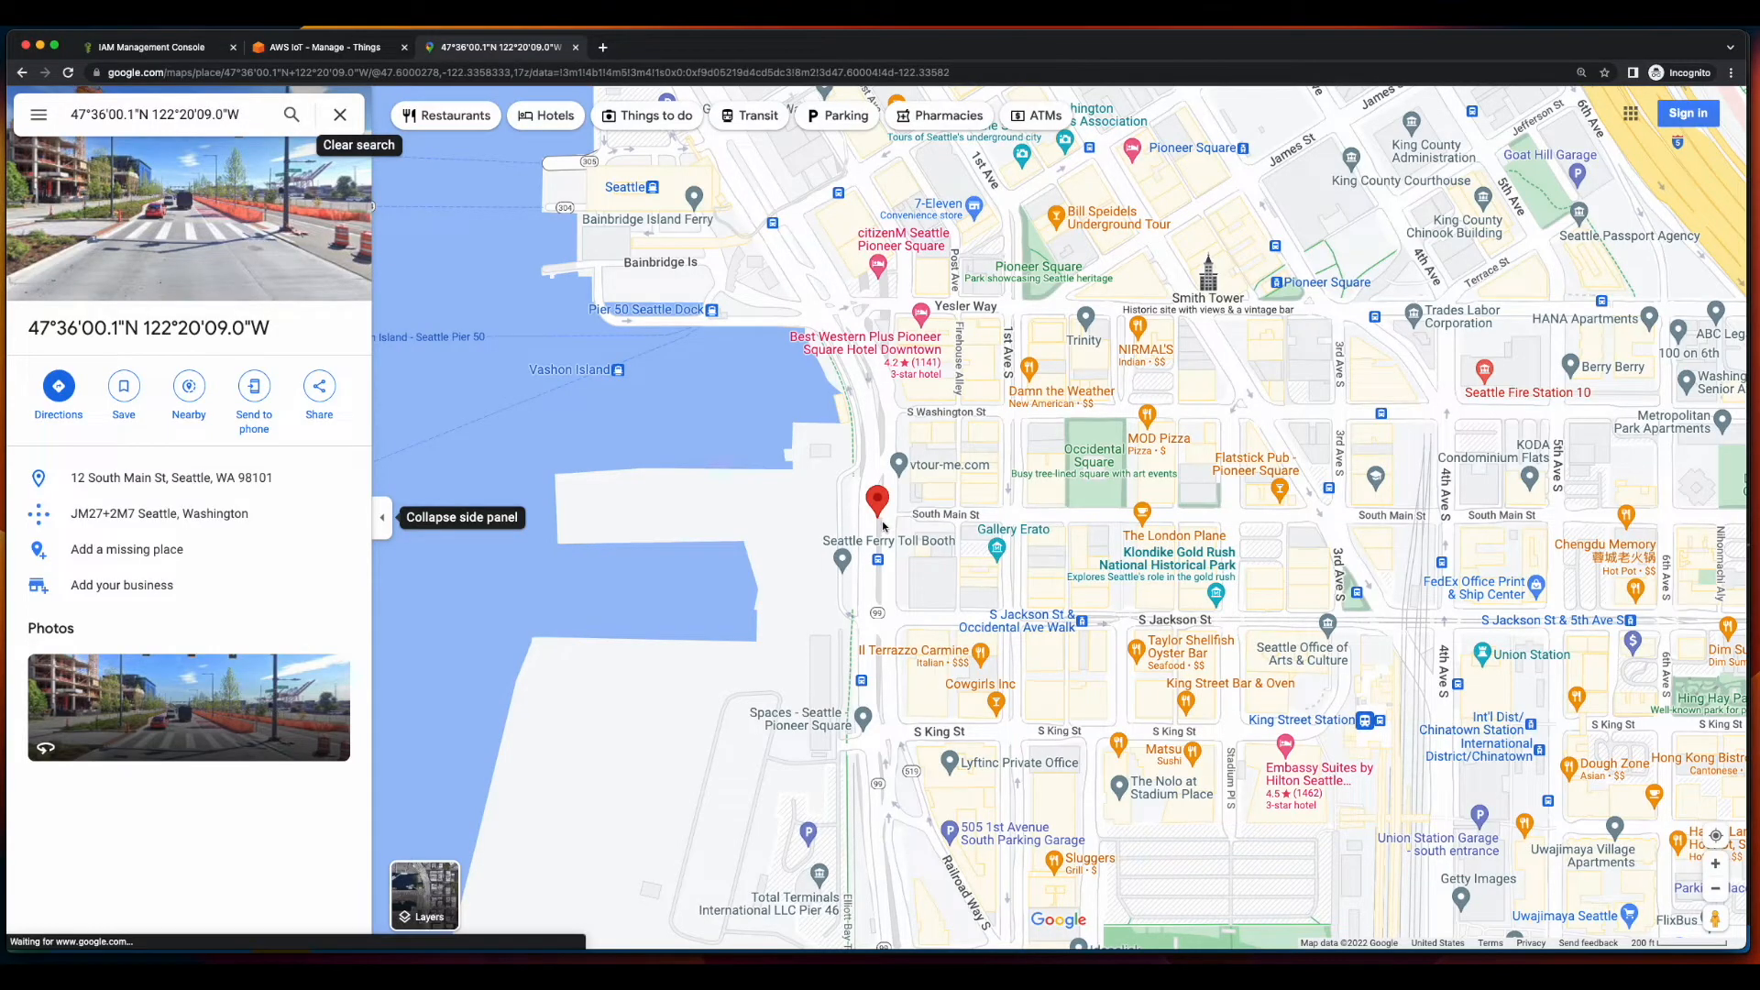
mouse_move(960, 558)
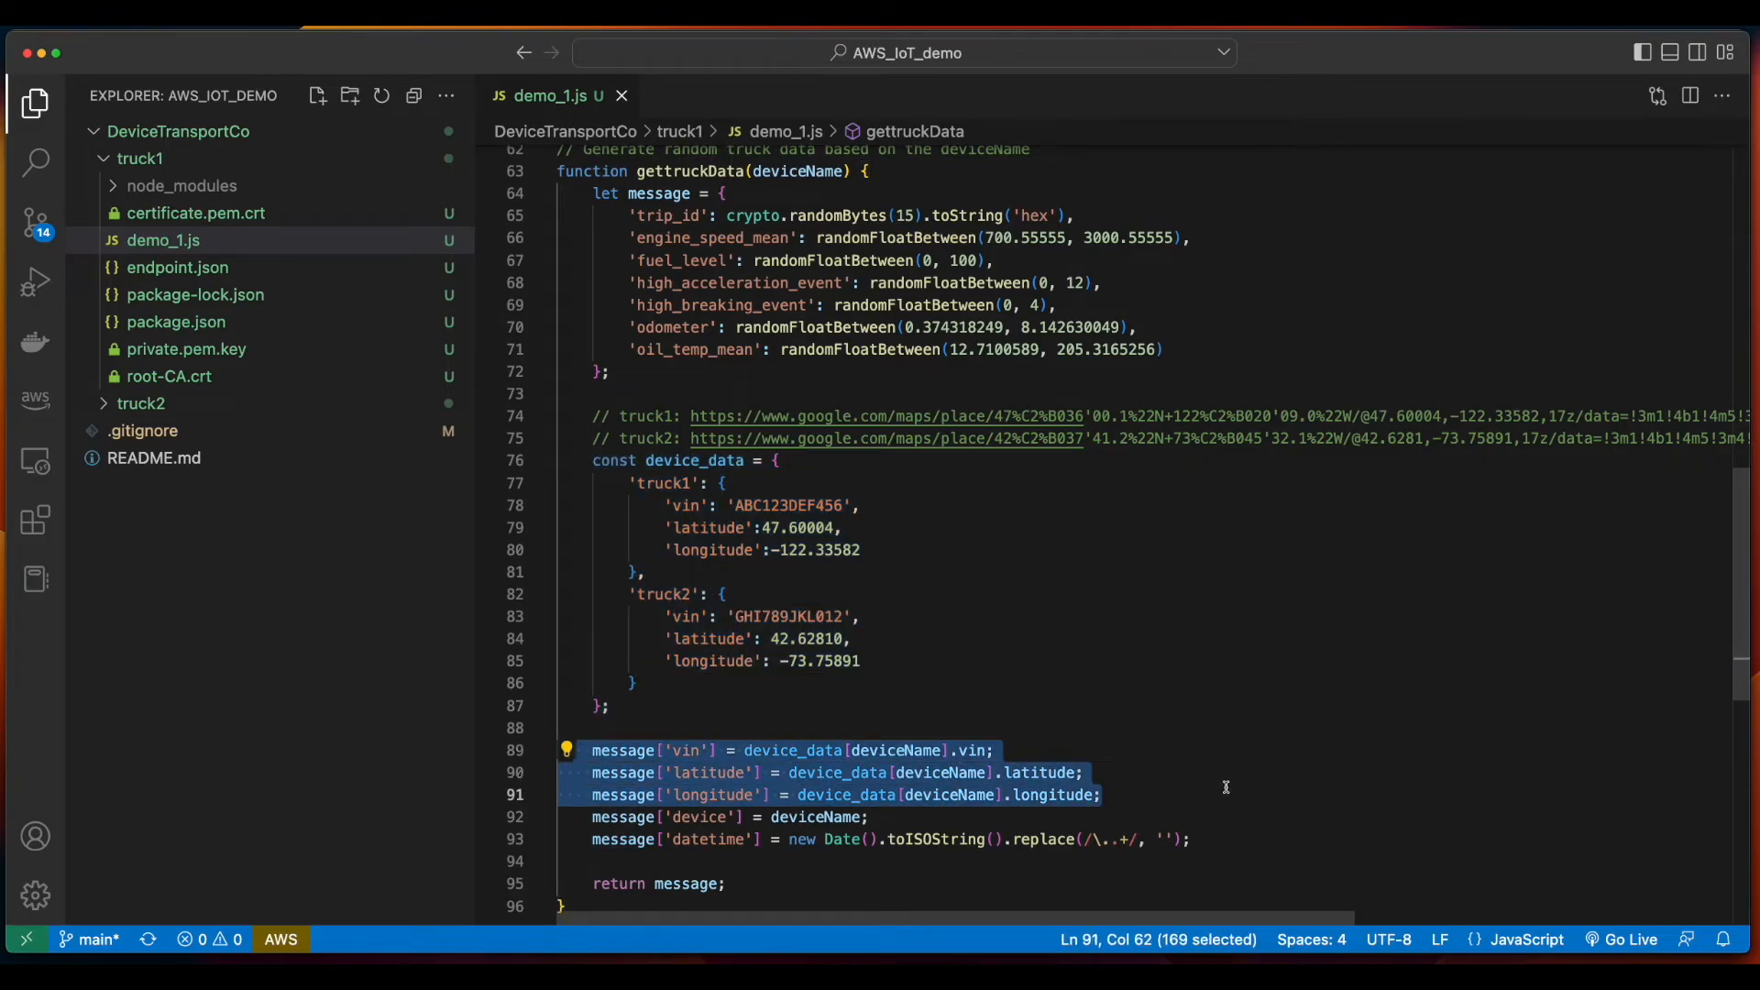
Step: Expand the truck2 folder in the Explorer to reveal its simulator files
scroll(up, 3)
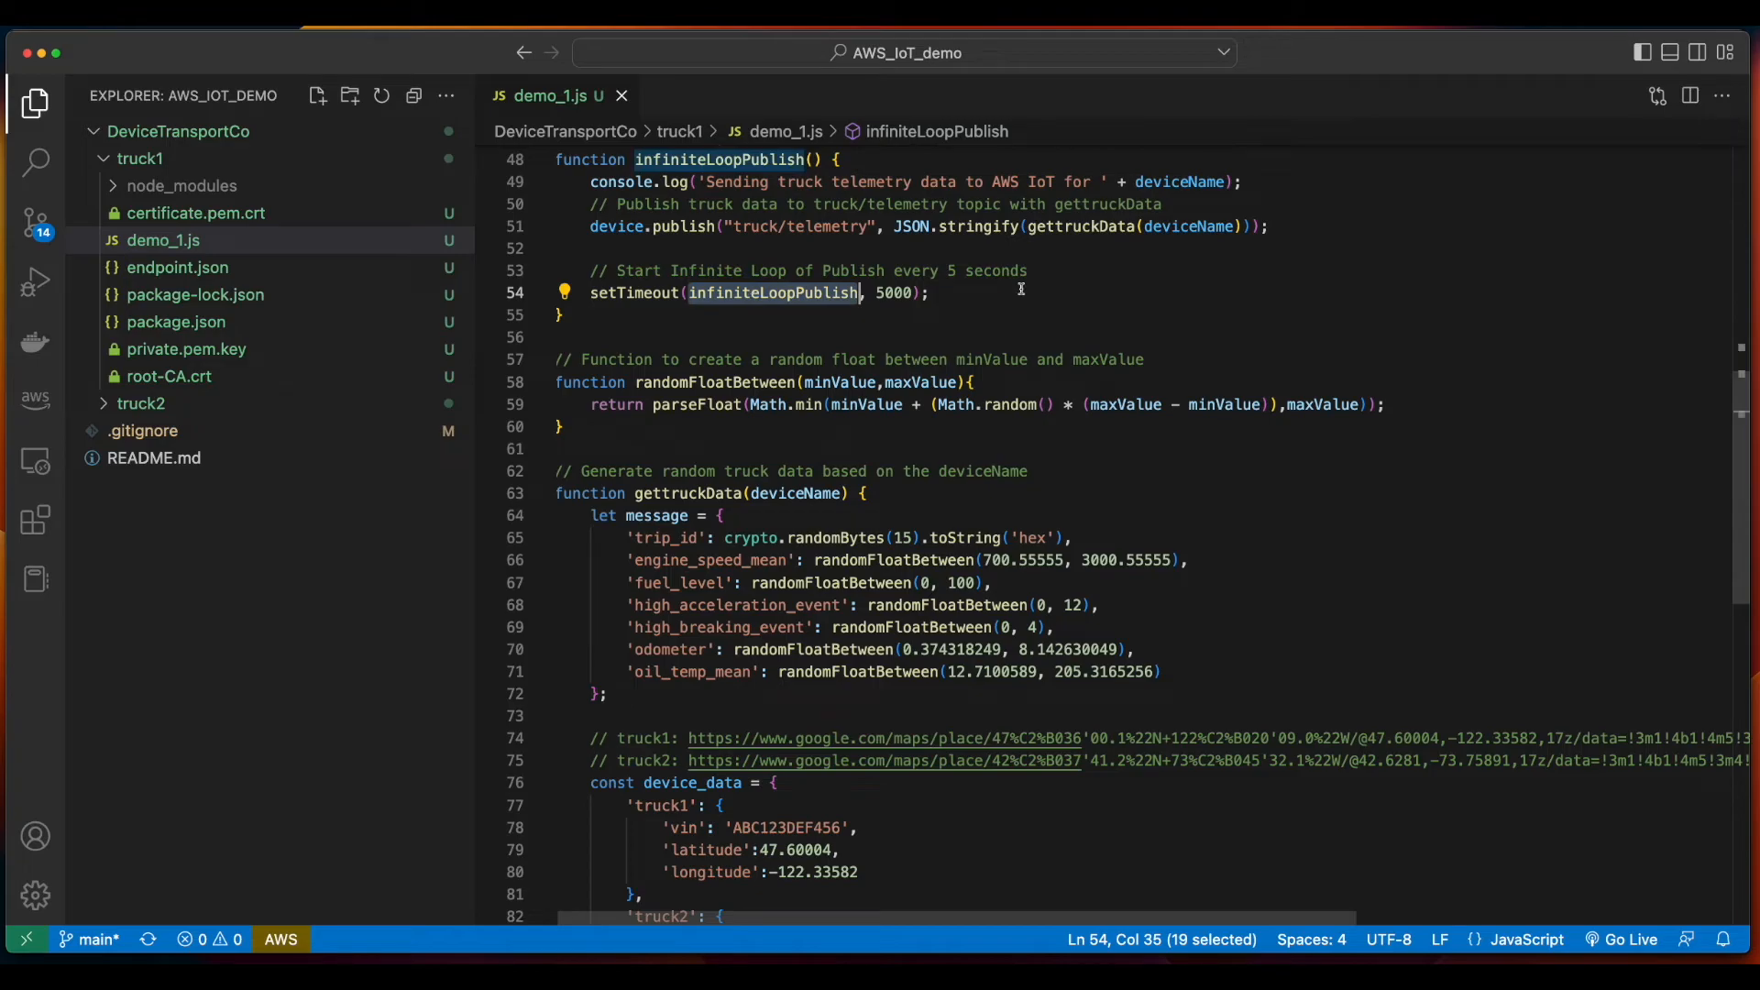
click(141, 404)
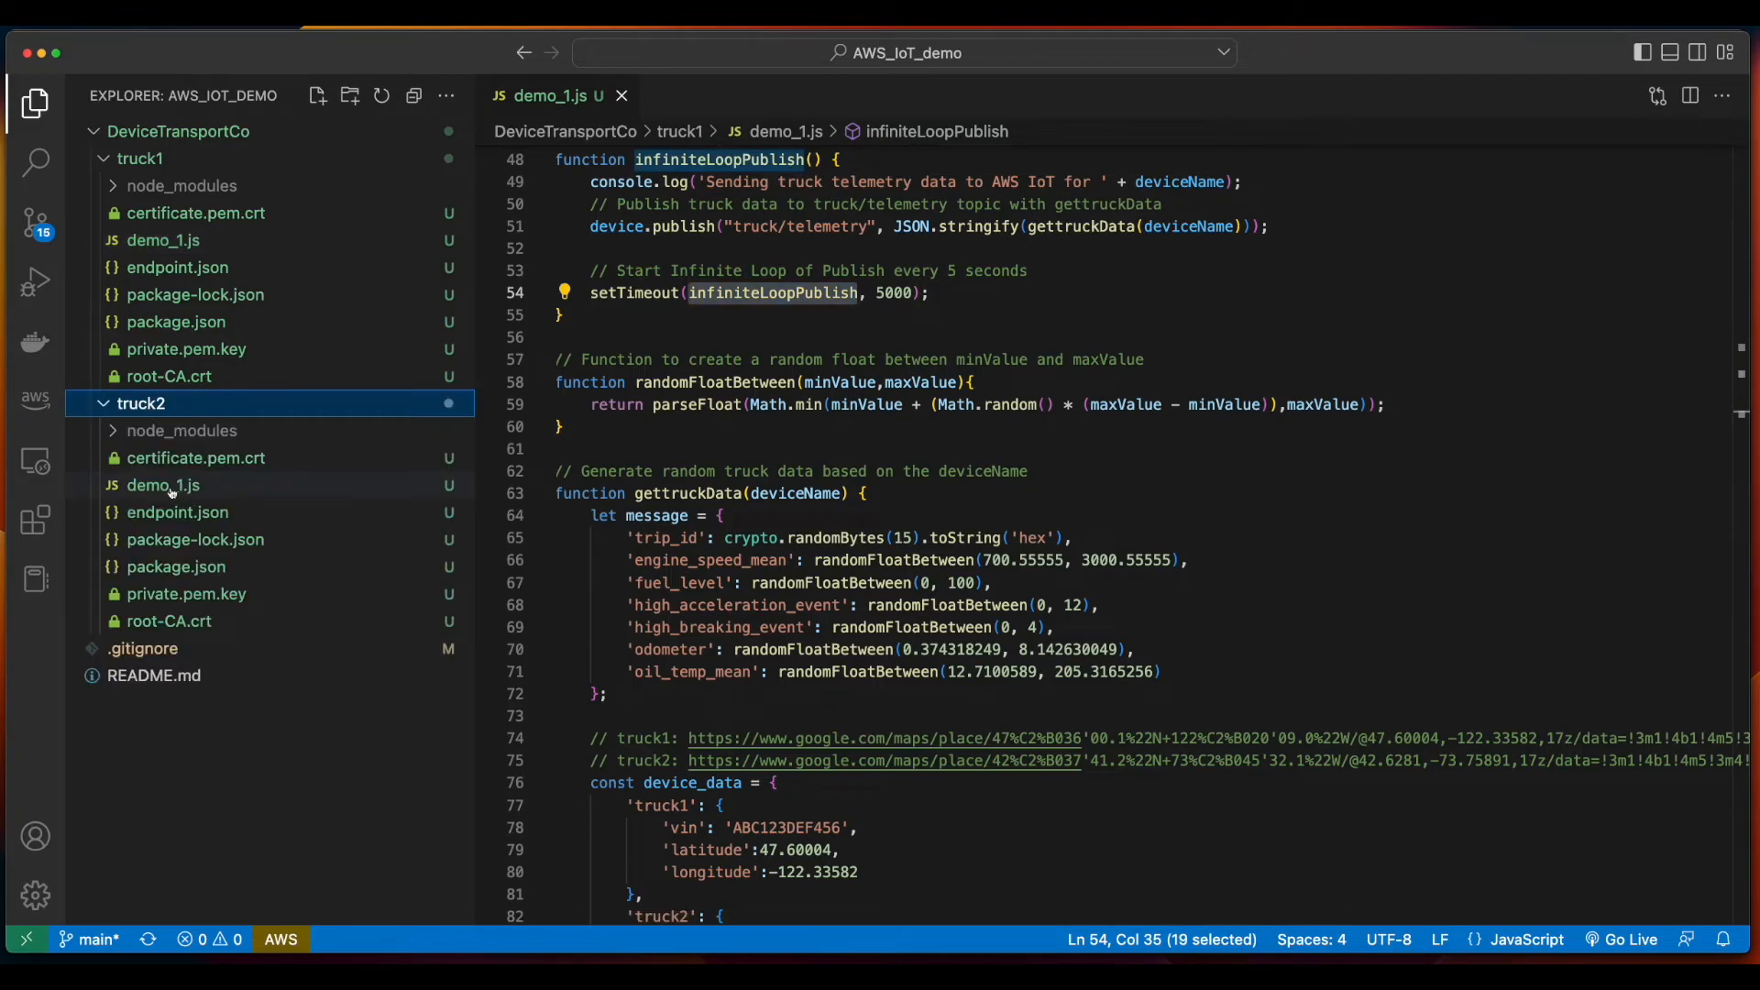
mouse_move(164, 485)
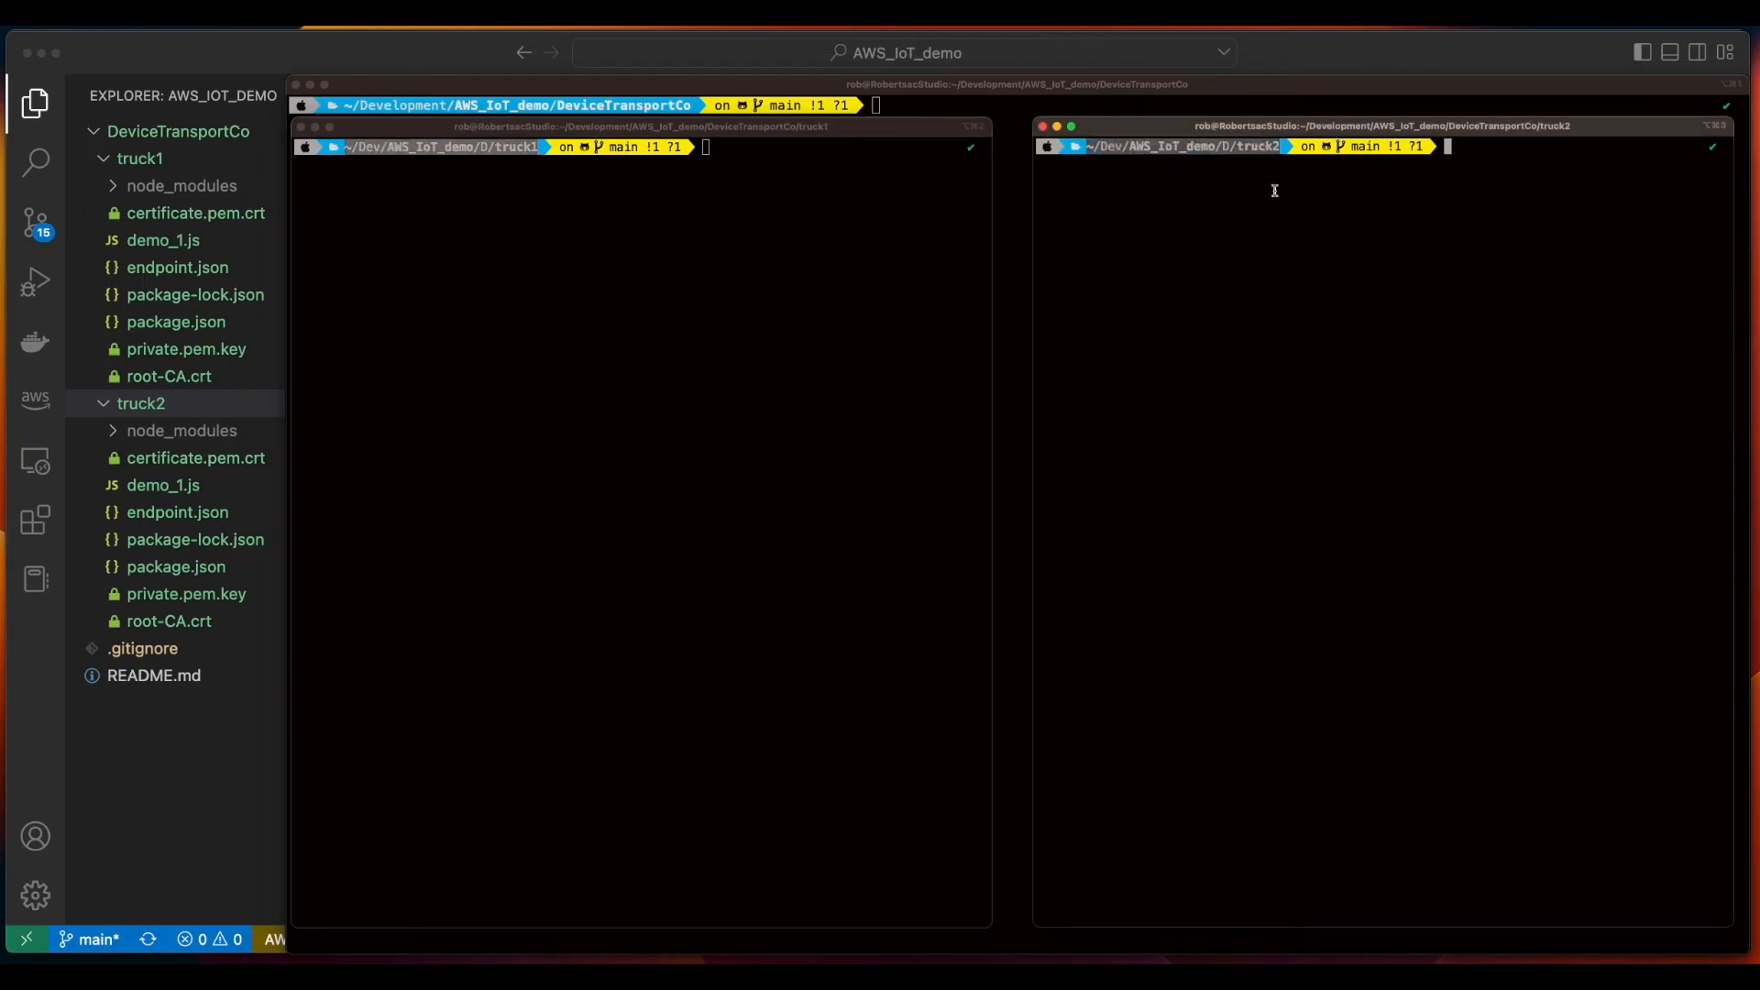
Step: Run node demo_1.js in both the truck1 and truck2 panes
text(node demo_1.js)
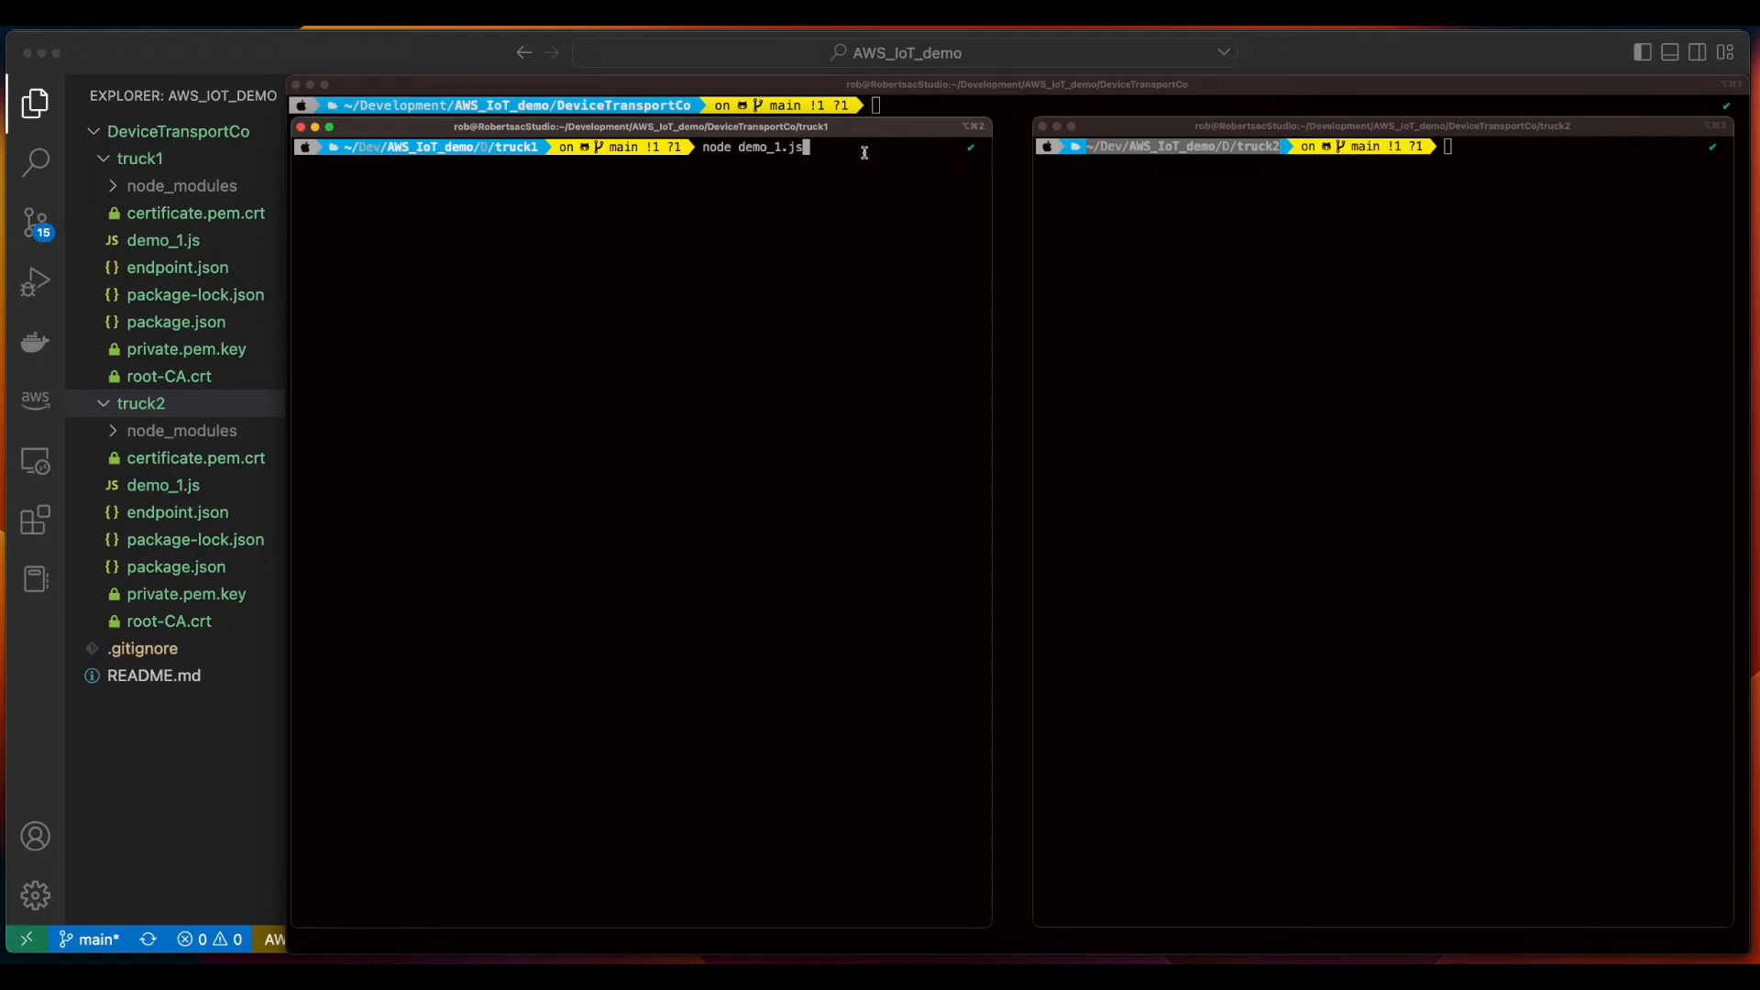
key(Return)
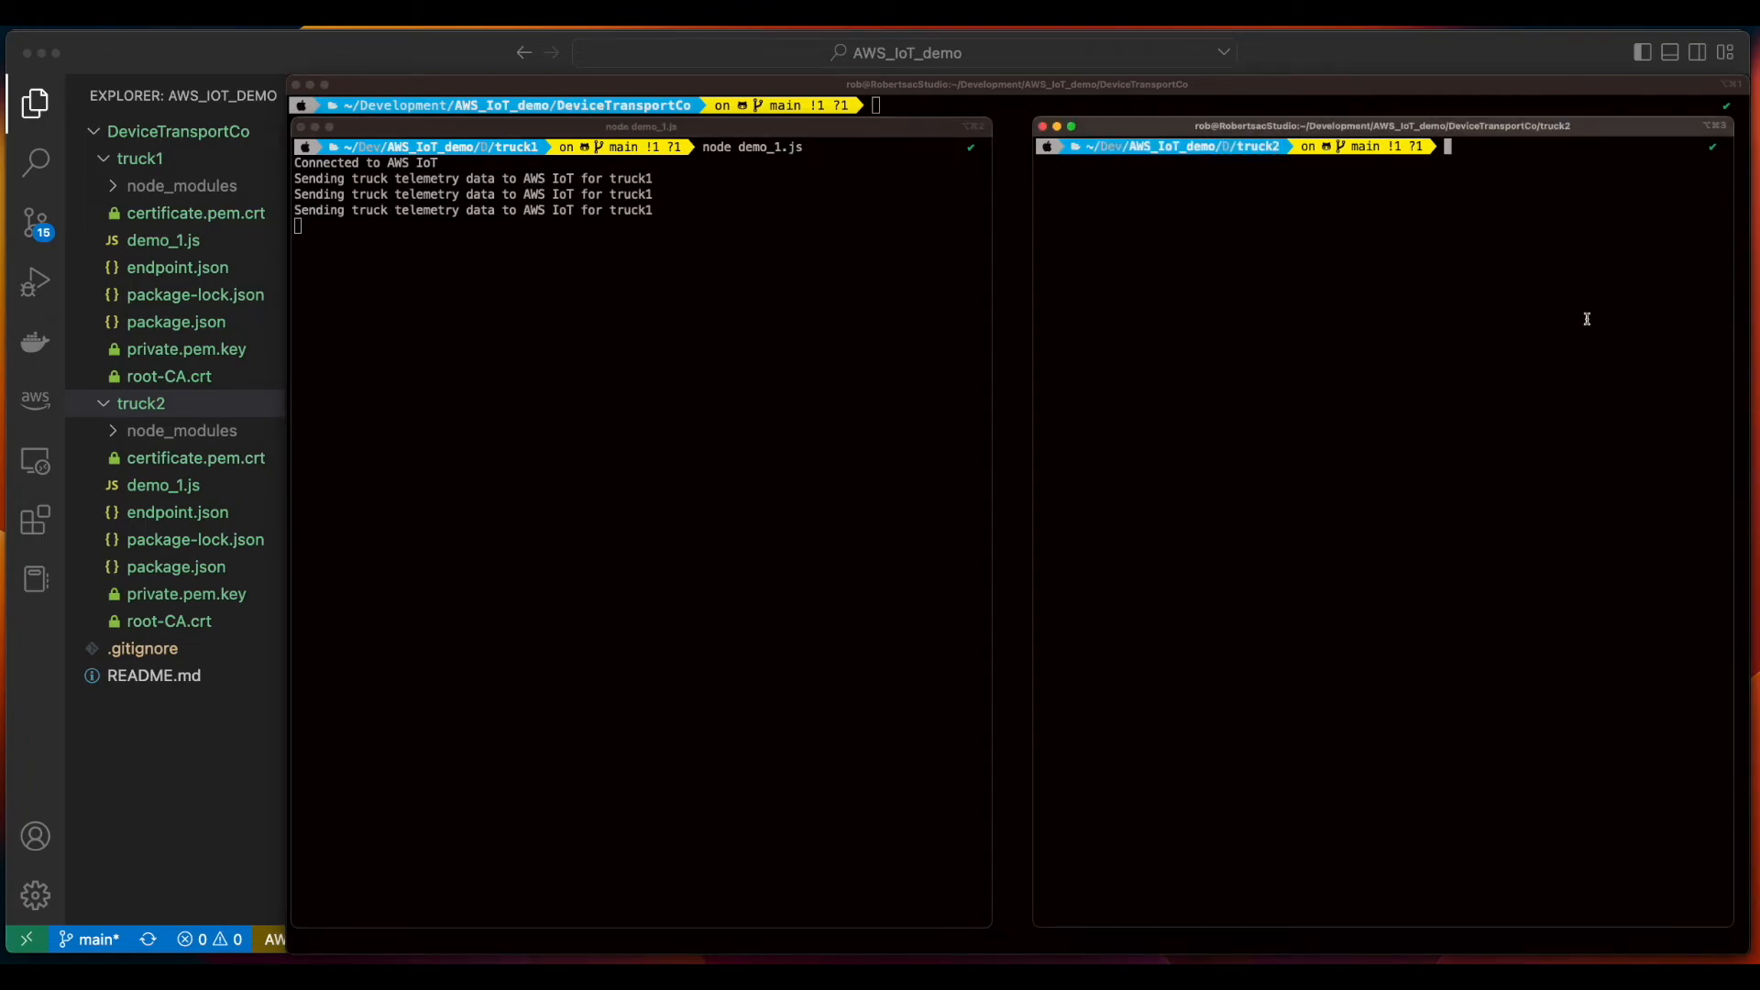
text(node demo_1.js)
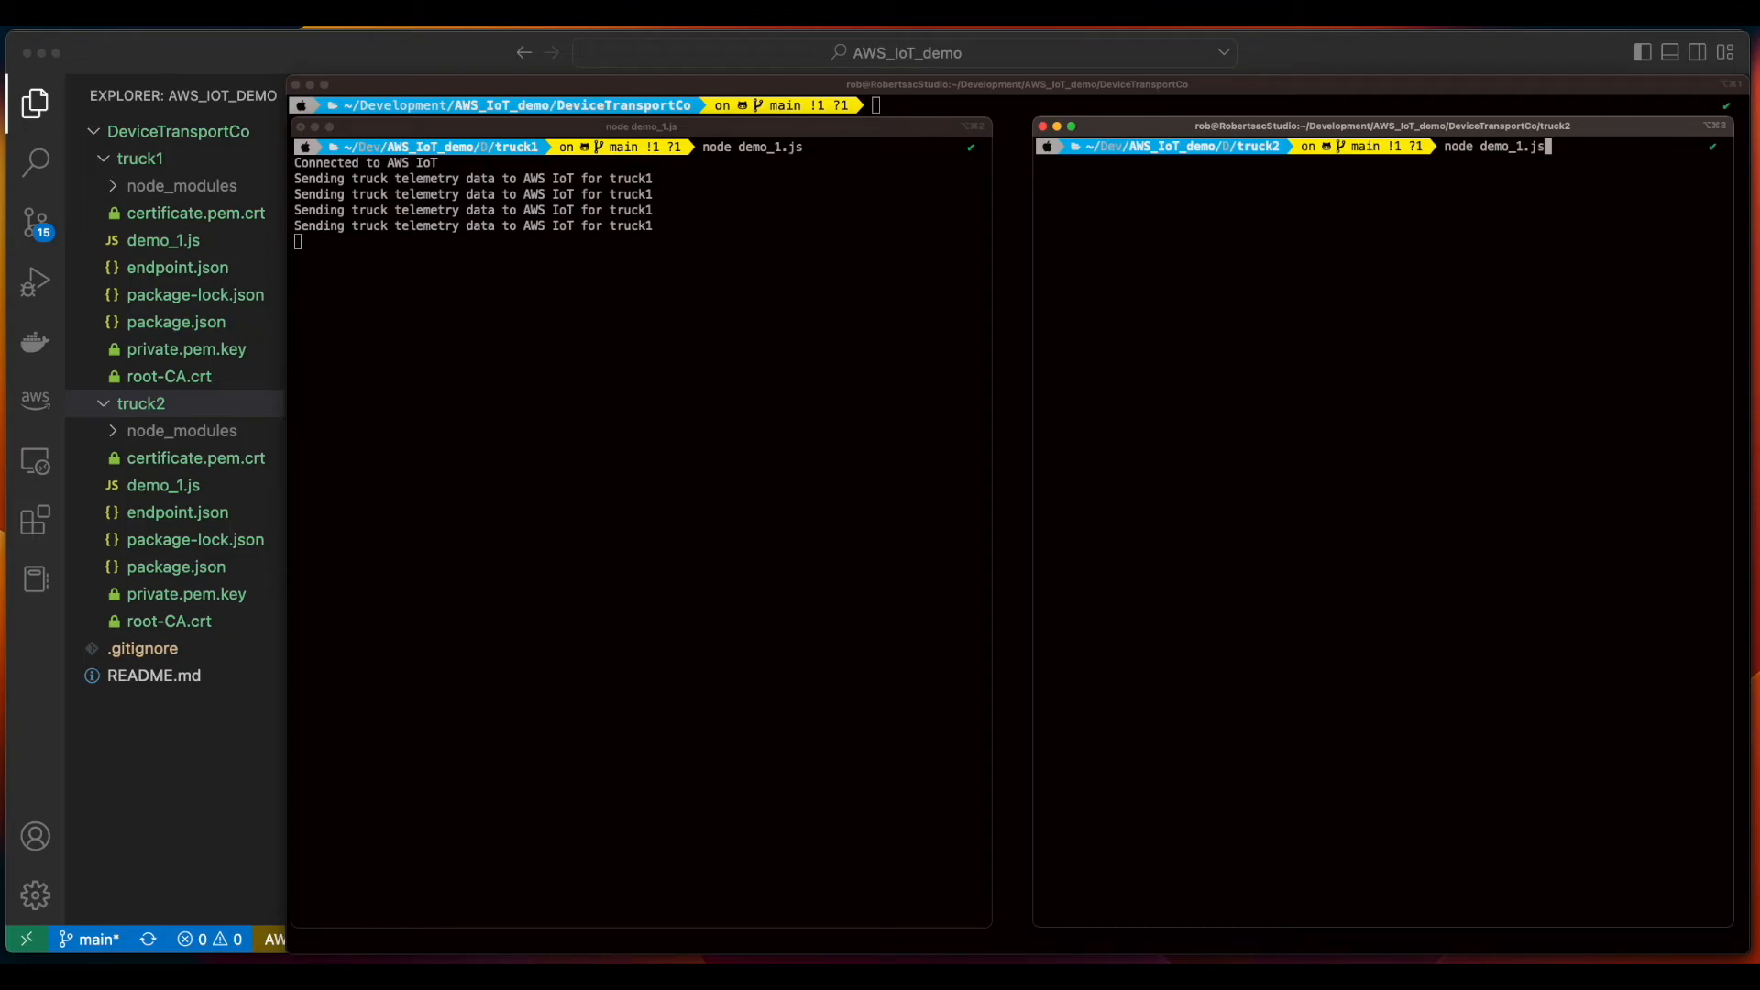
key(Return)
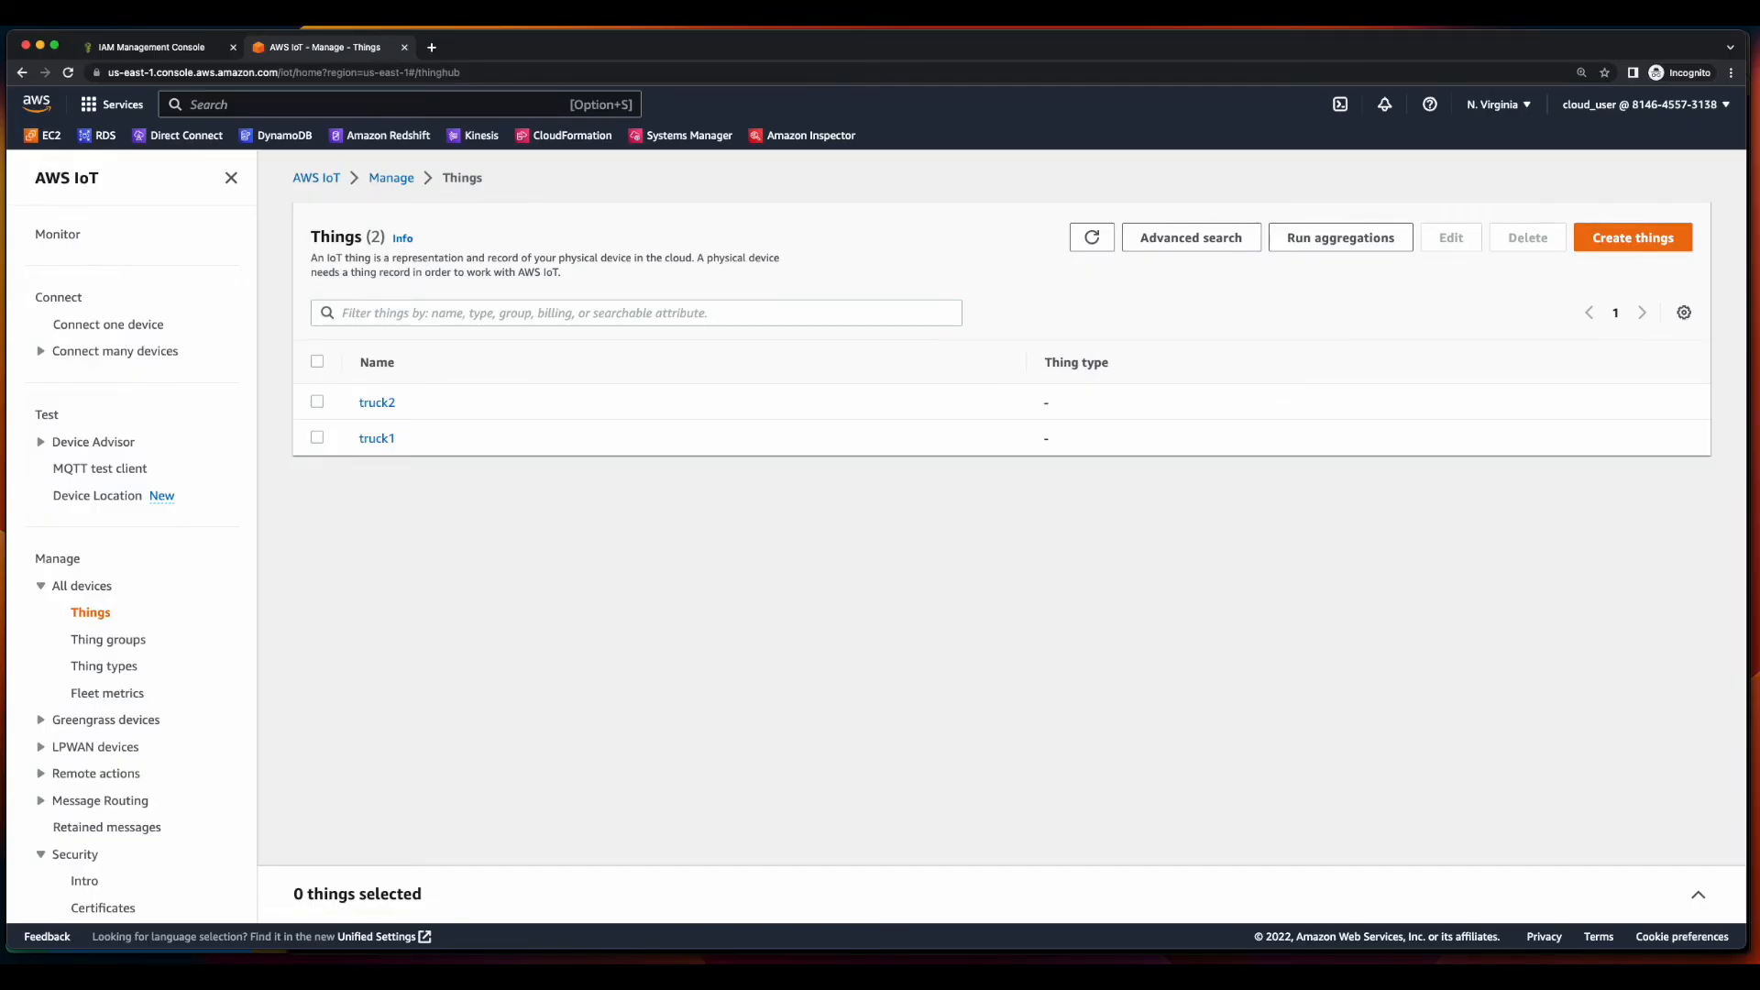
mouse_move(395, 601)
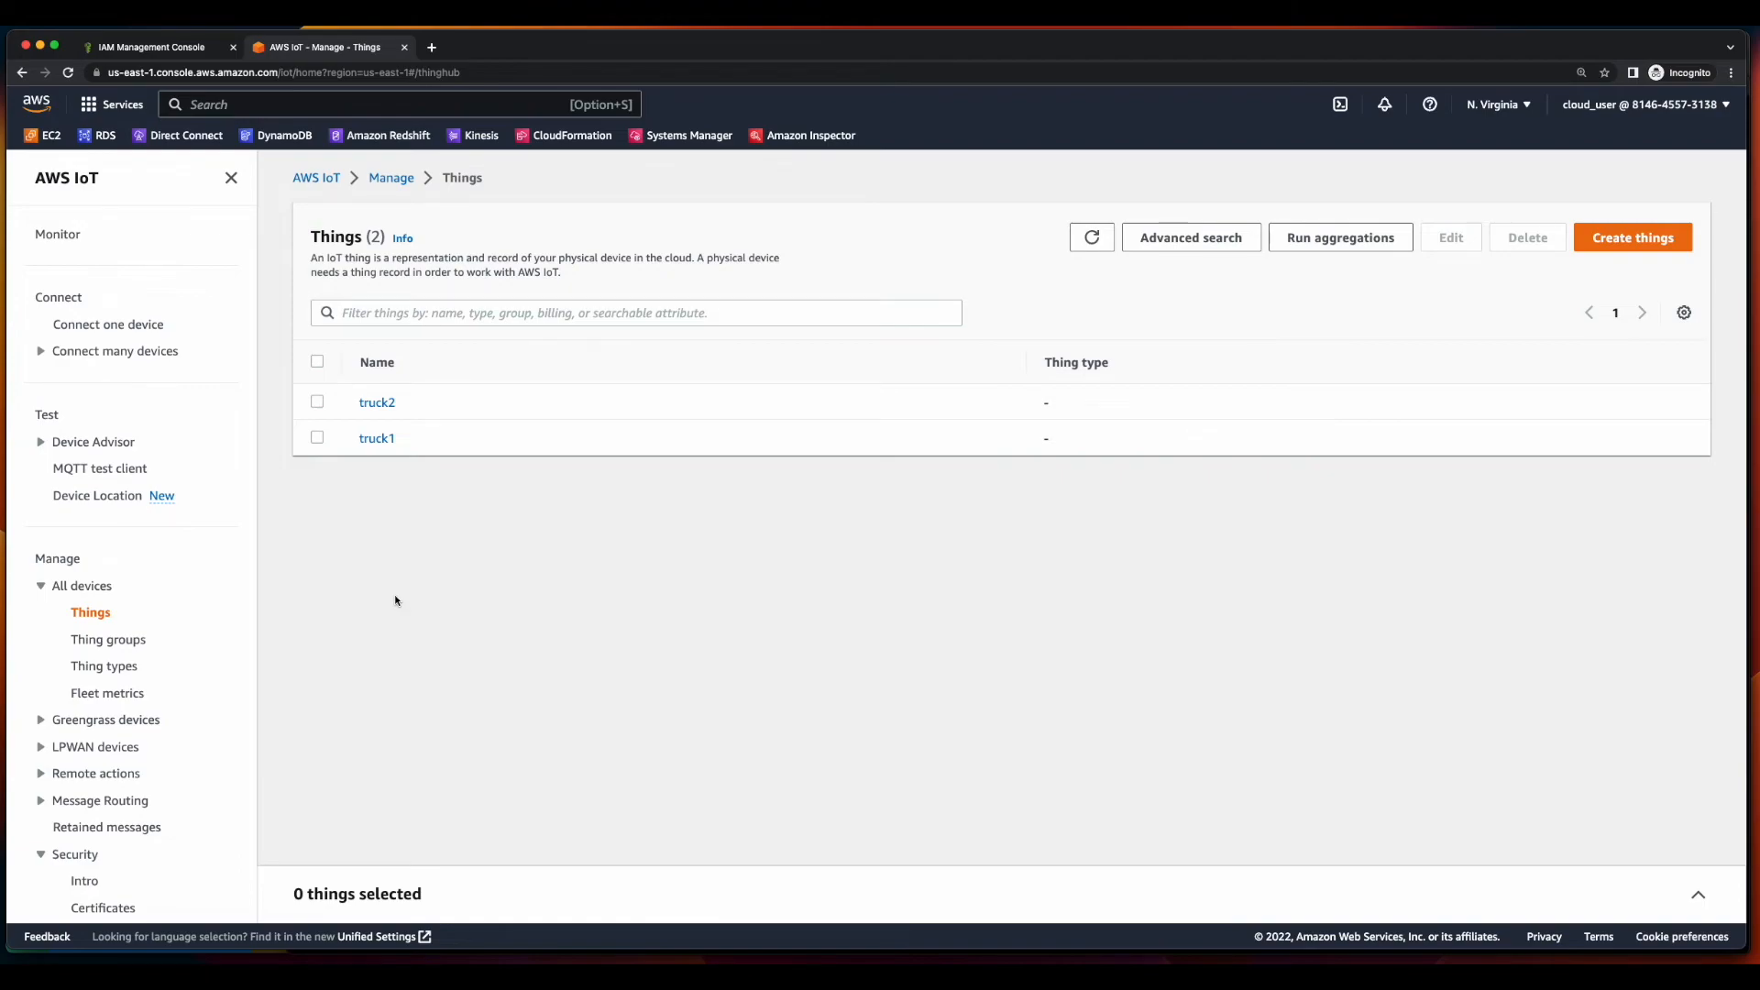
mouse_move(99, 468)
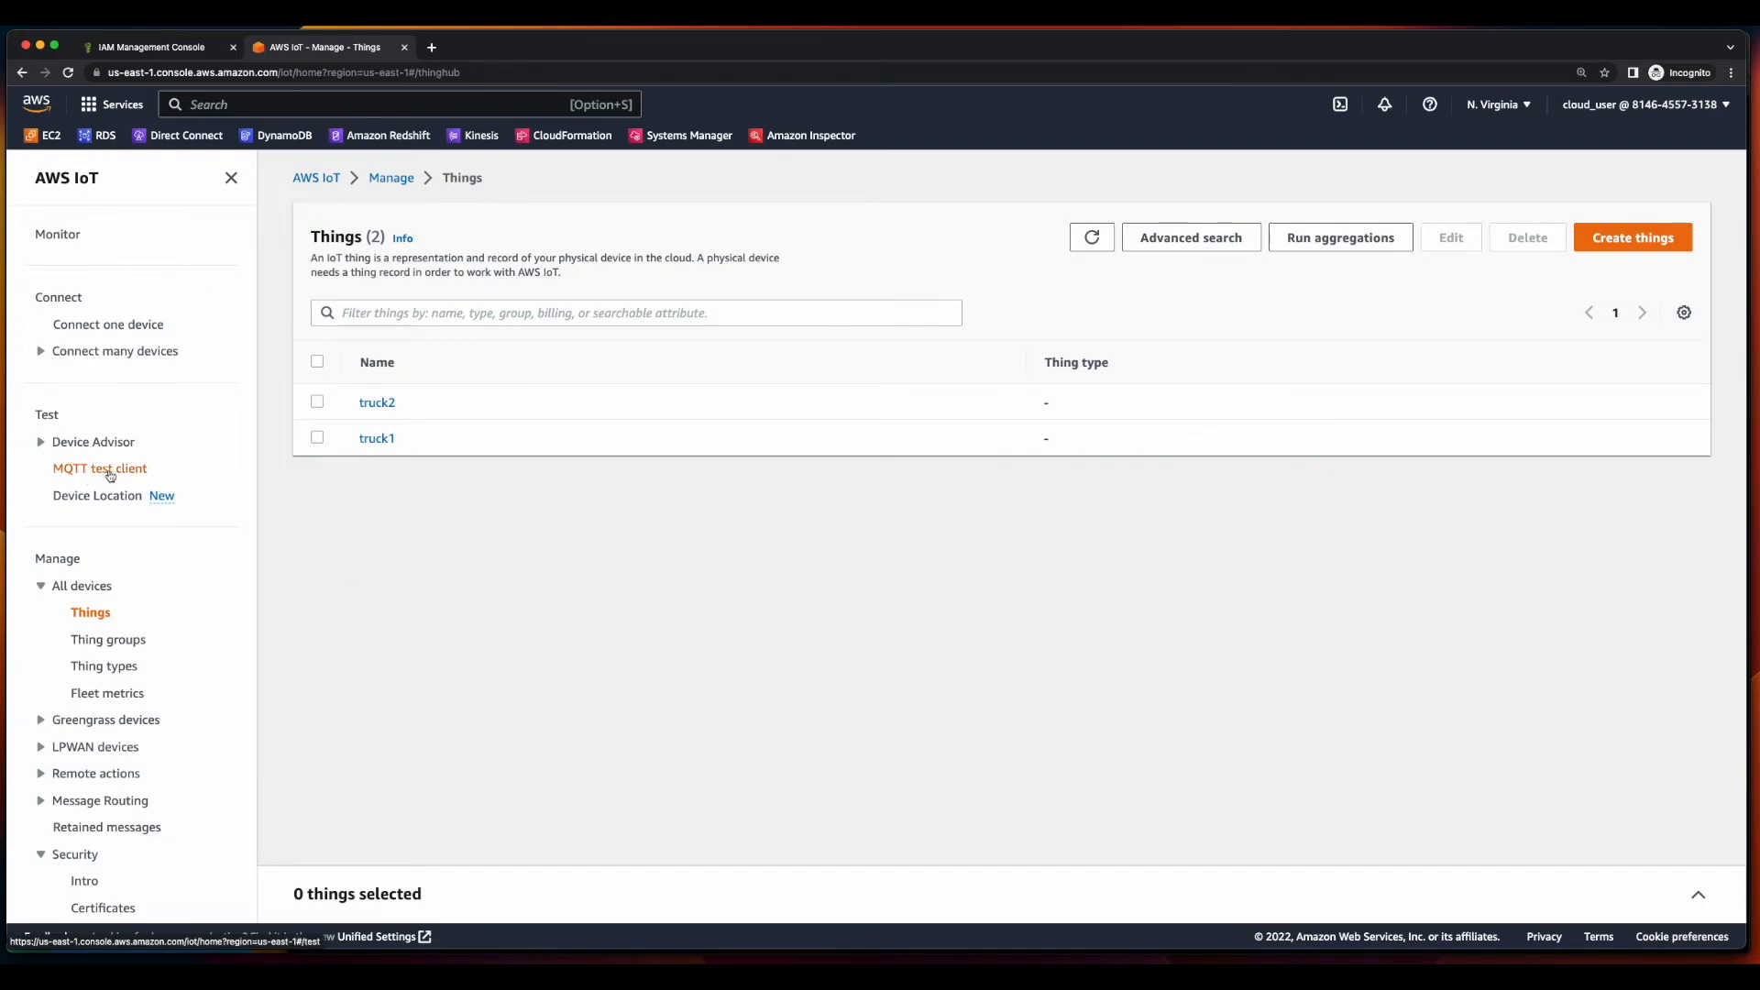
Step: Open Test > MQTT test client from the AWS IoT sidebar
click(100, 469)
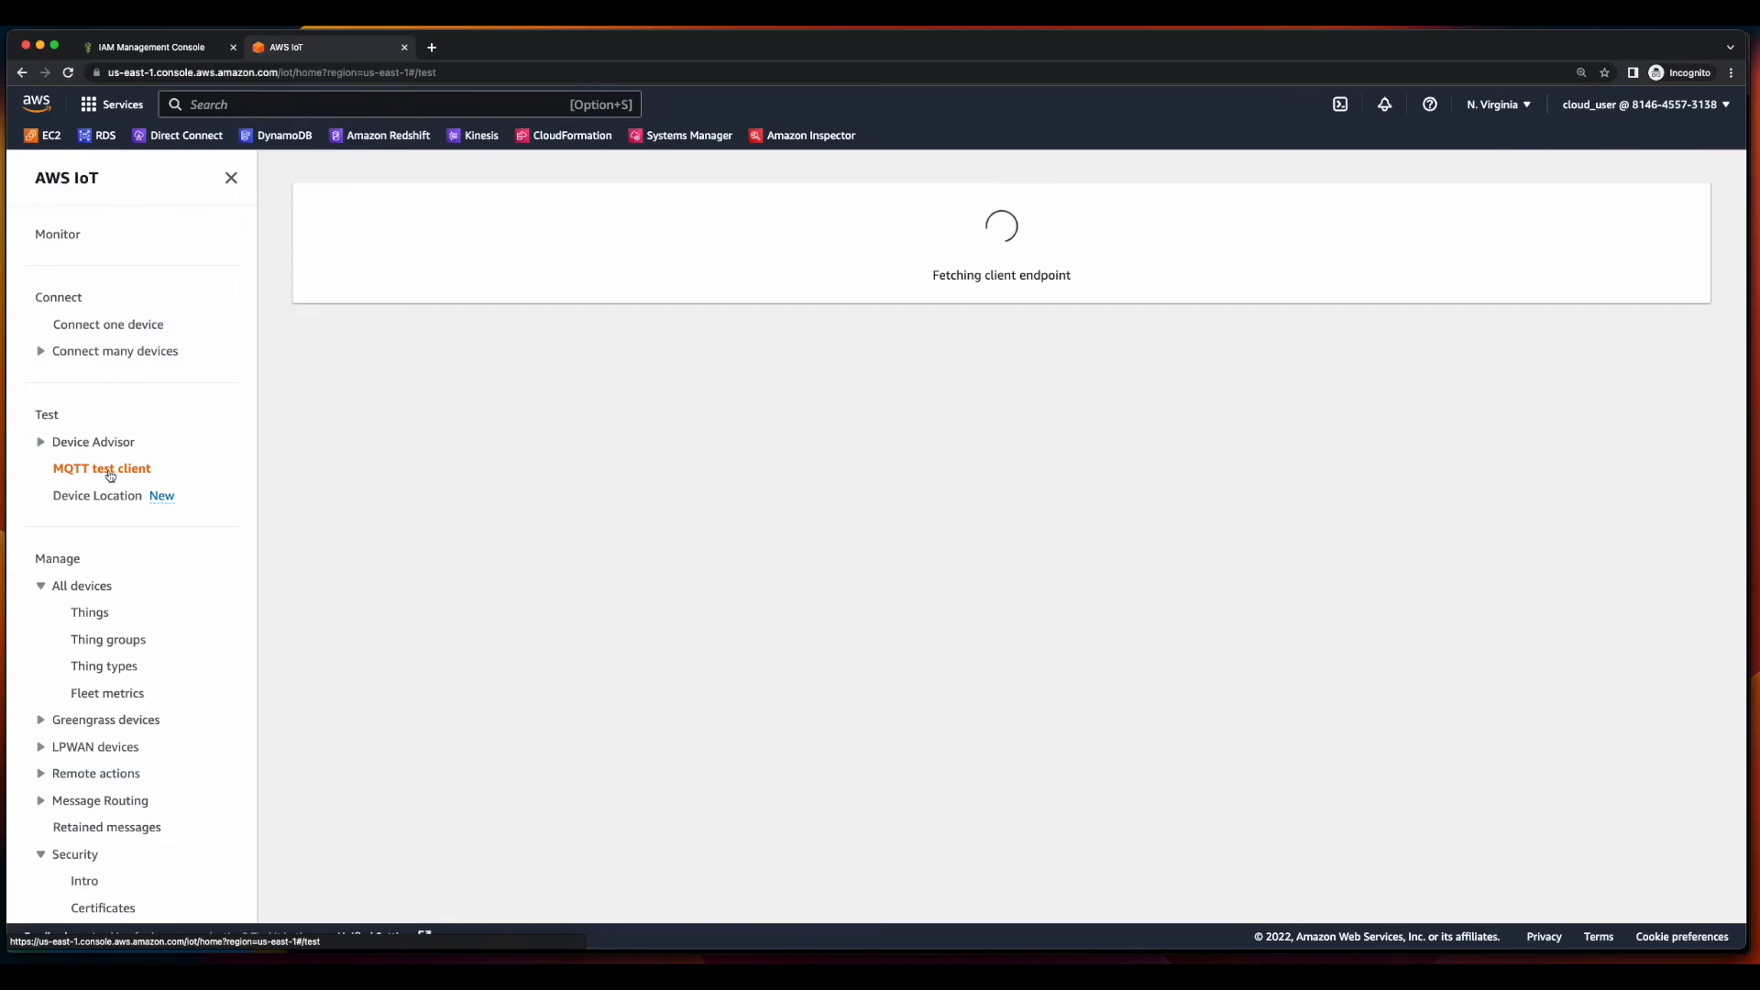
click(101, 468)
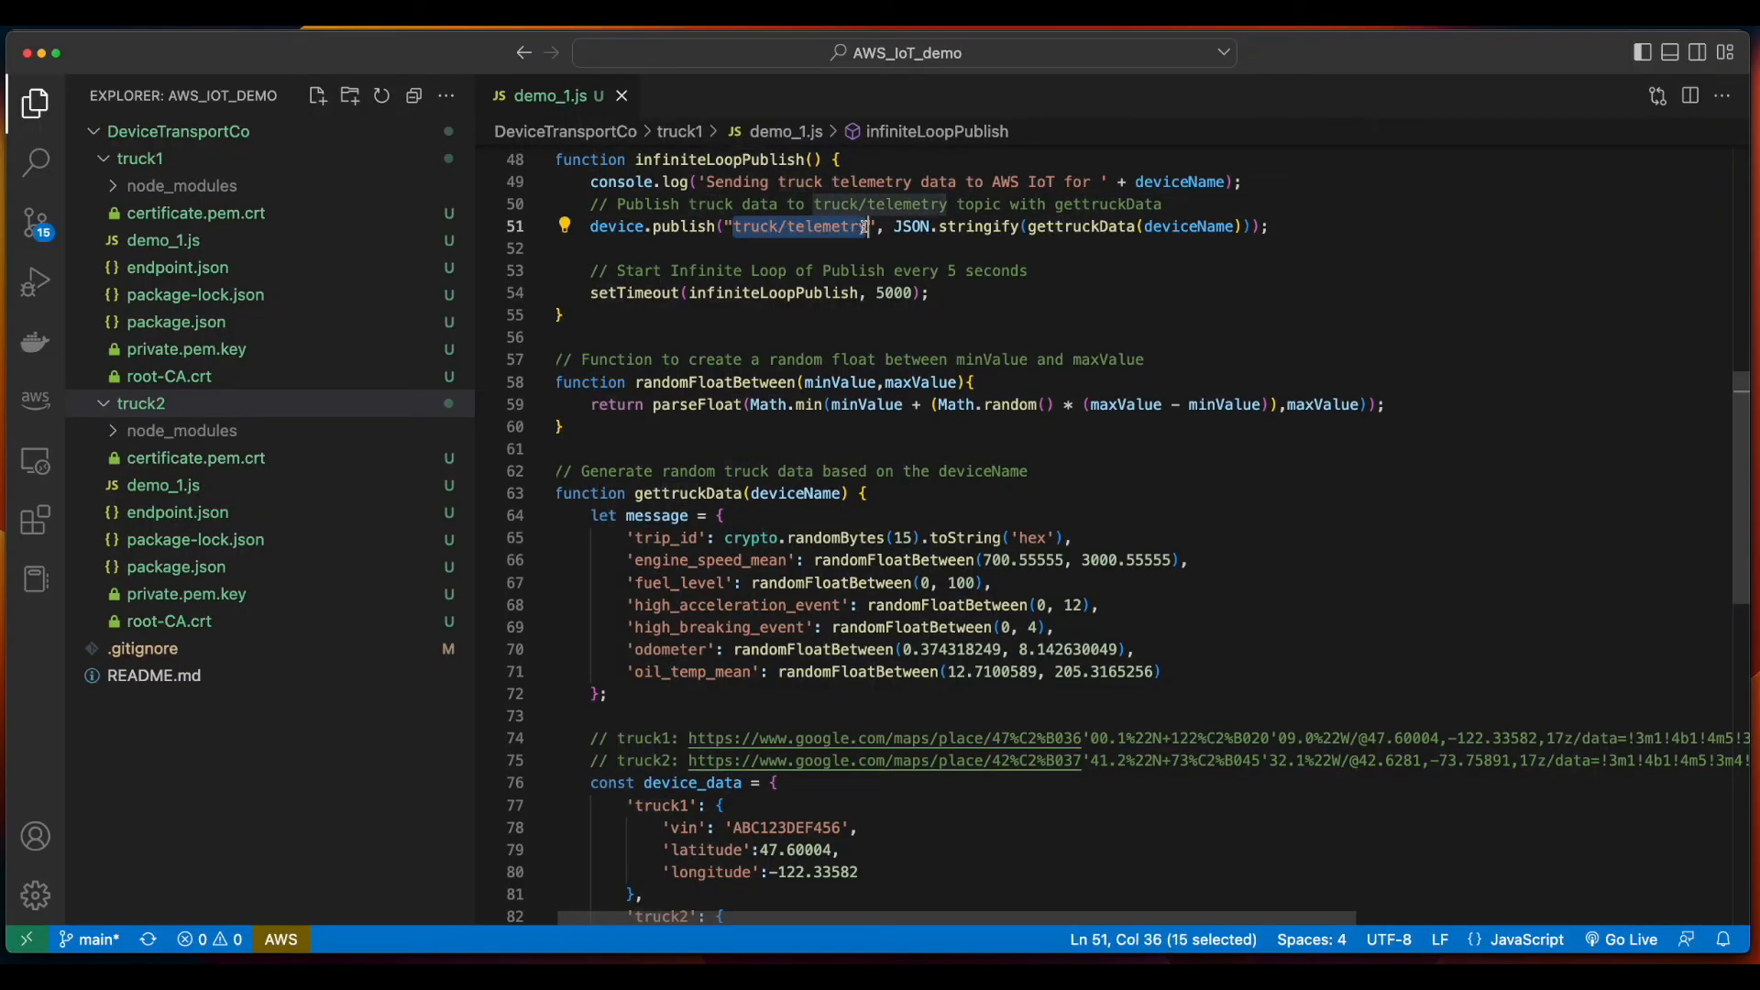
mouse_move(897, 256)
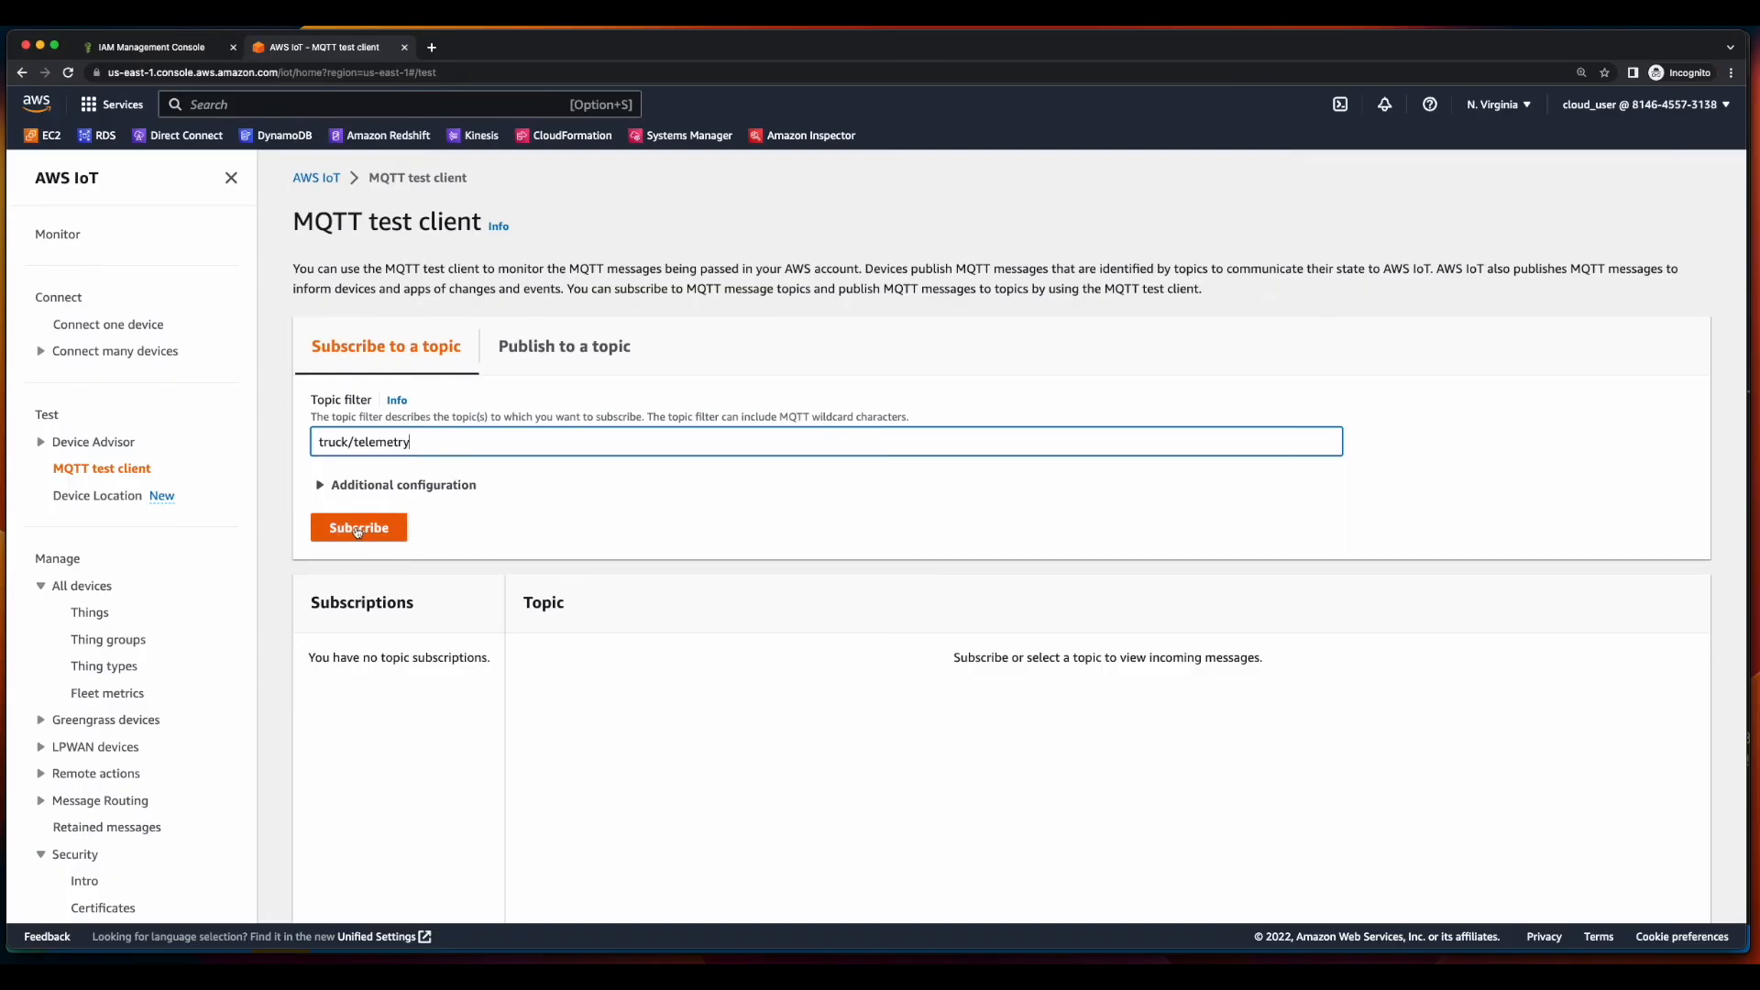
Step: Subscribe the test client to the truck/telemetry topic filter
click(358, 528)
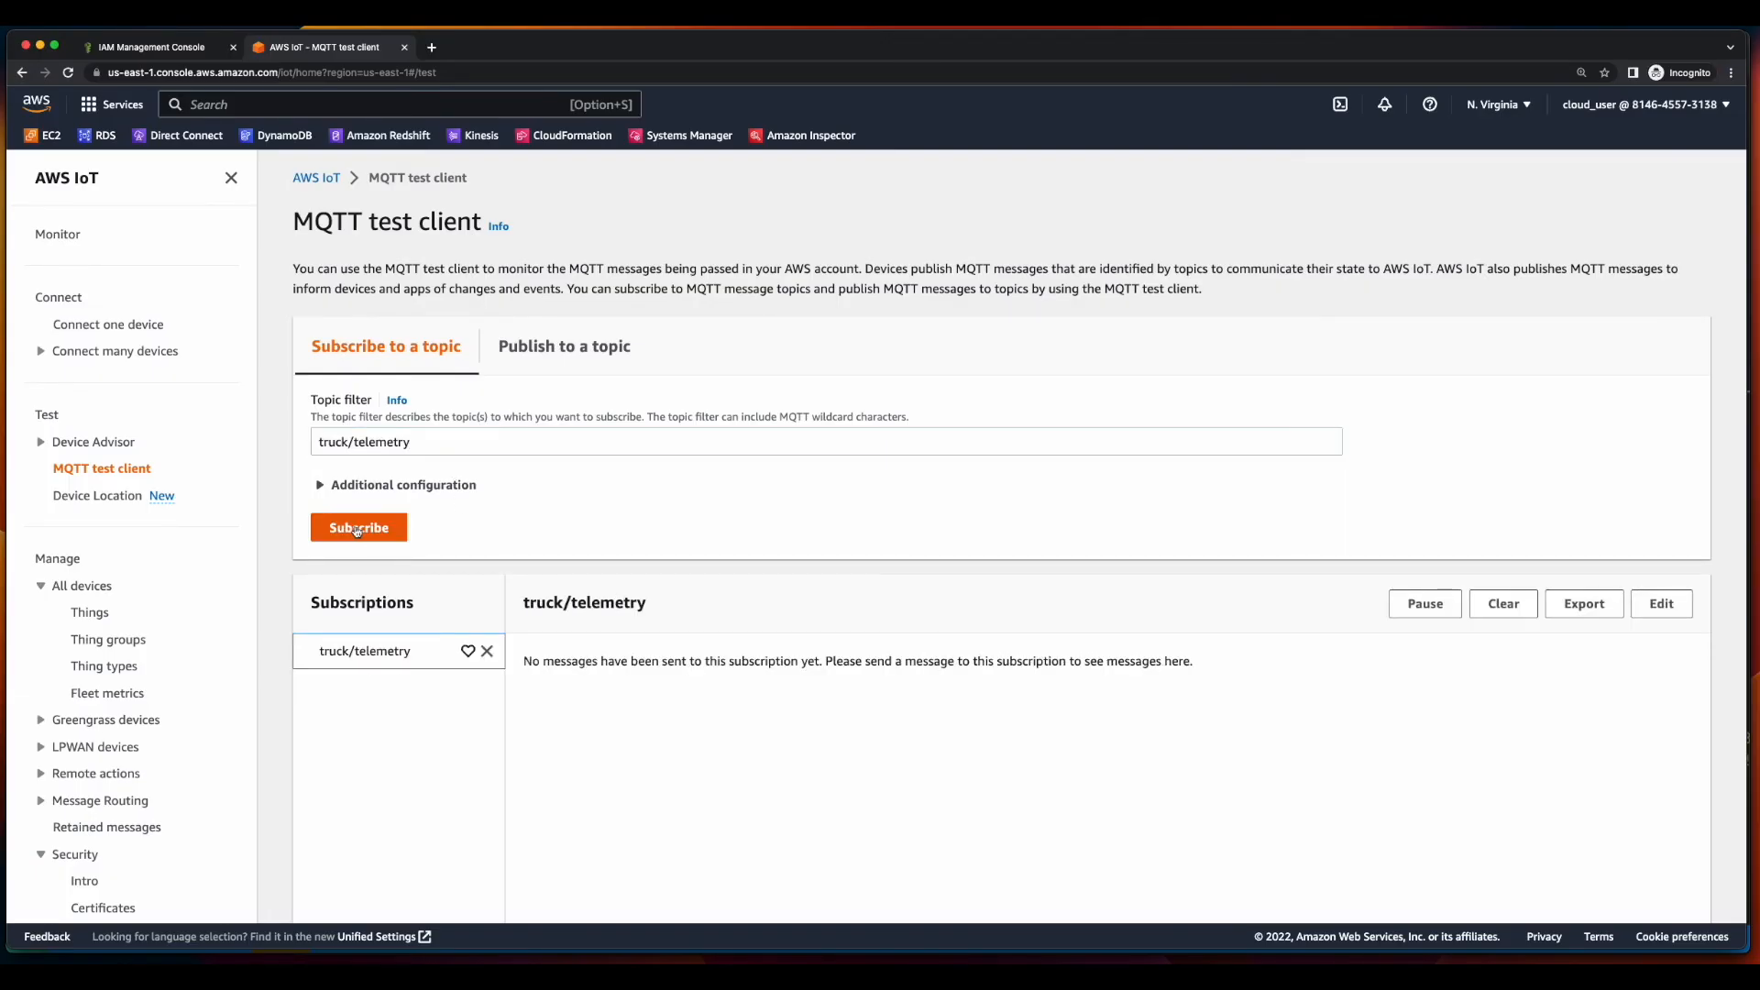